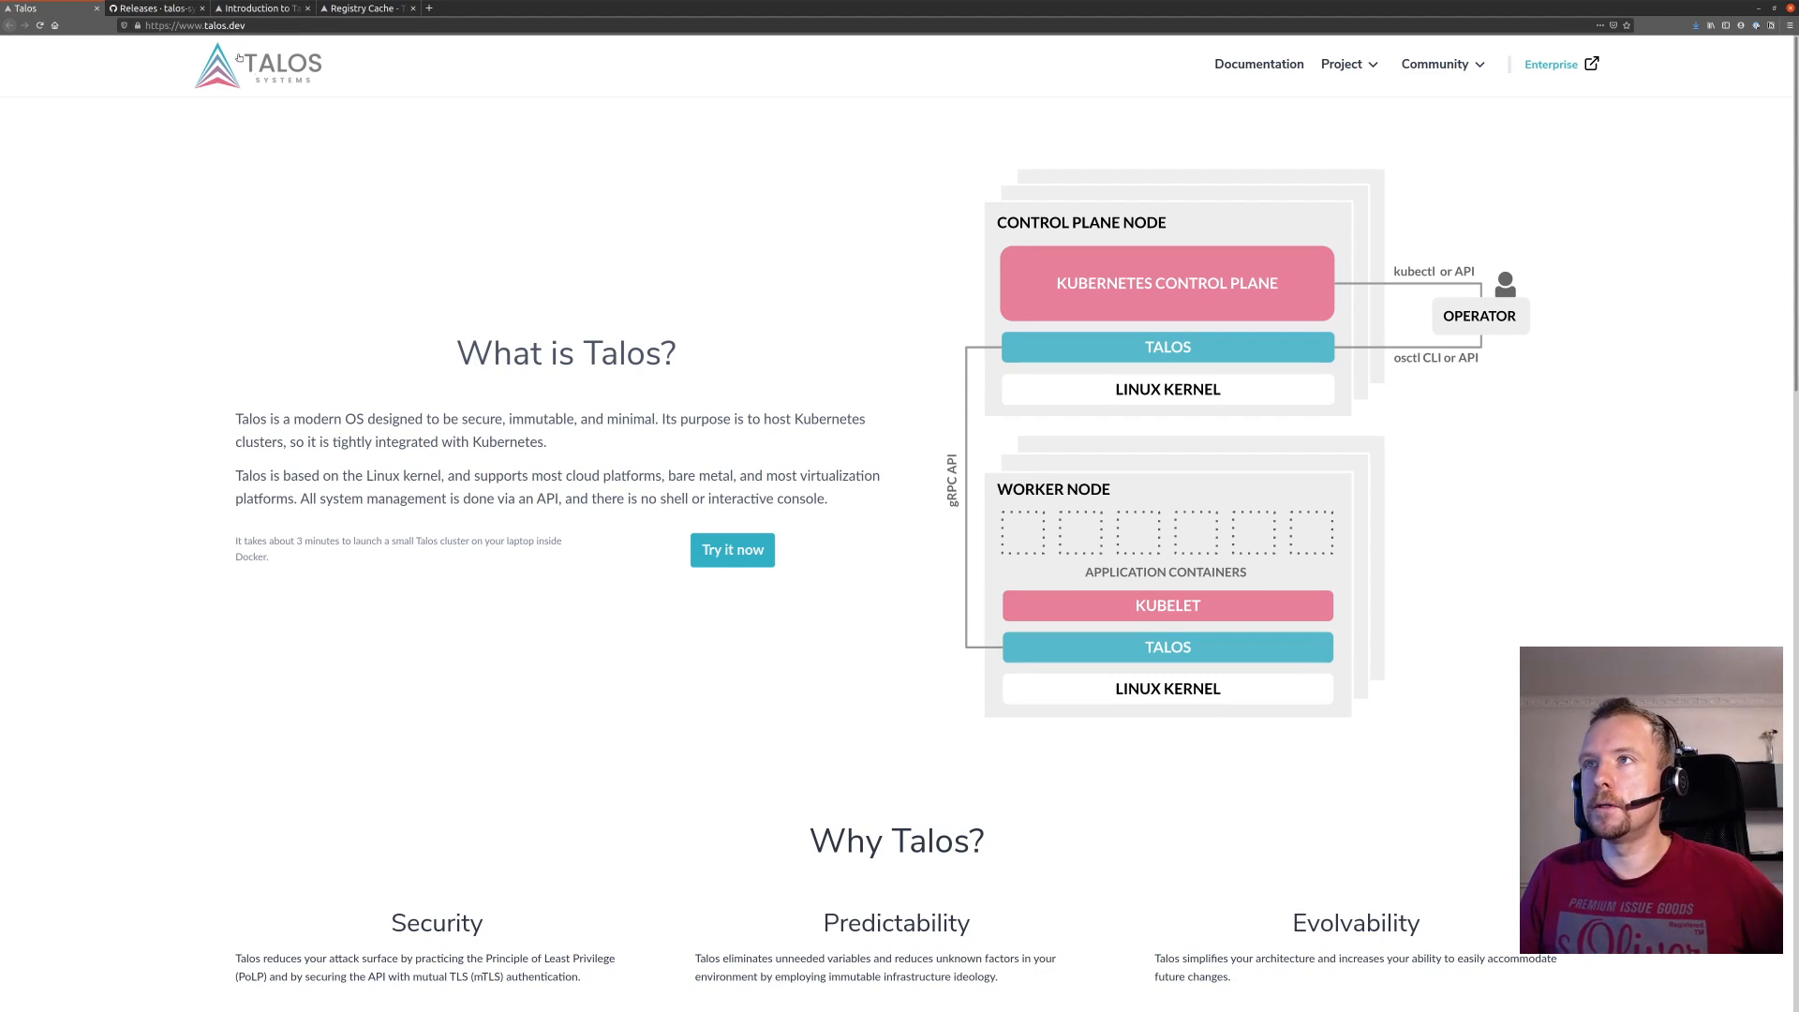
pyautogui.moveTo(241, 51)
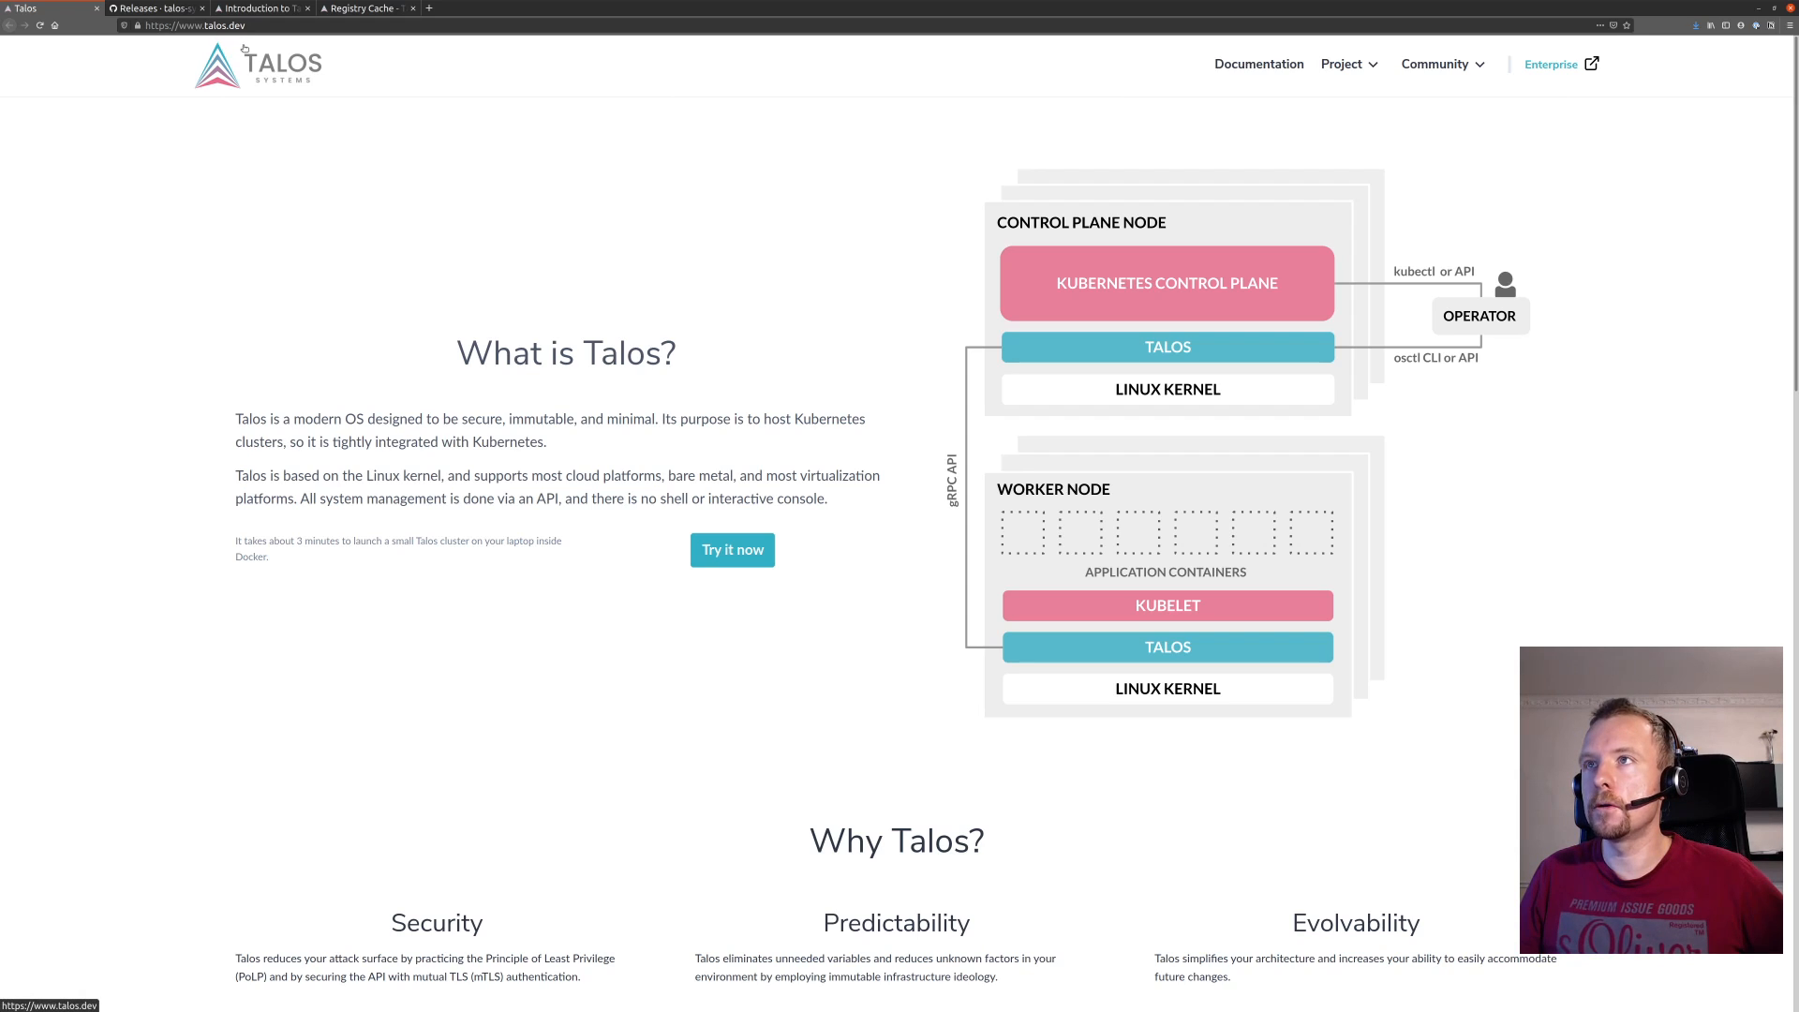
pyautogui.moveTo(362, 25)
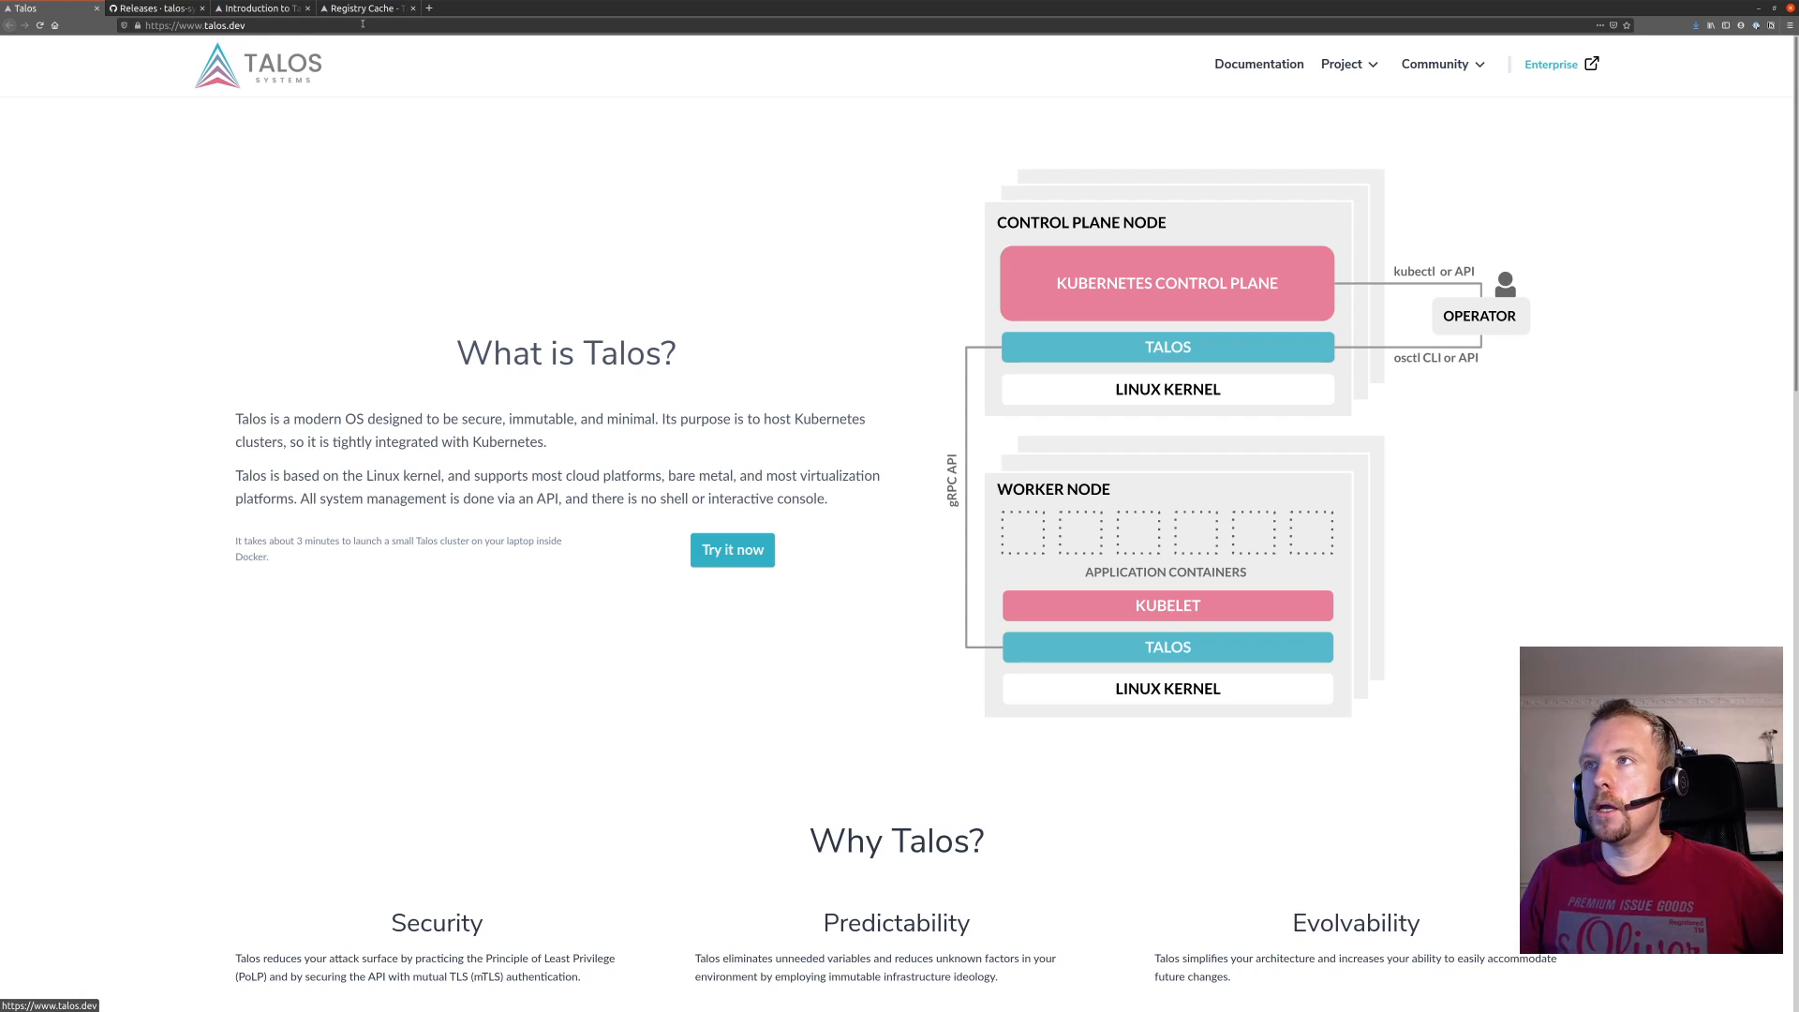
# Switch to the Talos Registry Cache guide listing the docker registry proxy commands.
pyautogui.click(362, 9)
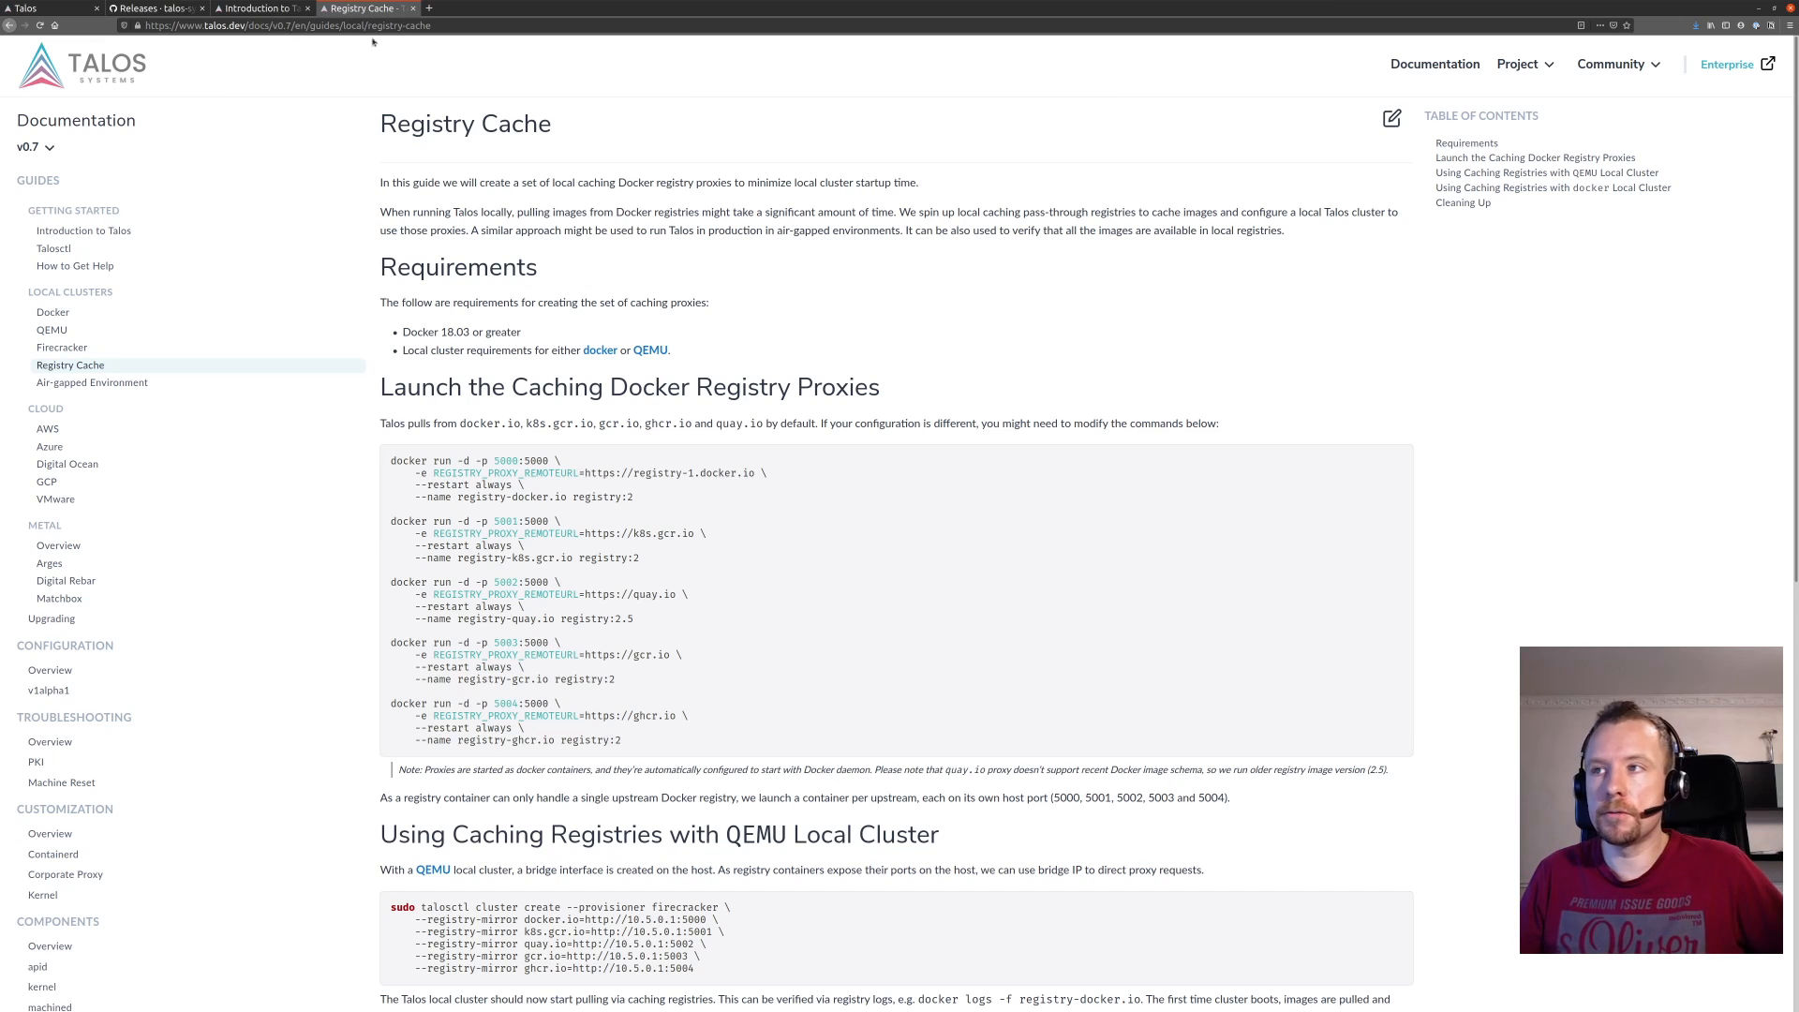
pyautogui.moveTo(326, 301)
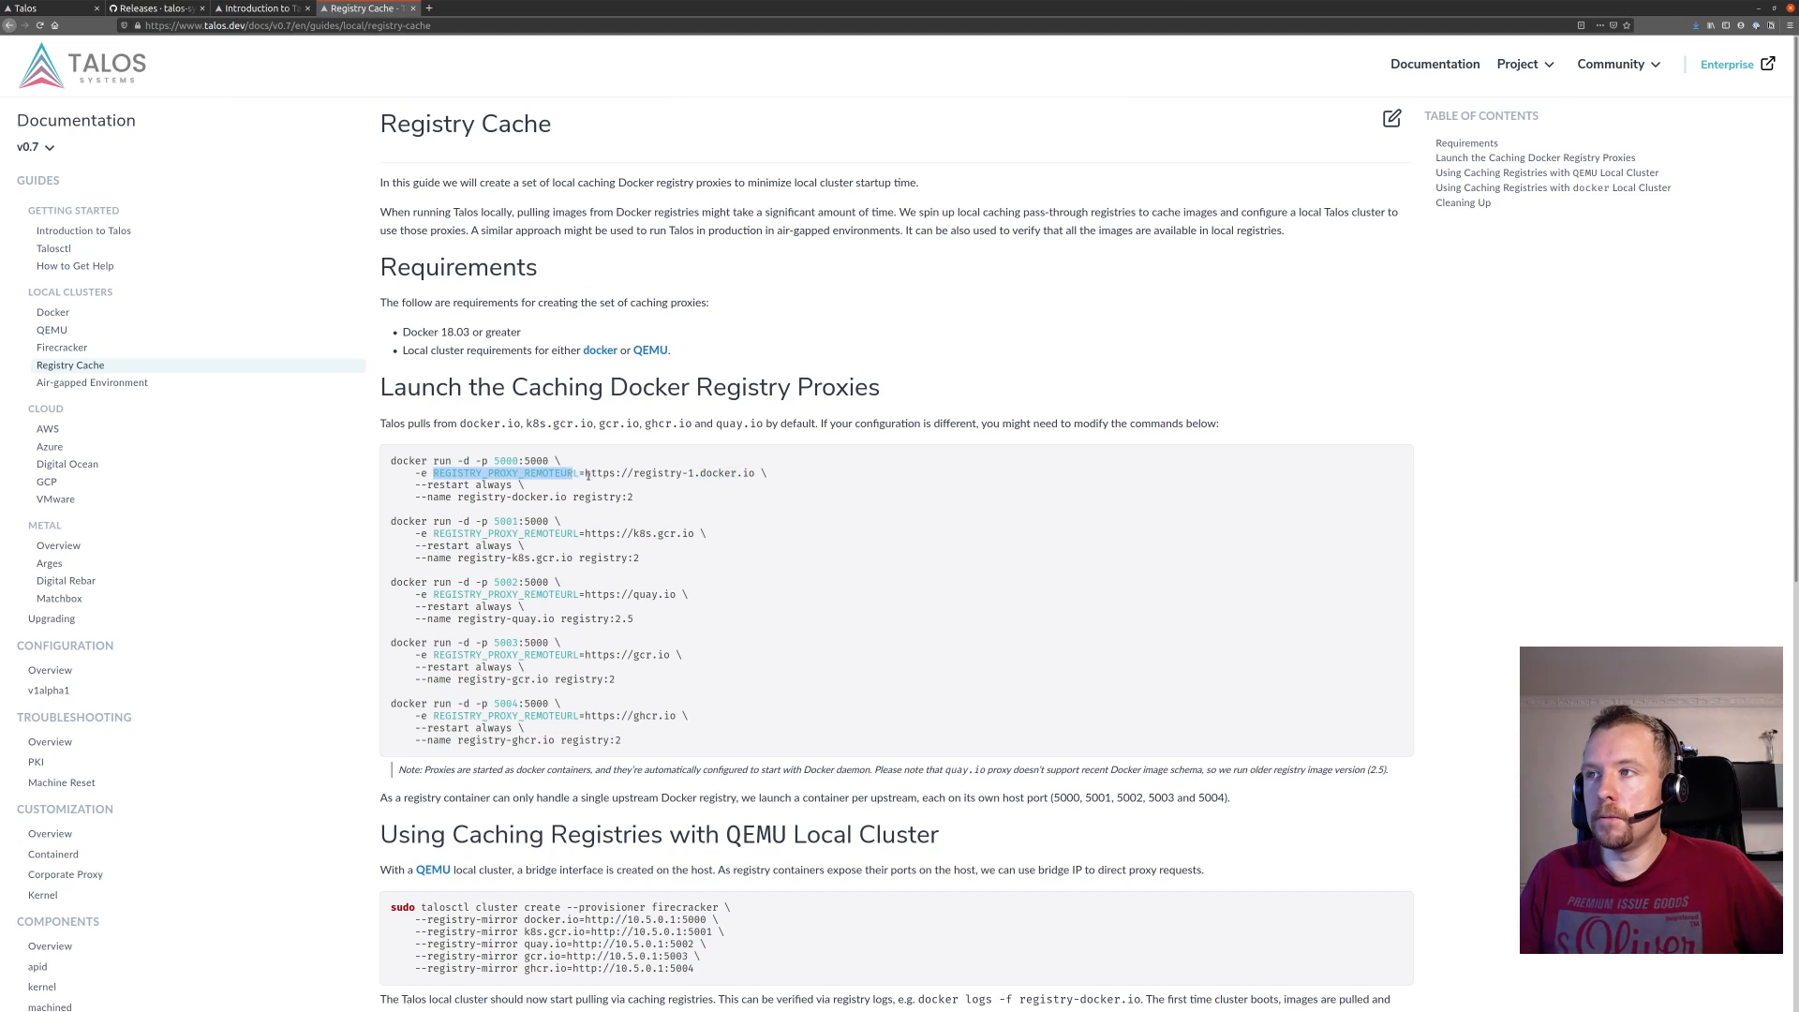
pyautogui.click(566, 491)
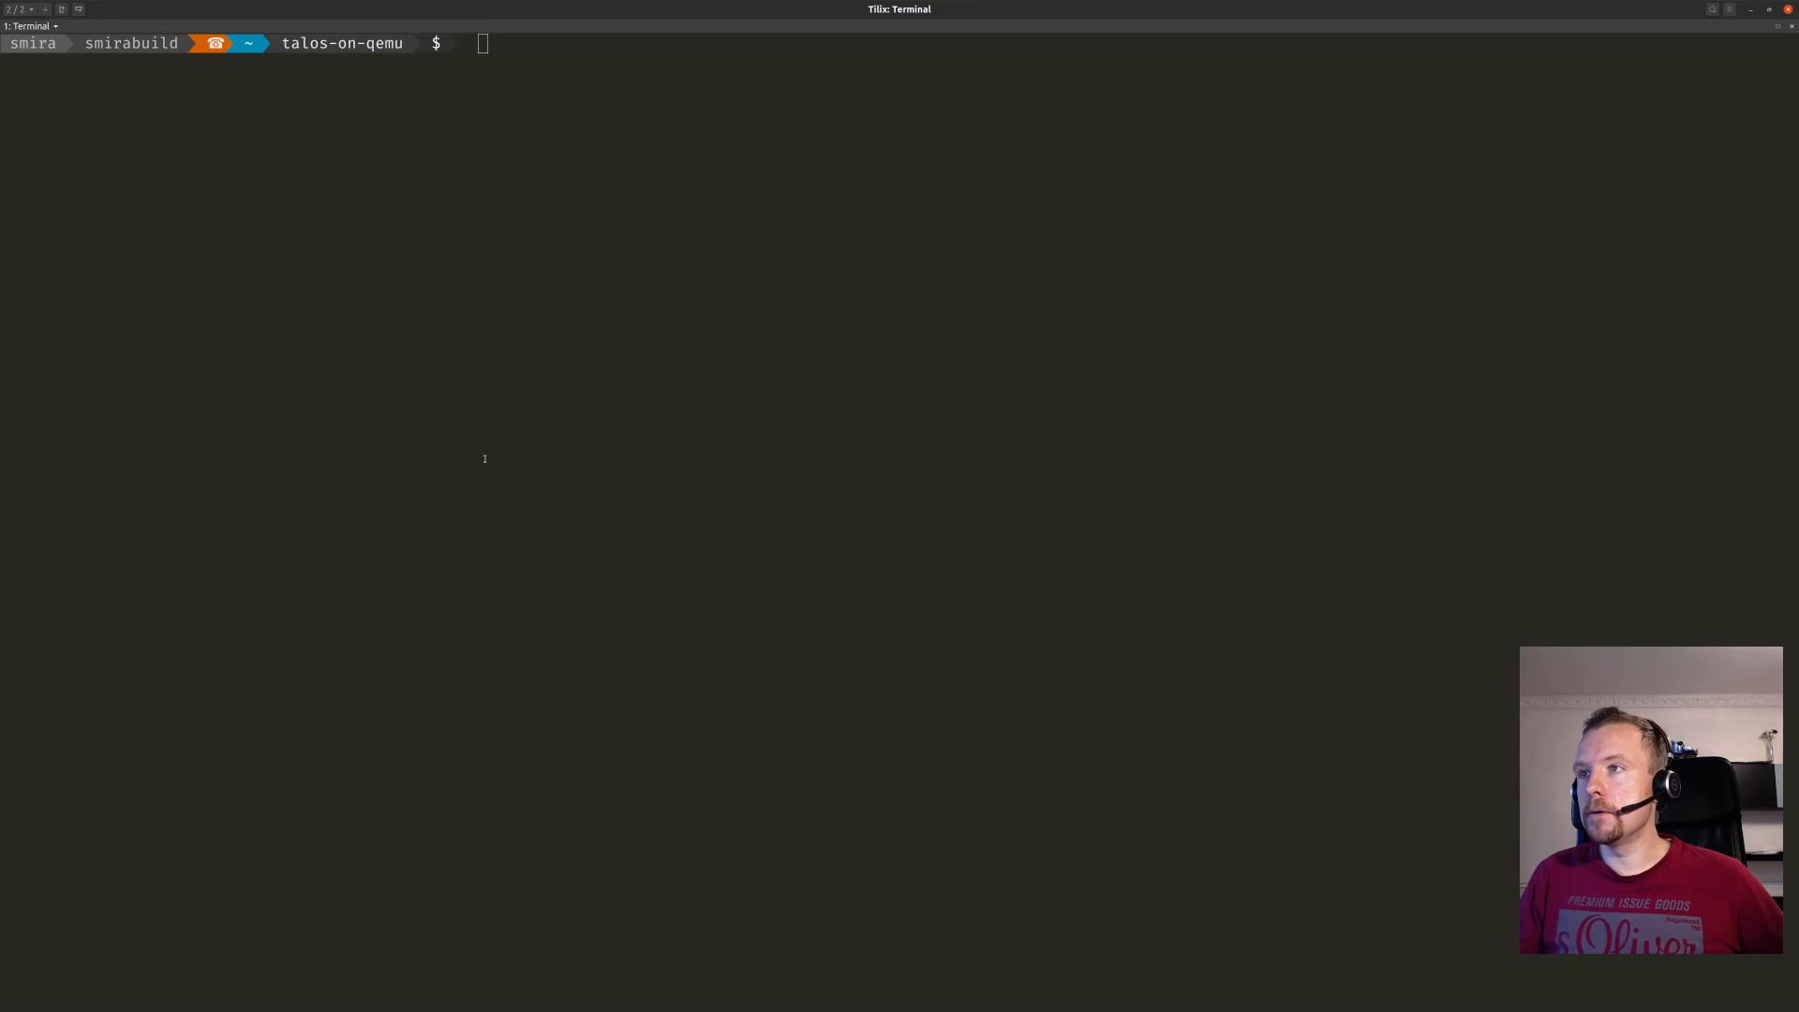
# Run docker ps to confirm the caching registry proxy containers are running.
pyautogui.write('docker')
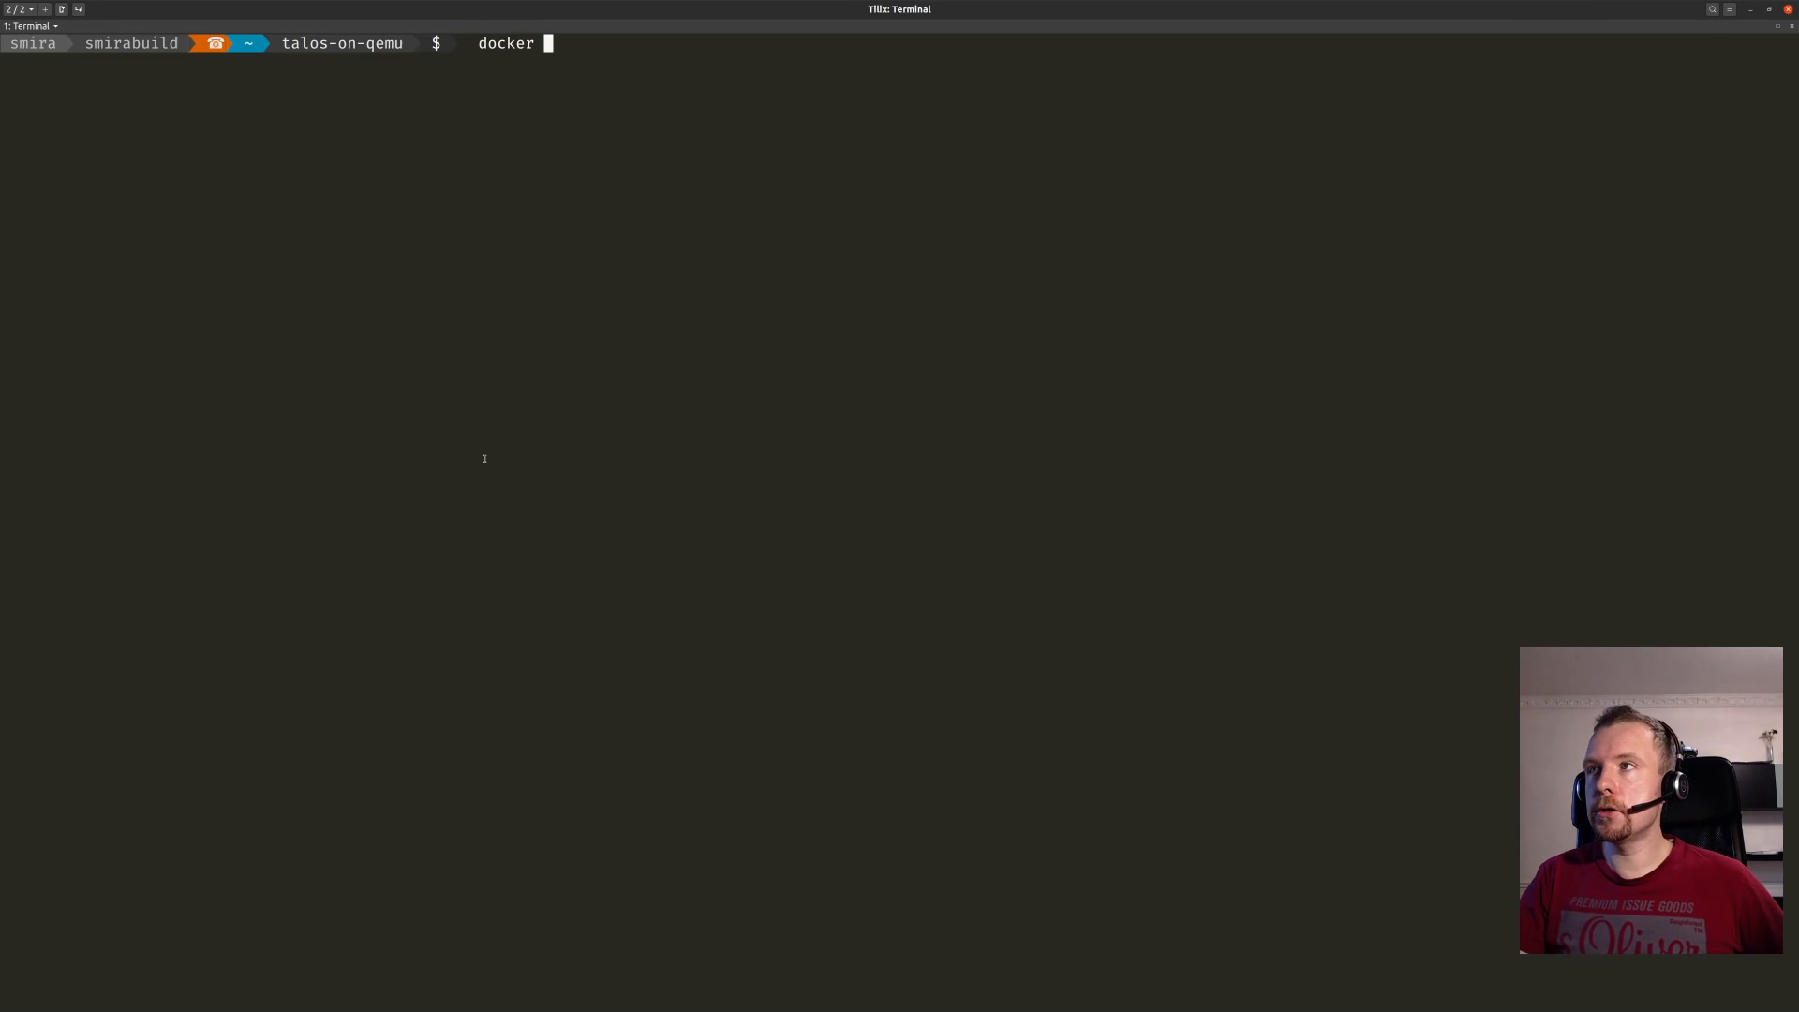
pyautogui.write('ps')
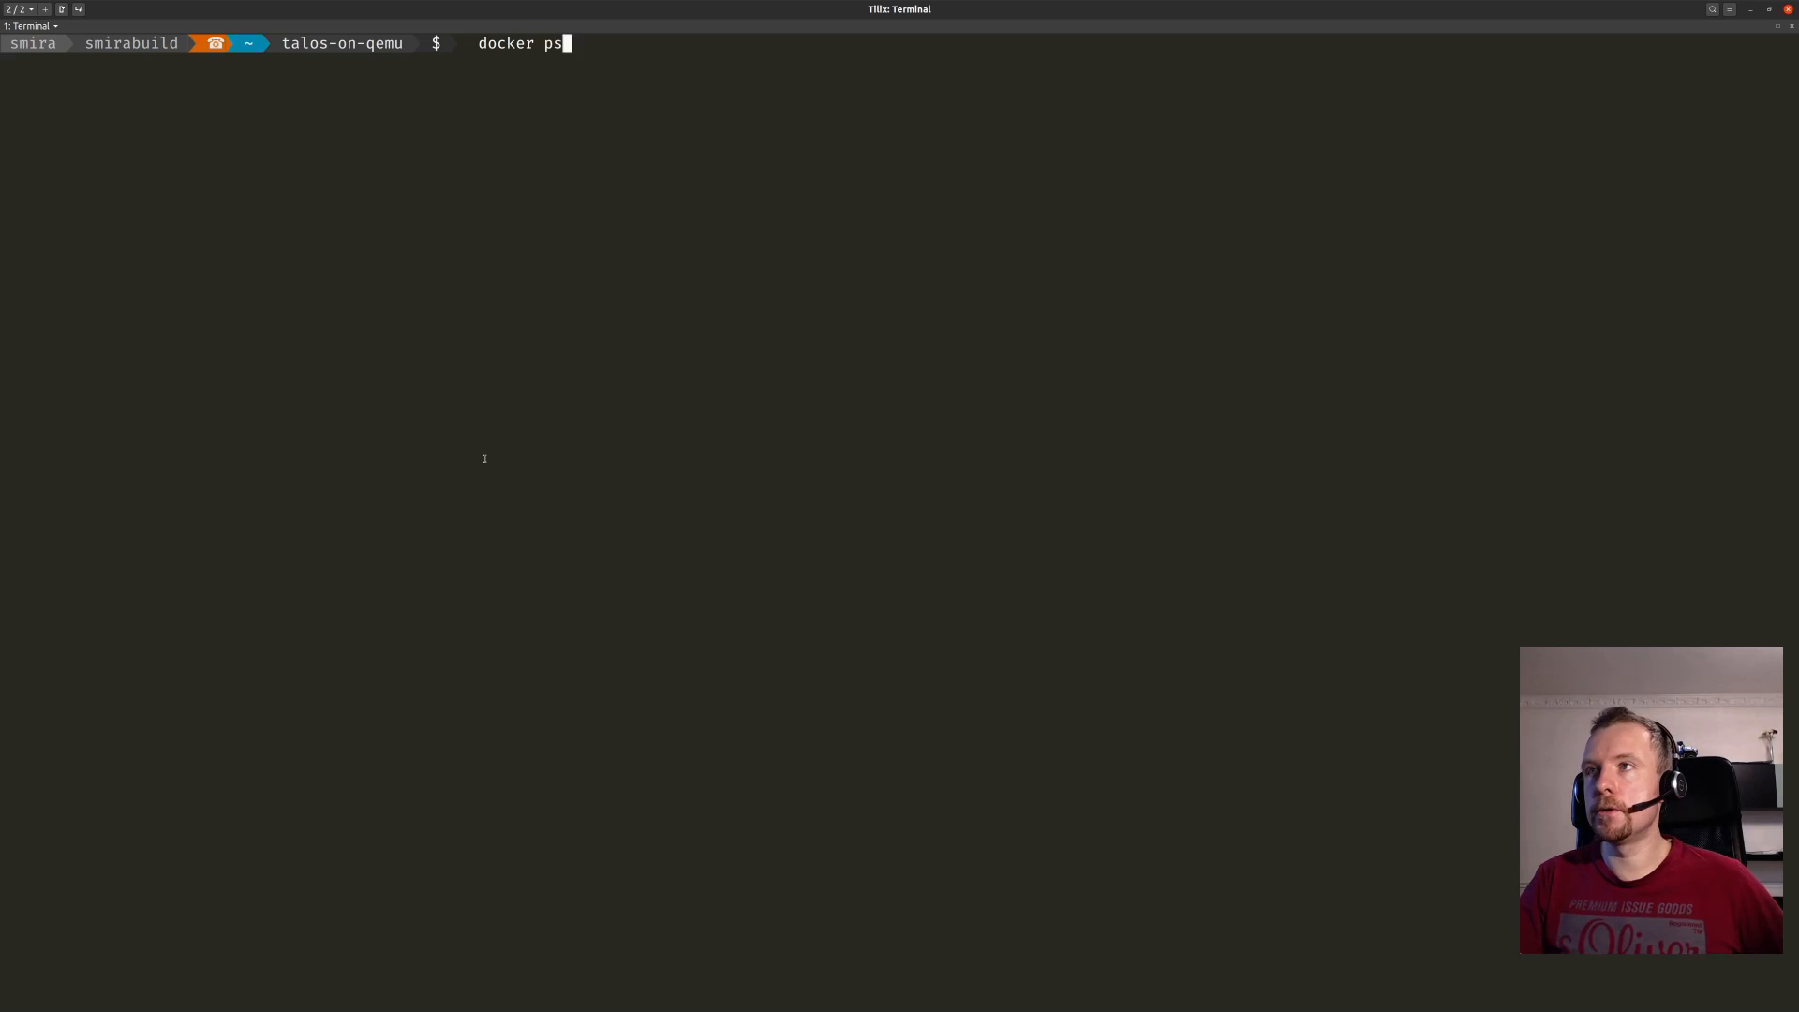
pyautogui.press('Return')
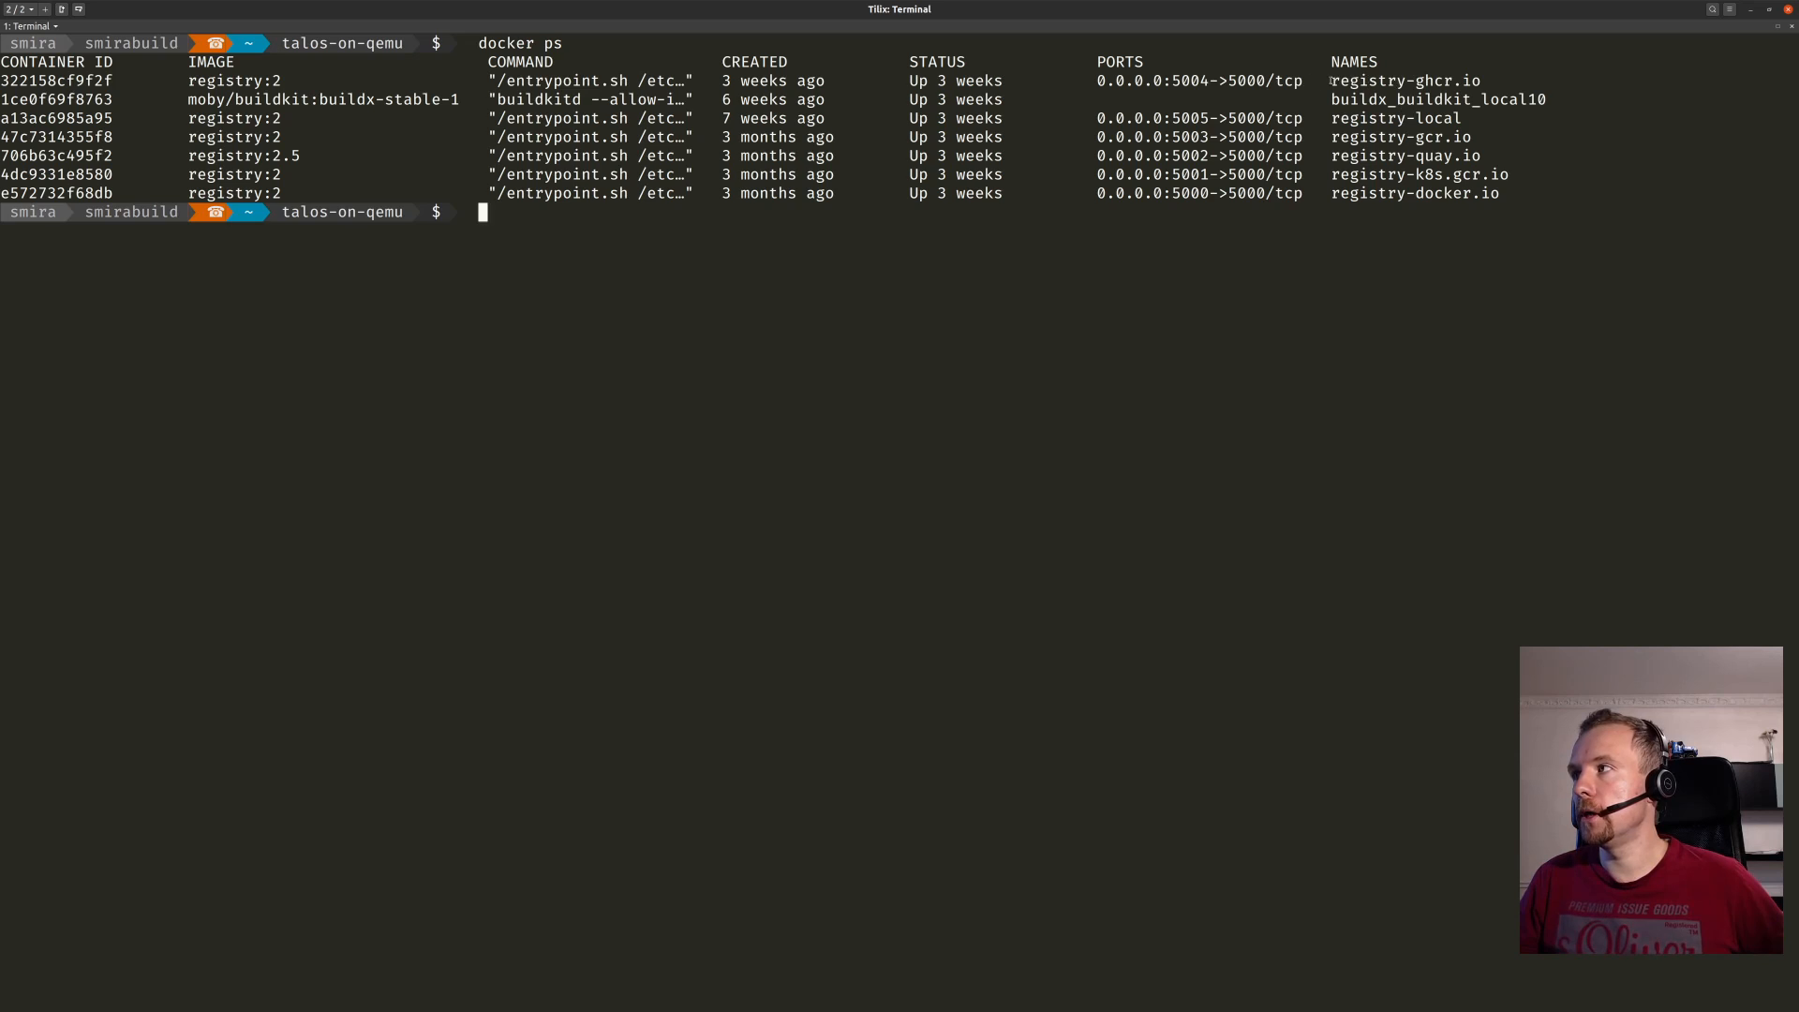
pyautogui.doubleClick(1404, 81)
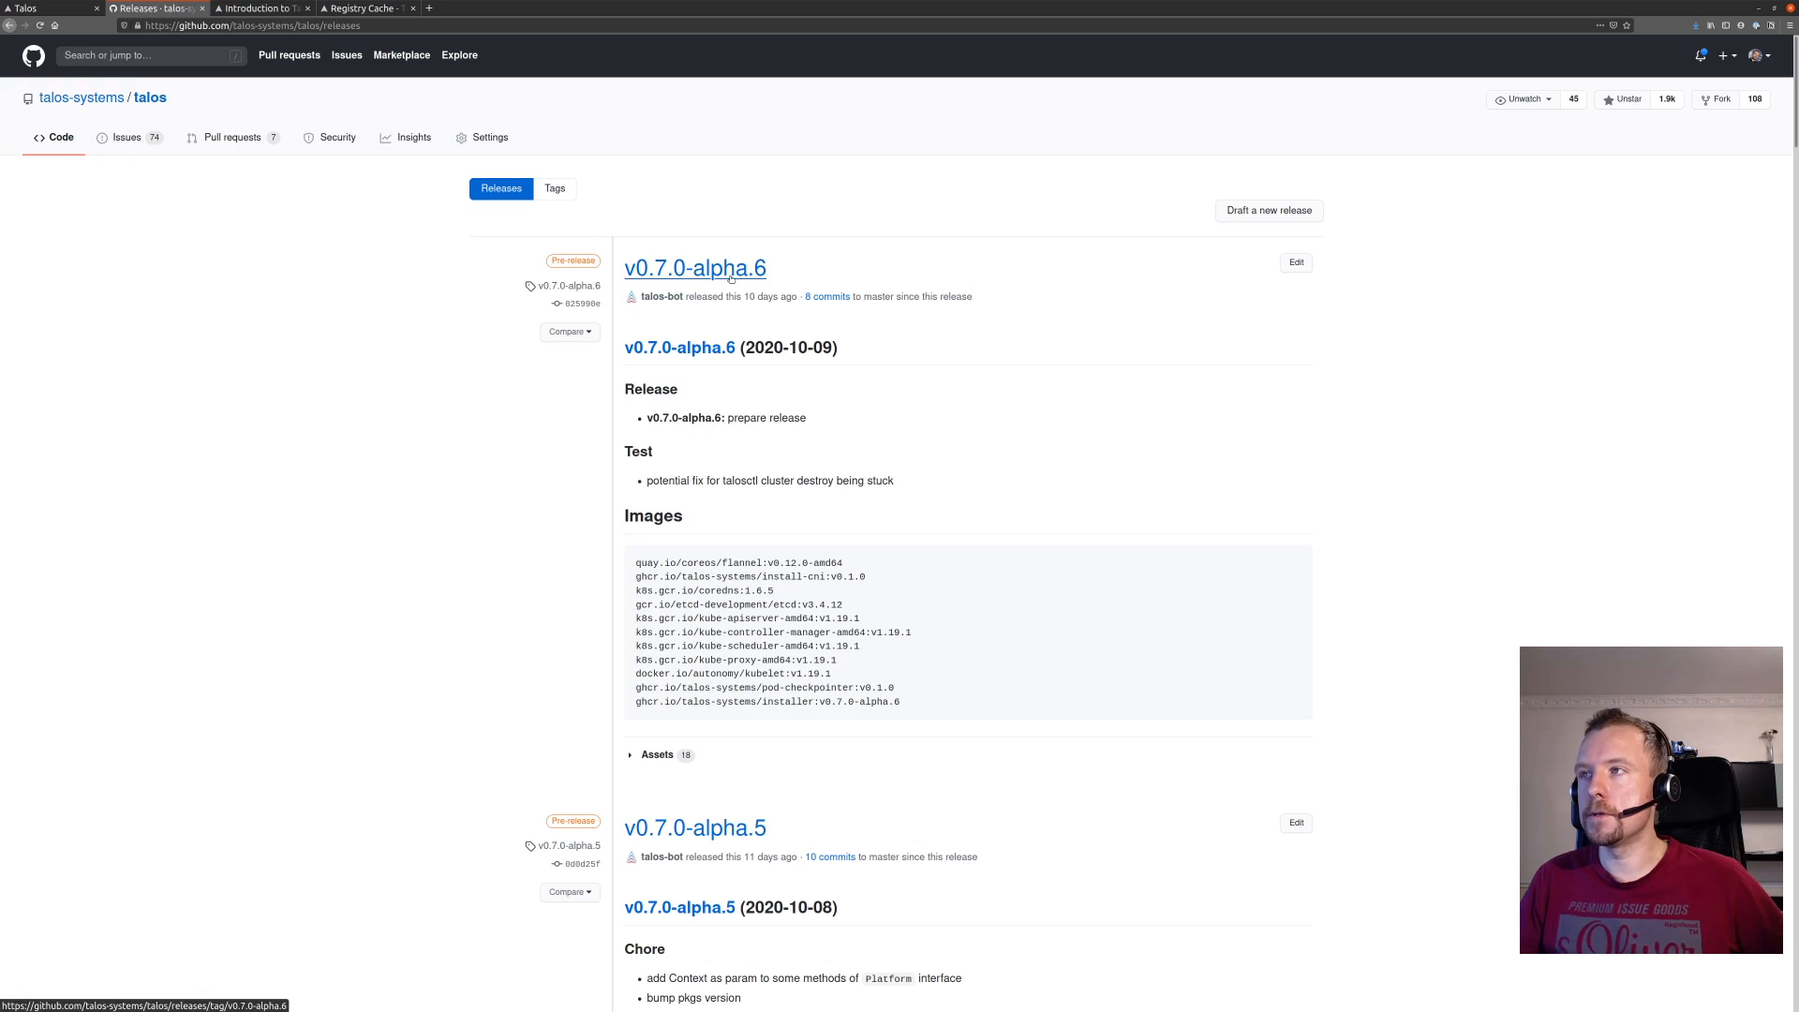
pyautogui.moveTo(658, 755)
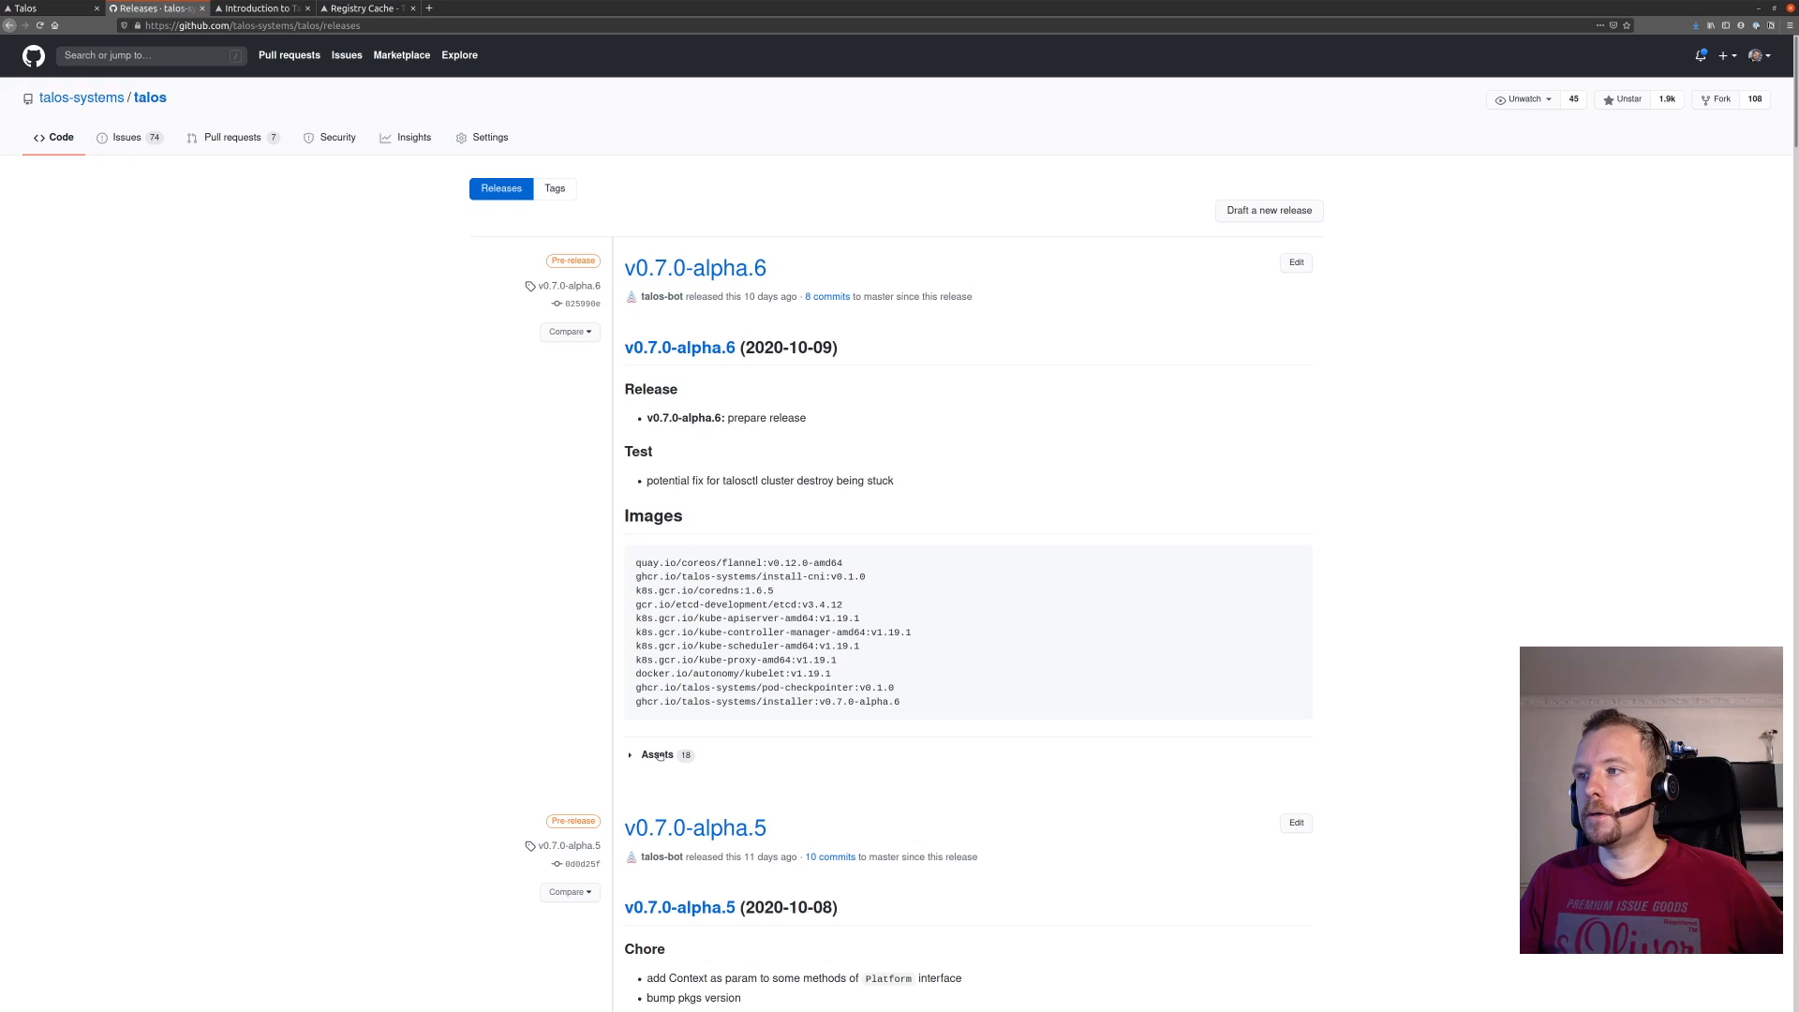
pyautogui.moveTo(556, 680)
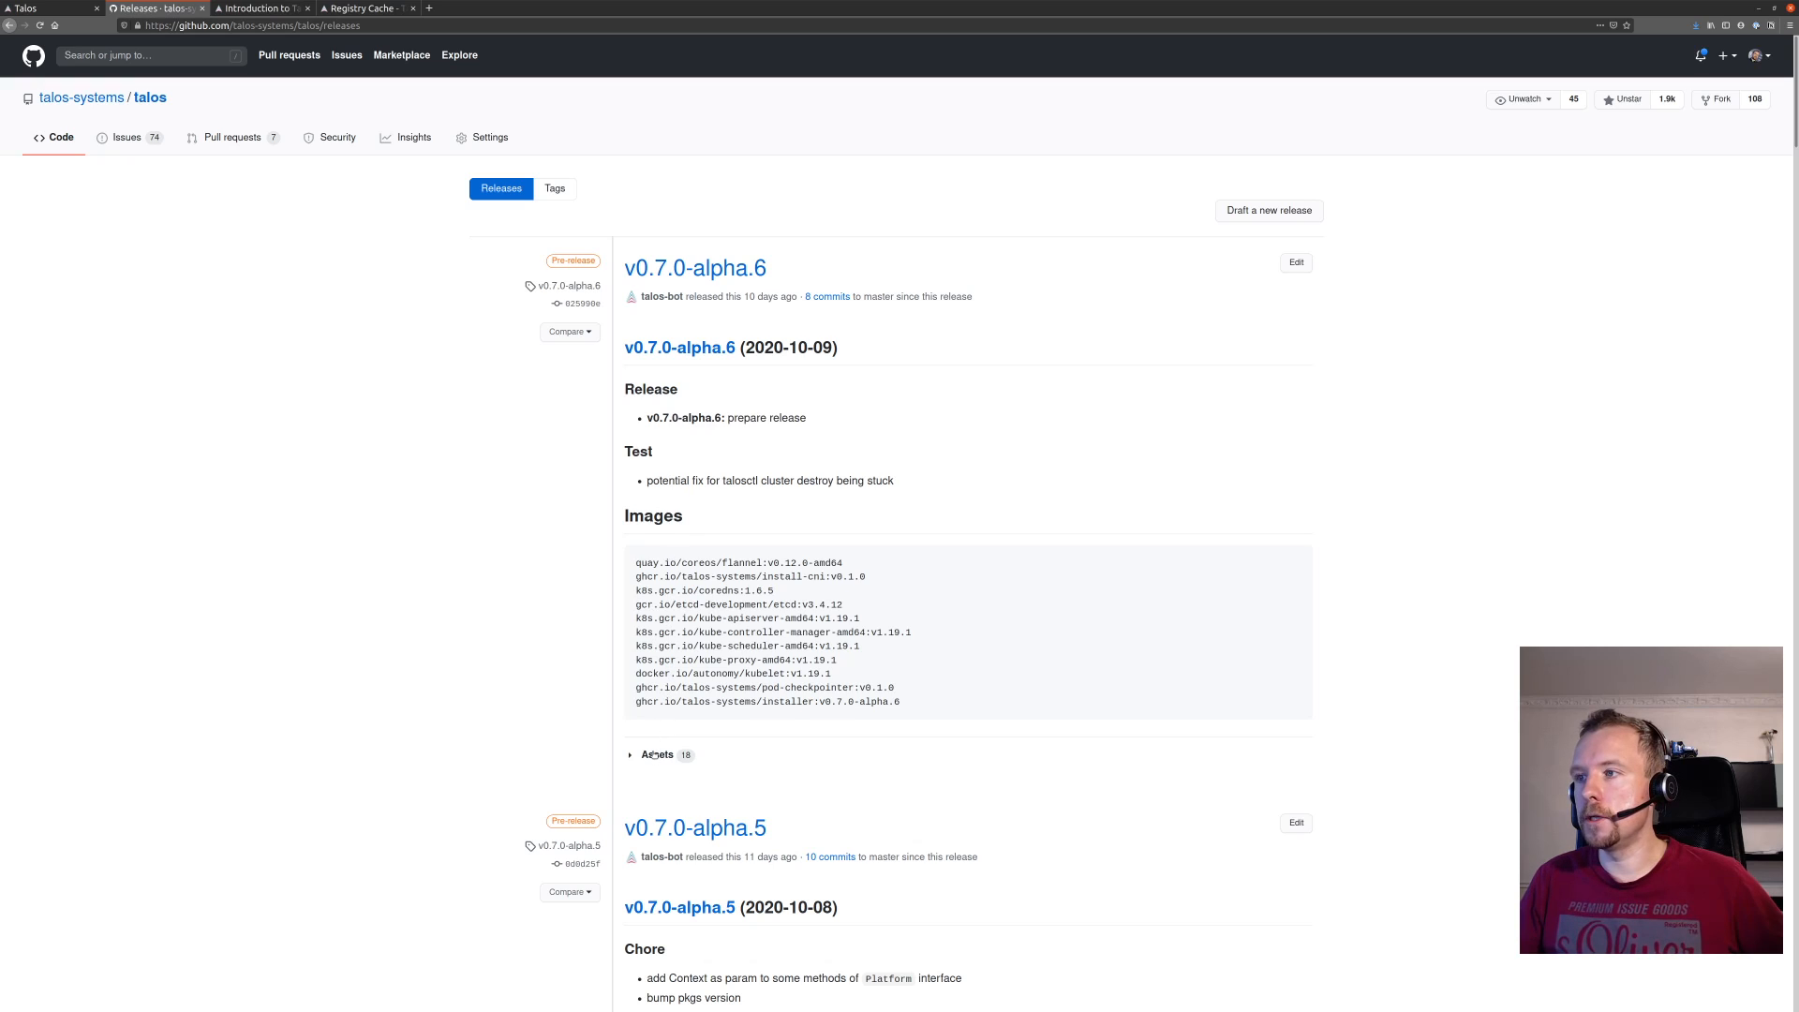
# Expand the v0.7.0-alpha.6 release assets showing talosctl binaries, vmlinuz and initramfs downloads.
pyautogui.click(655, 755)
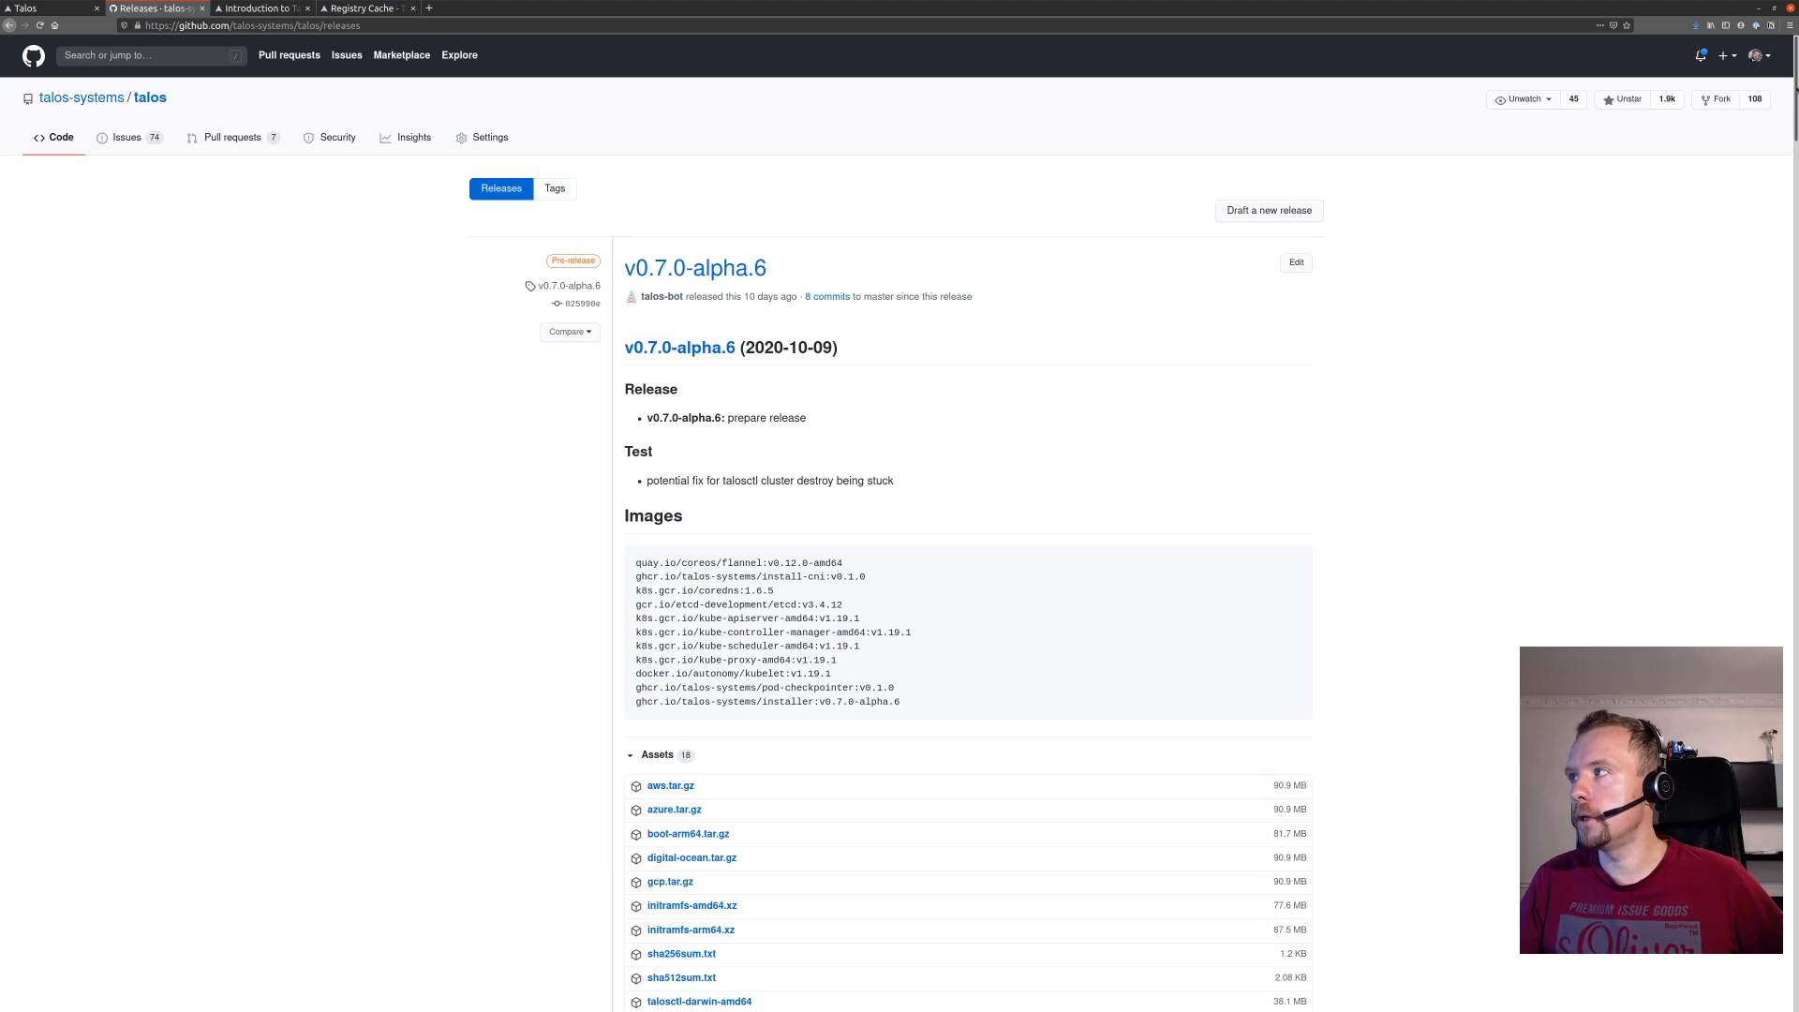
pyautogui.scroll(-3)
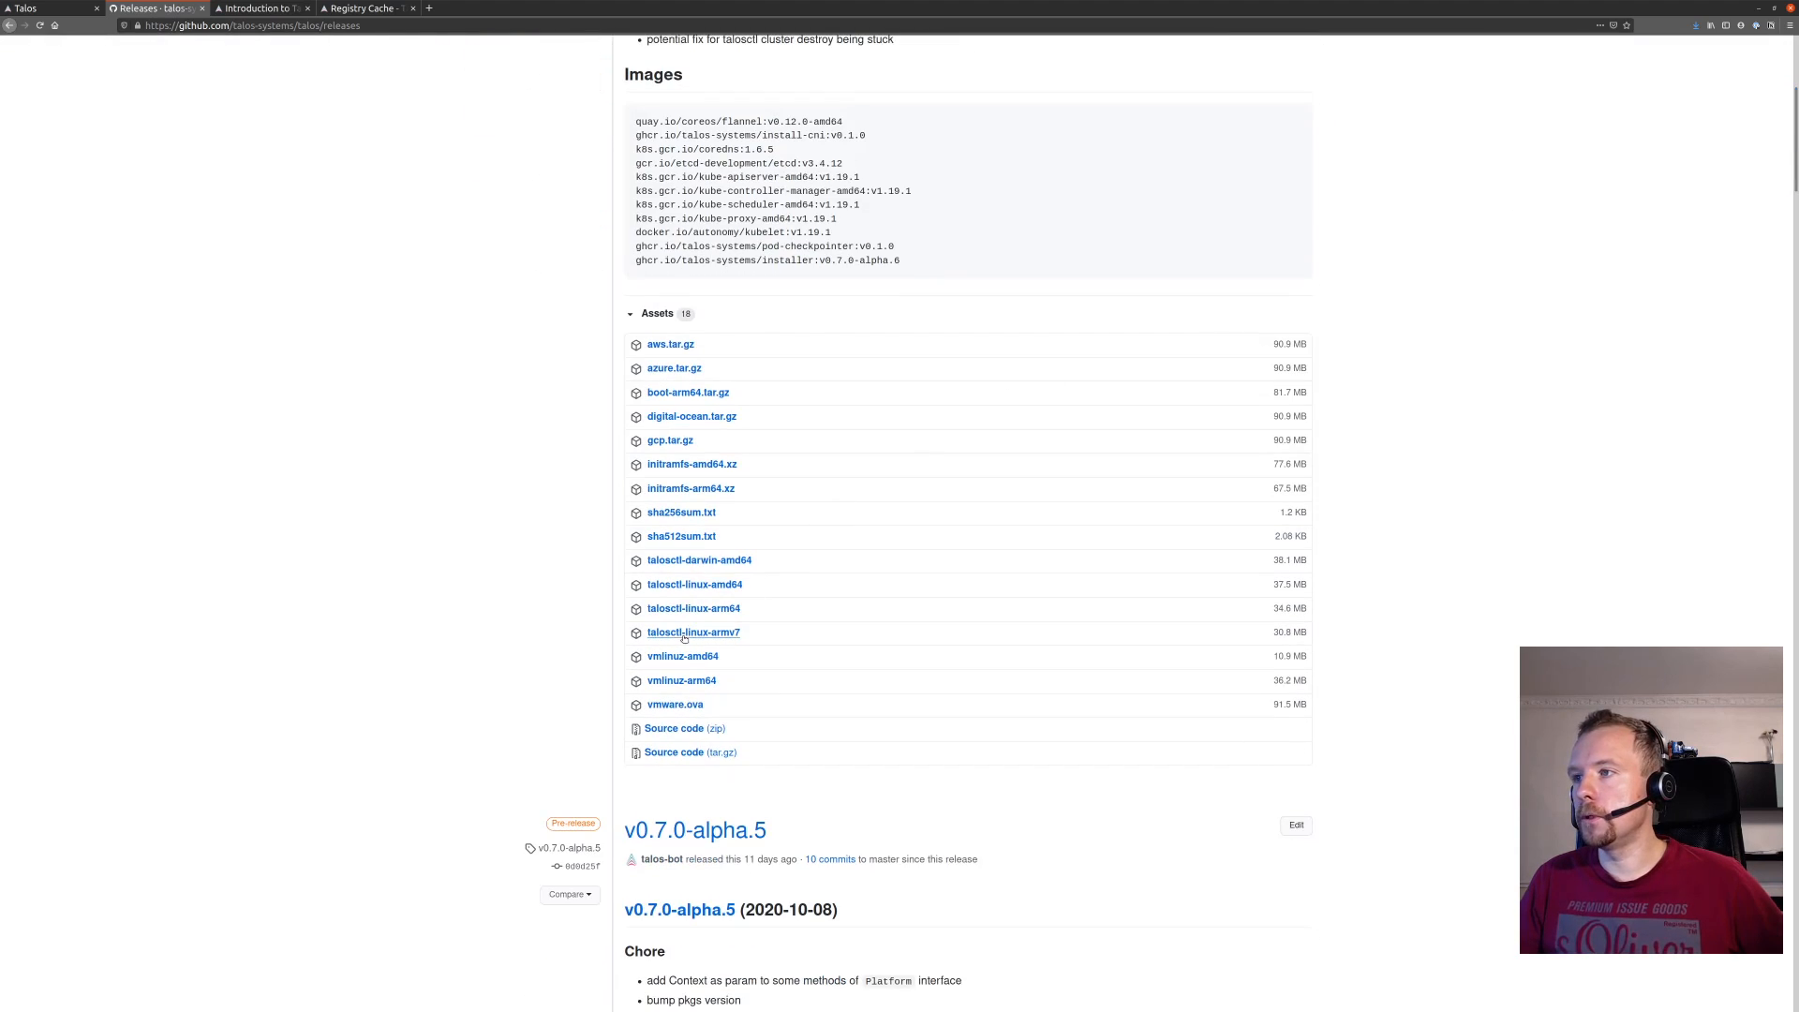
pyautogui.moveTo(695, 585)
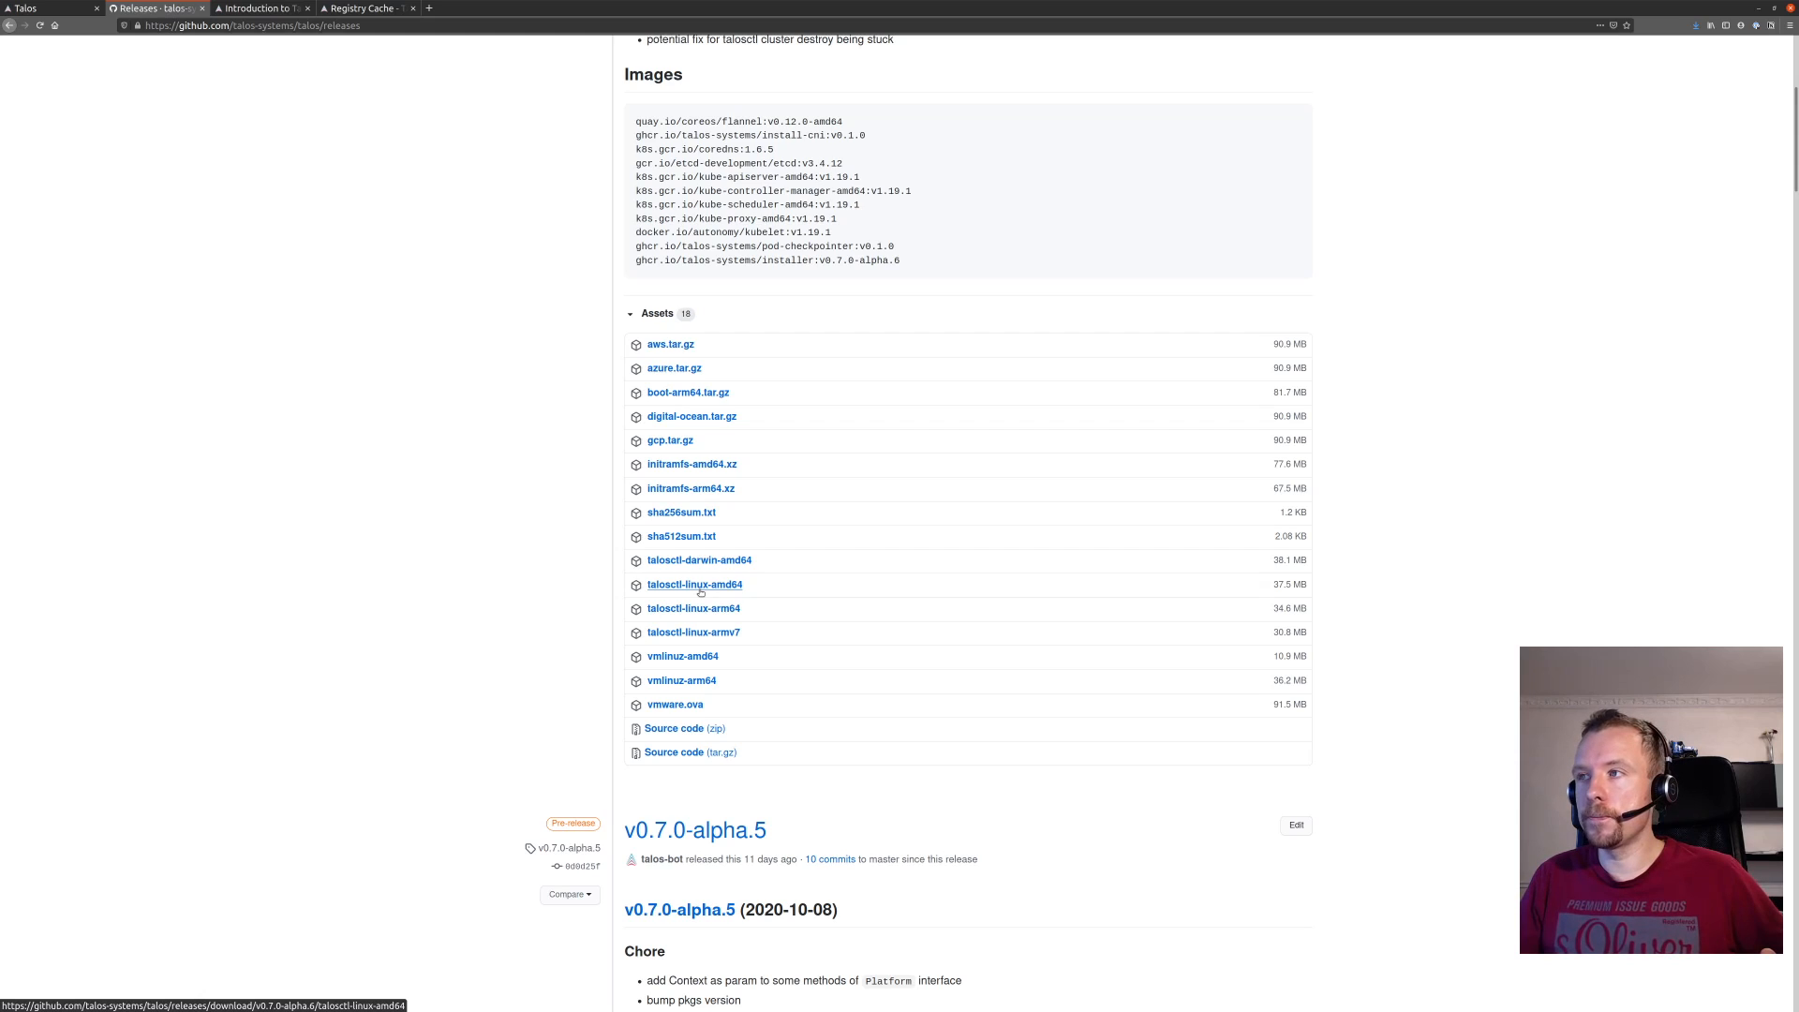
pyautogui.moveTo(680, 679)
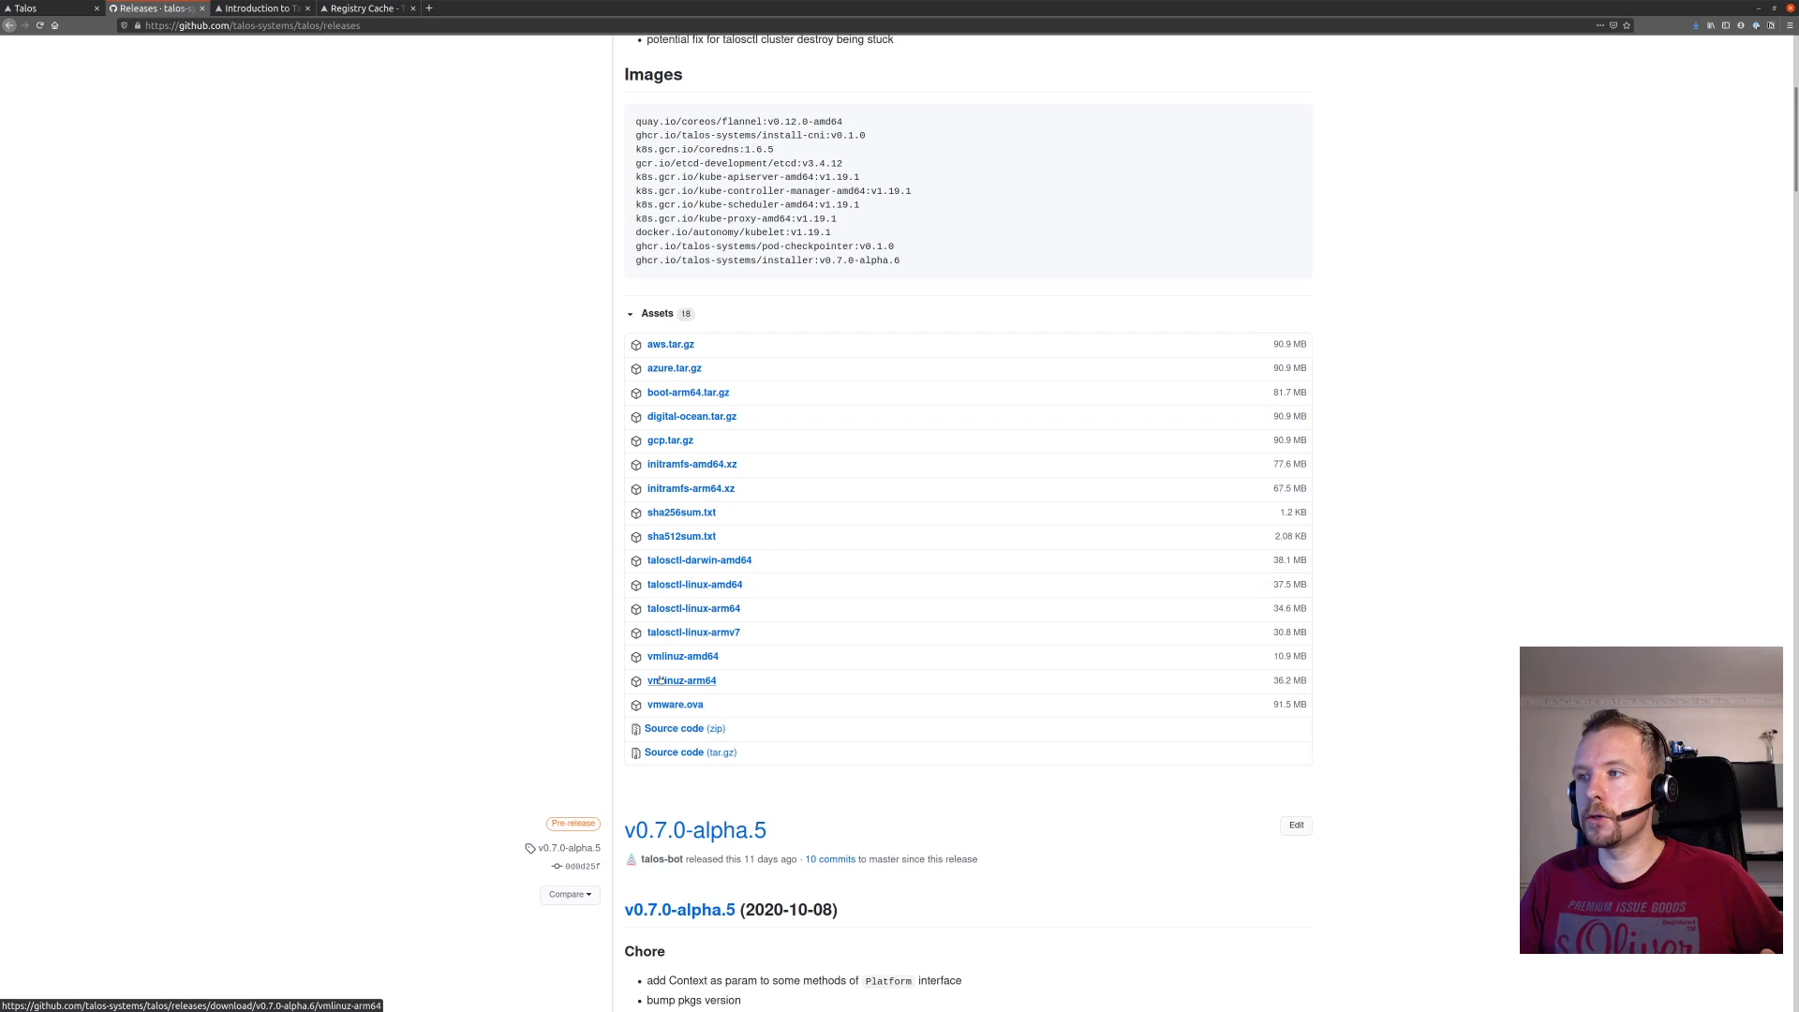
pyautogui.moveTo(681, 655)
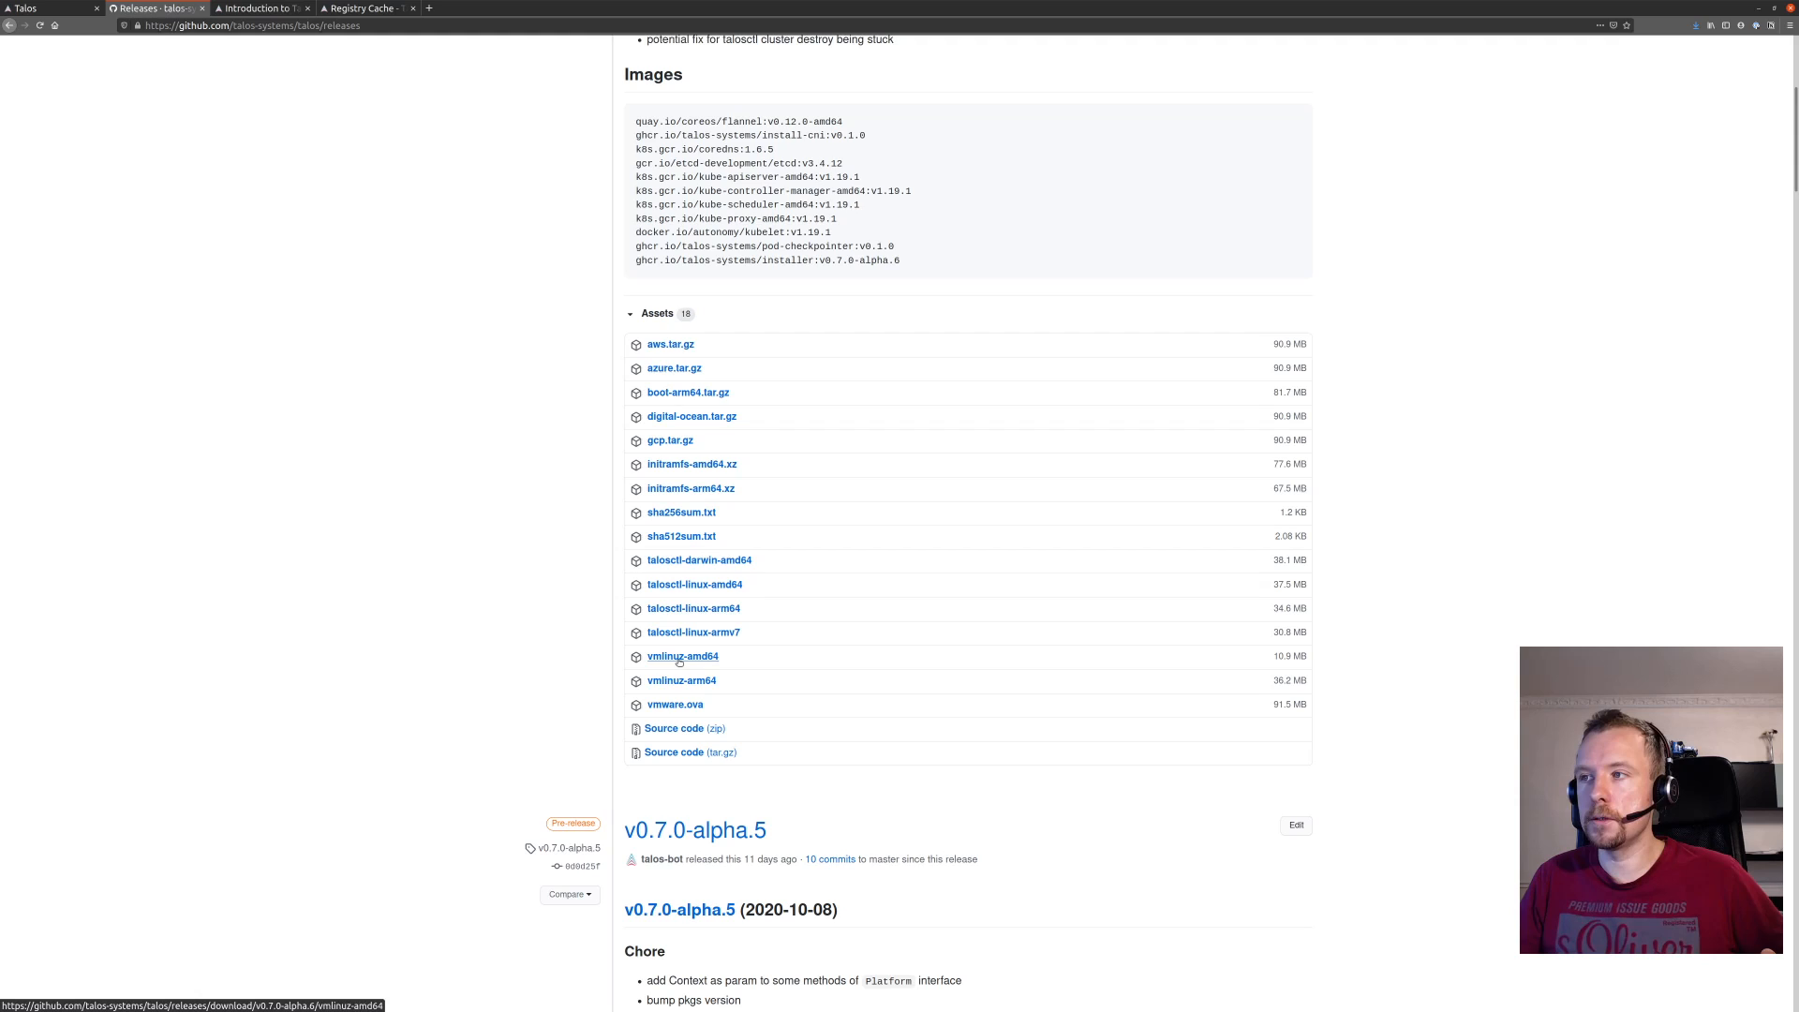
pyautogui.moveTo(692, 464)
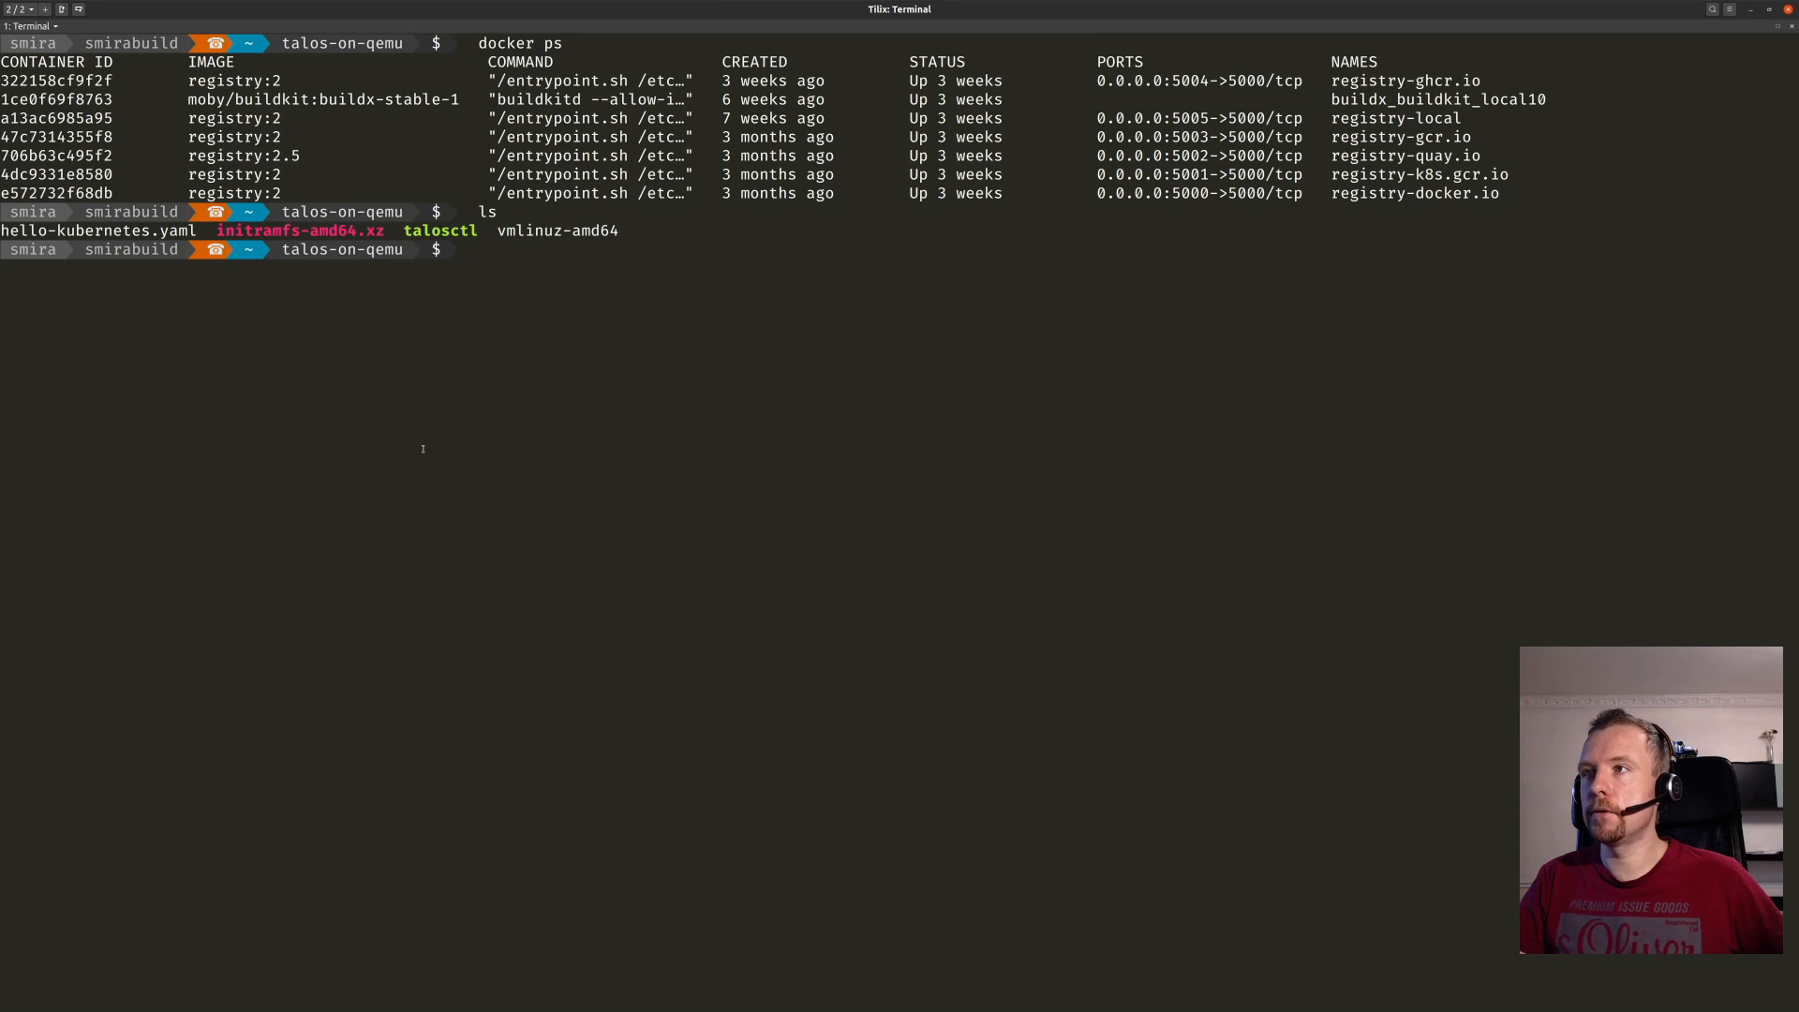
# Draft ./talosctl cluster create with --vmlinuz-path ./vmlinuz-amd64 and --initrd-path initramfs-amd64.xz.
pyautogui.write('./')
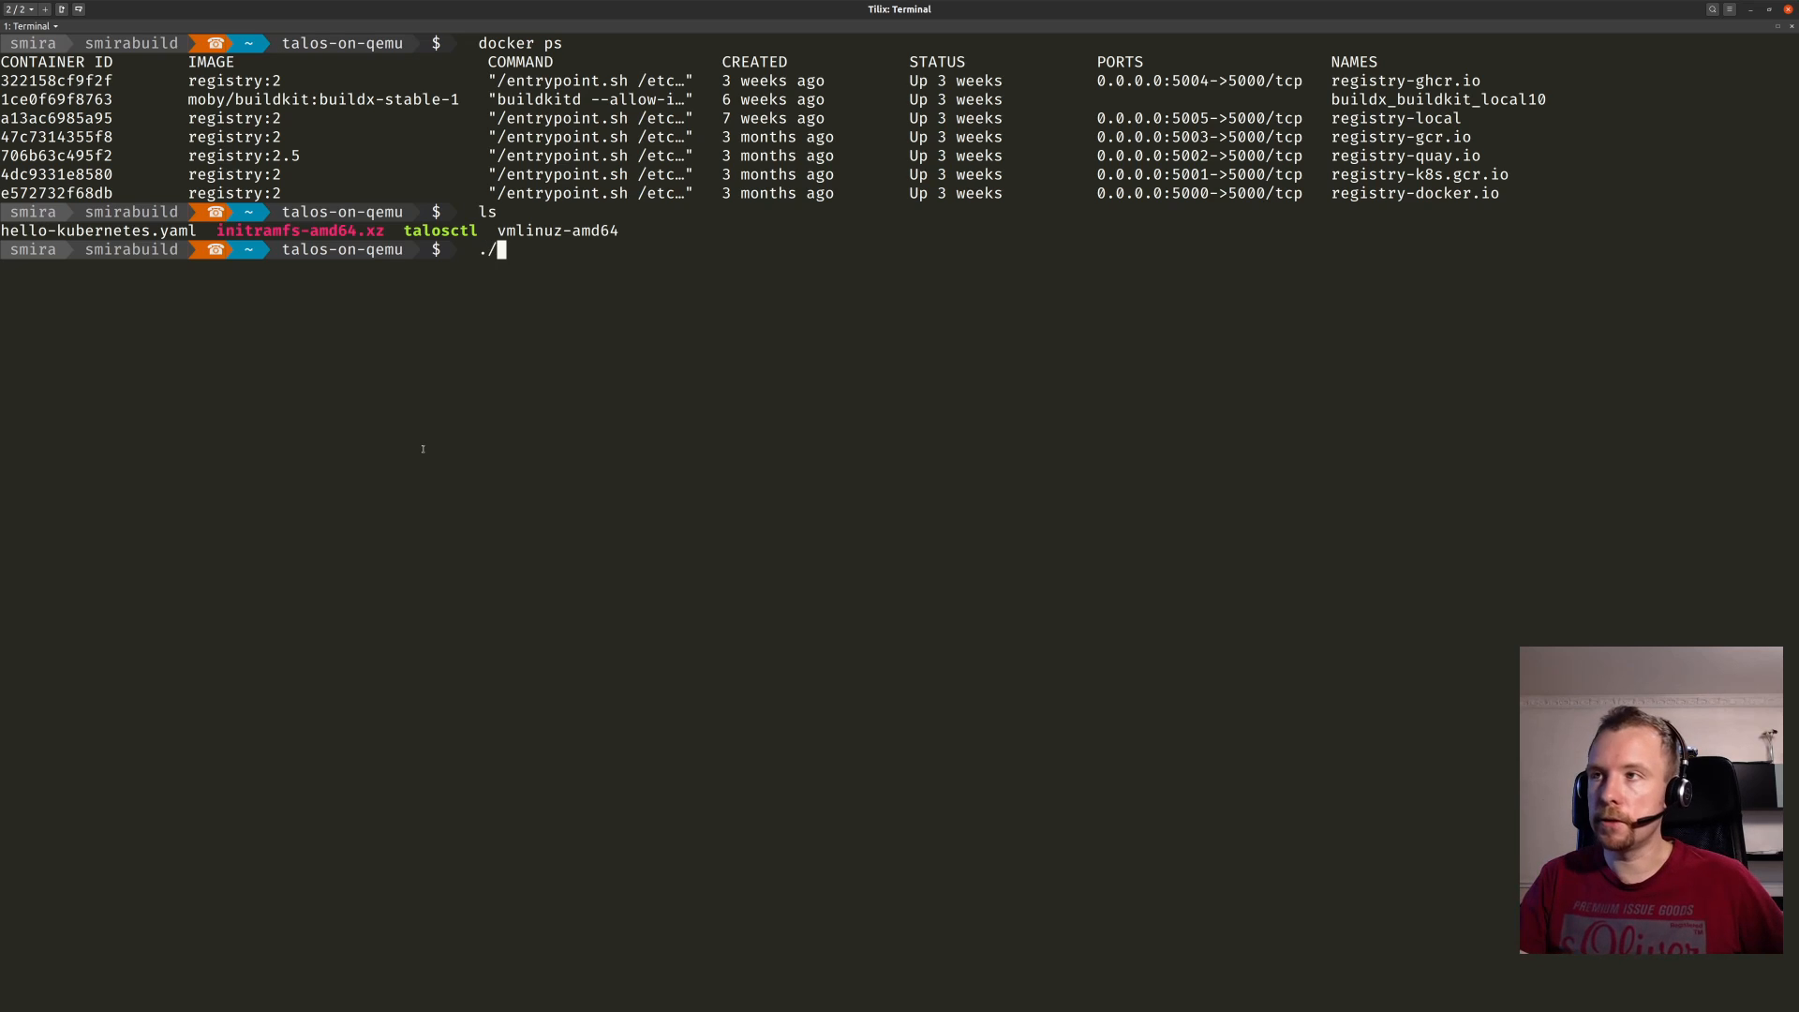
pyautogui.write('talosctl')
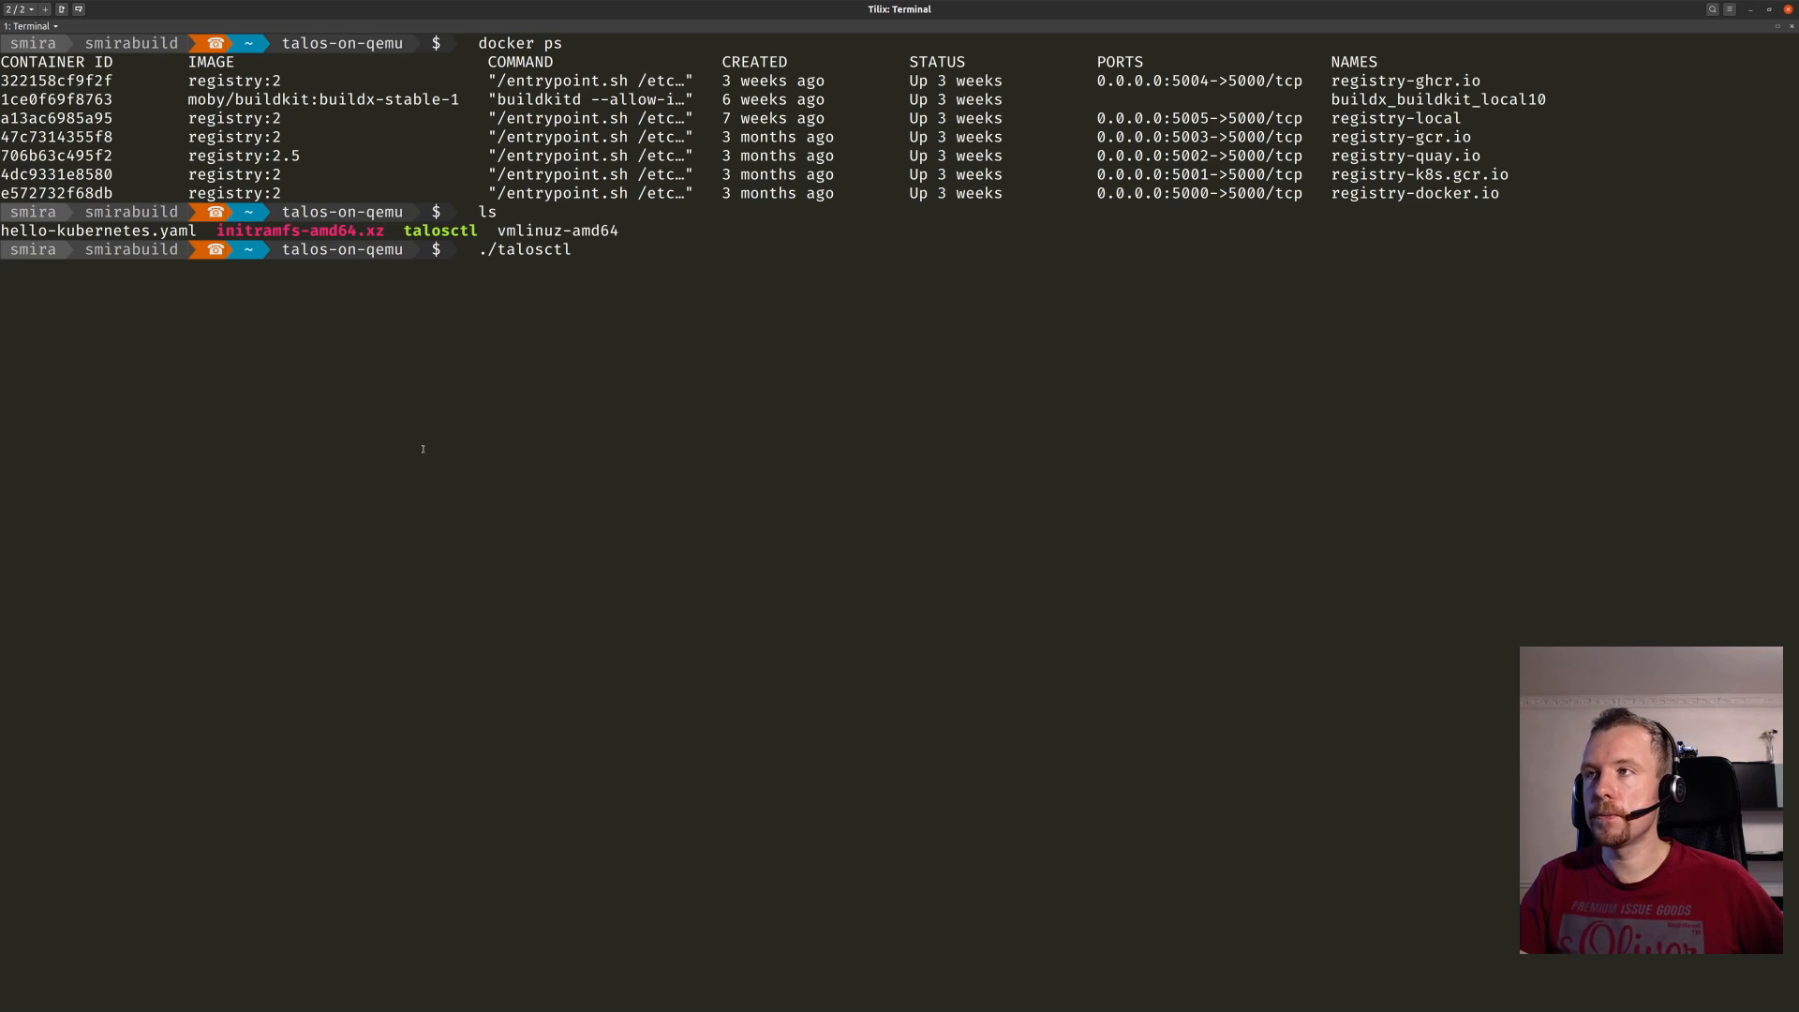
pyautogui.write('cluster')
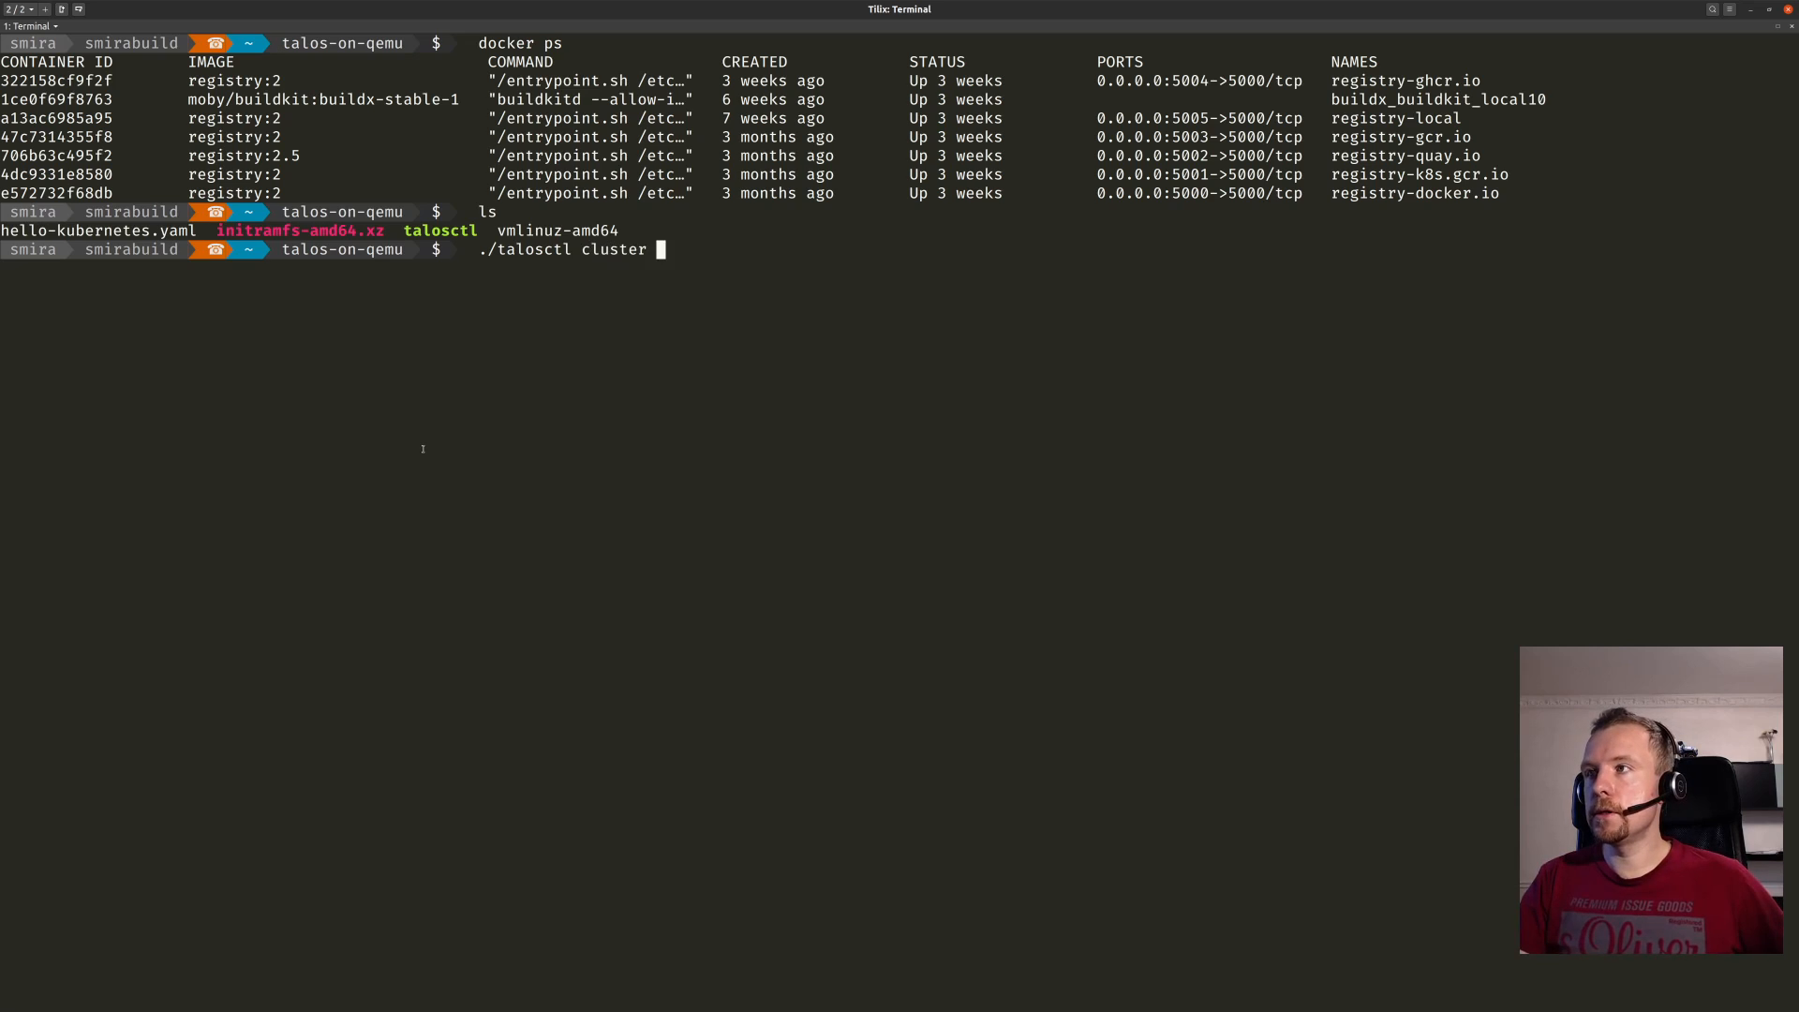
pyautogui.write('create --vmlinuz-path')
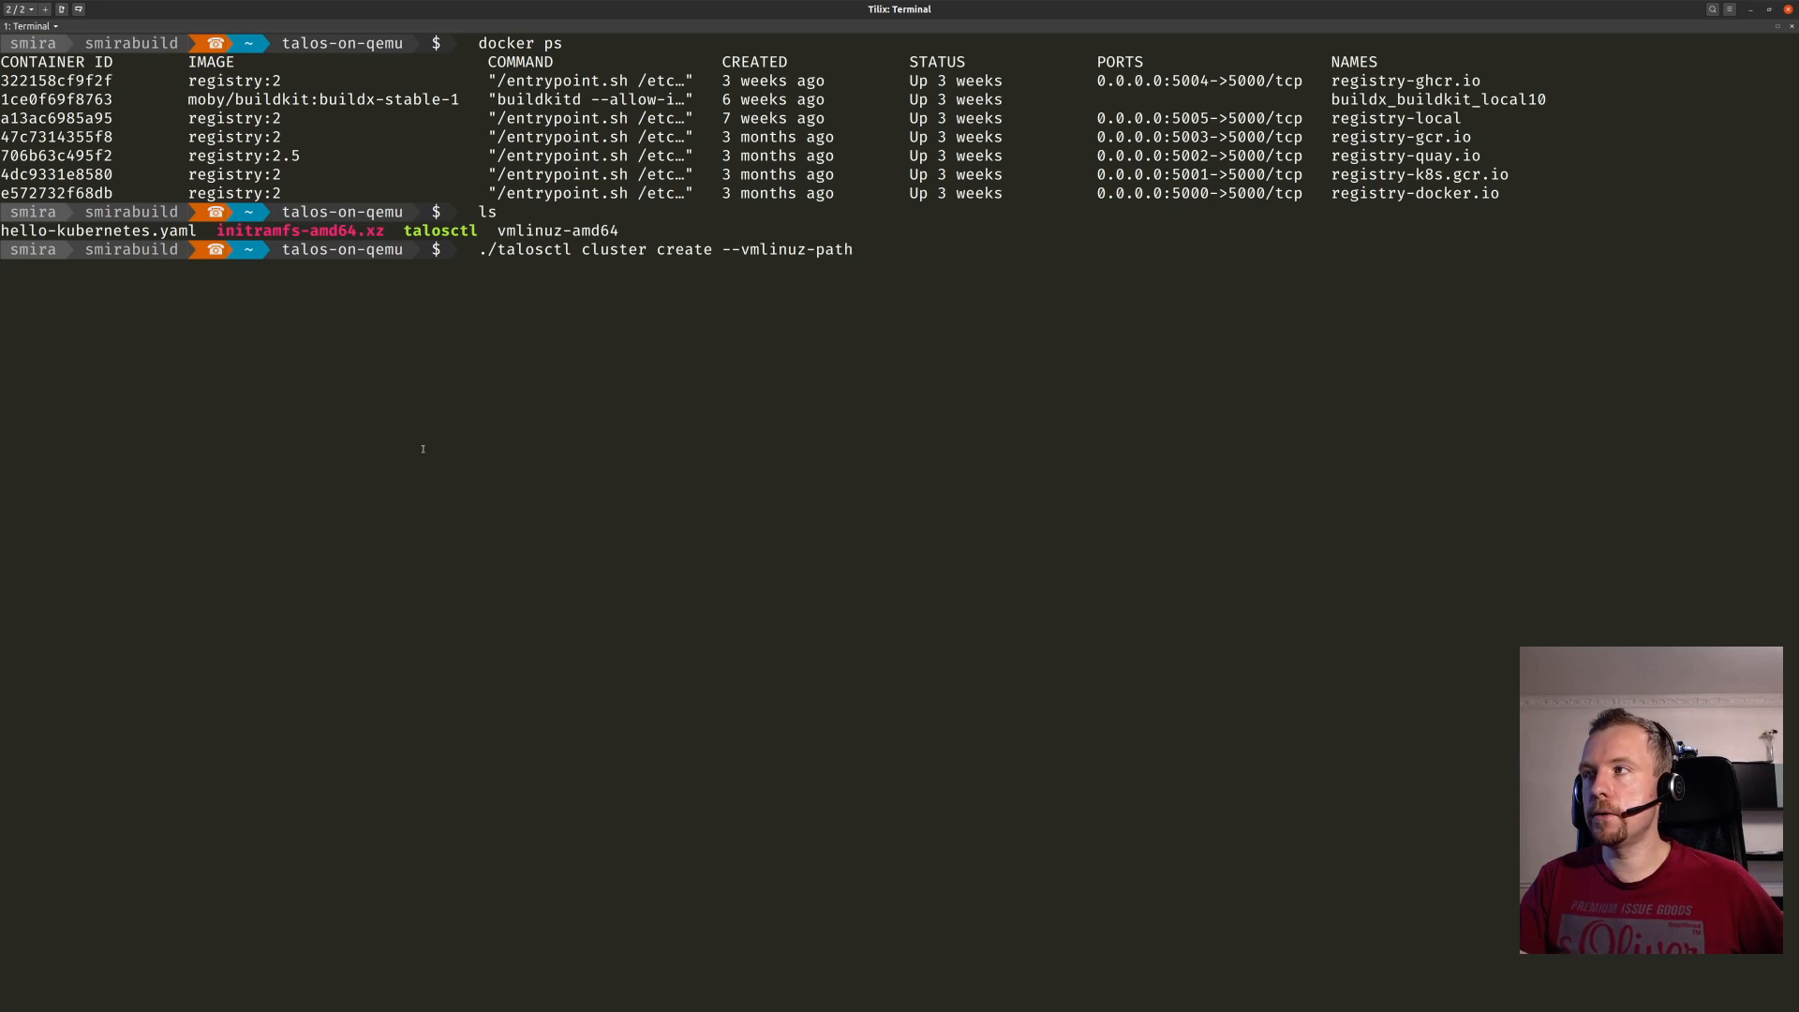
pyautogui.write('./vmlinuz-amd64')
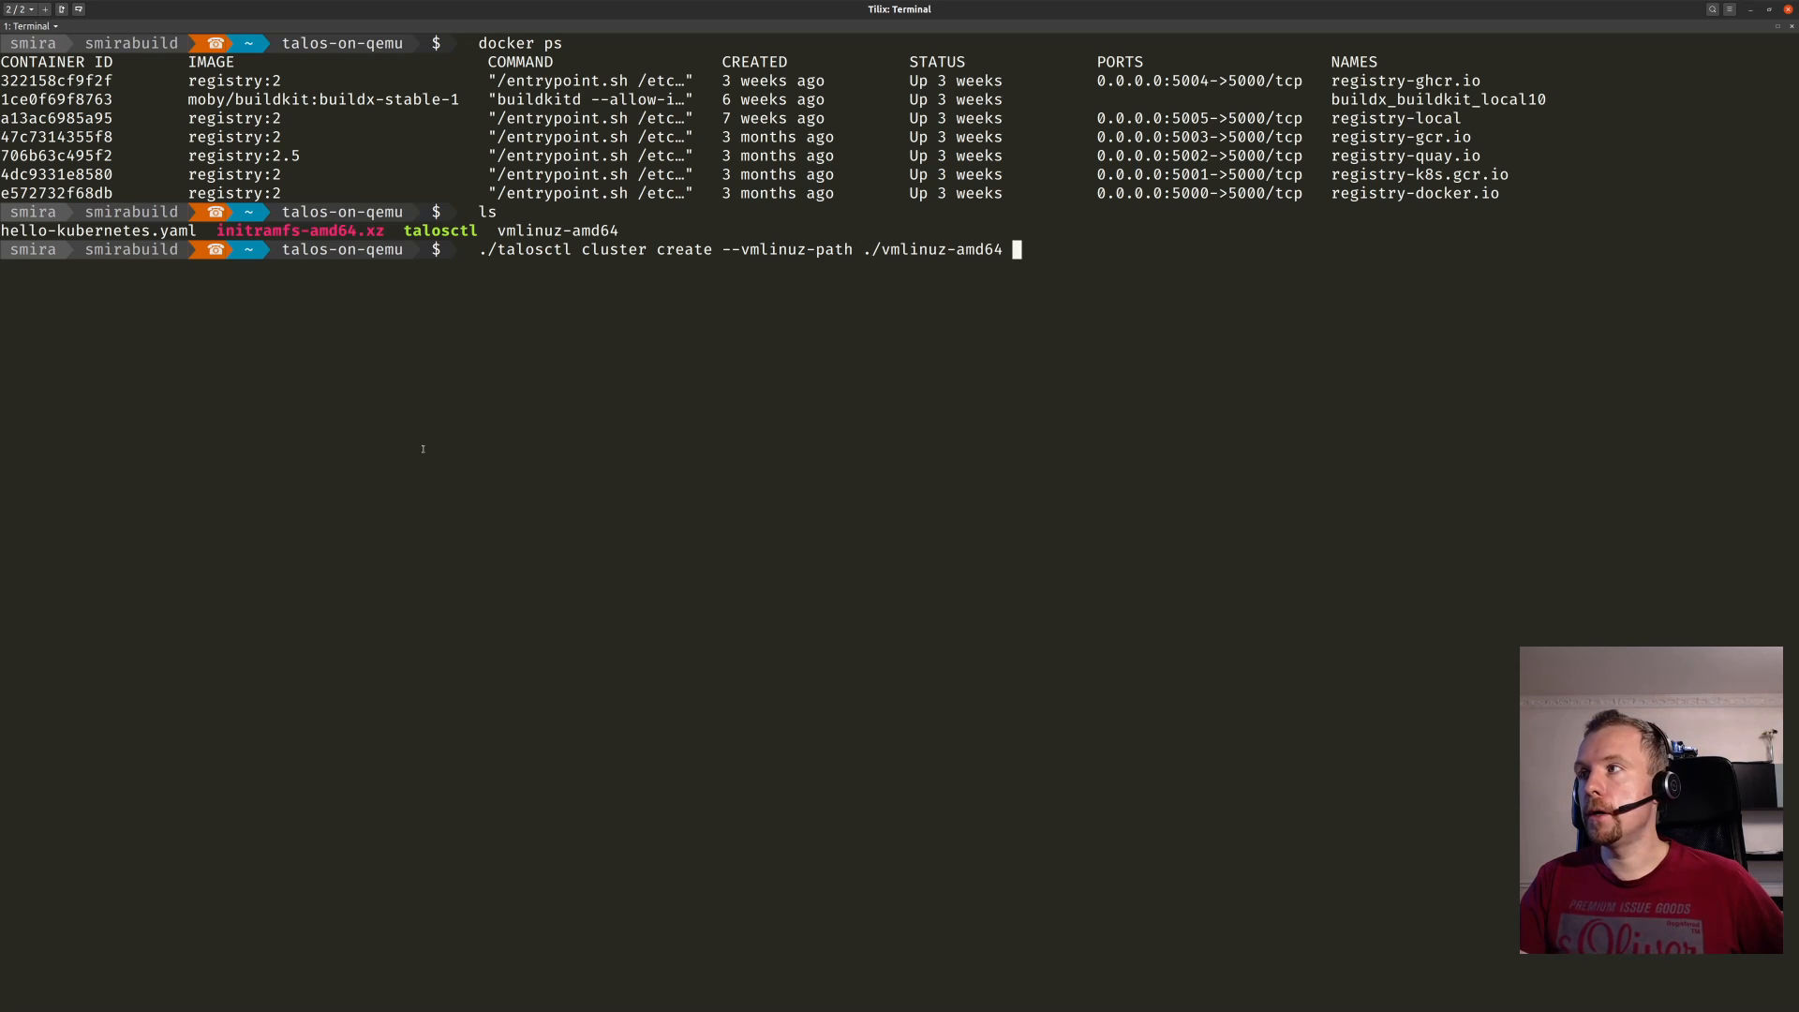
pyautogui.write('--initrd-path ./')
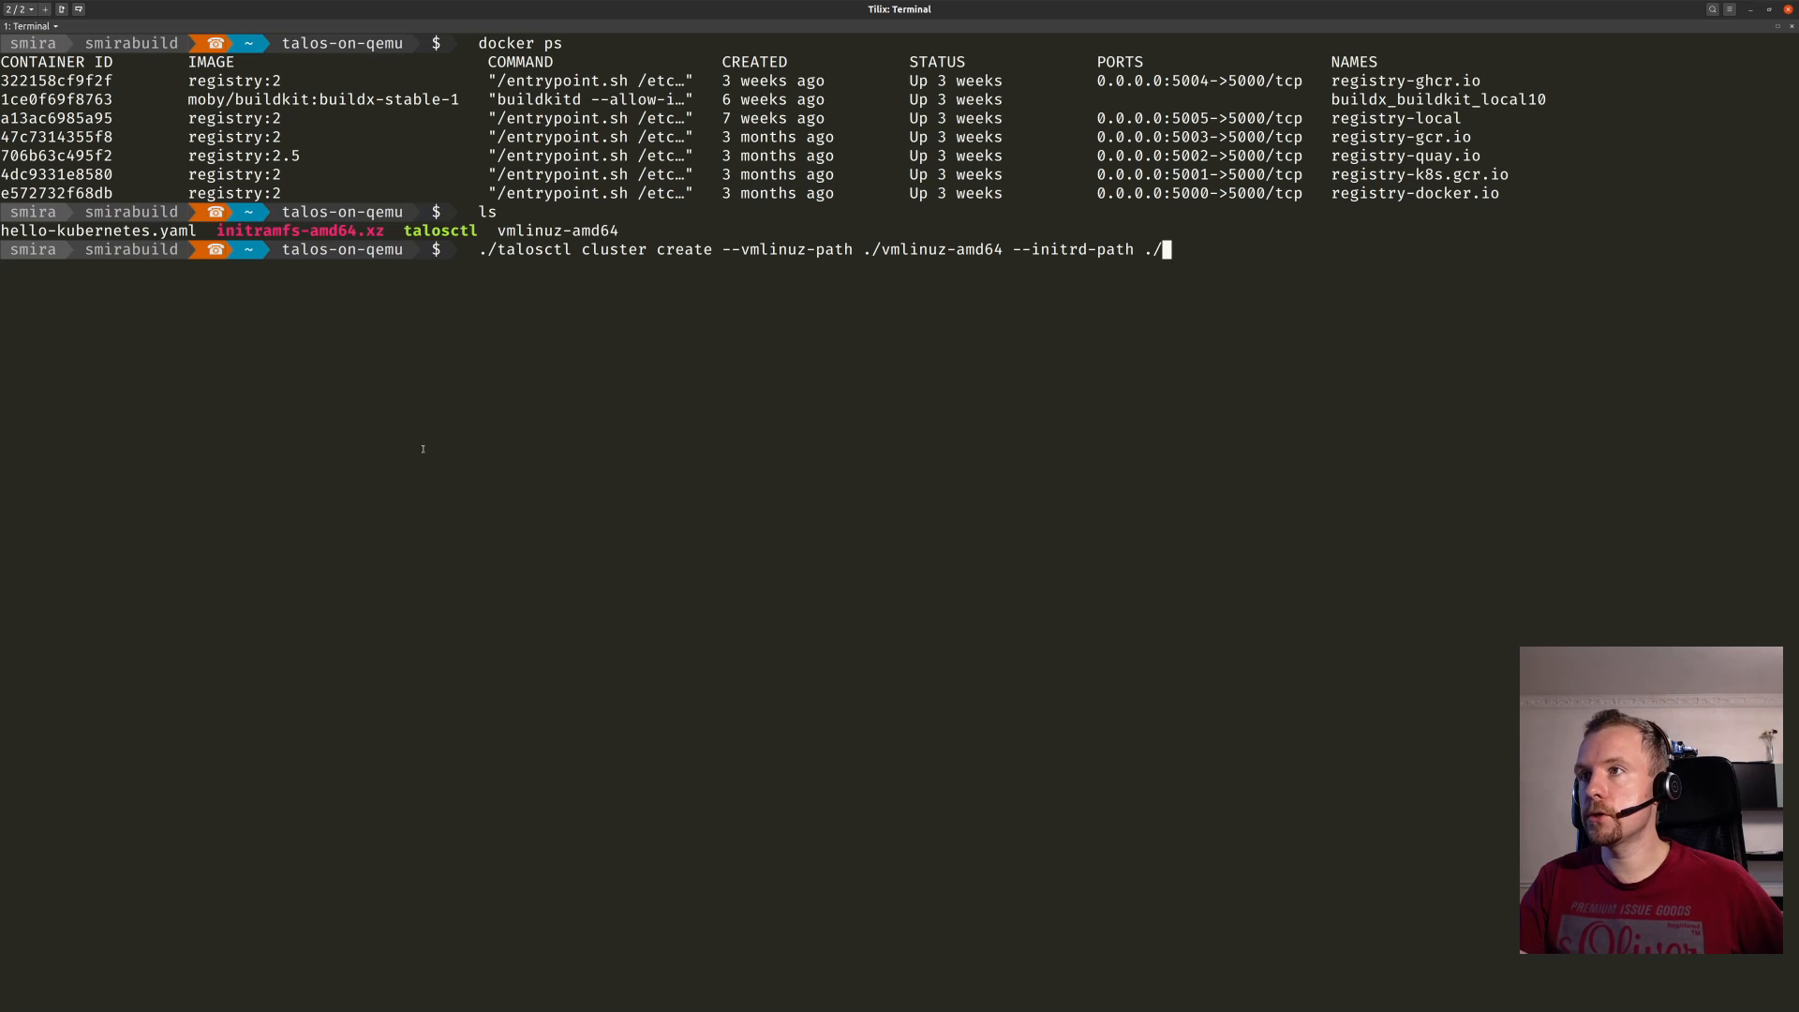
pyautogui.write('initramfs-amd64.xz --masters')
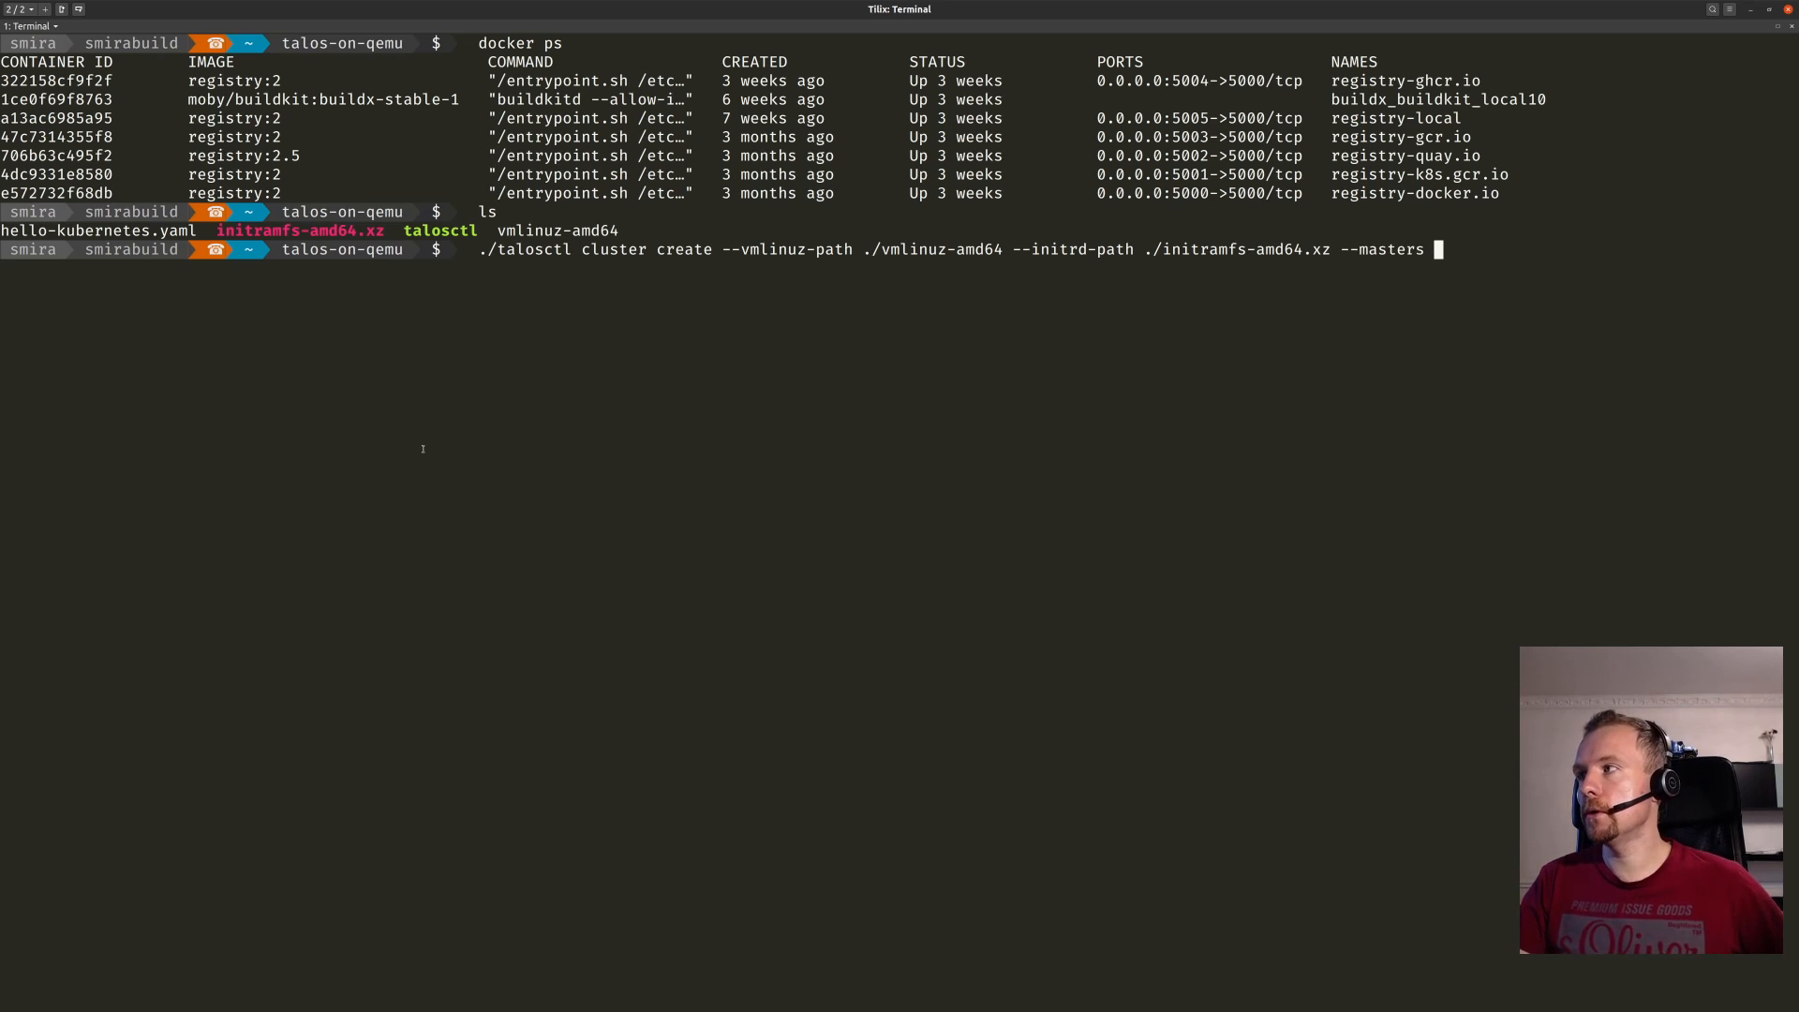
# Add --masters 3 and --workers 1 to the cluster create command.
pyautogui.write('3')
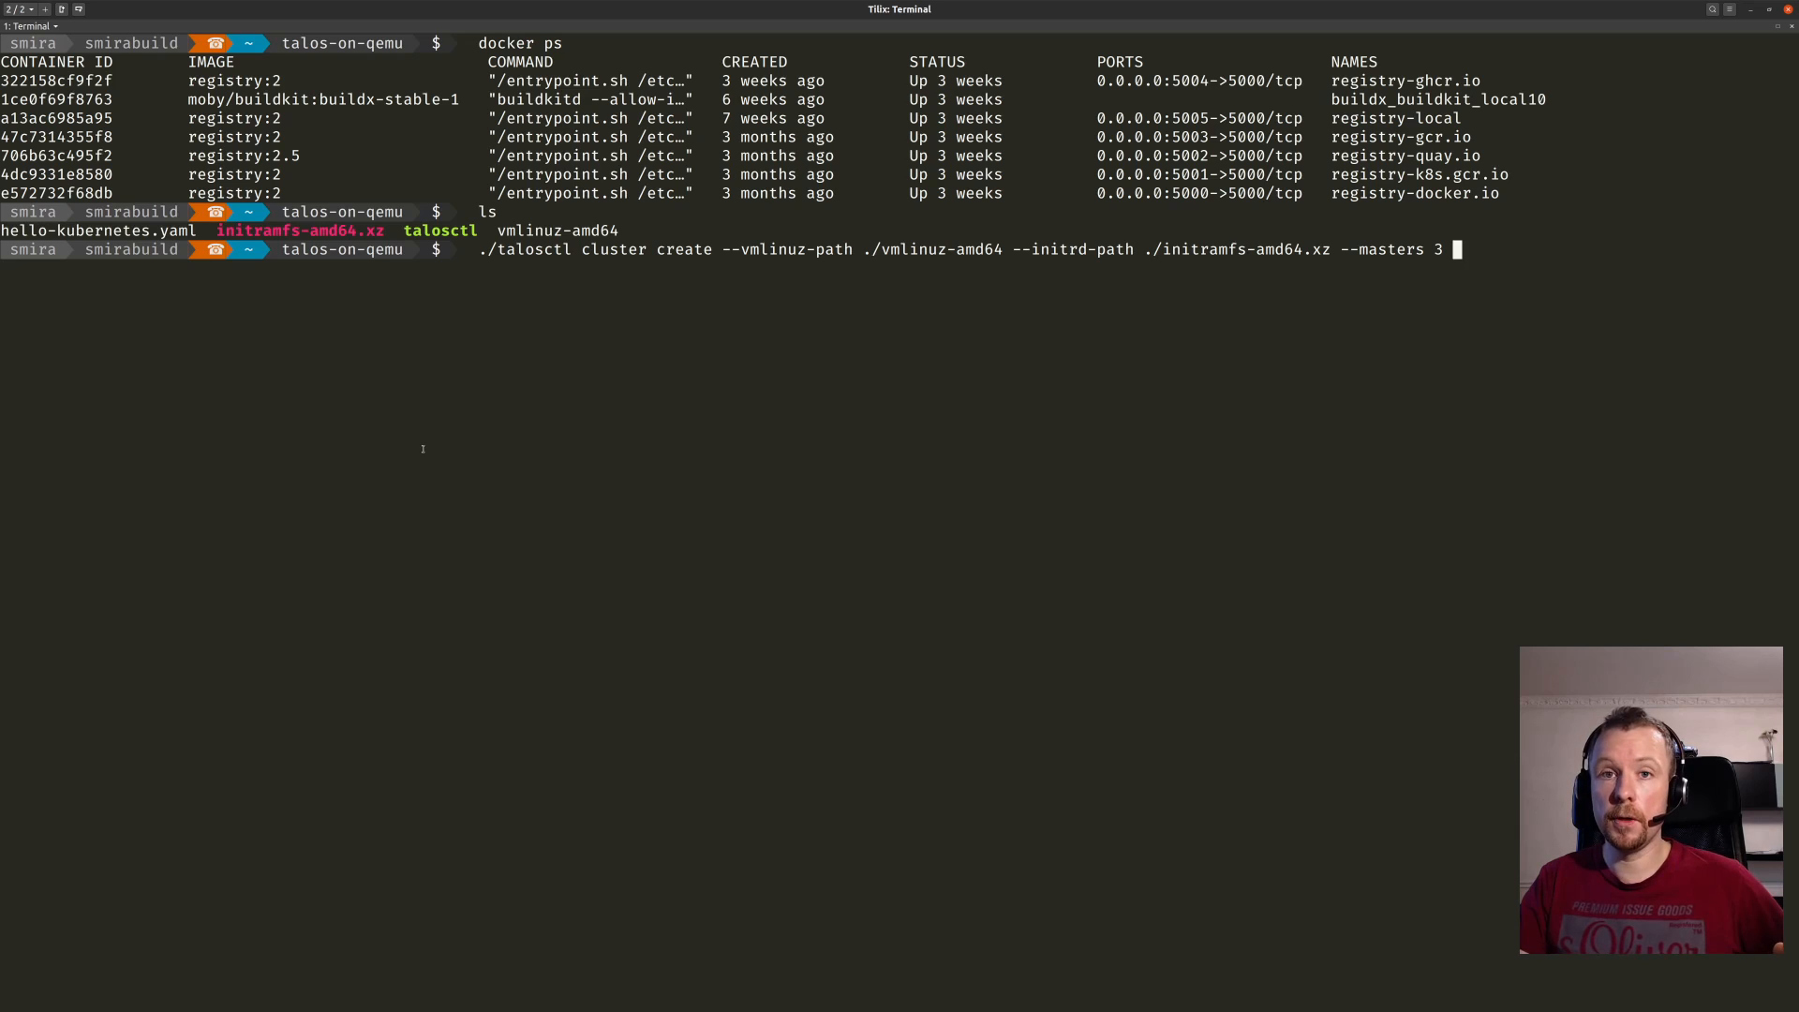
pyautogui.write('--wor')
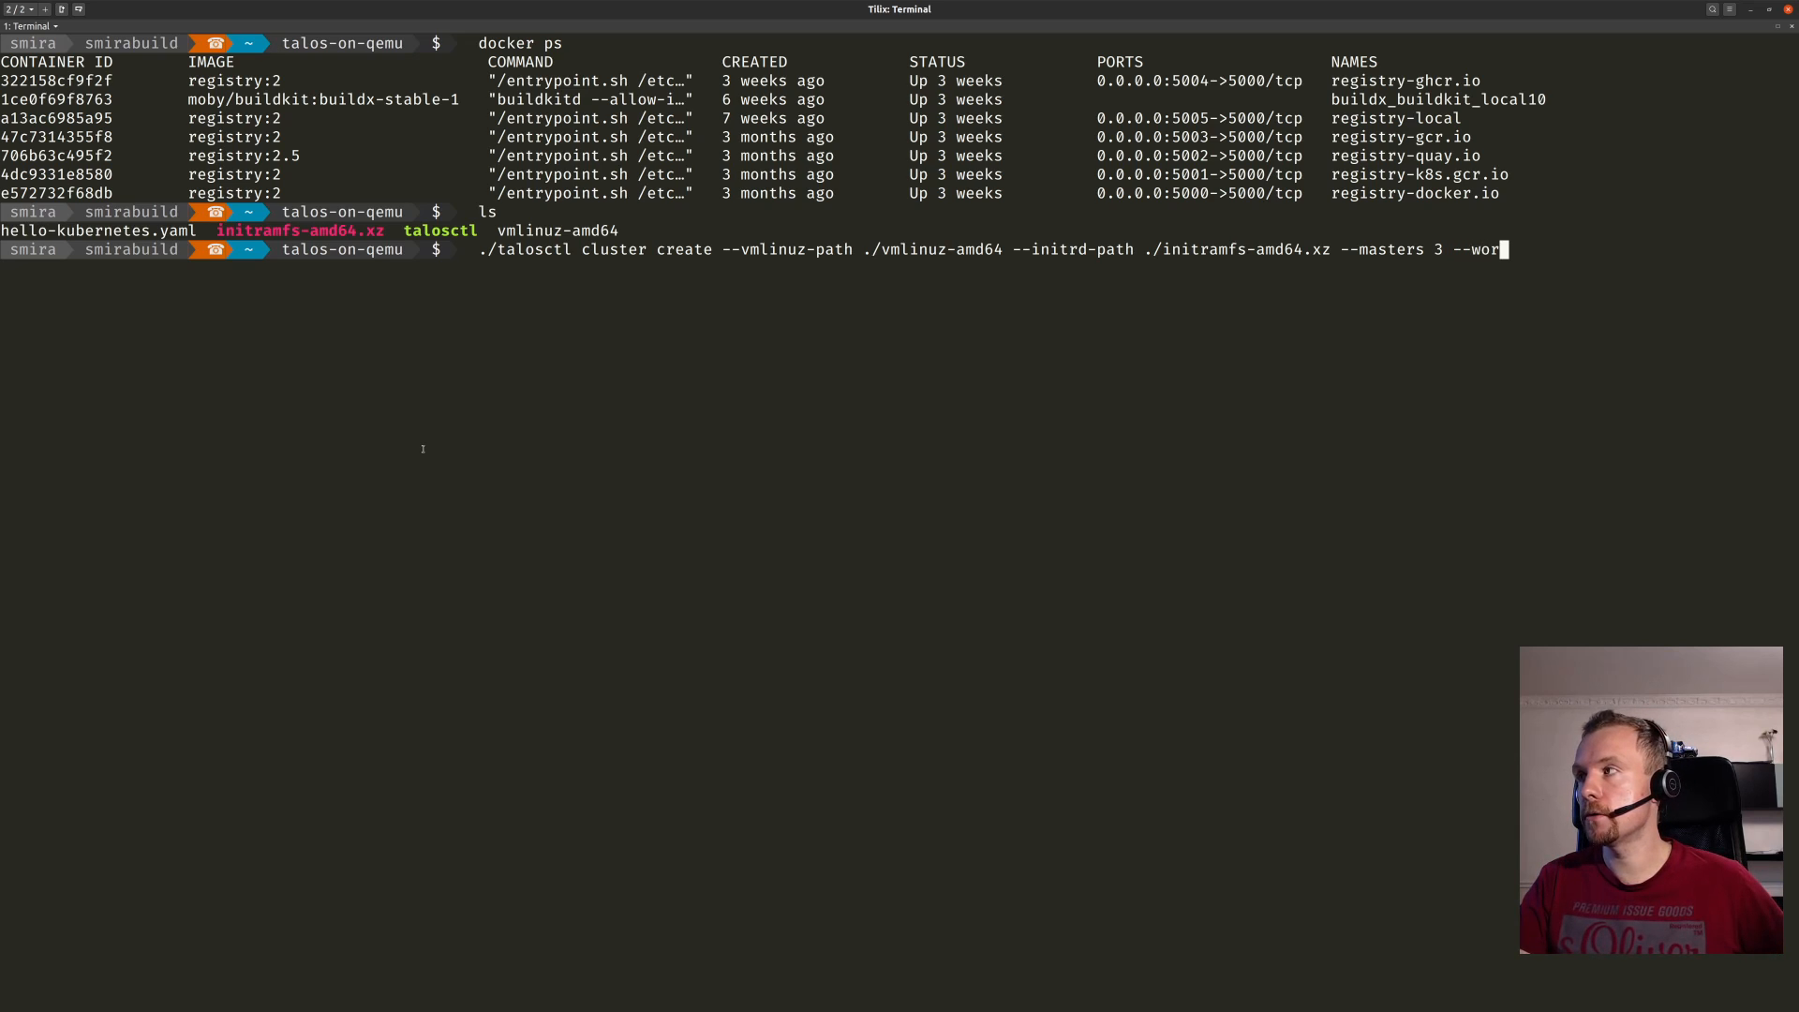
pyautogui.write('kers 1')
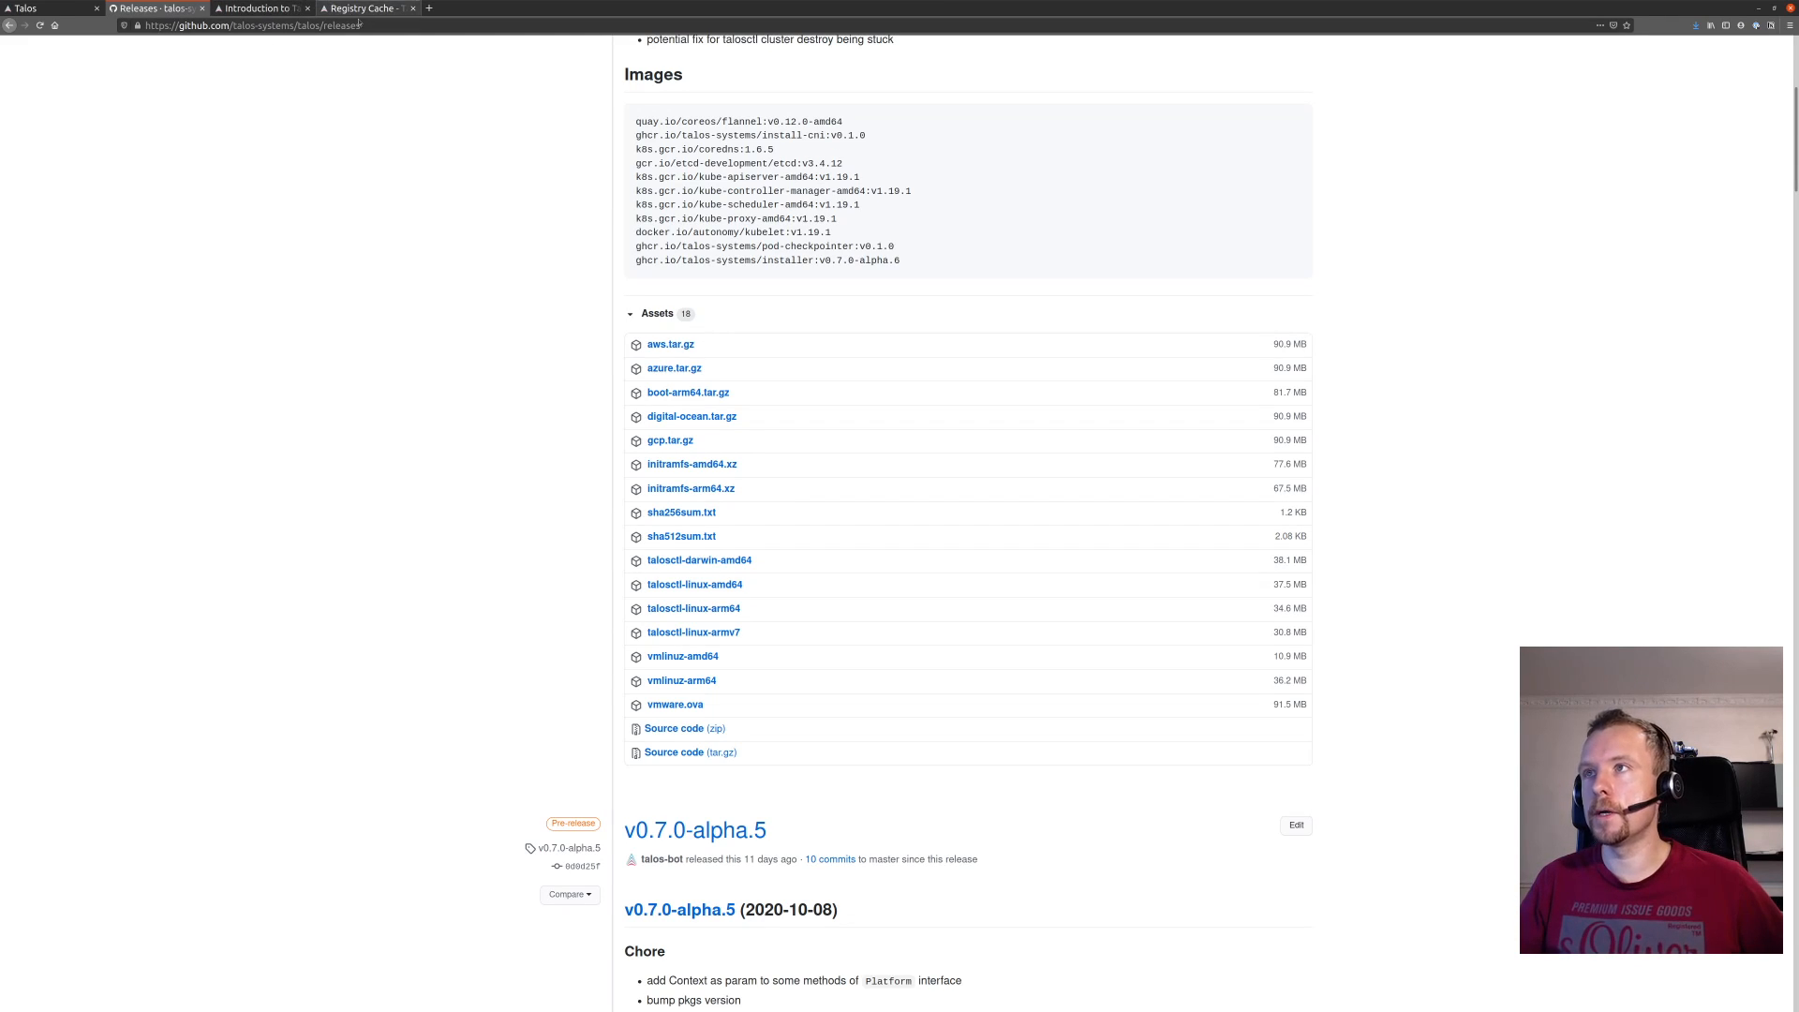
pyautogui.click(365, 8)
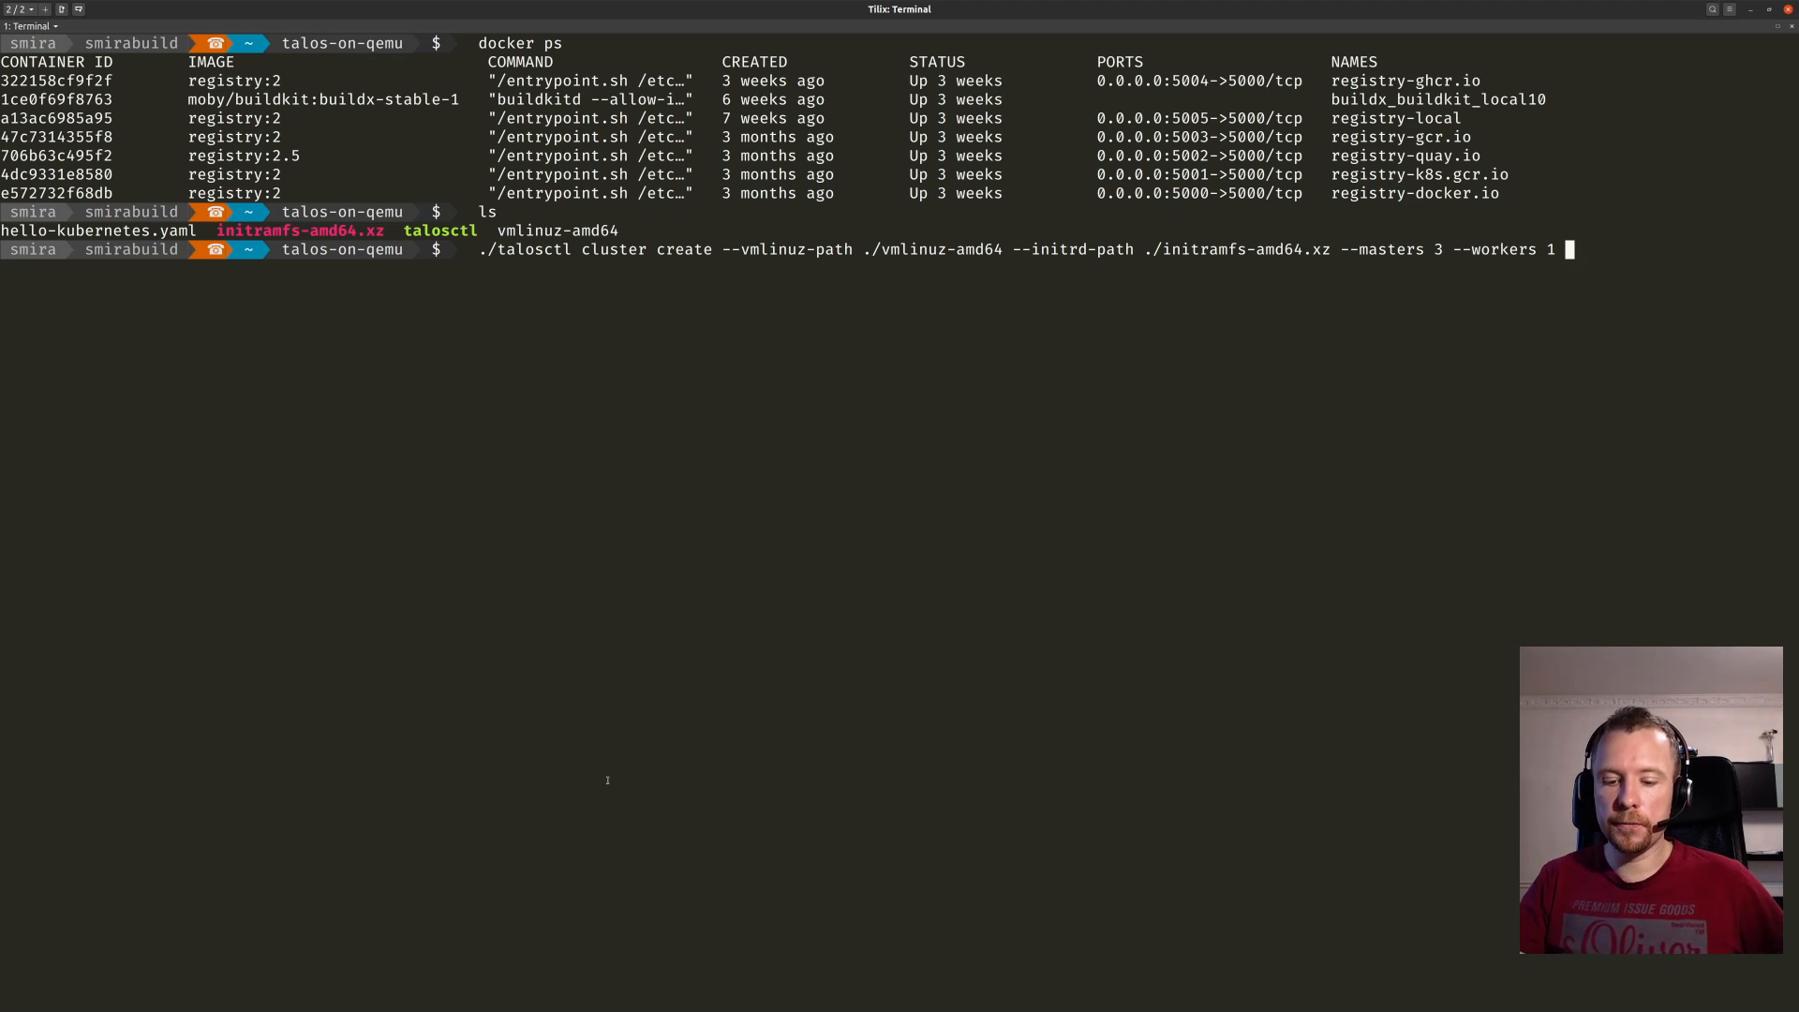
pyautogui.write('--pr')
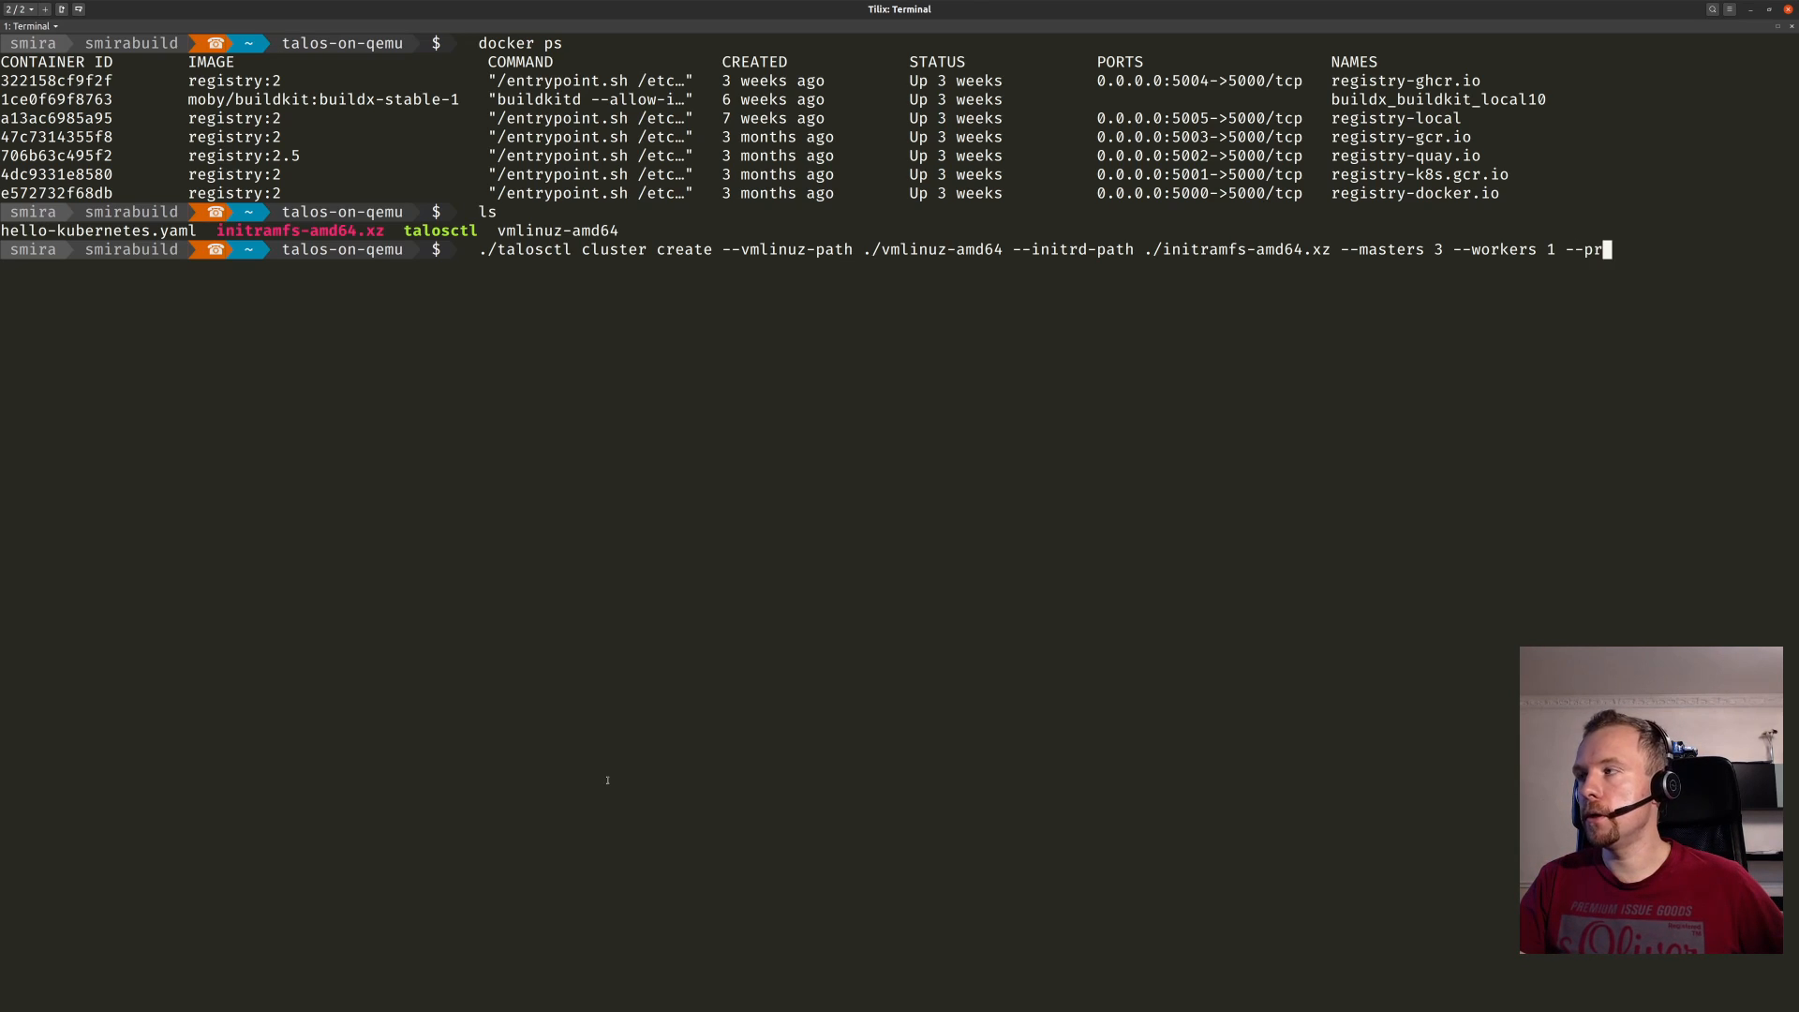
# Add --provisioner qemu and five registry mirrors at 10.5.0.1 ports 5000–5004.
pyautogui.write('ovisioner')
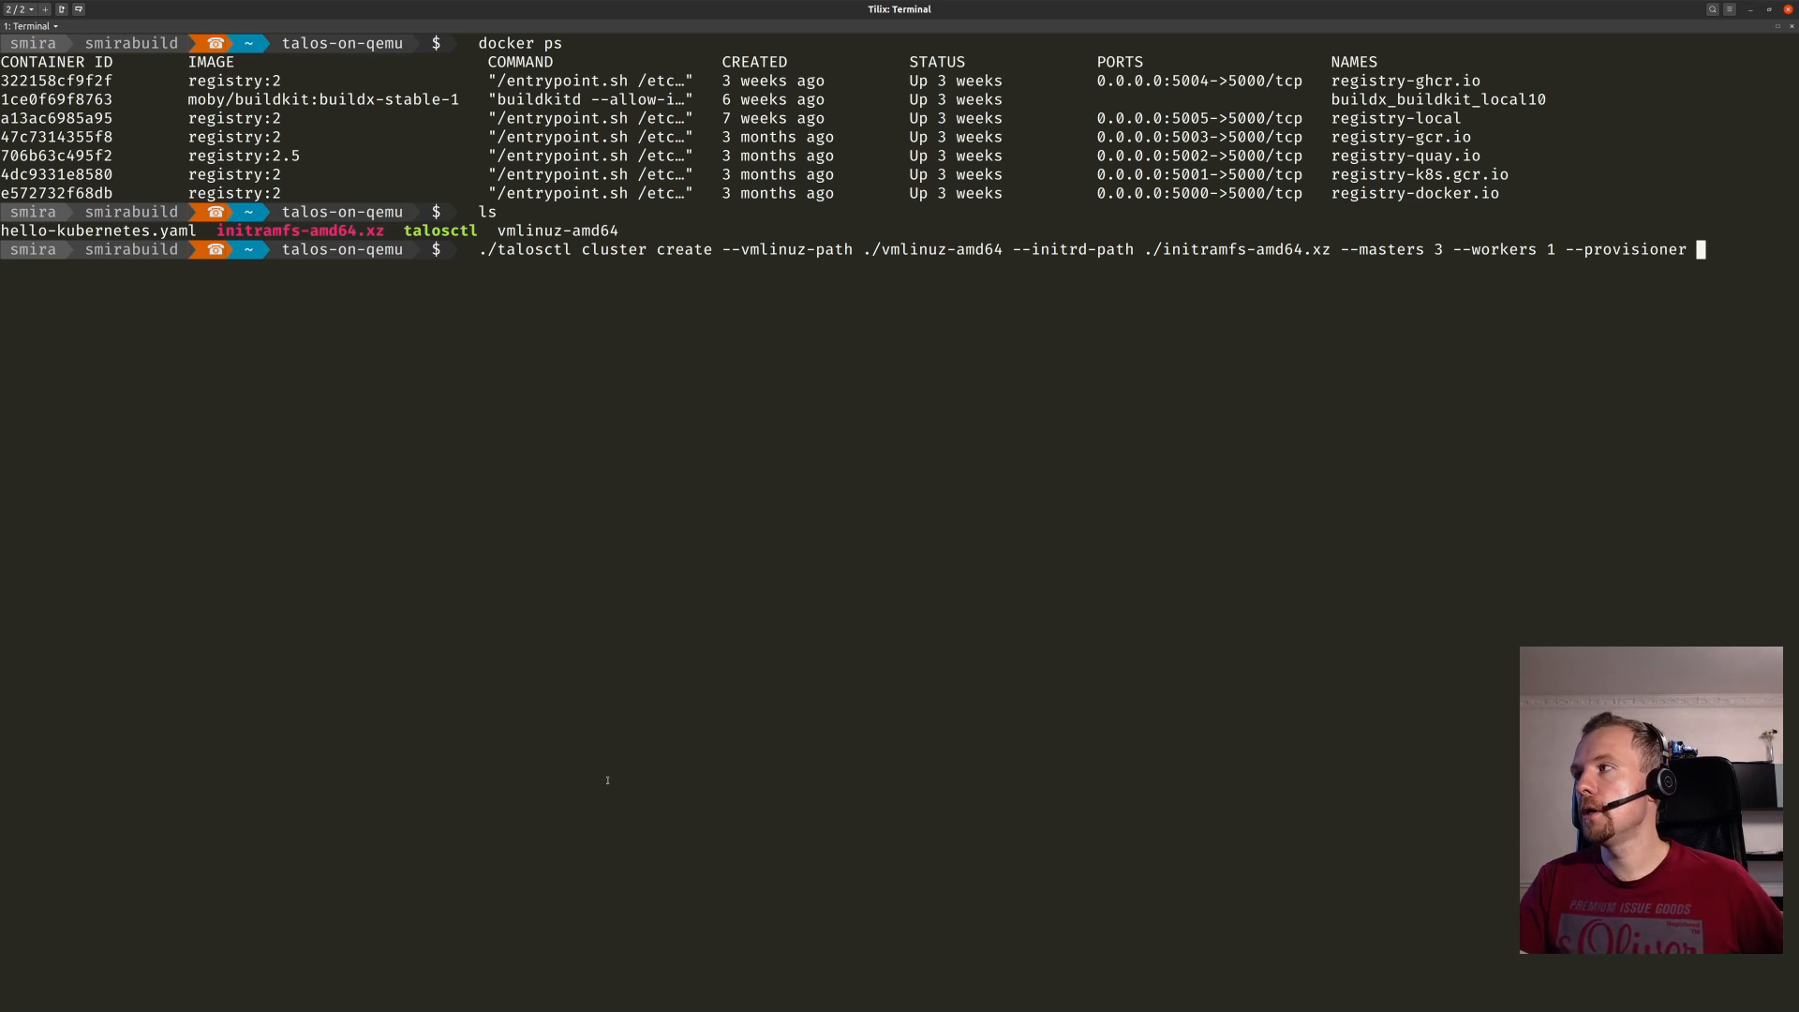
pyautogui.write('qemu')
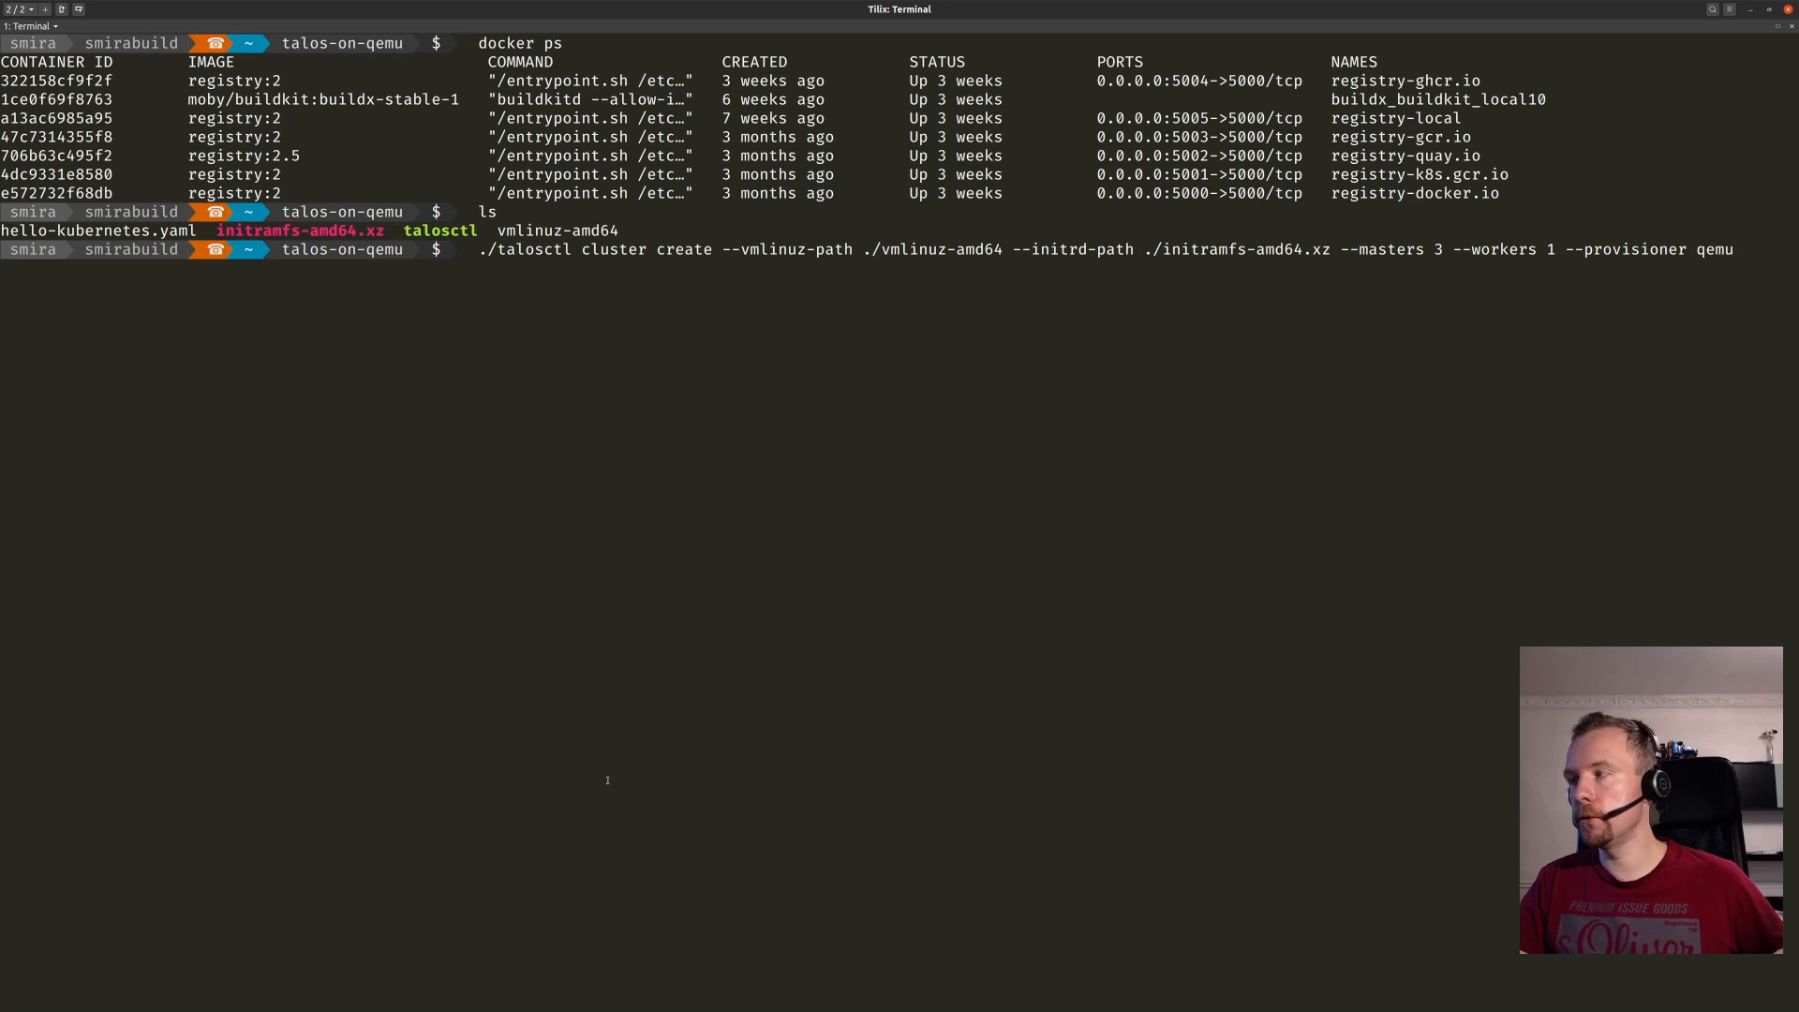
pyautogui.write('5004')
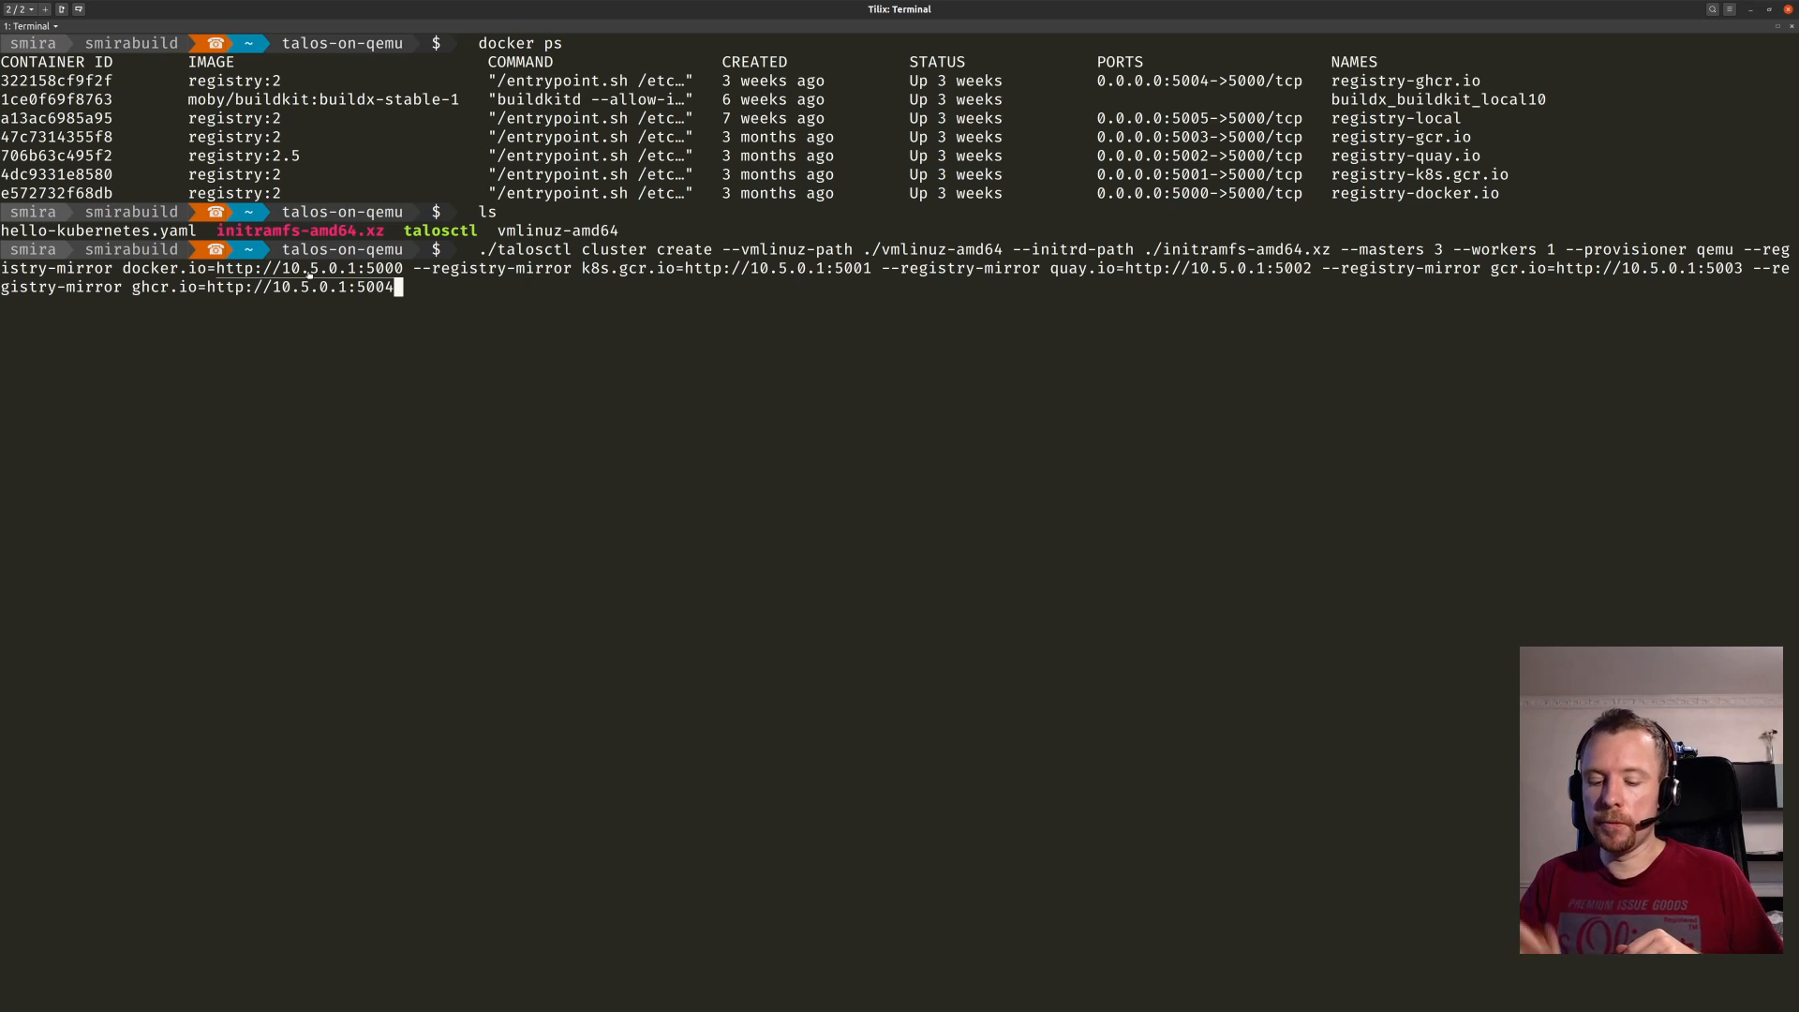
# Run the cluster create, hit permission denied, then rerun it with sudo -E and enter the password.
pyautogui.press('Return')
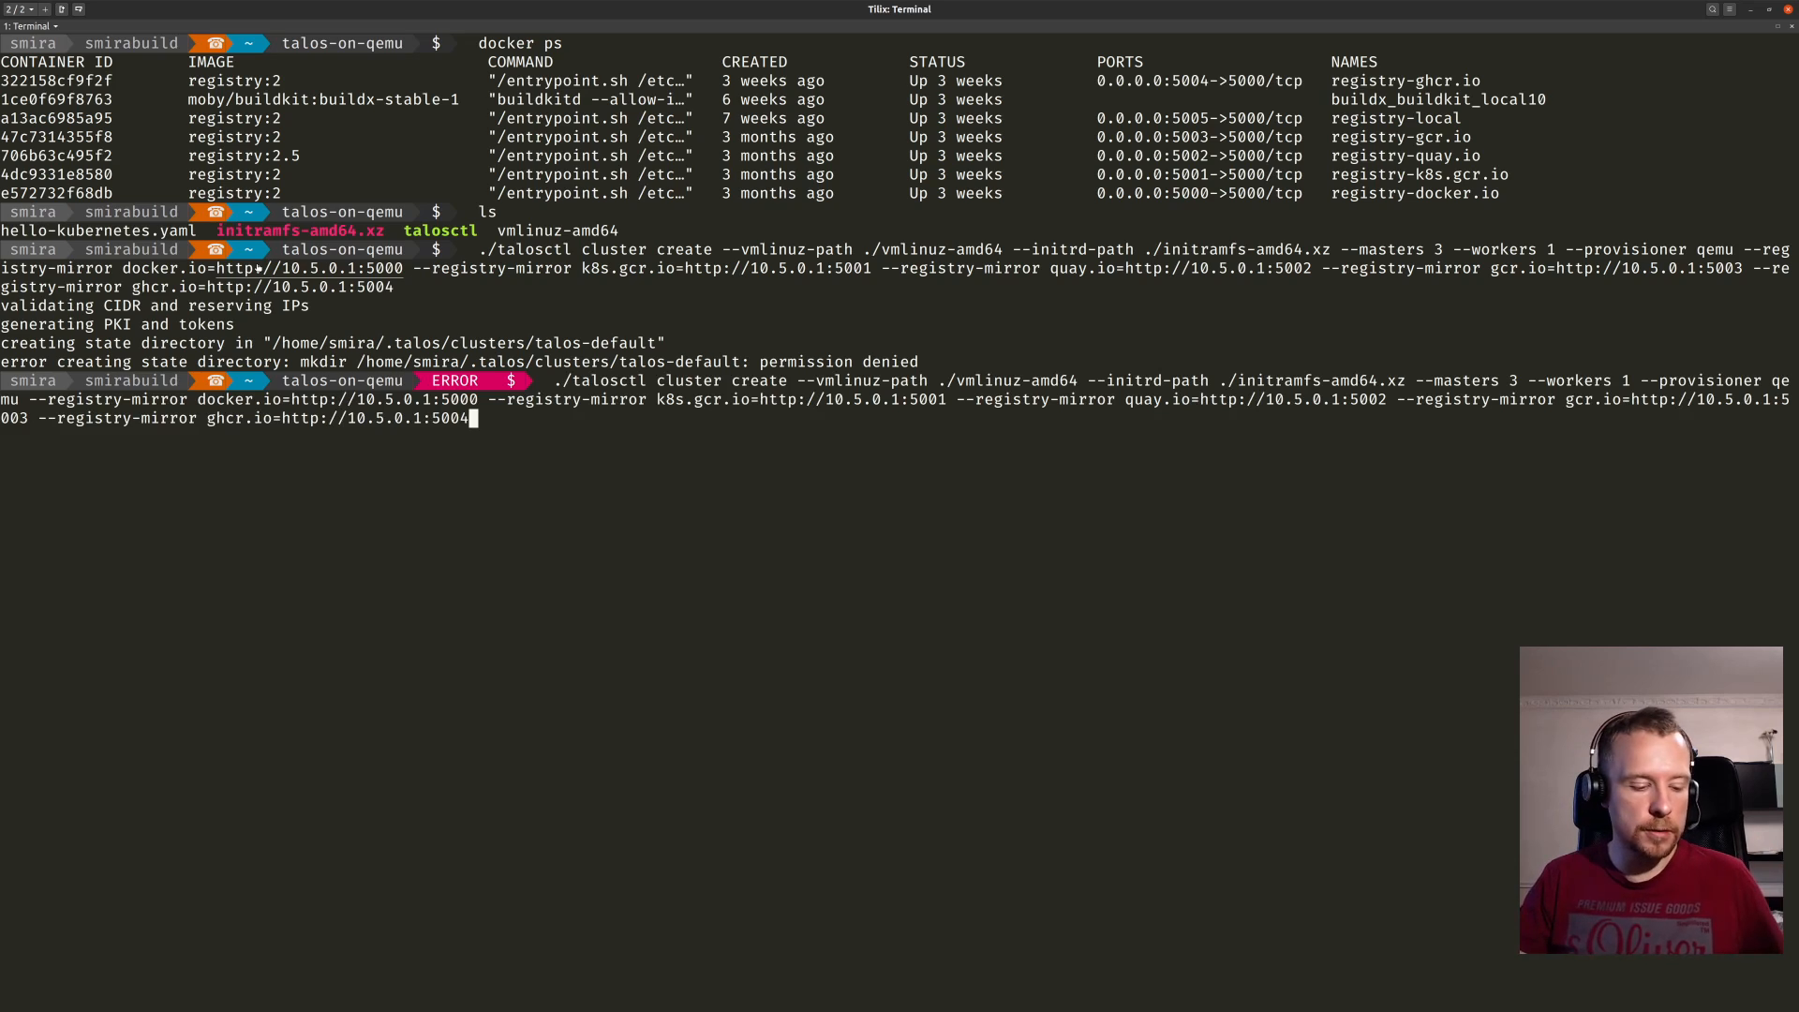
pyautogui.write('sudo')
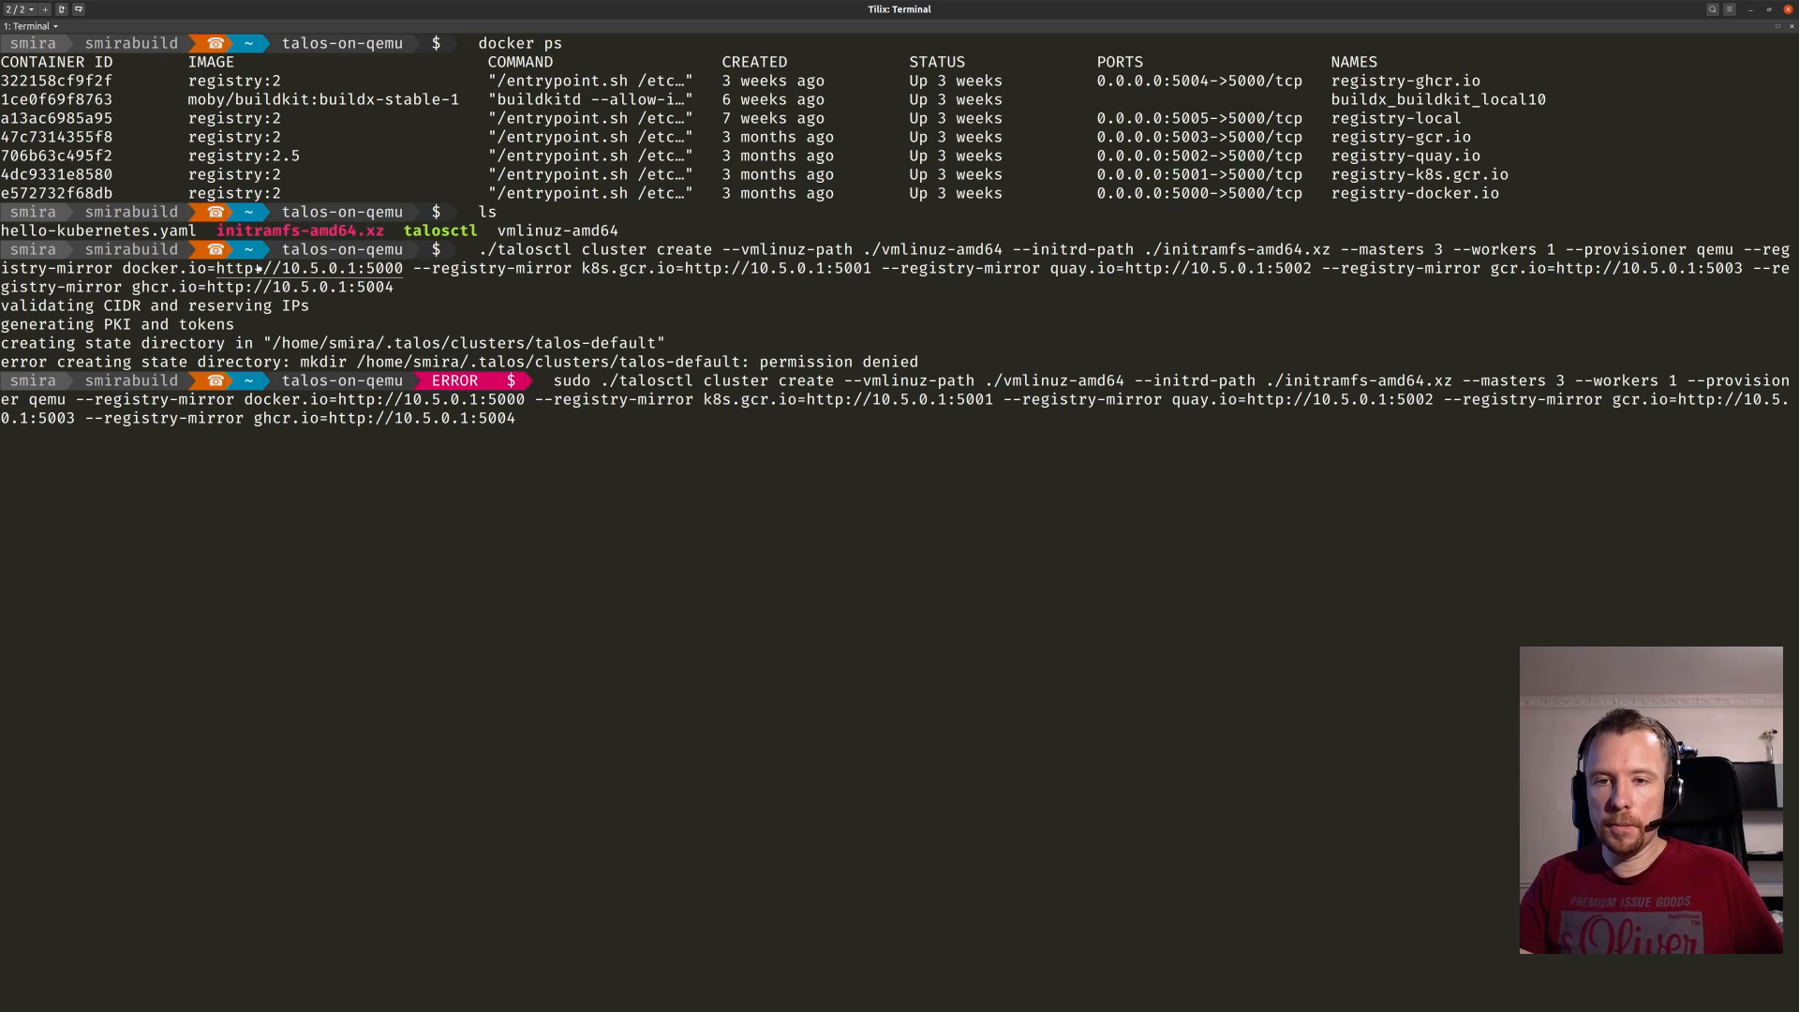
pyautogui.write('-E')
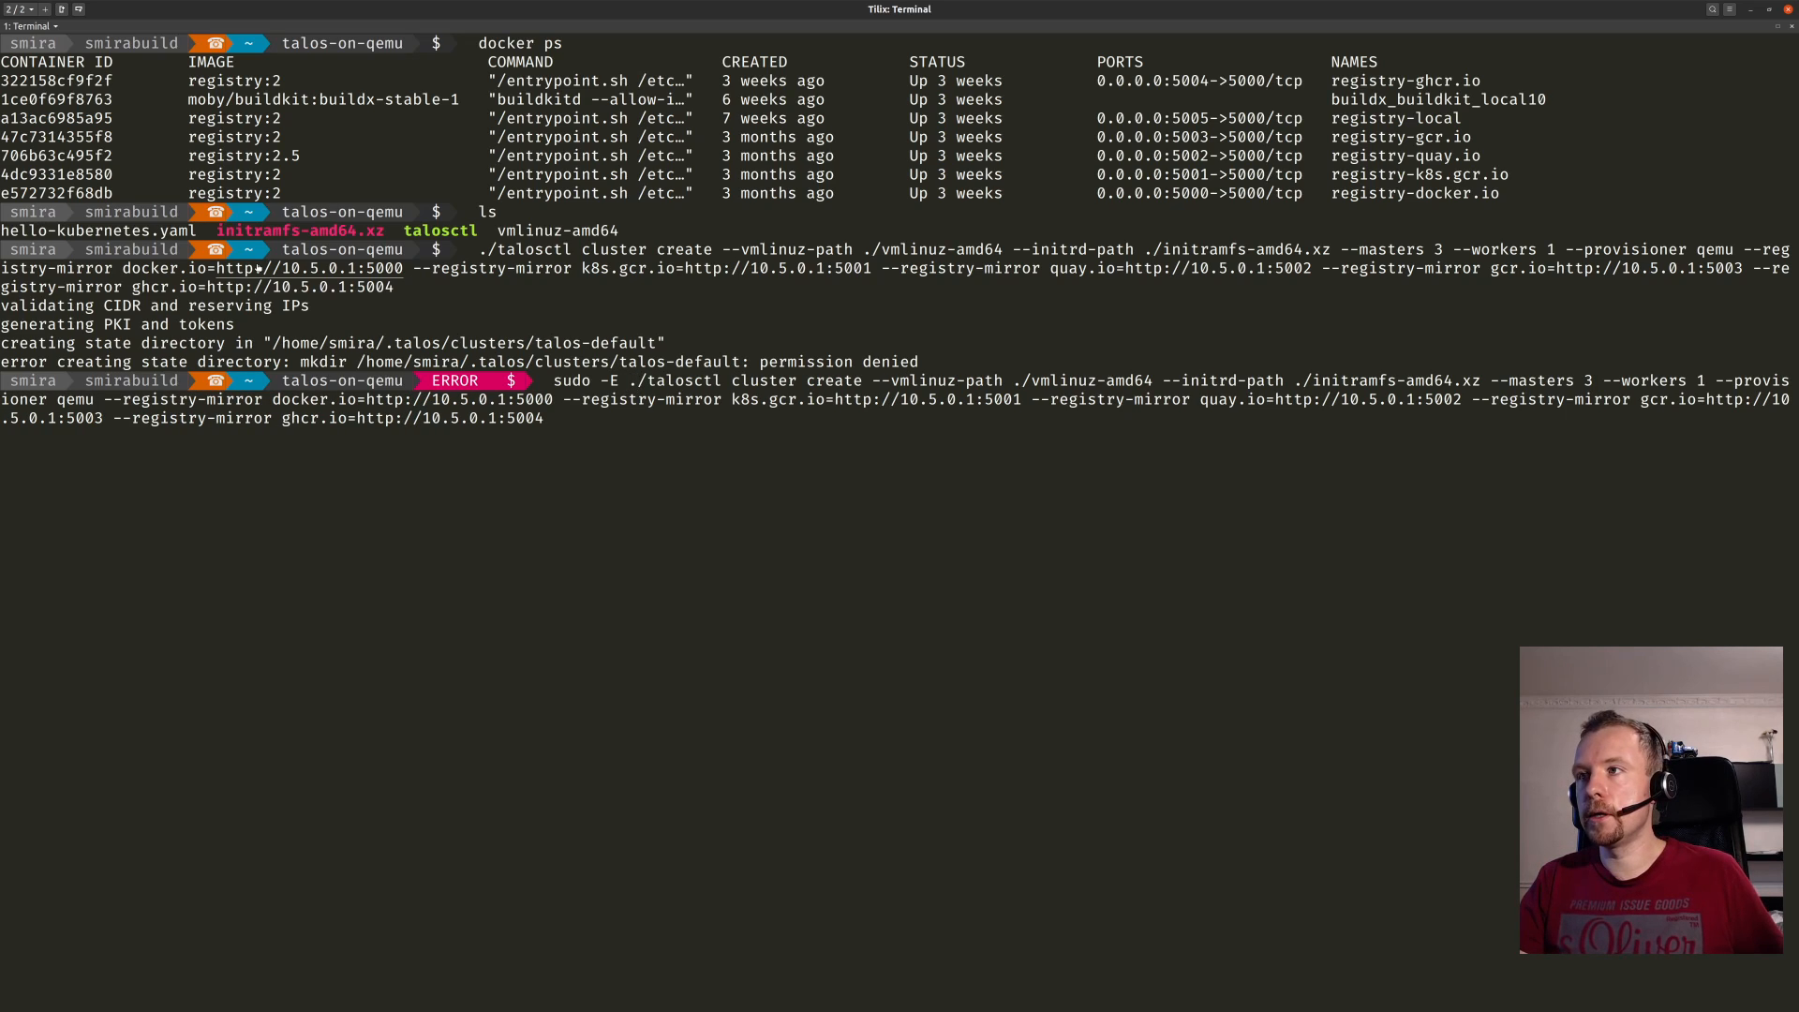
pyautogui.press('Return')
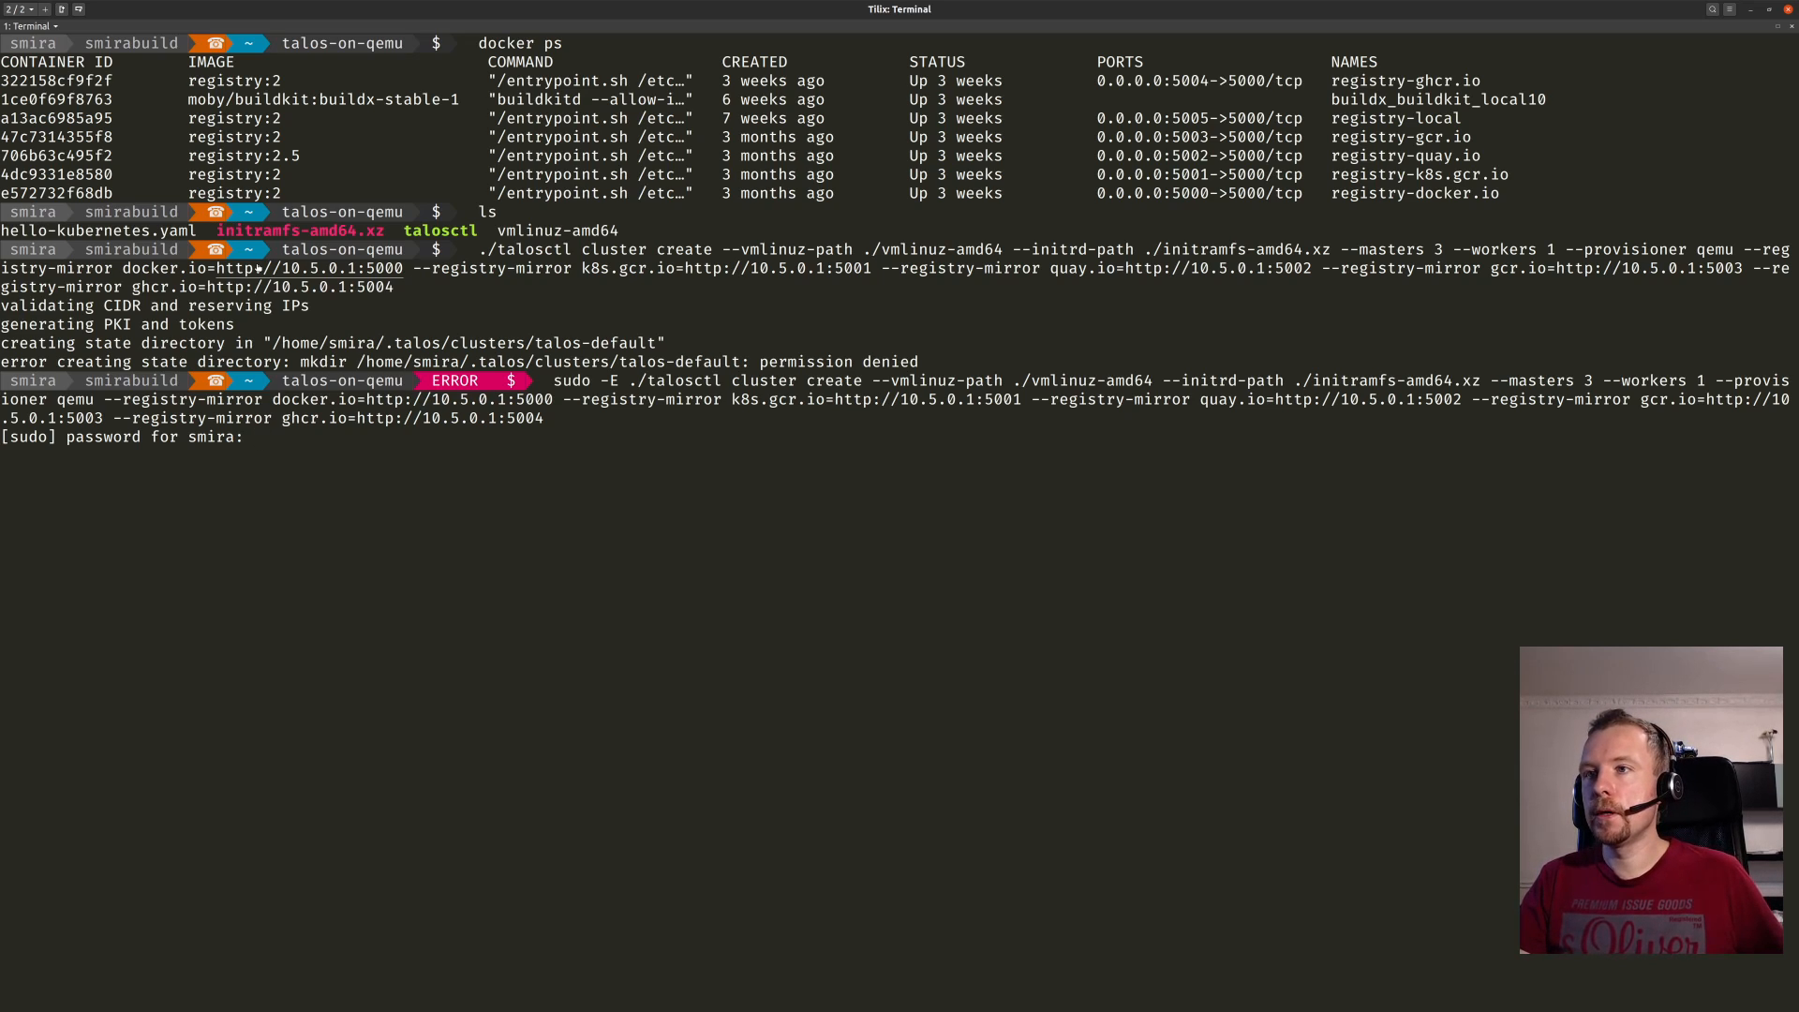
pyautogui.press('Return')
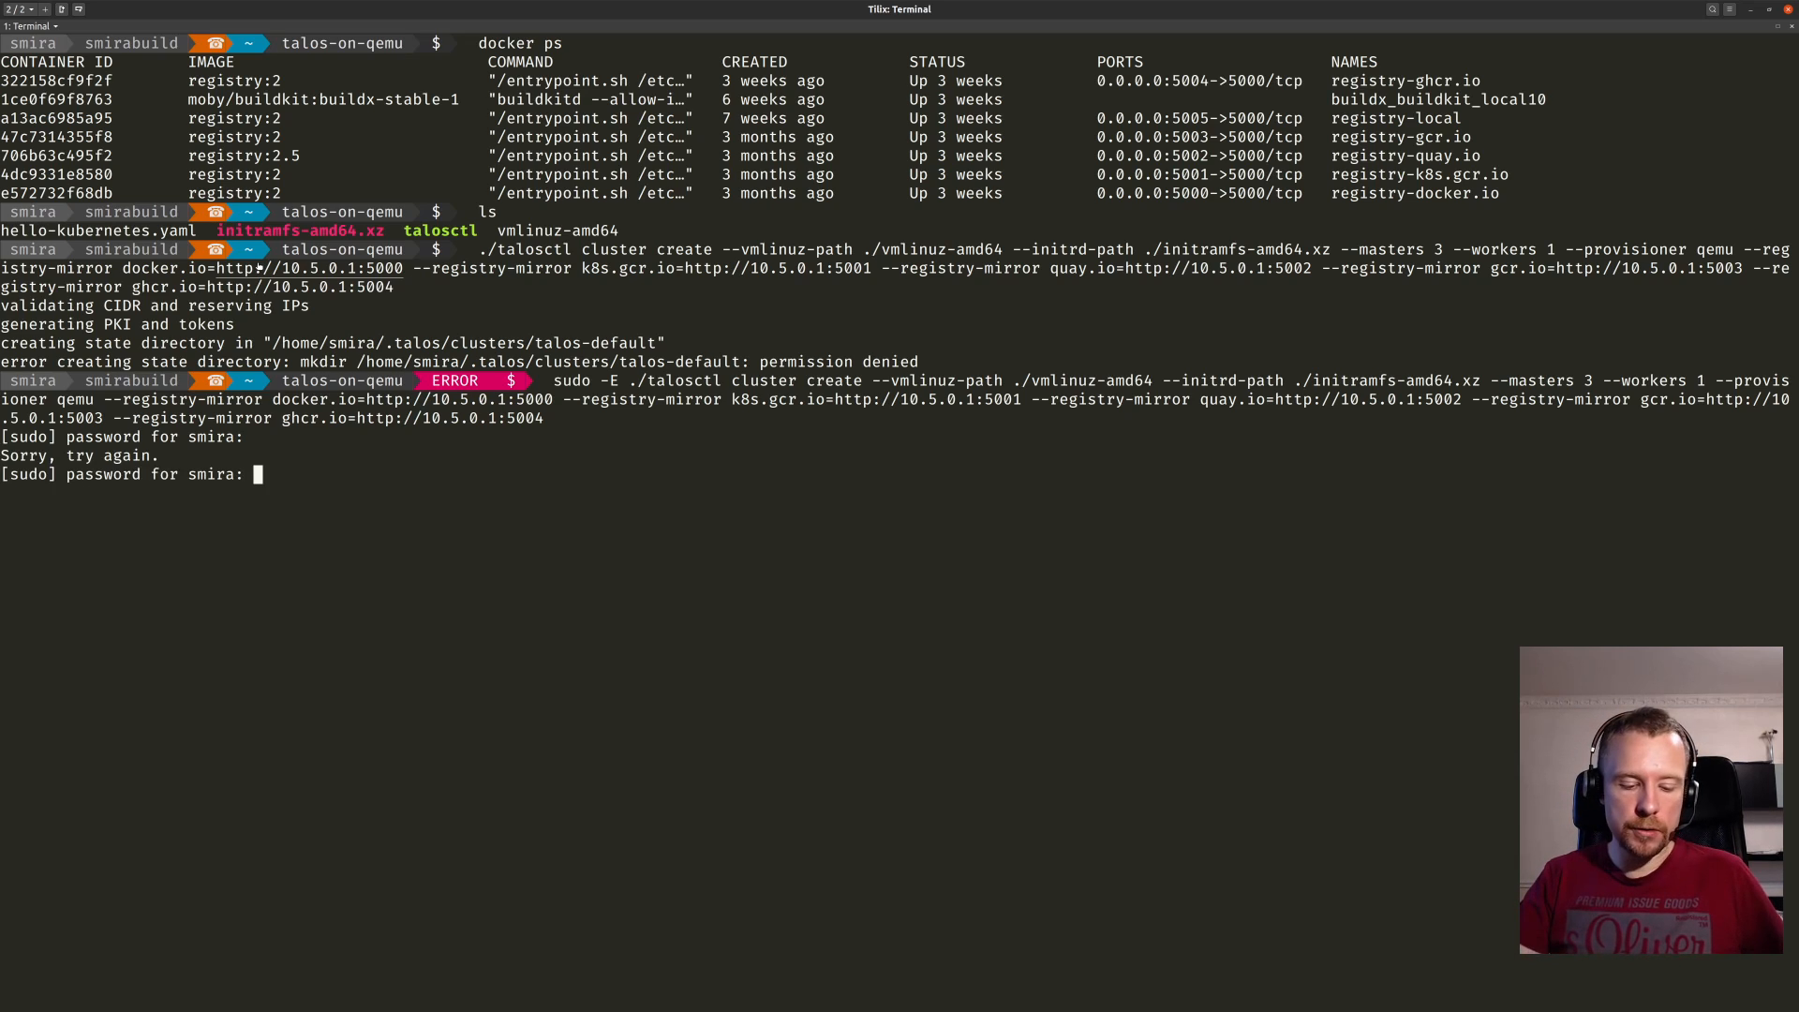
pyautogui.press('Return')
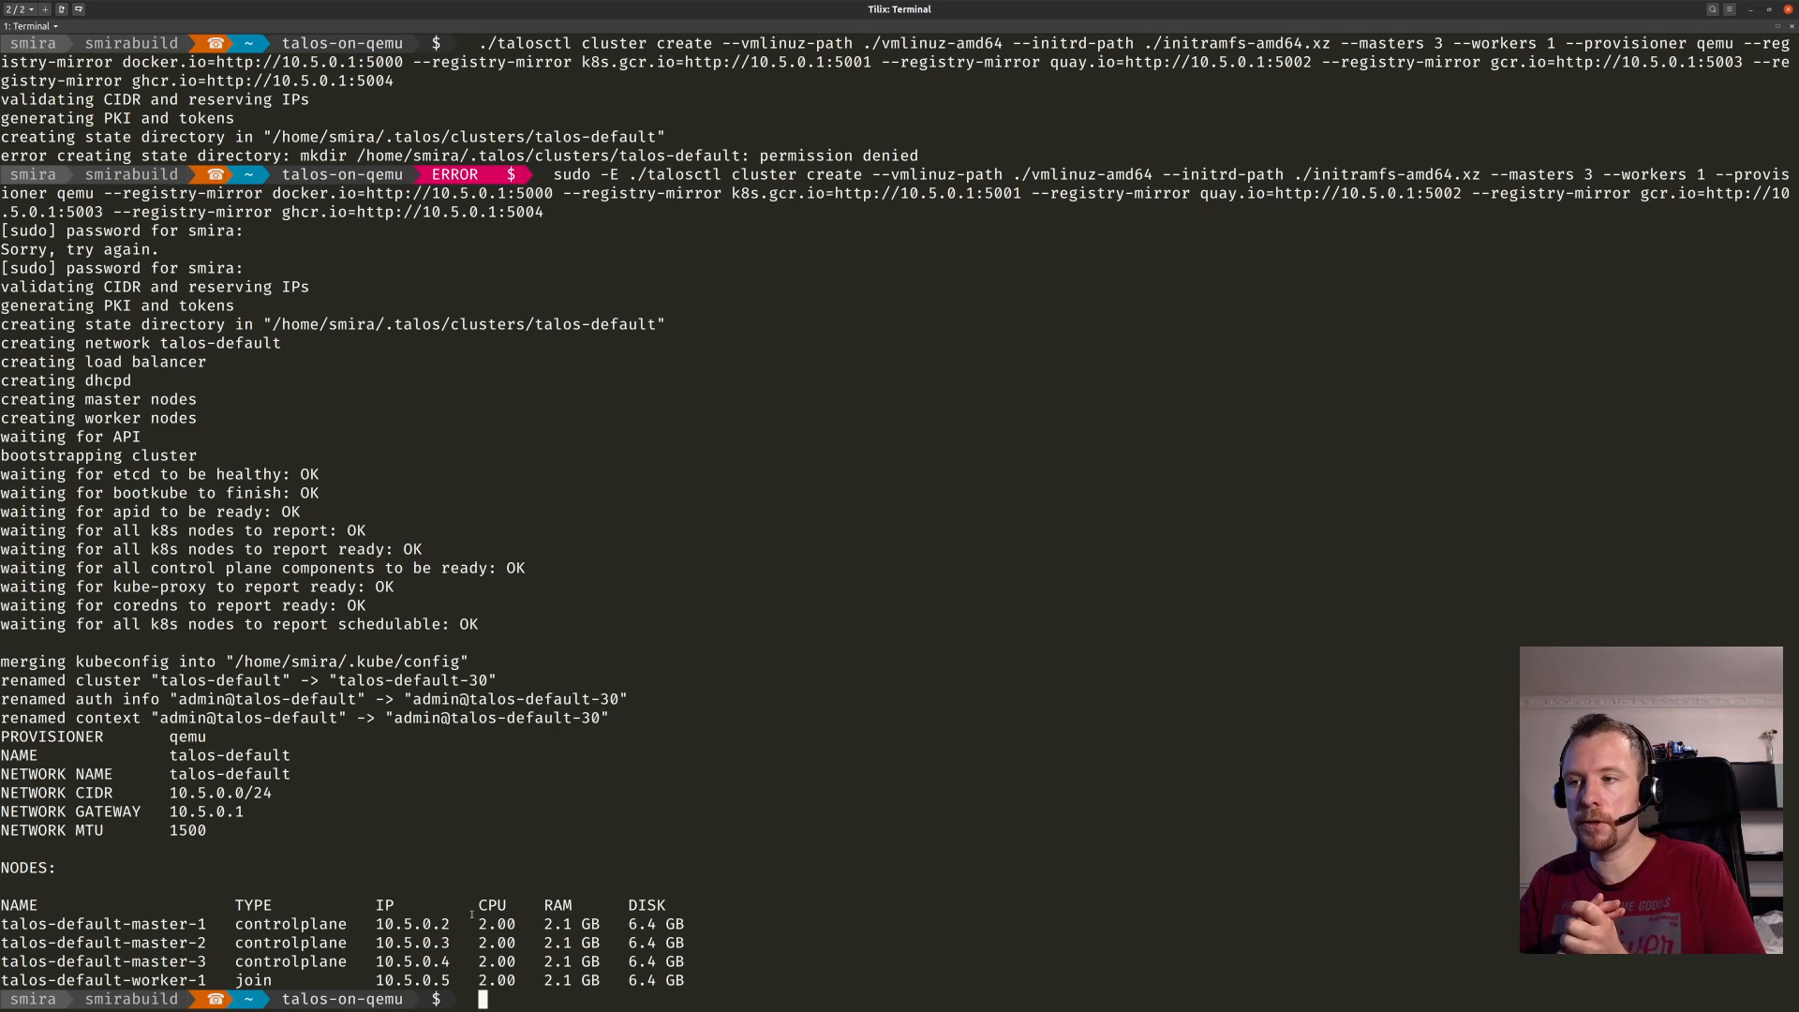
# Check node 10.5.0.2 reports Talos v0.7.0-alpha.6, then list its services and their health.
pyautogui.write('ta')
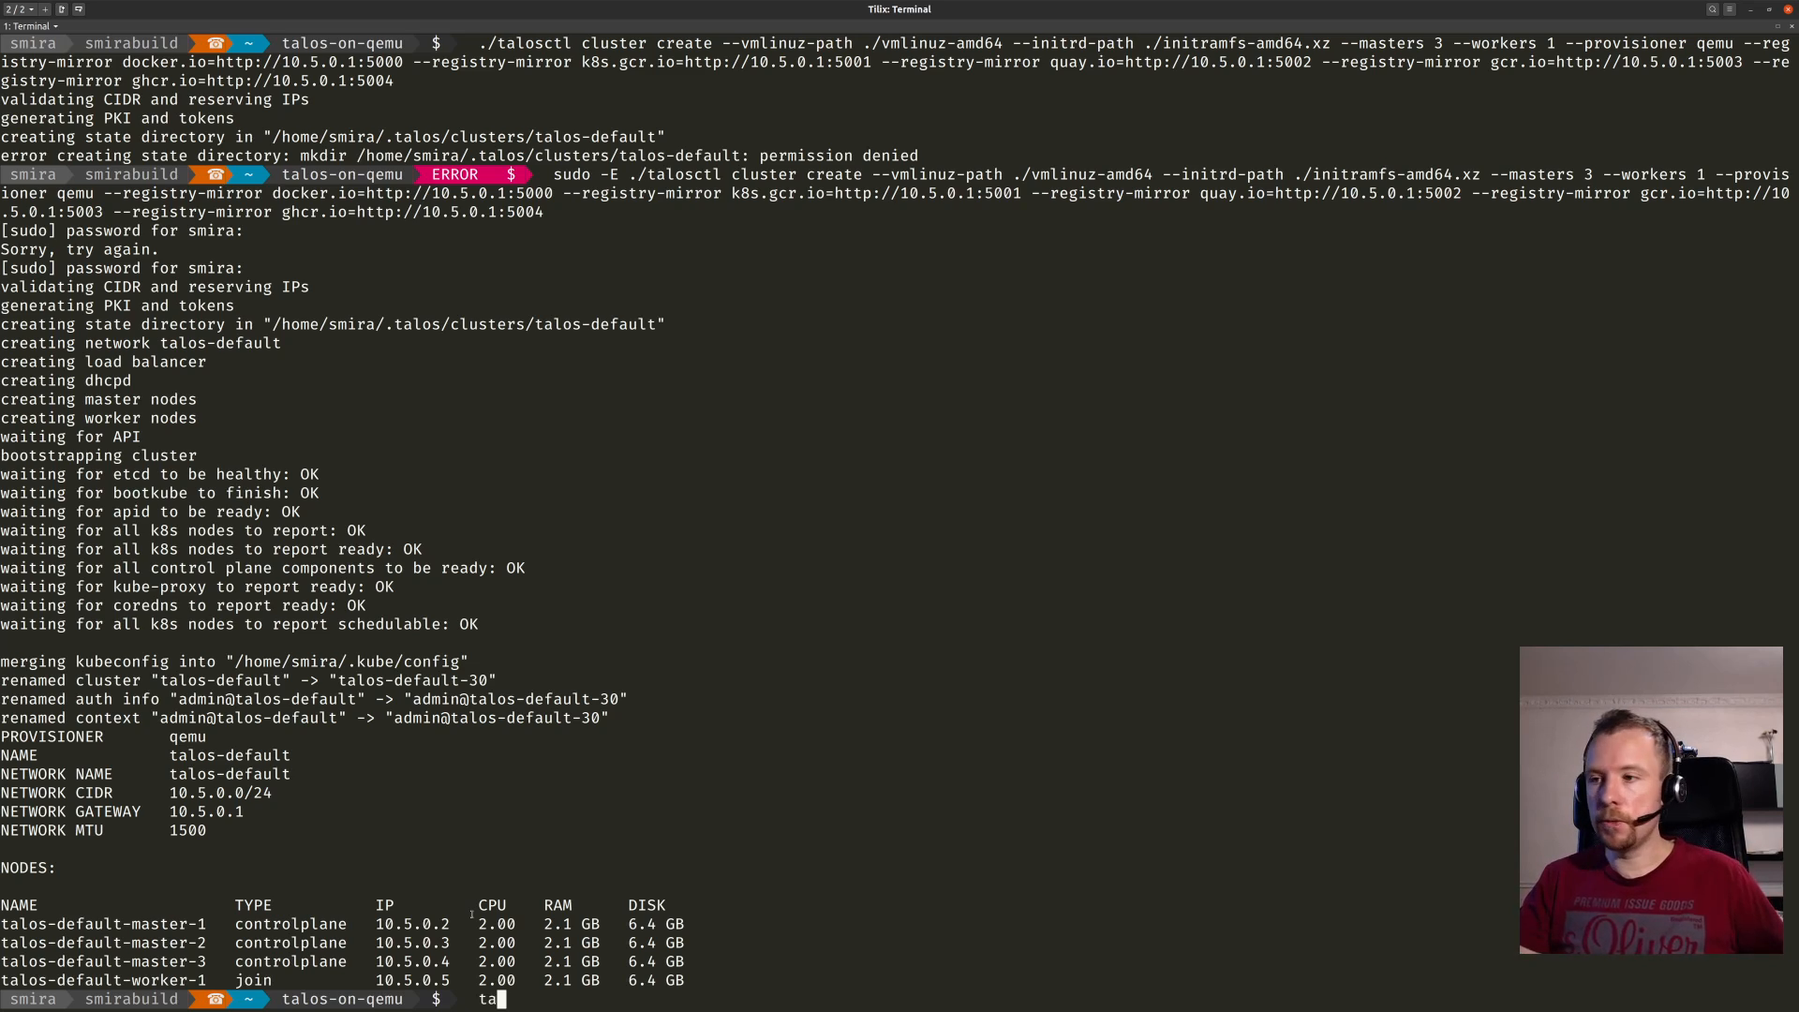
pyautogui.write('./talosctl')
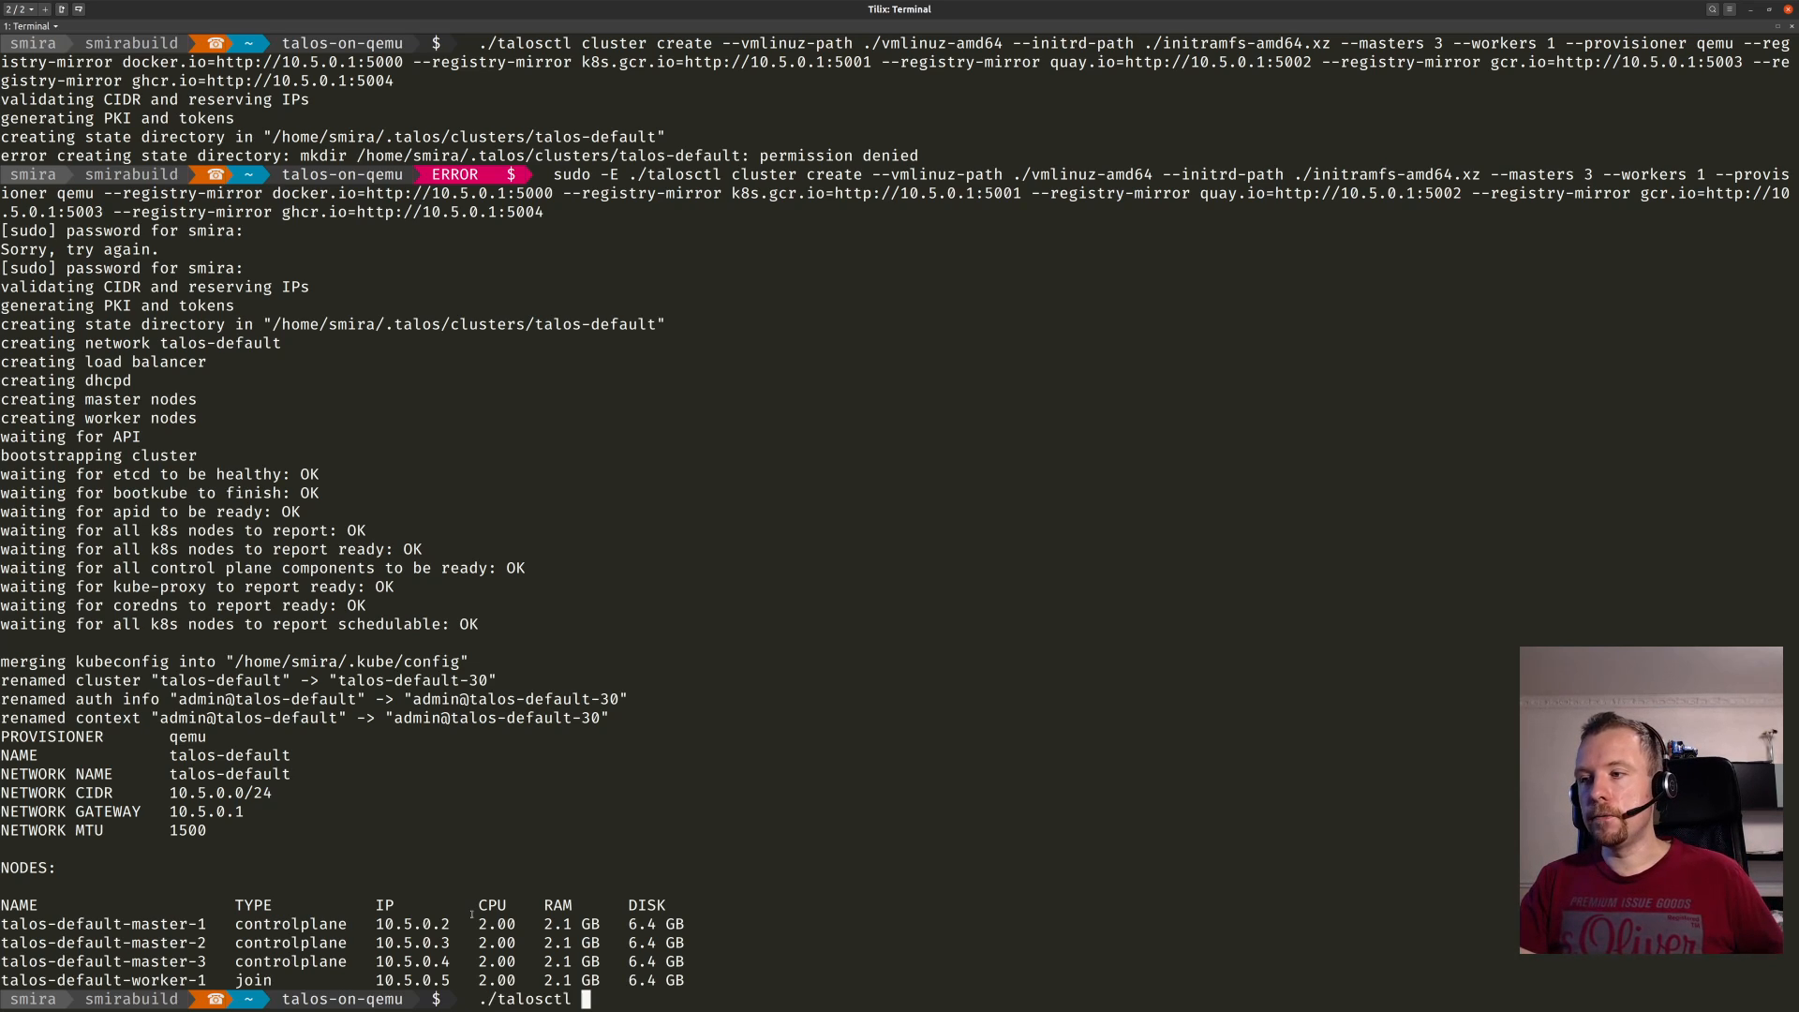
pyautogui.write('-n 1')
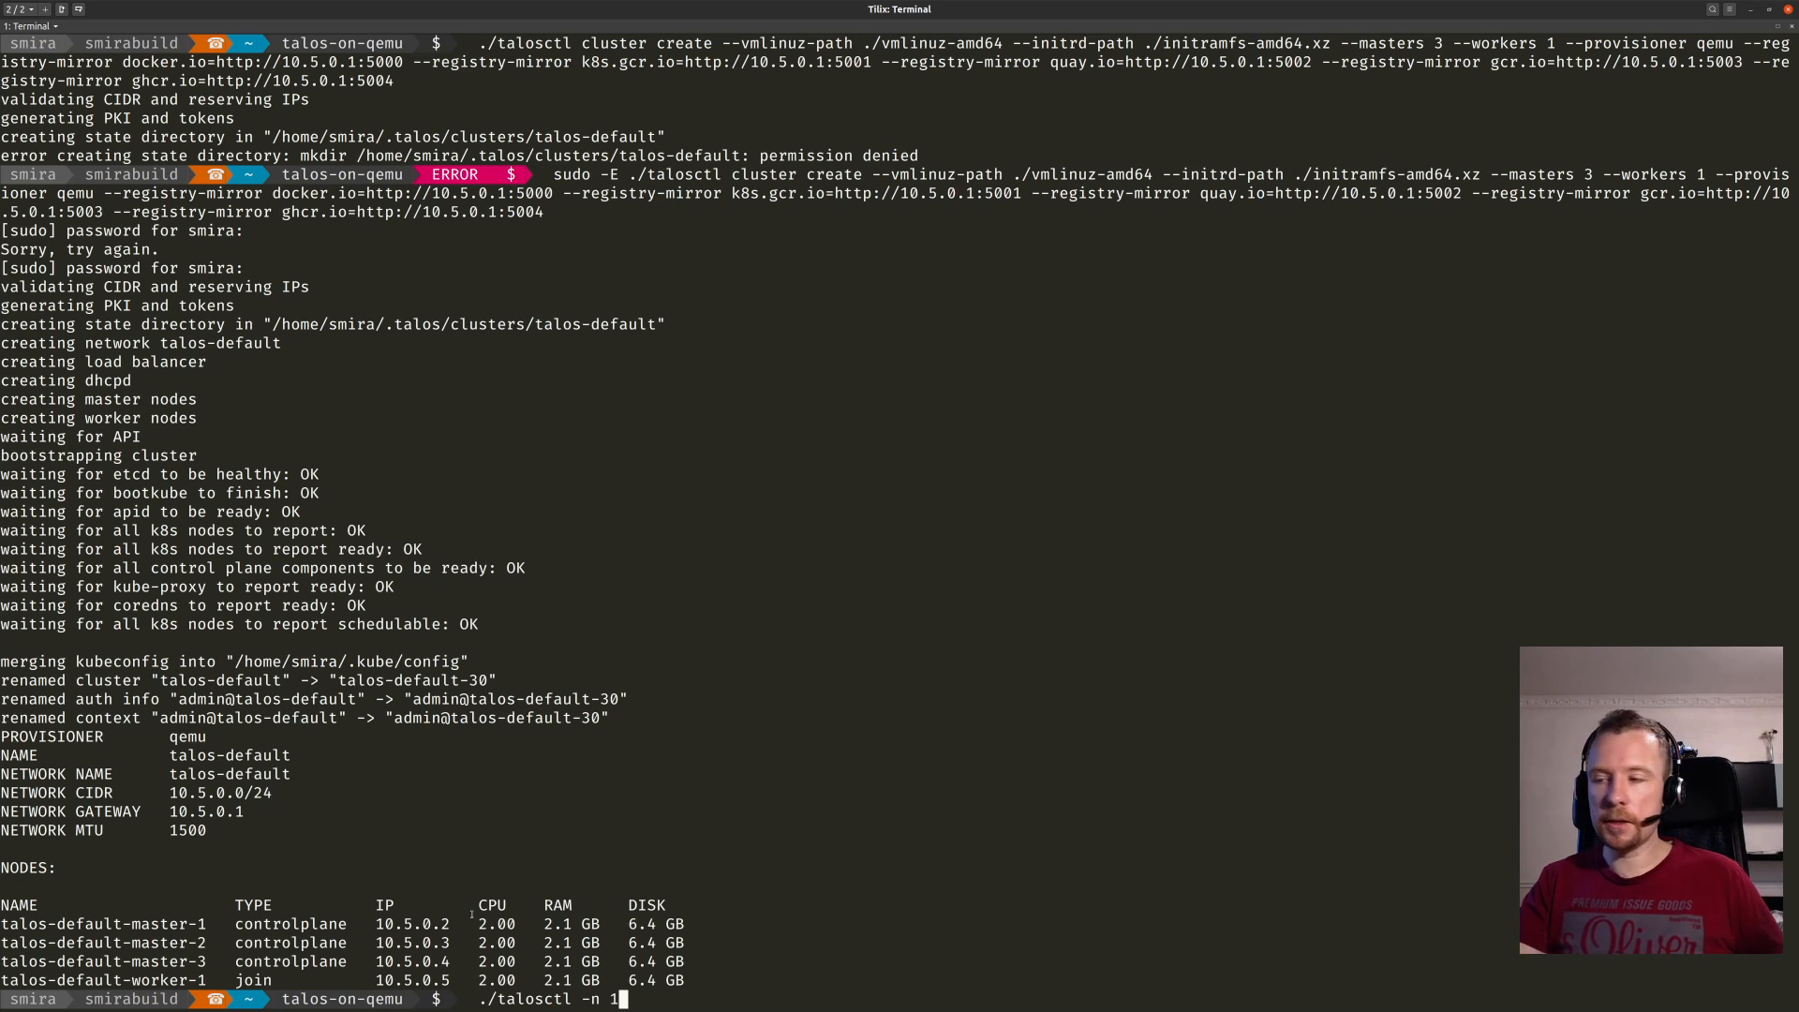
pyautogui.write('0.5.0.2')
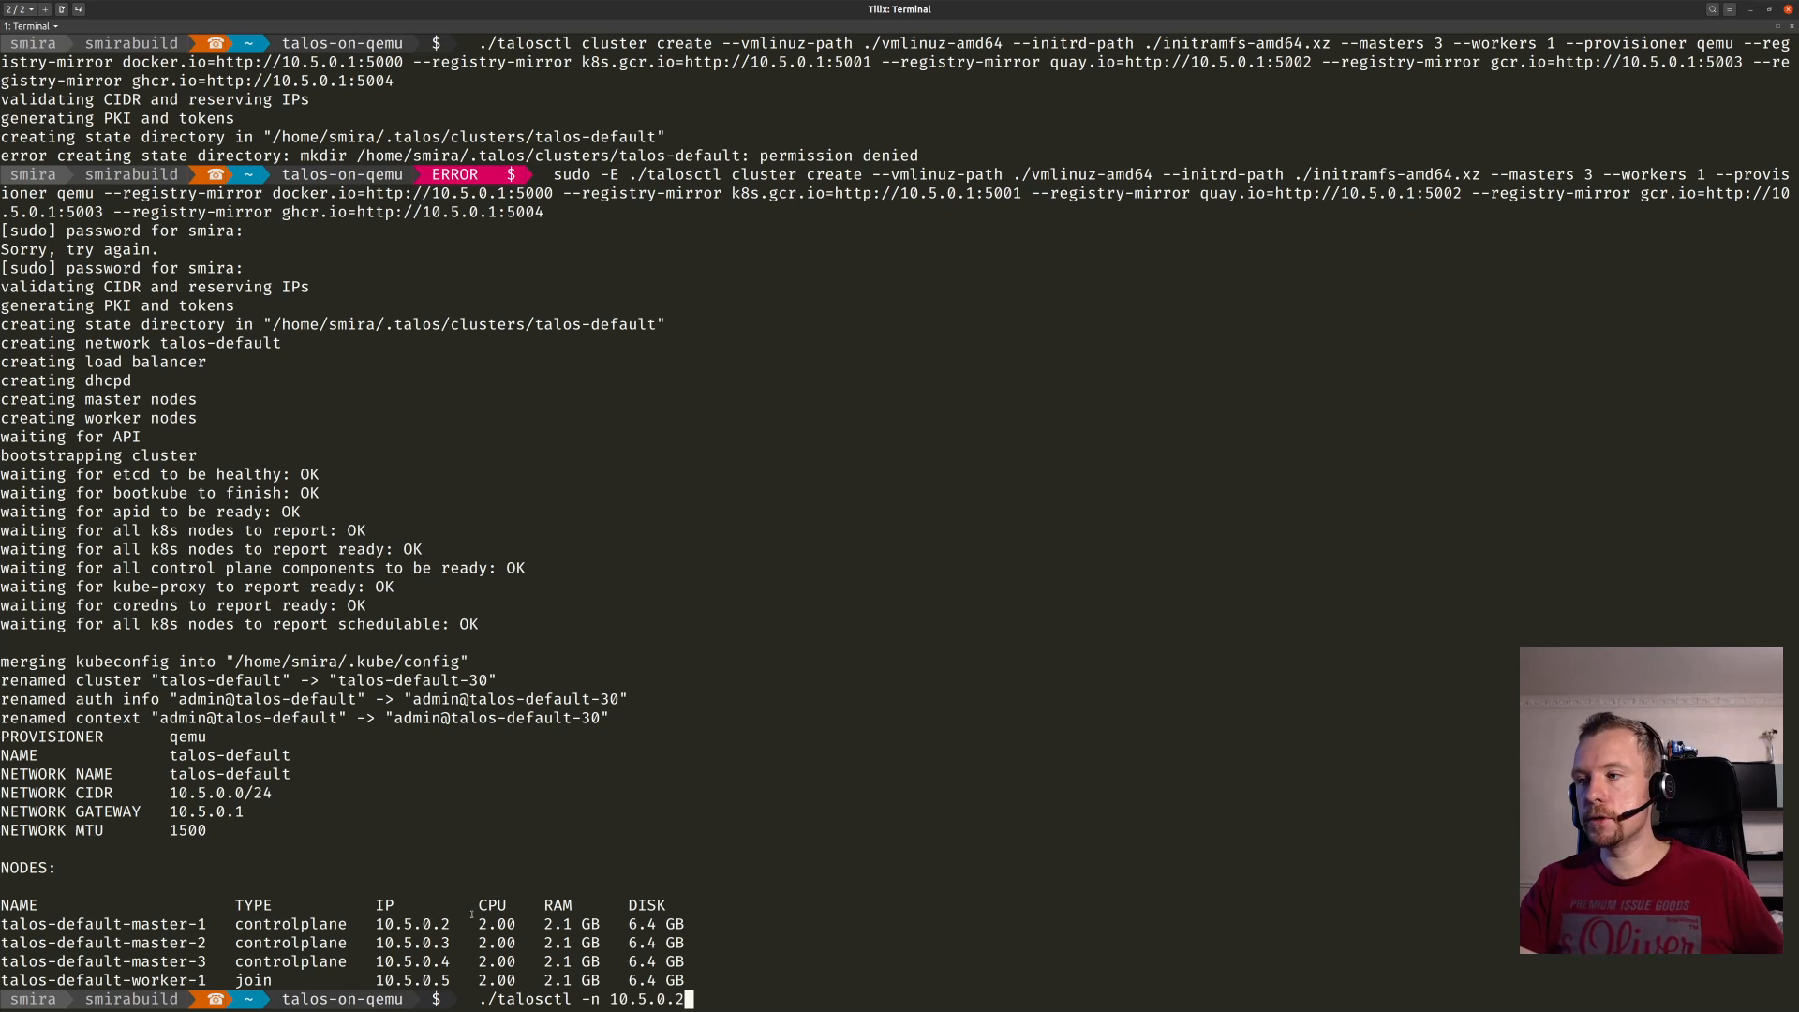
pyautogui.write('version')
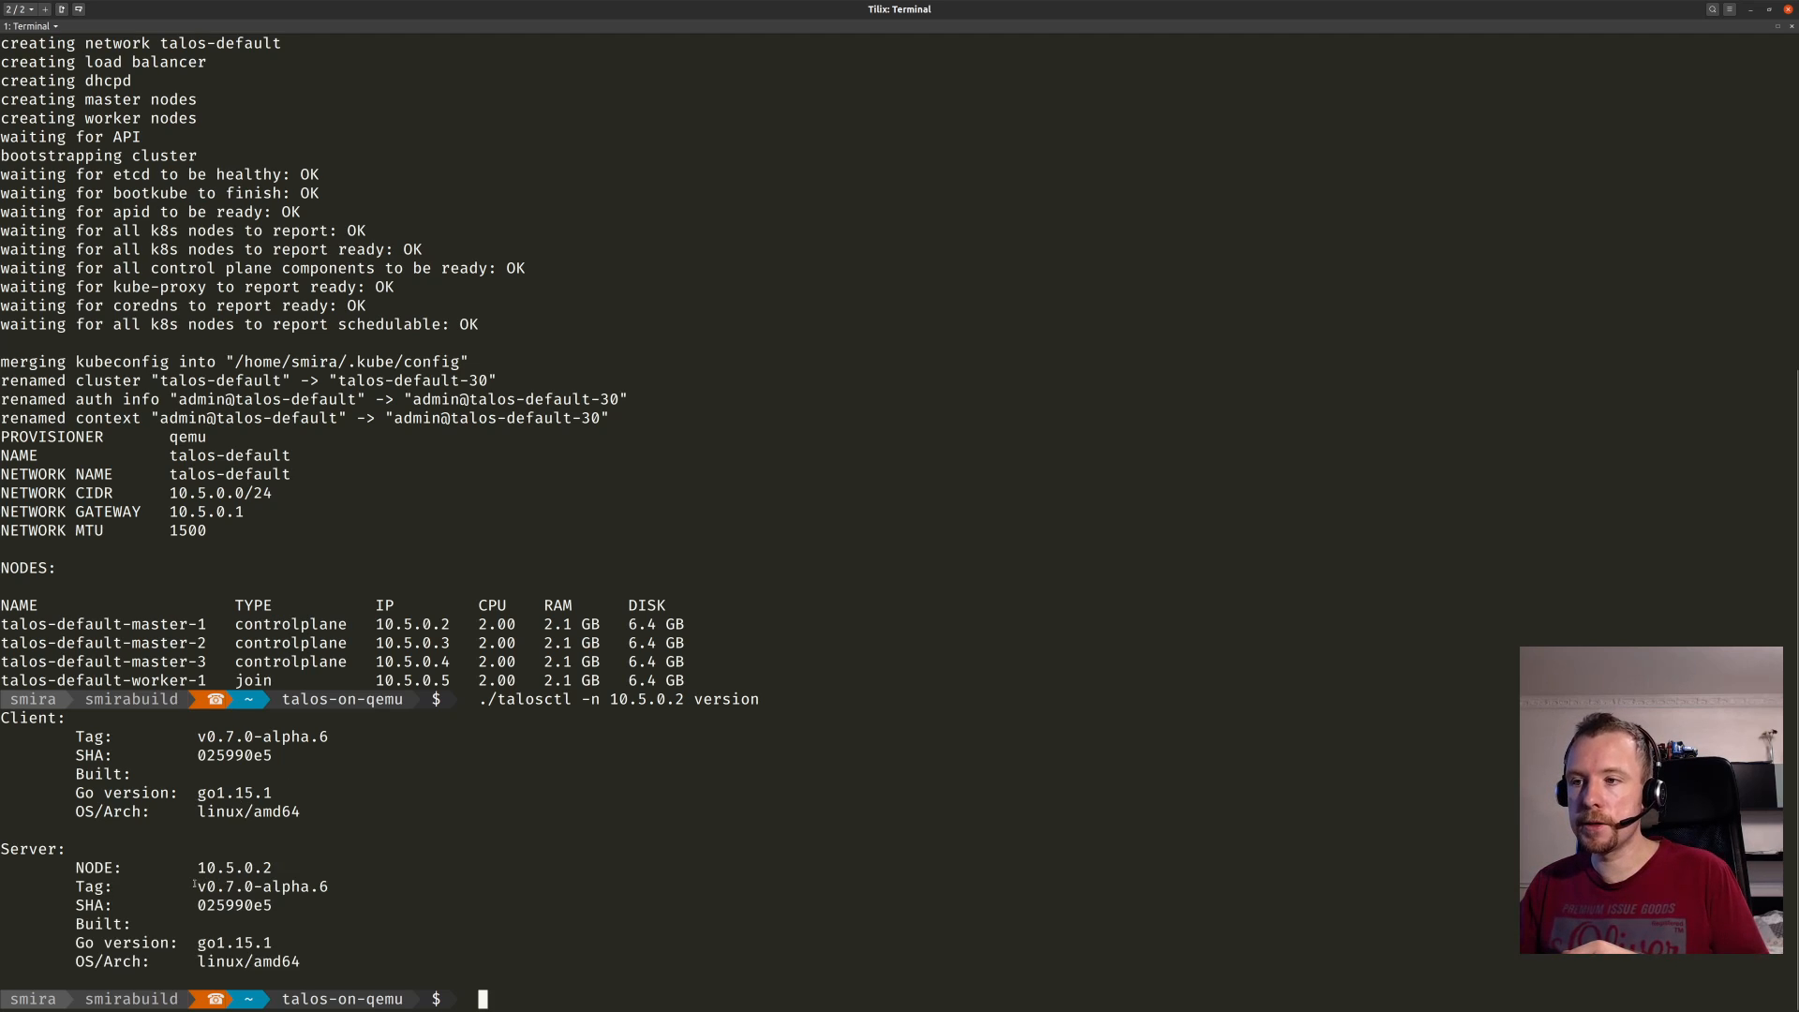
pyautogui.doubleClick(261, 886)
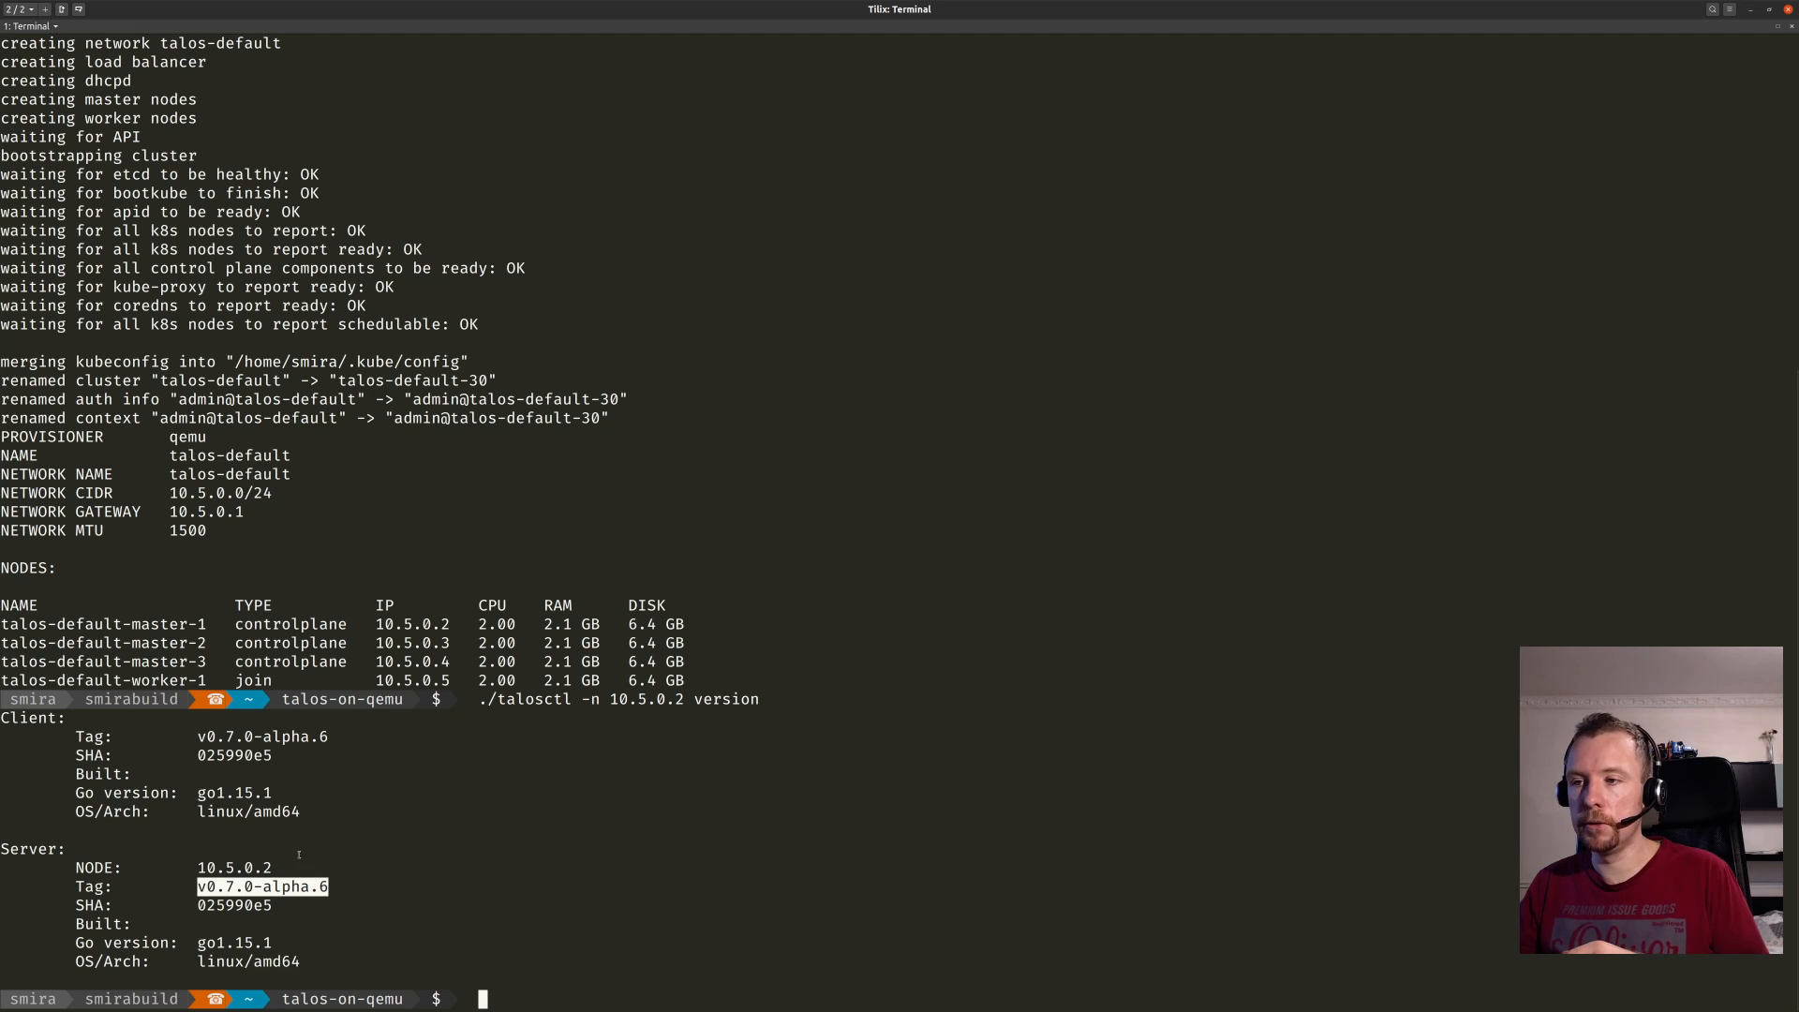
pyautogui.write('./talosctl -n 10.5.0.2 version')
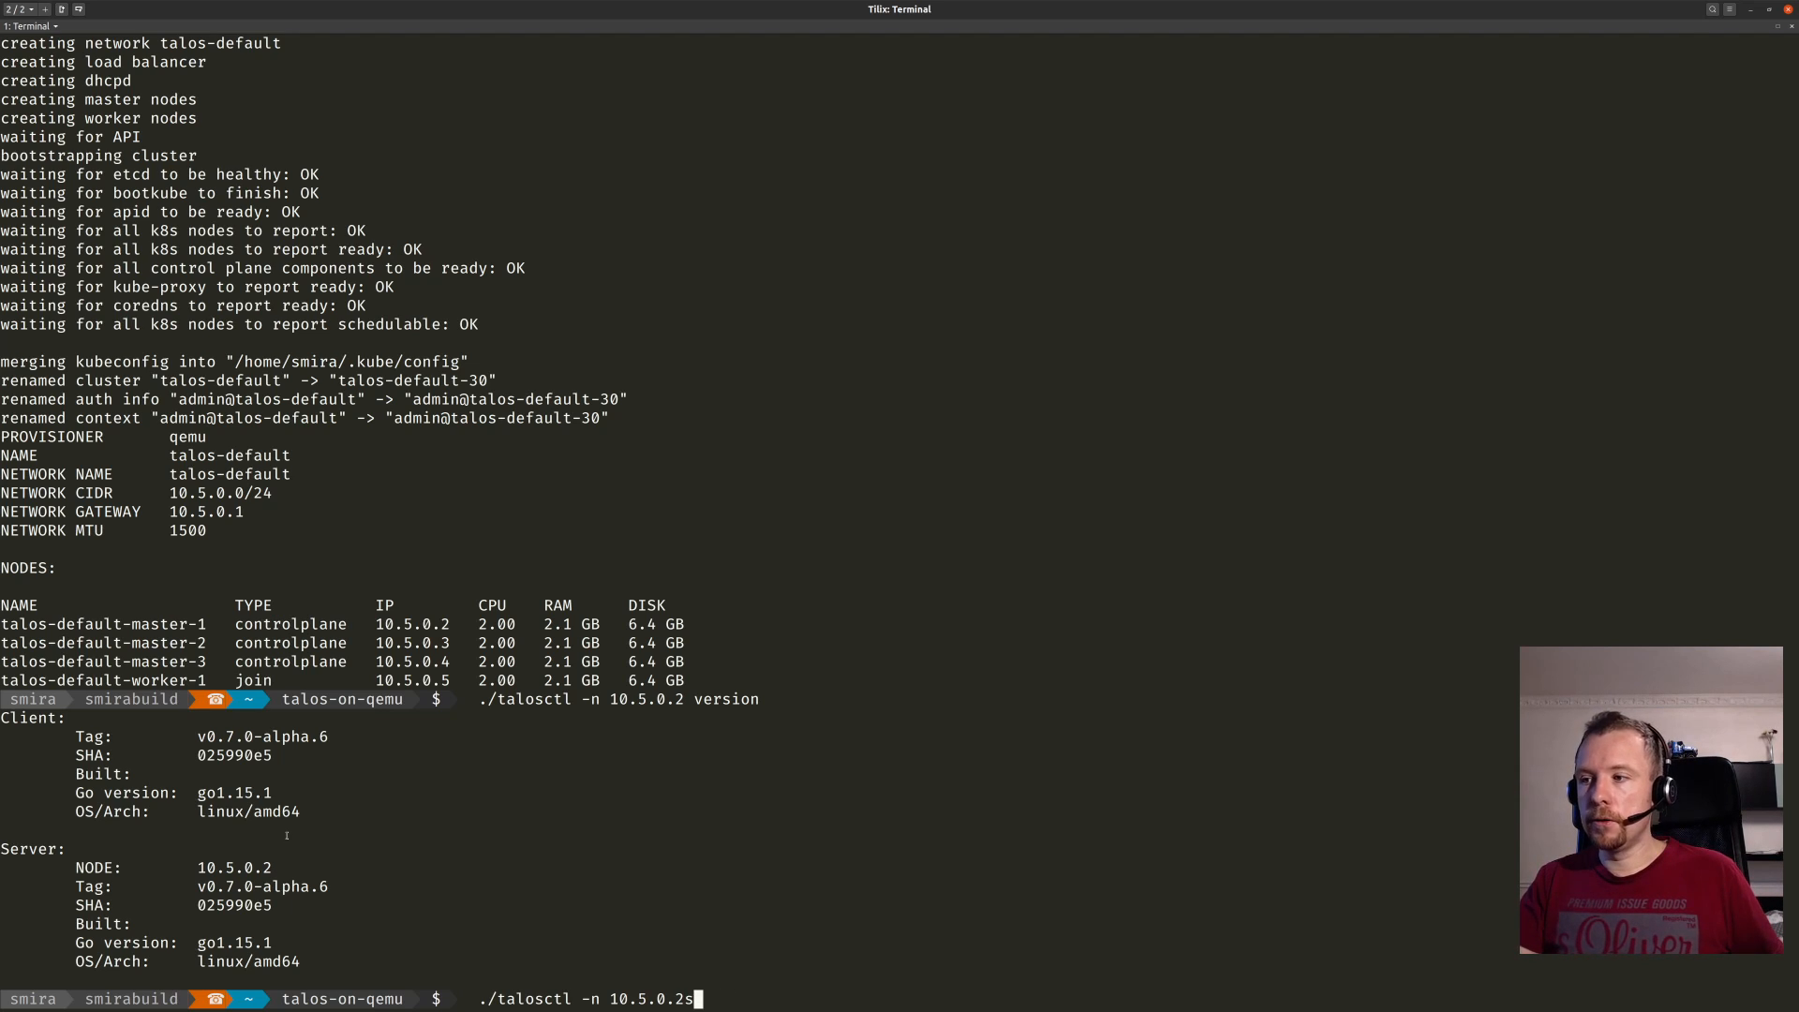
pyautogui.write(' services')
pyautogui.press('Return')
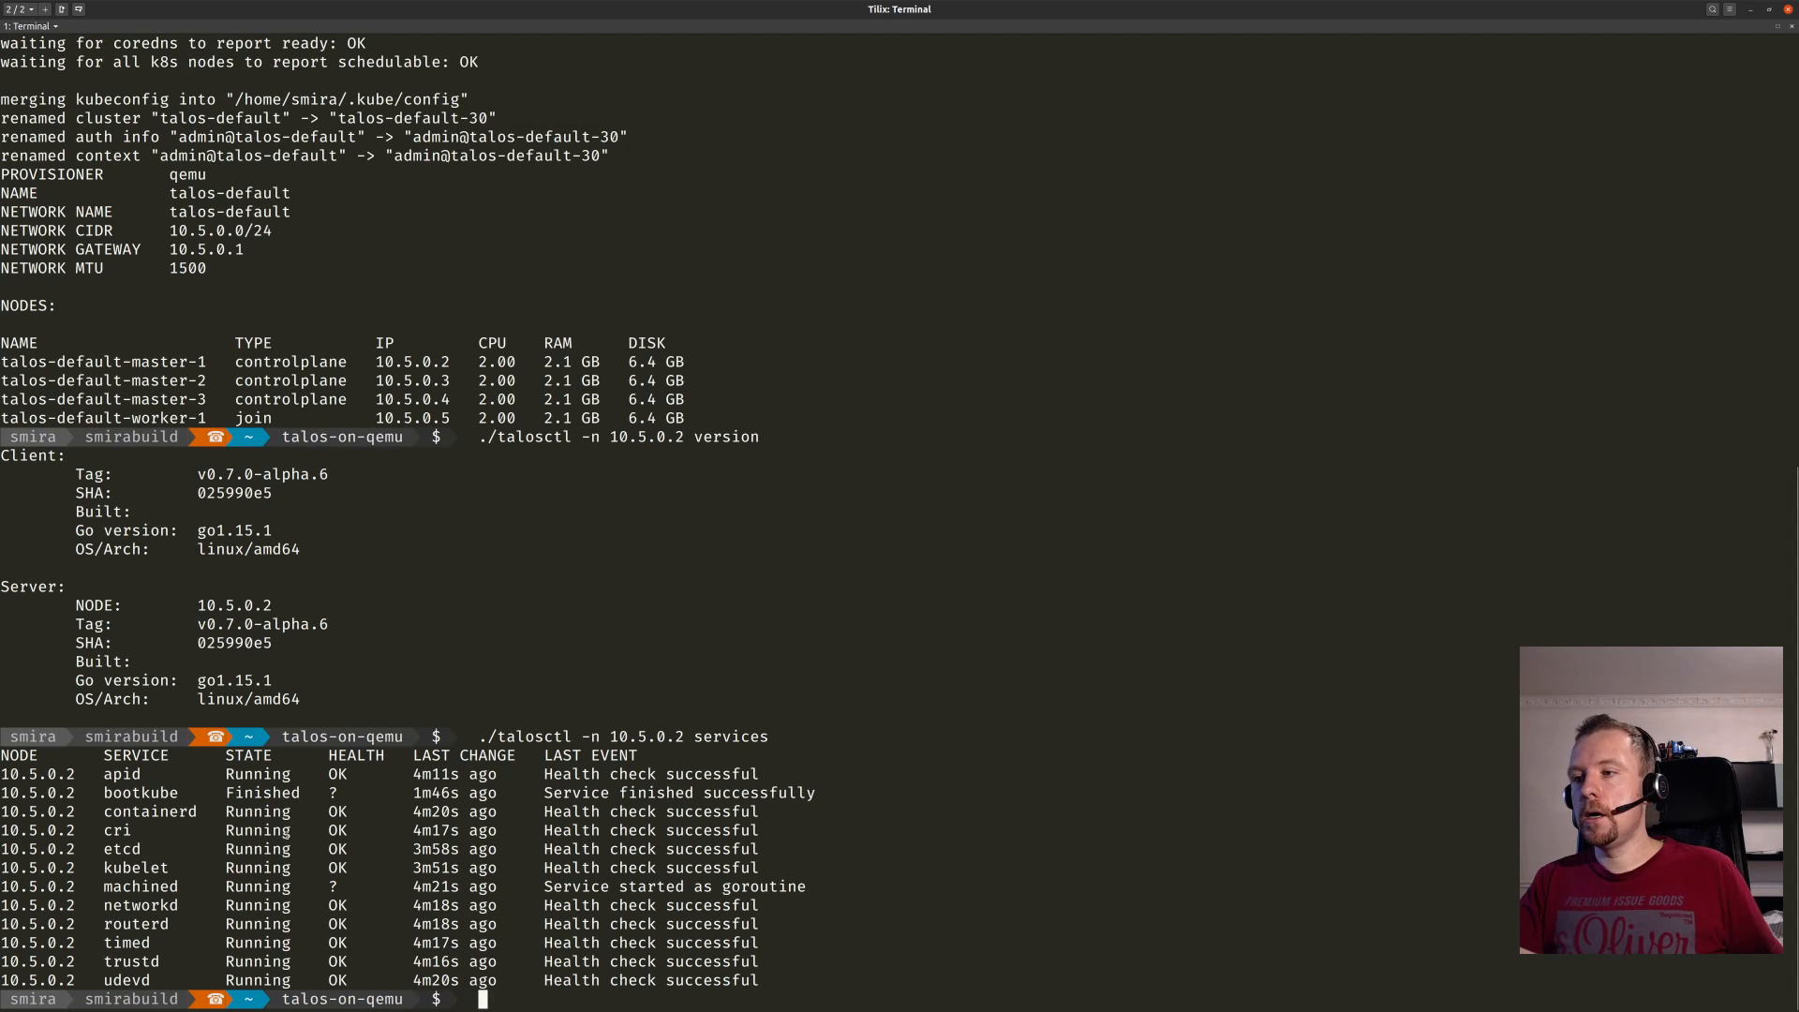
pyautogui.write('./talosctl -n 10.5.0.2 services')
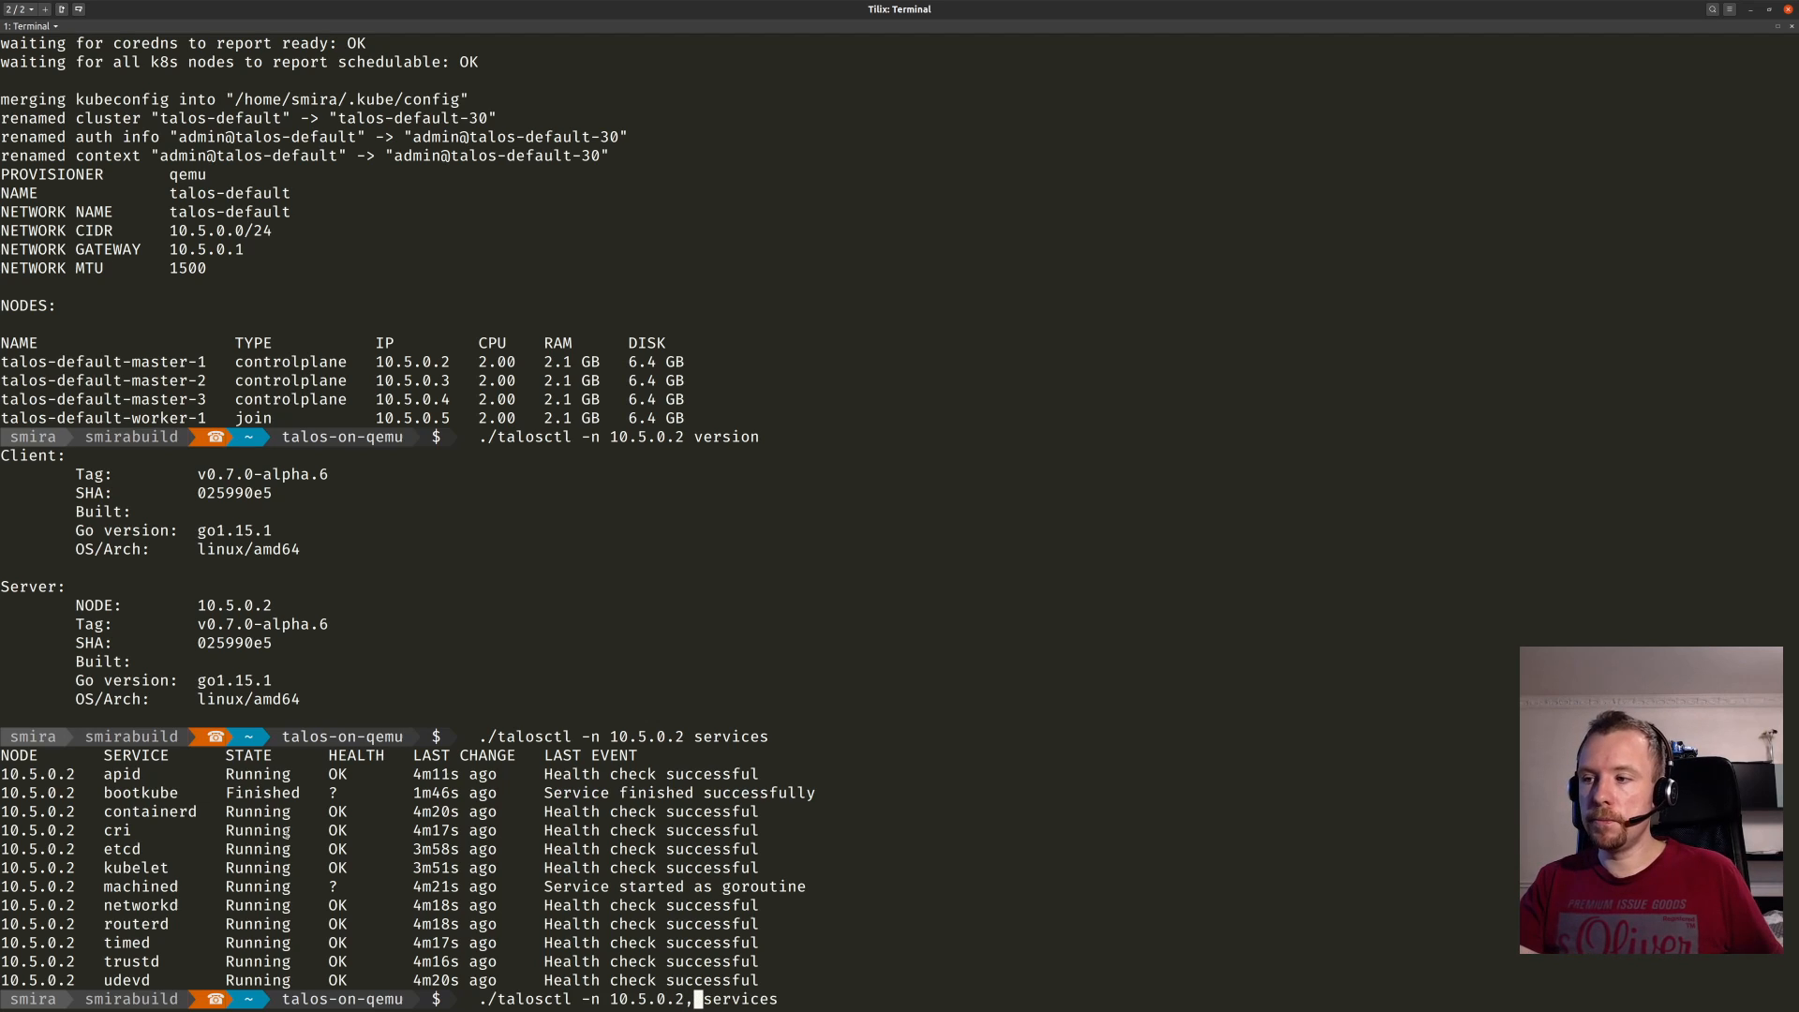
# List services for nodes 10.5.0.2 and 10.5.0.3 together with talosctl.
pyautogui.write(',10.5.0.3')
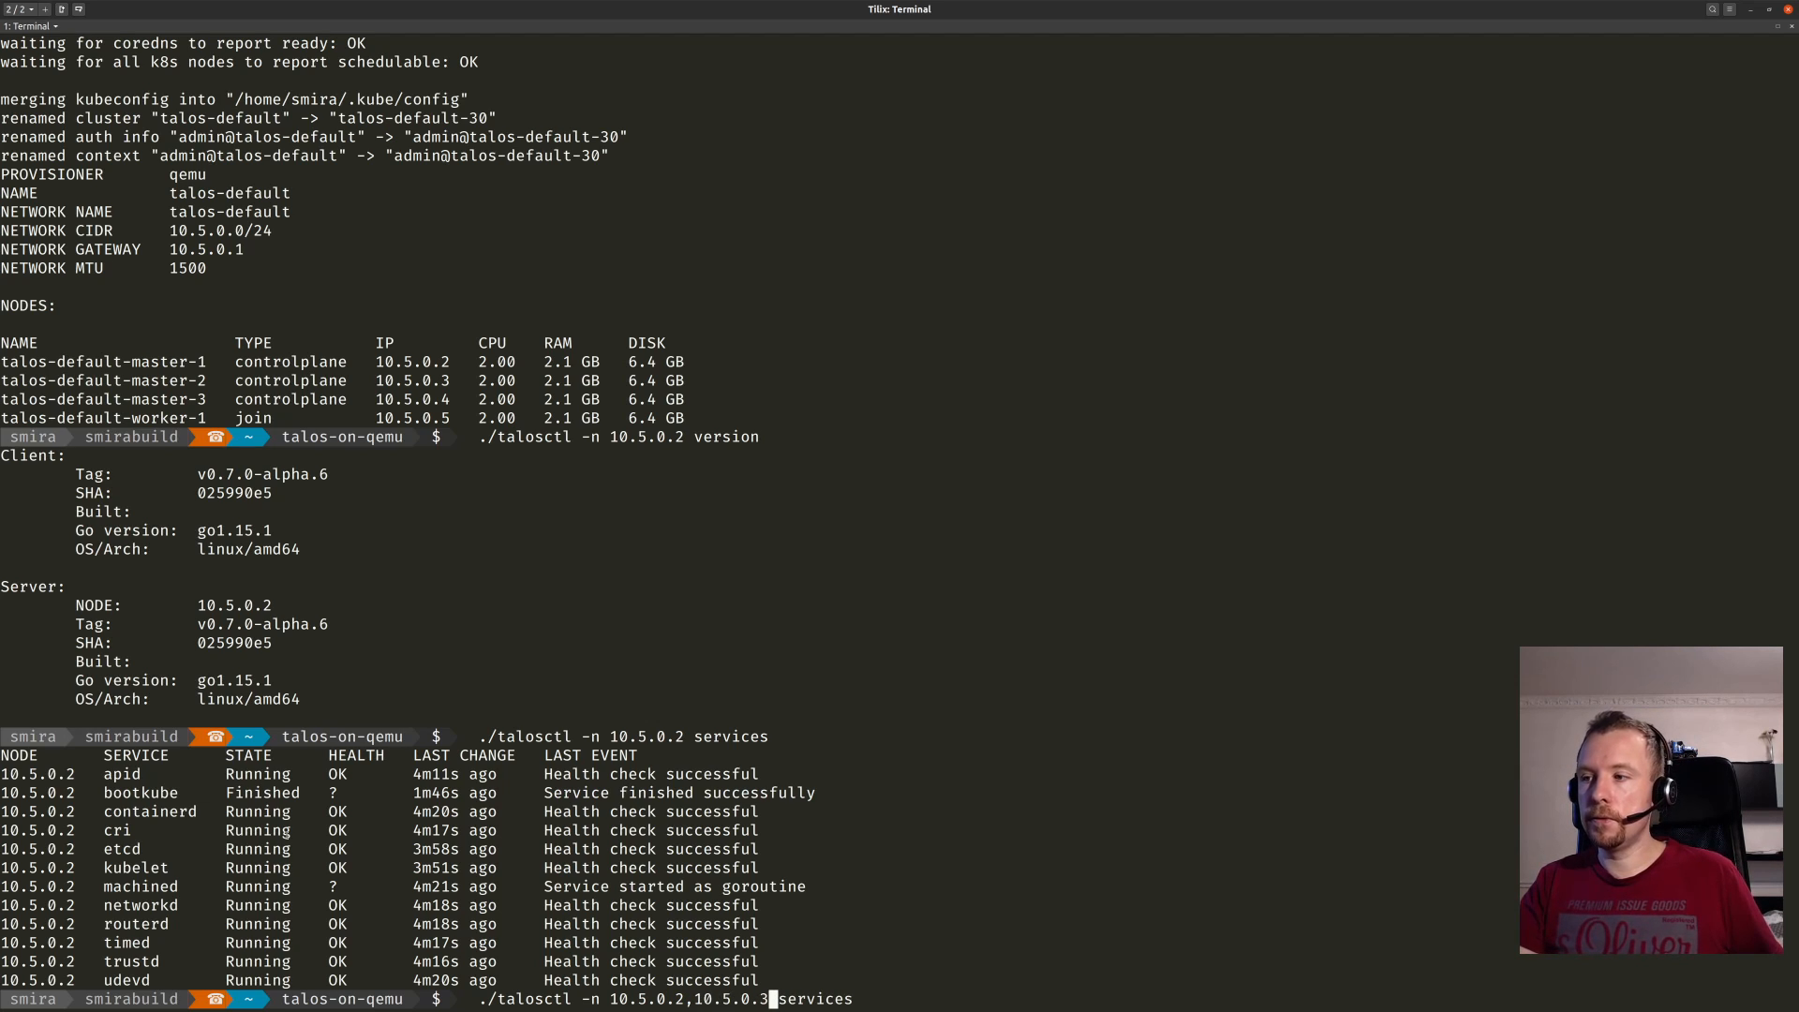
pyautogui.press('Return')
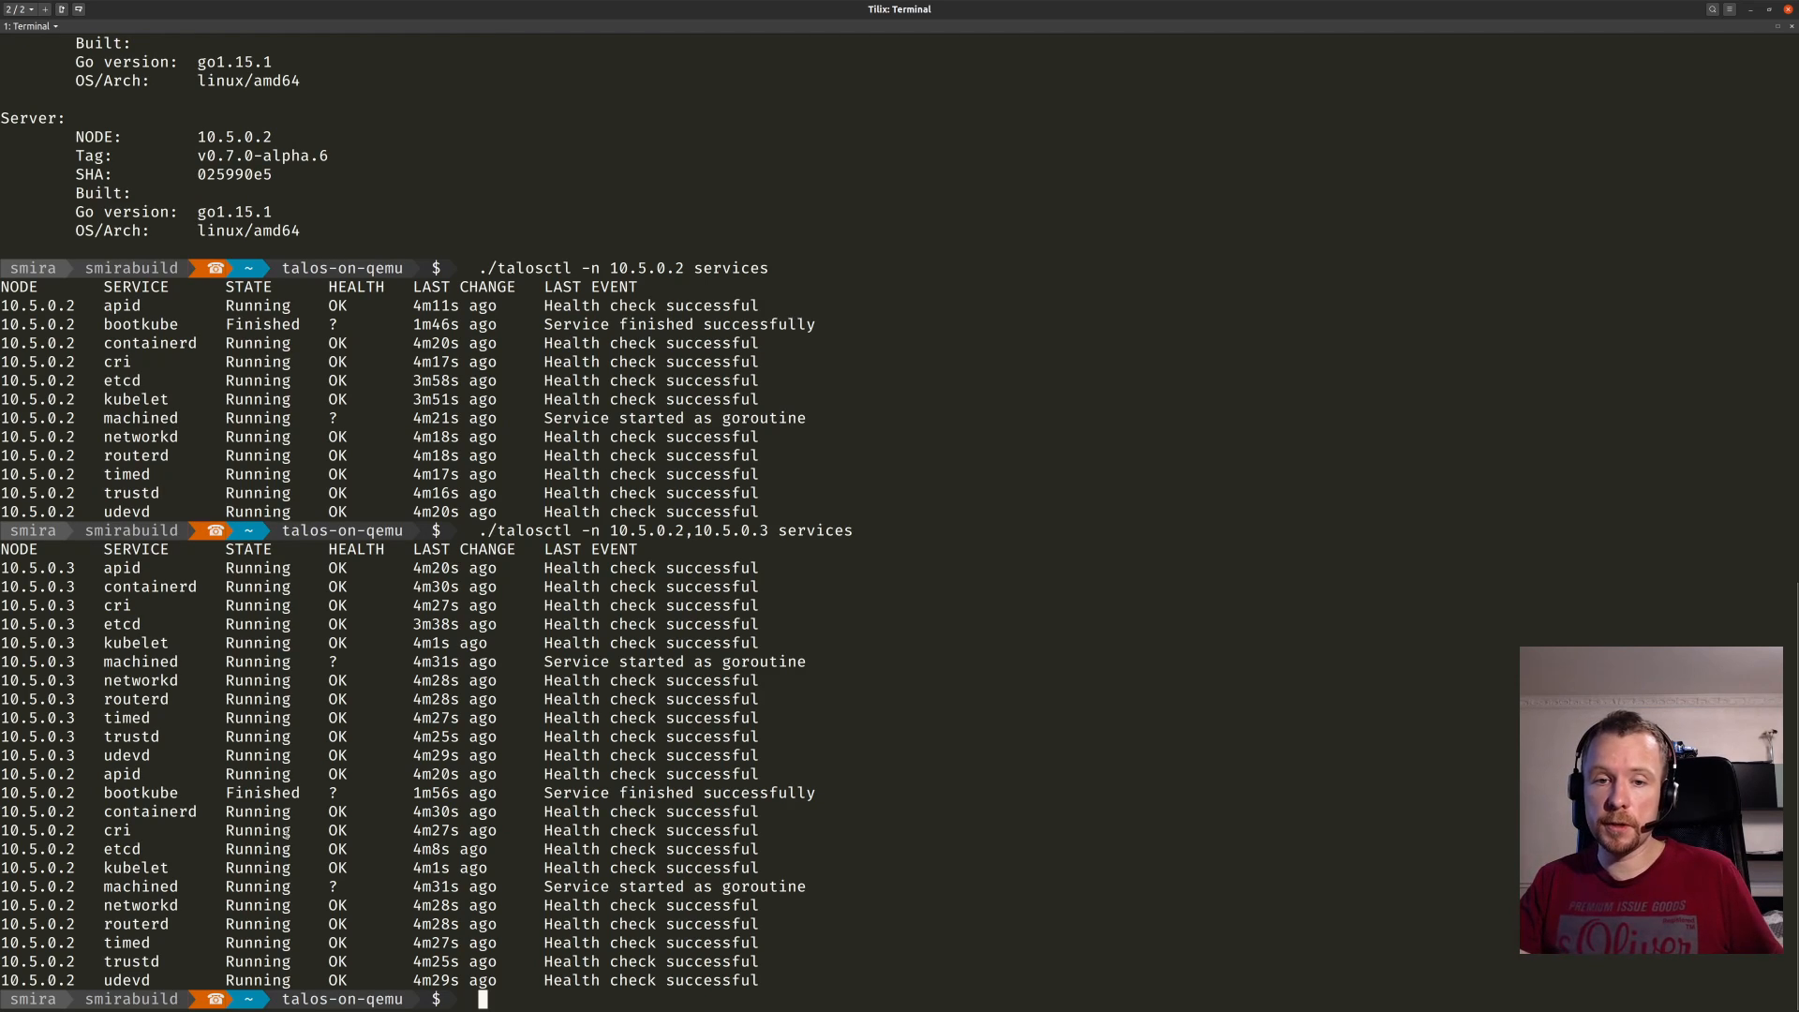
pyautogui.write('./talosctl -n 10.5.0.2,10.5.0.3 services')
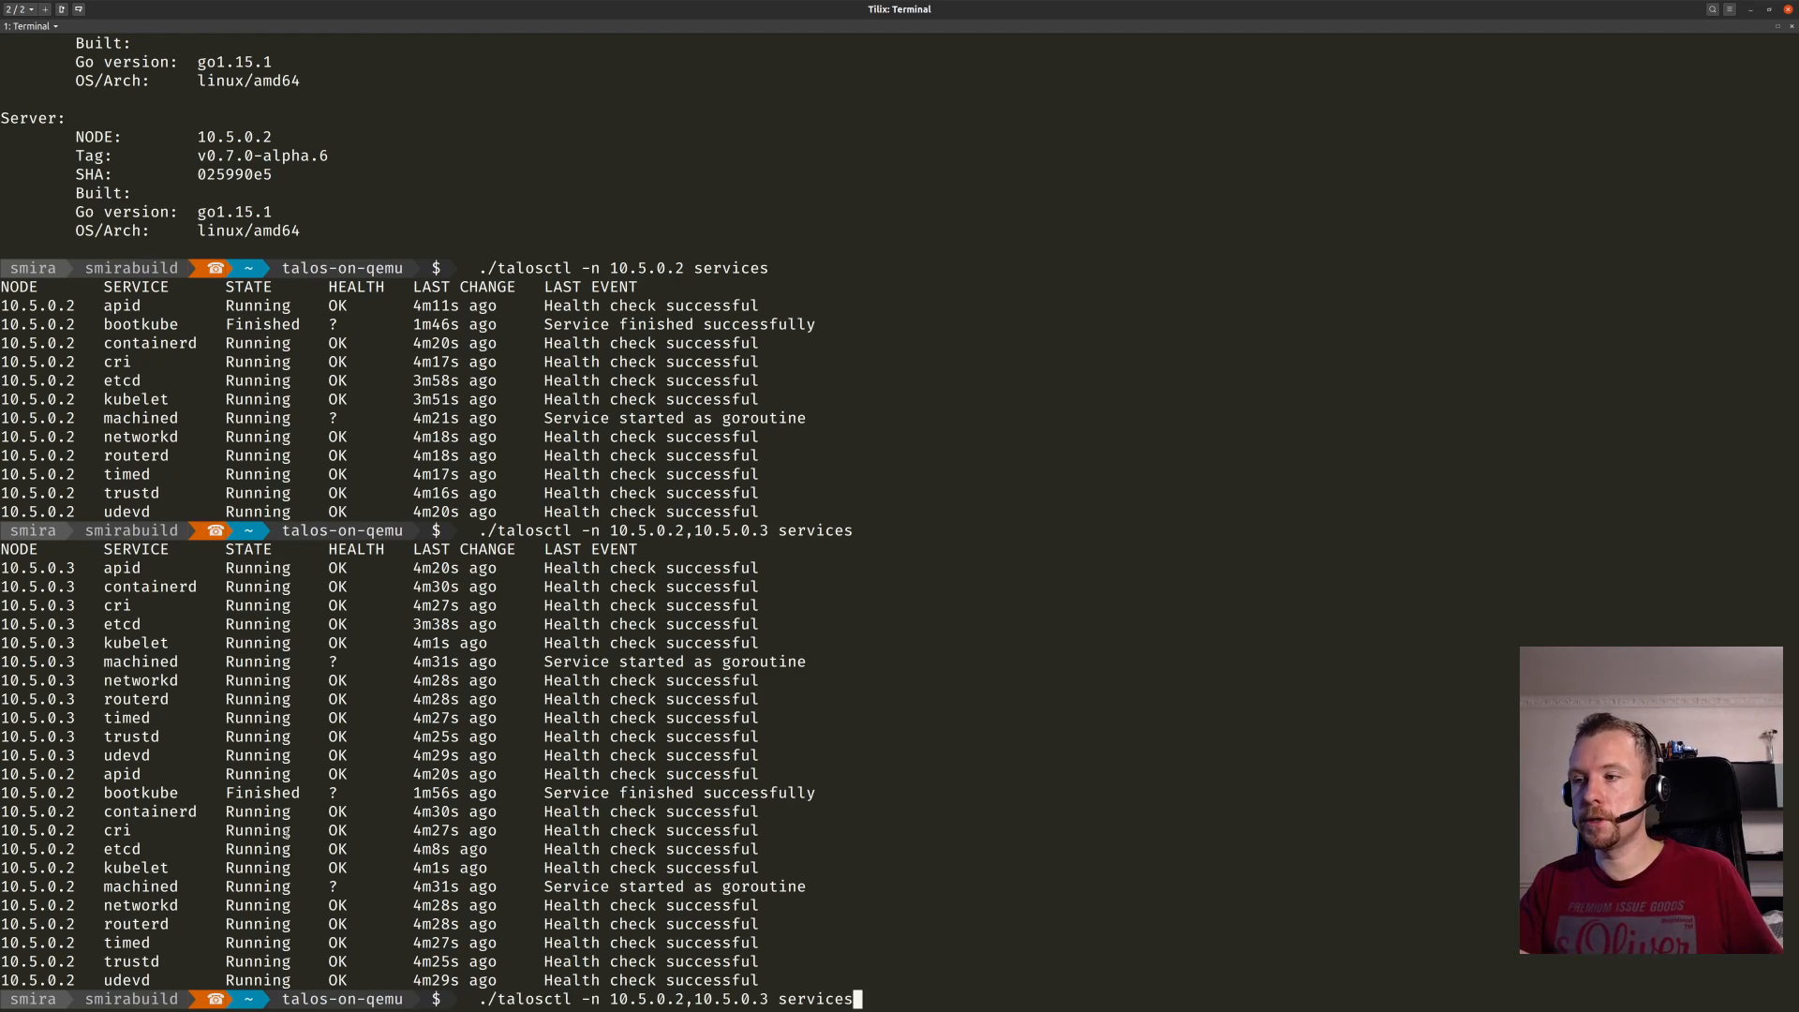
pyautogui.write('da')
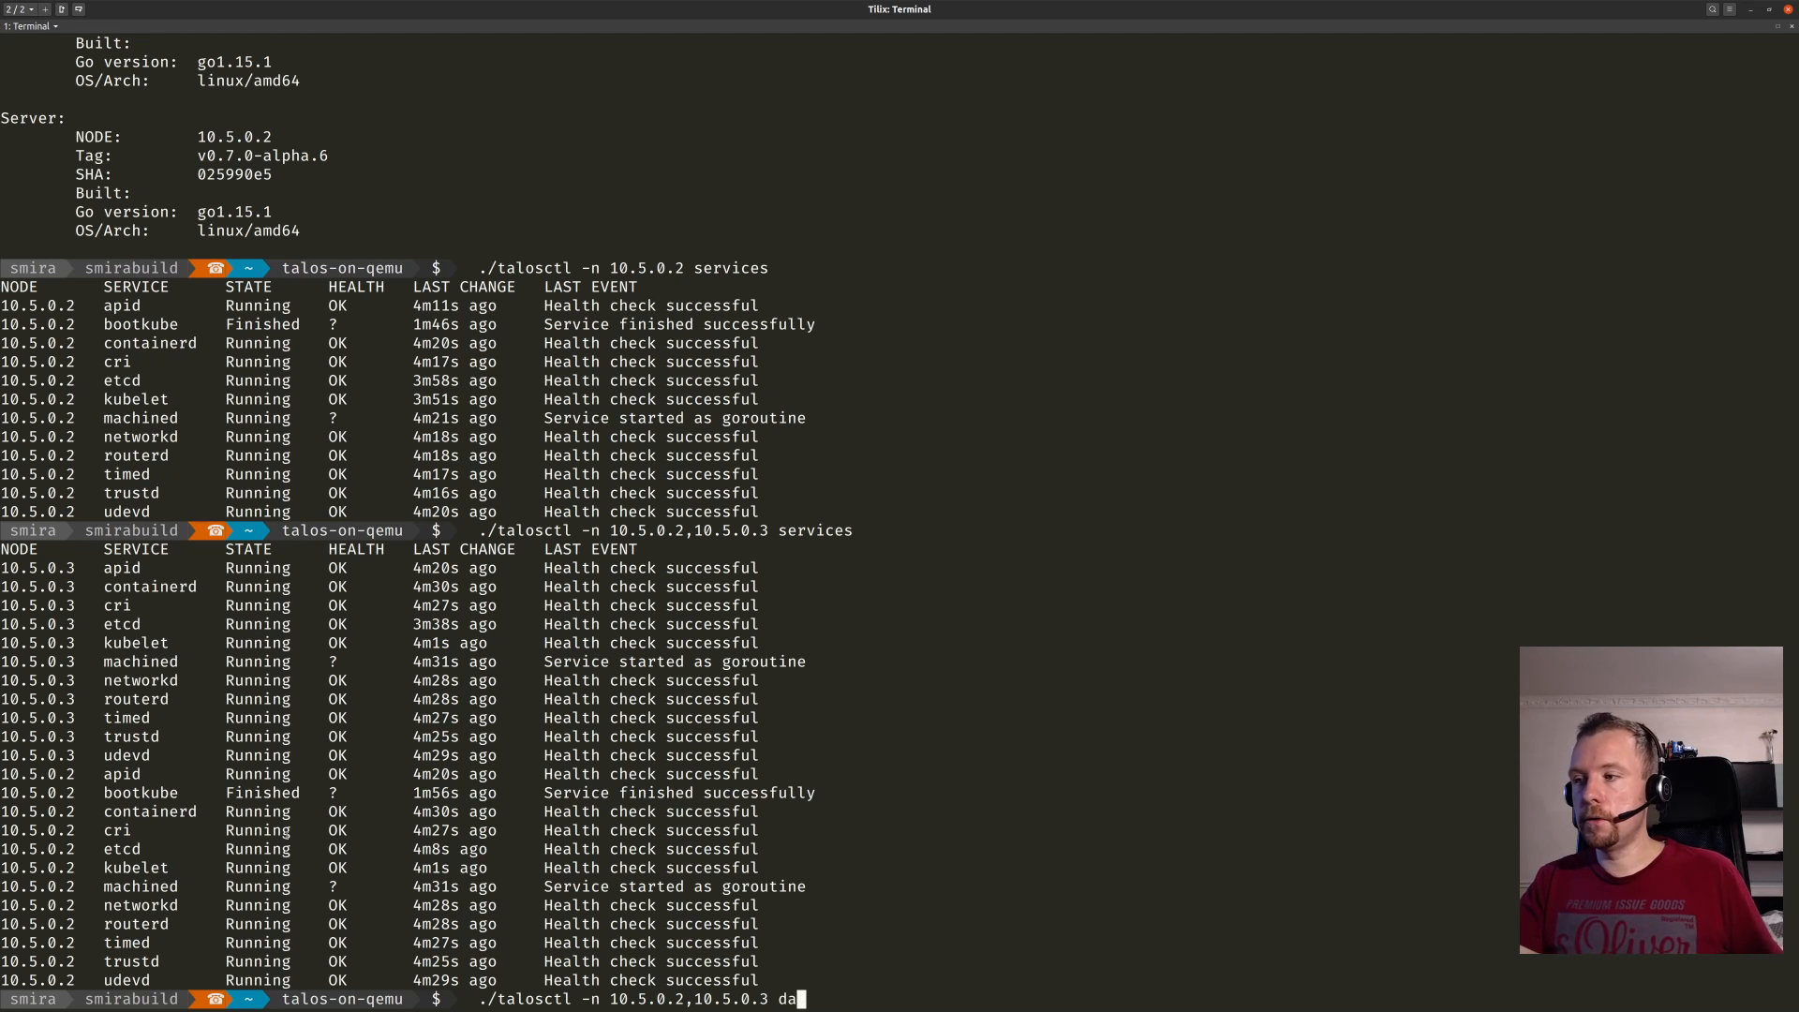
pyautogui.write('shboa')
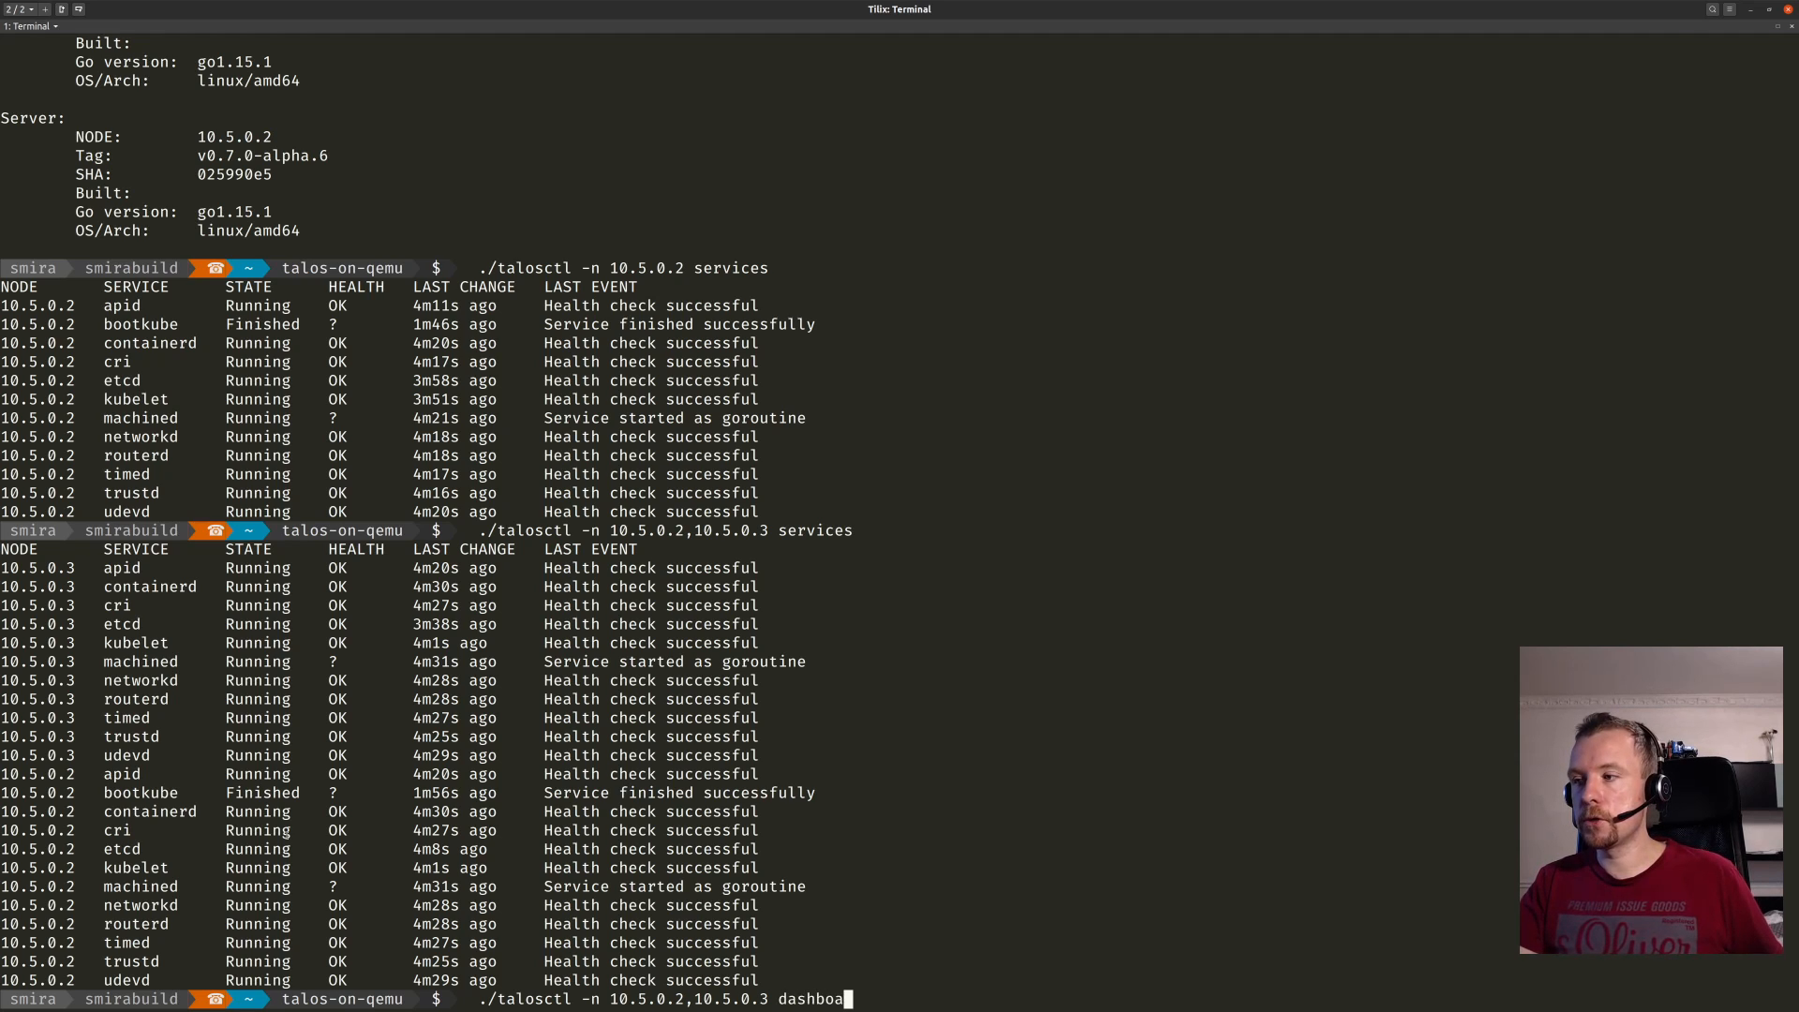
pyautogui.press('Return')
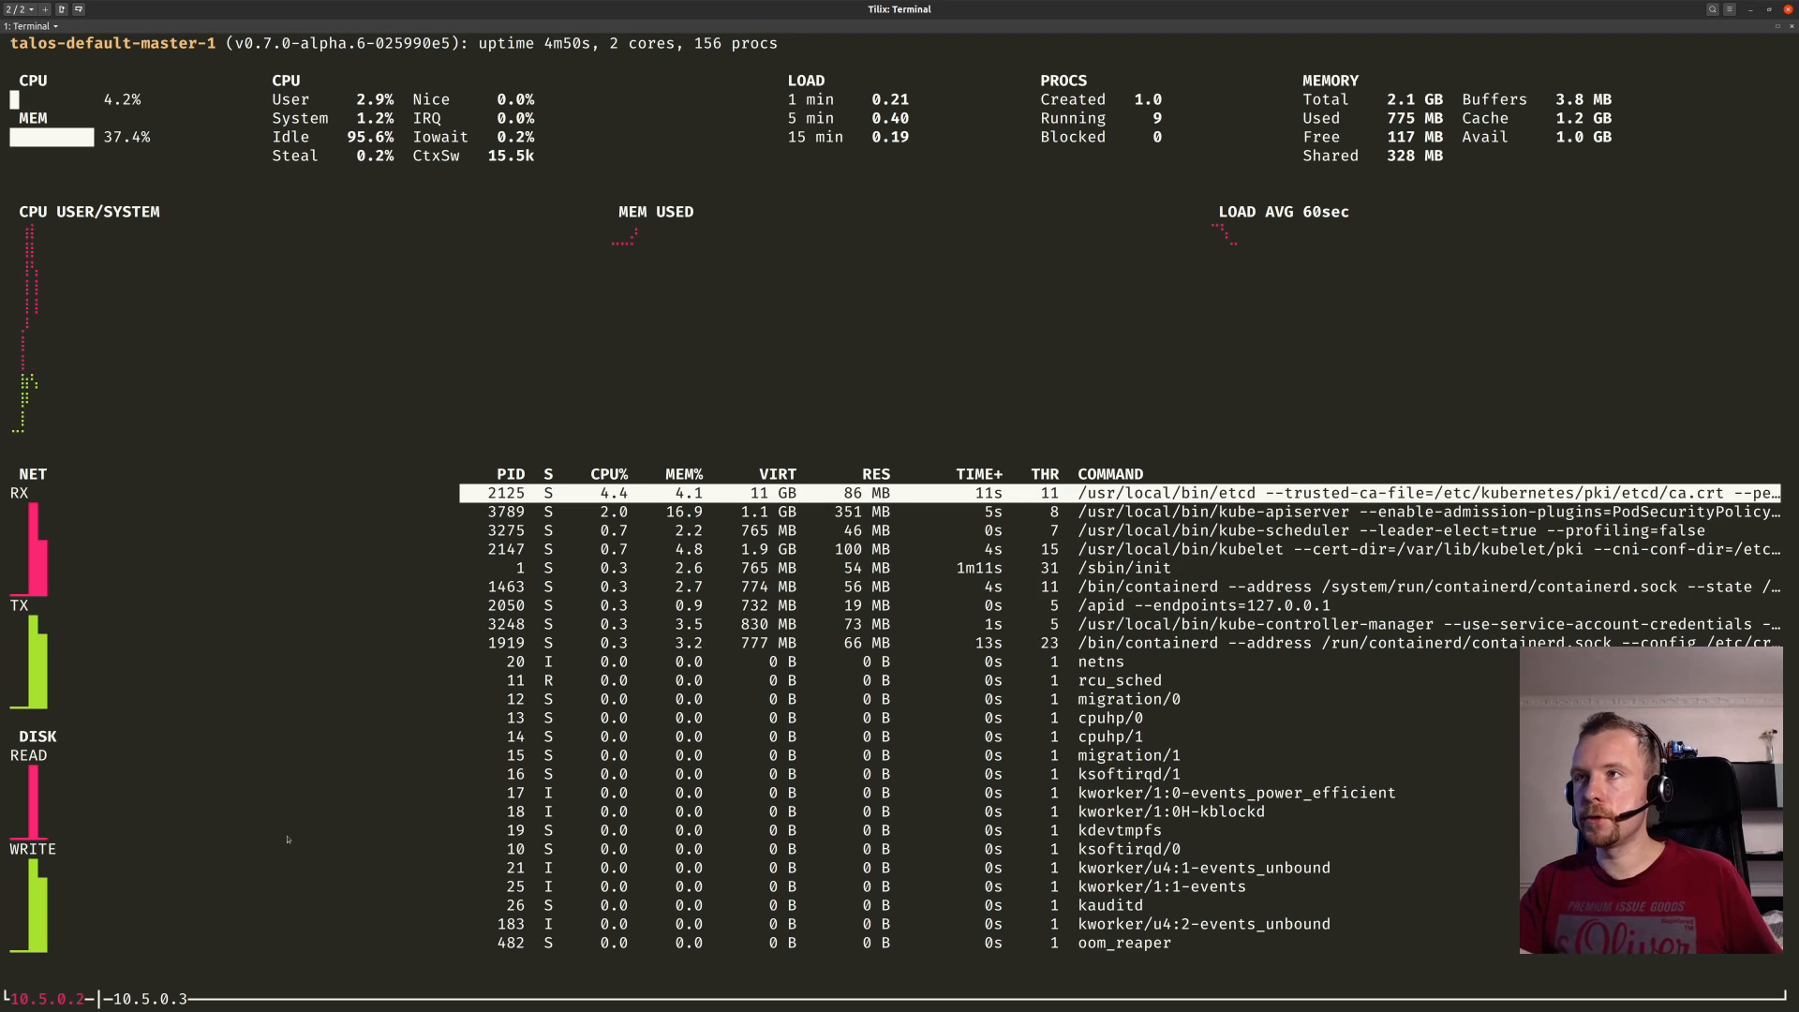
pyautogui.click(152, 998)
pyautogui.write('k')
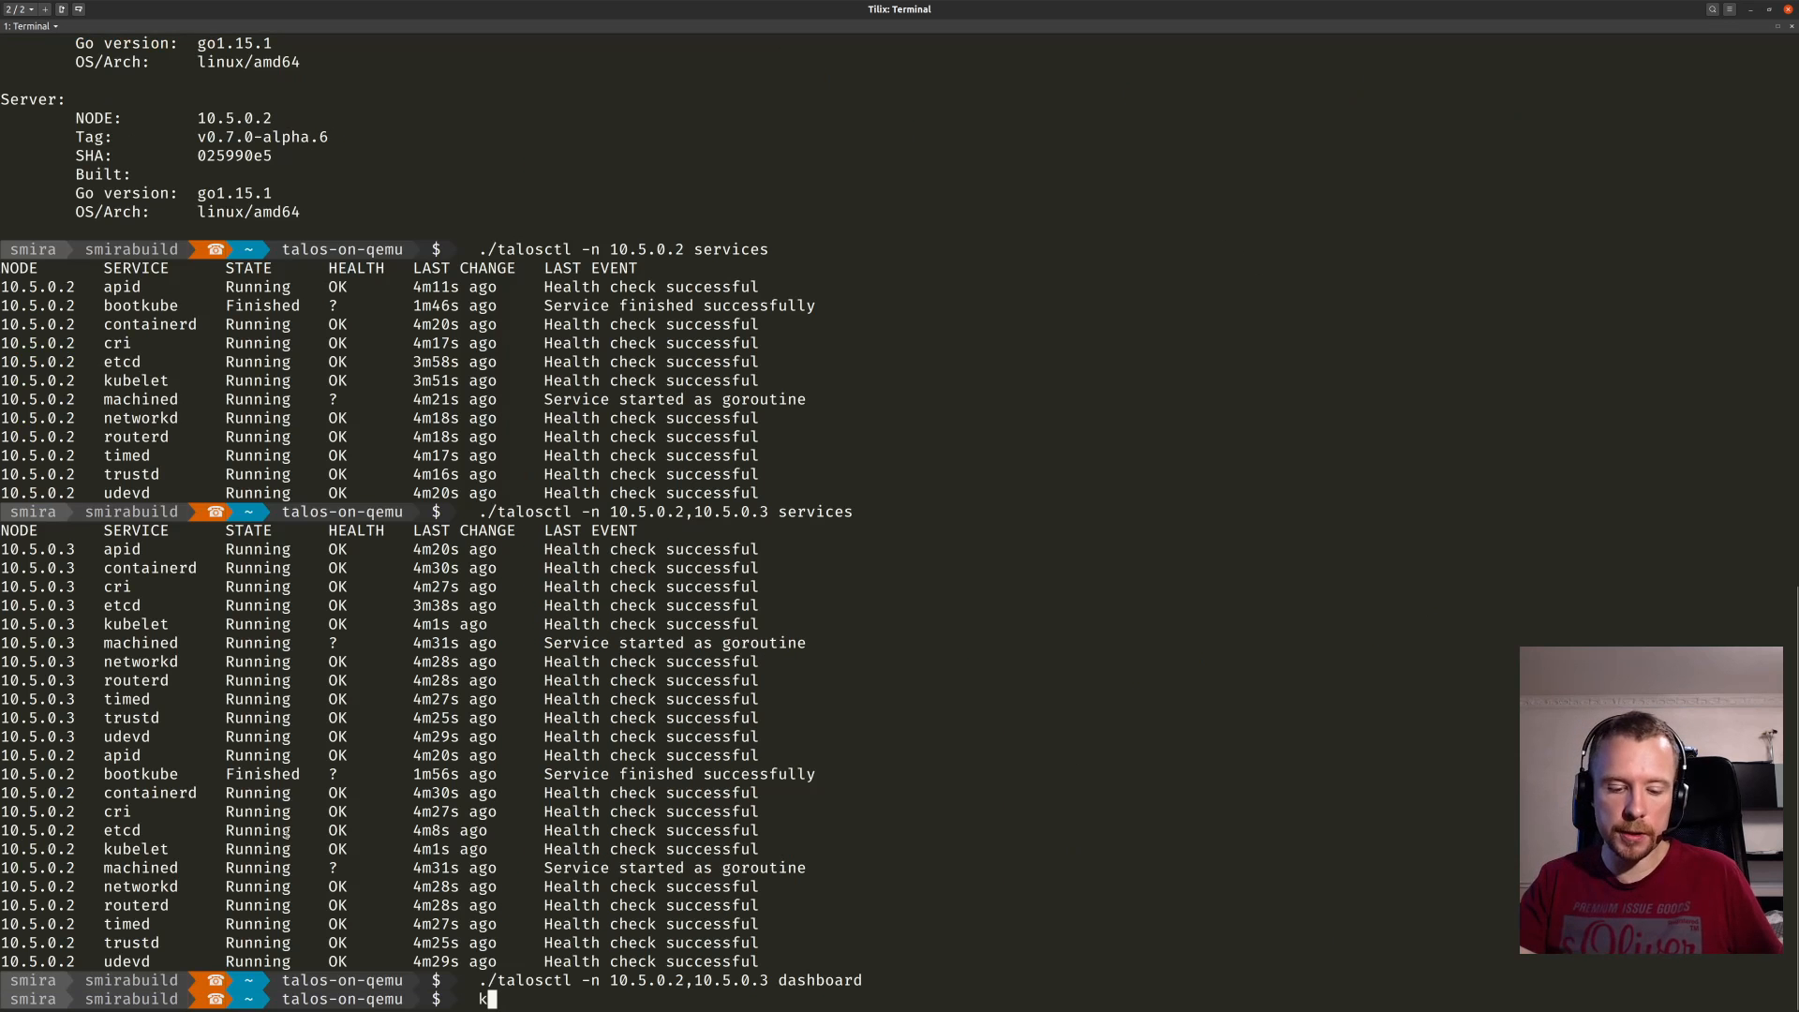
# Run kubectl get nodes -o wide showing four Ready nodes, highlight the kernel version, then ls.
pyautogui.write('ubectl')
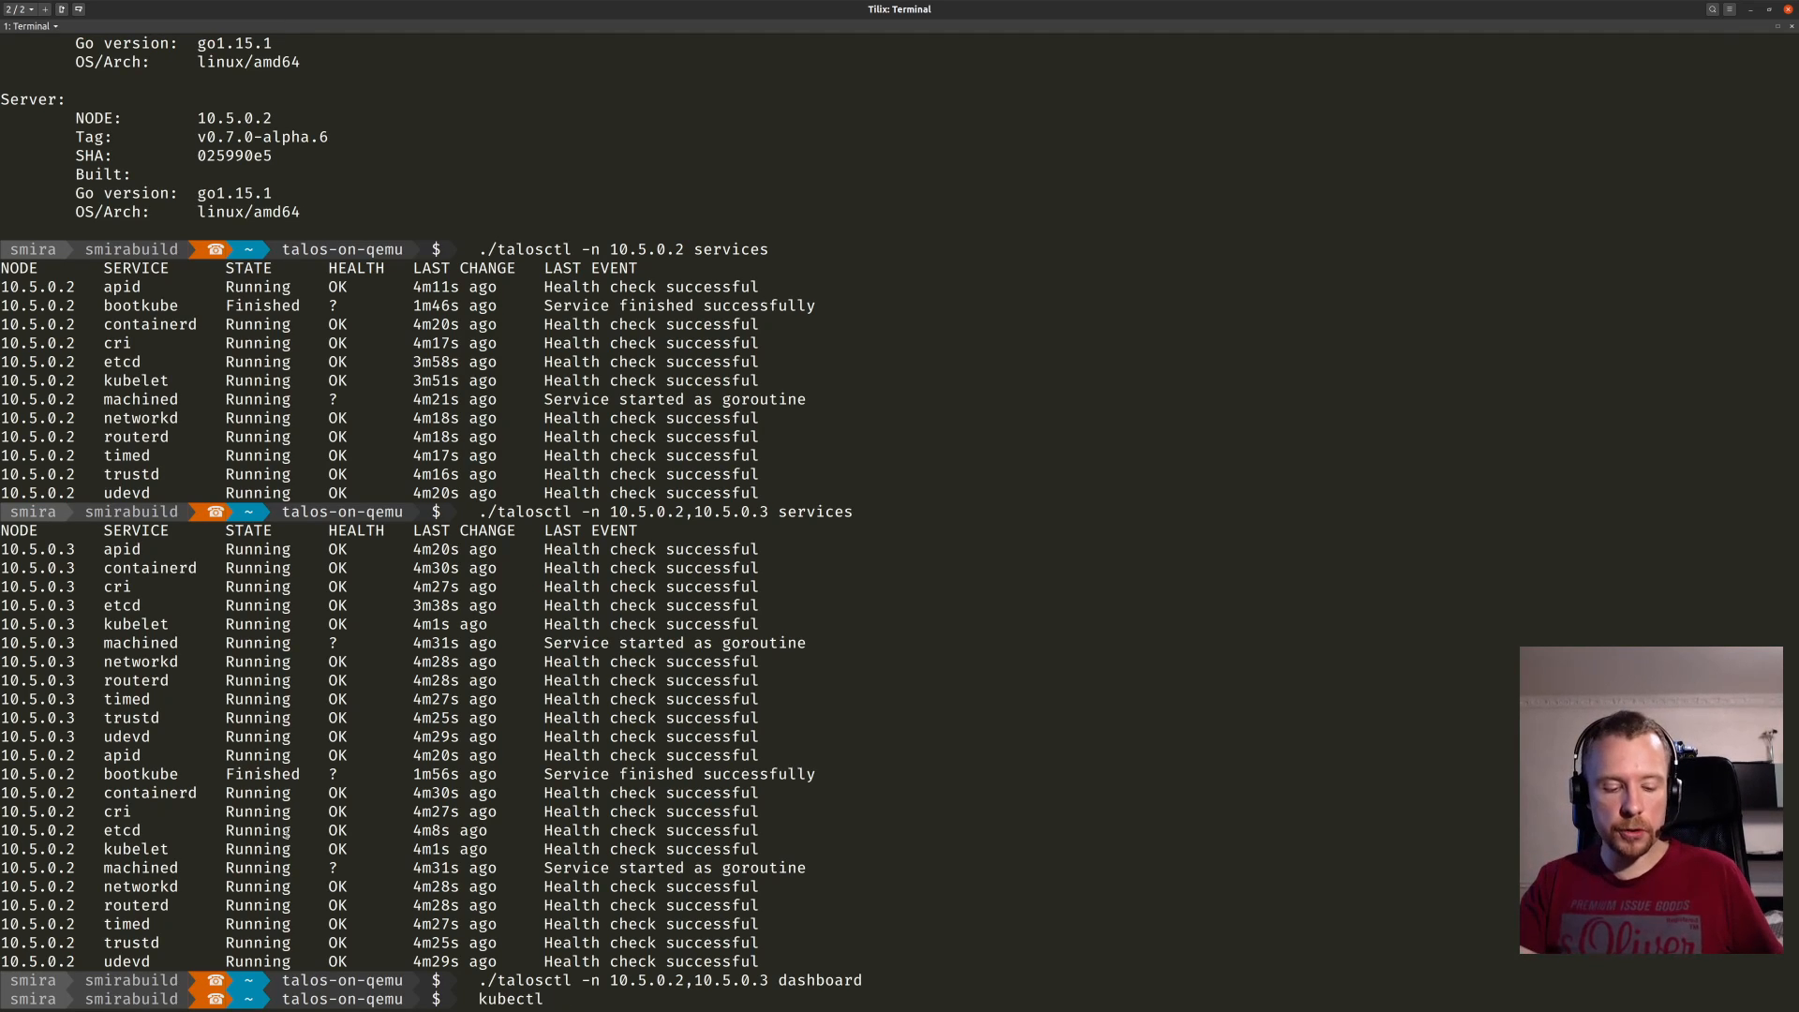
pyautogui.write('get nodes -o')
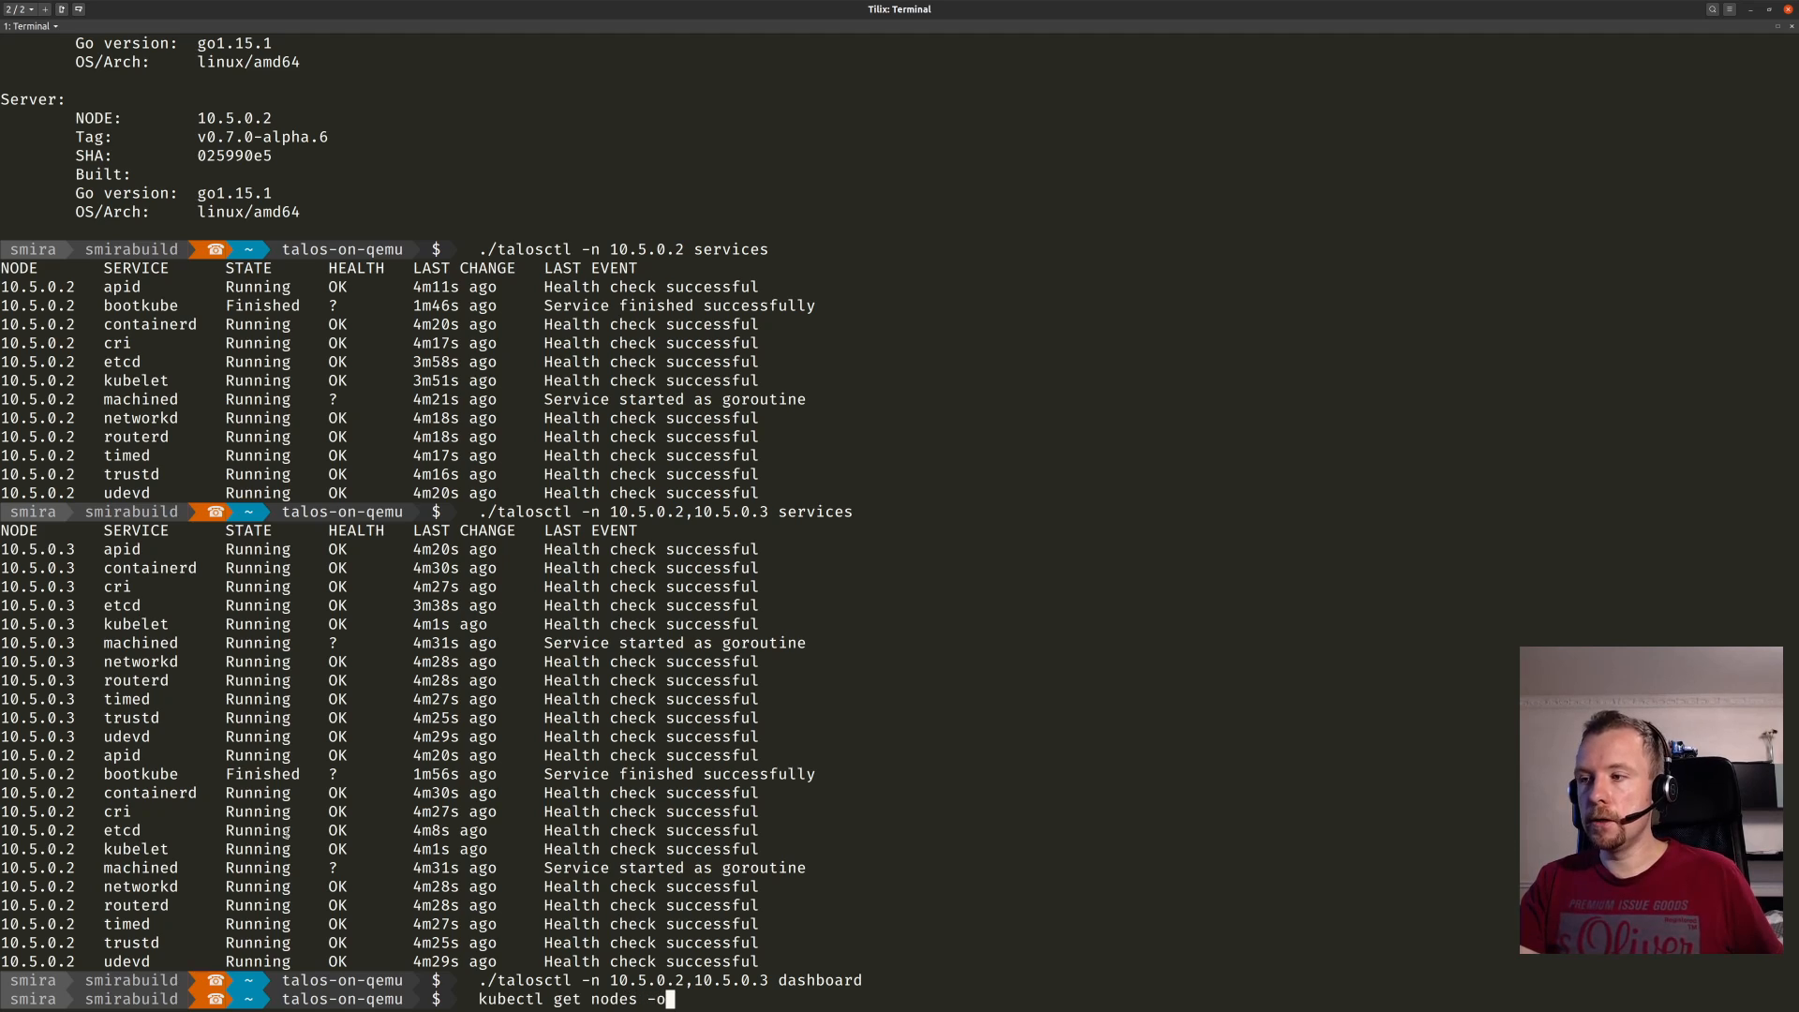
pyautogui.press('Return')
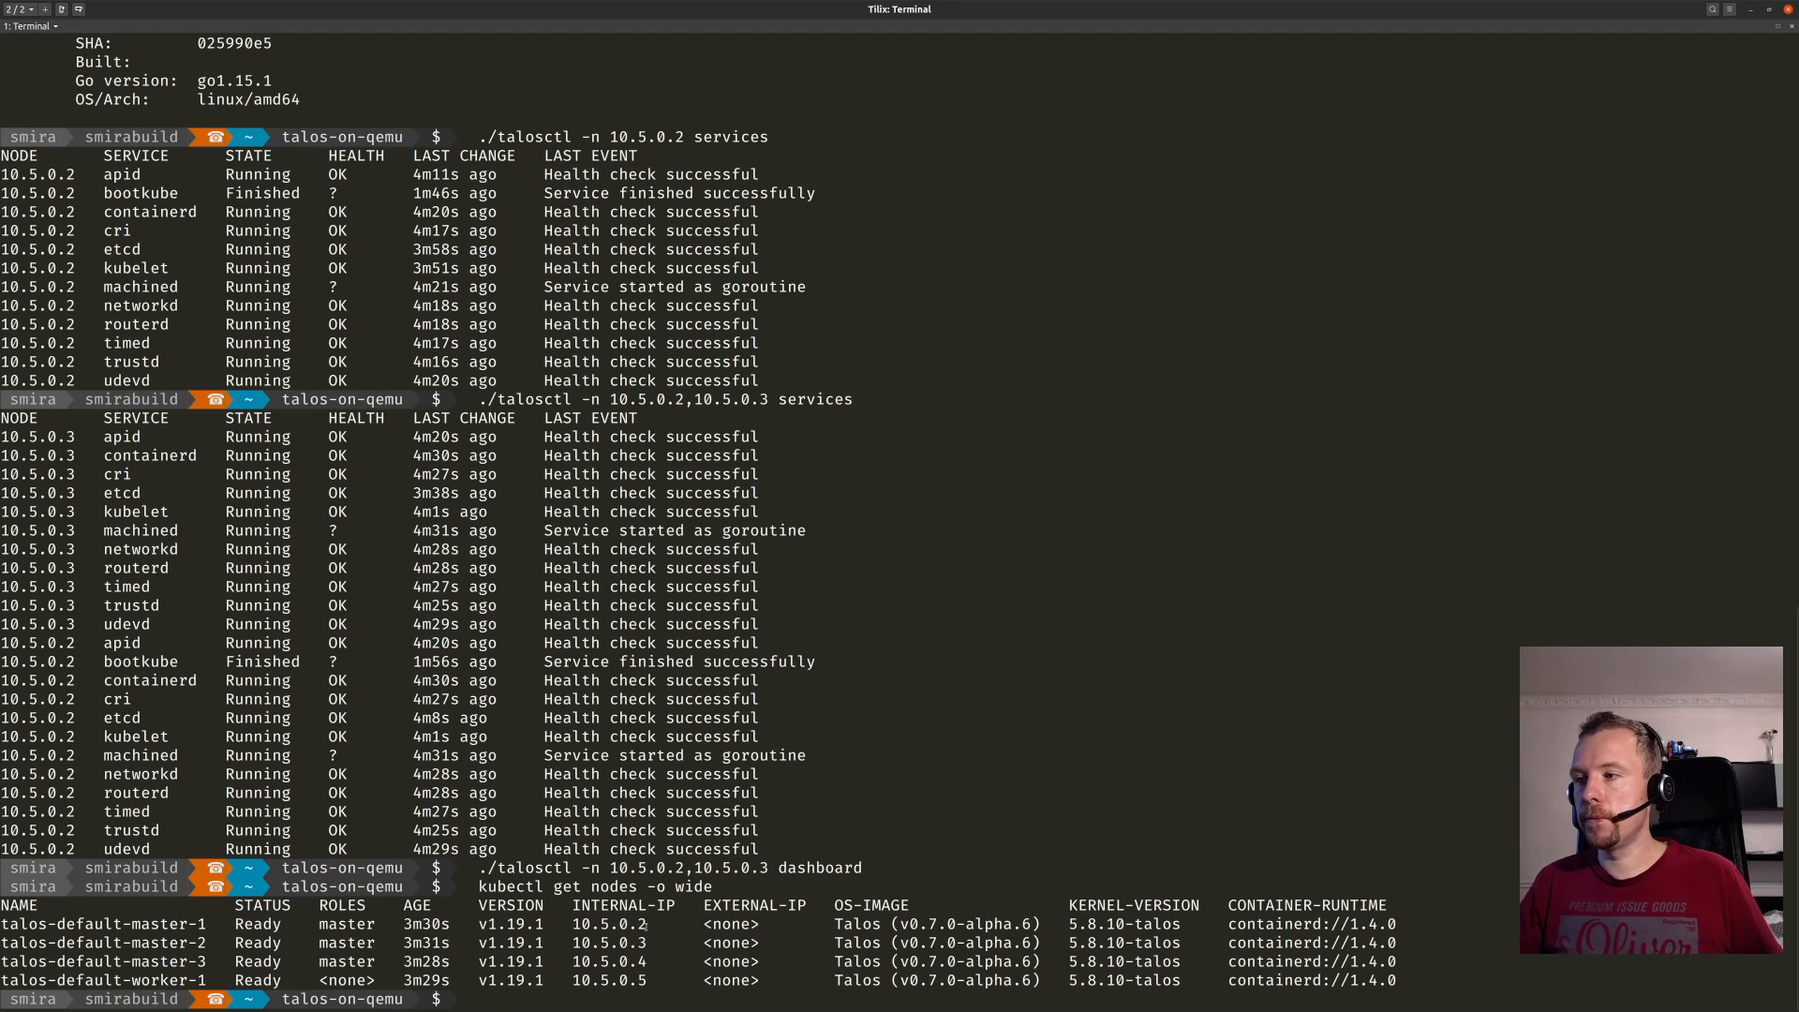
pyautogui.doubleClick(934, 923)
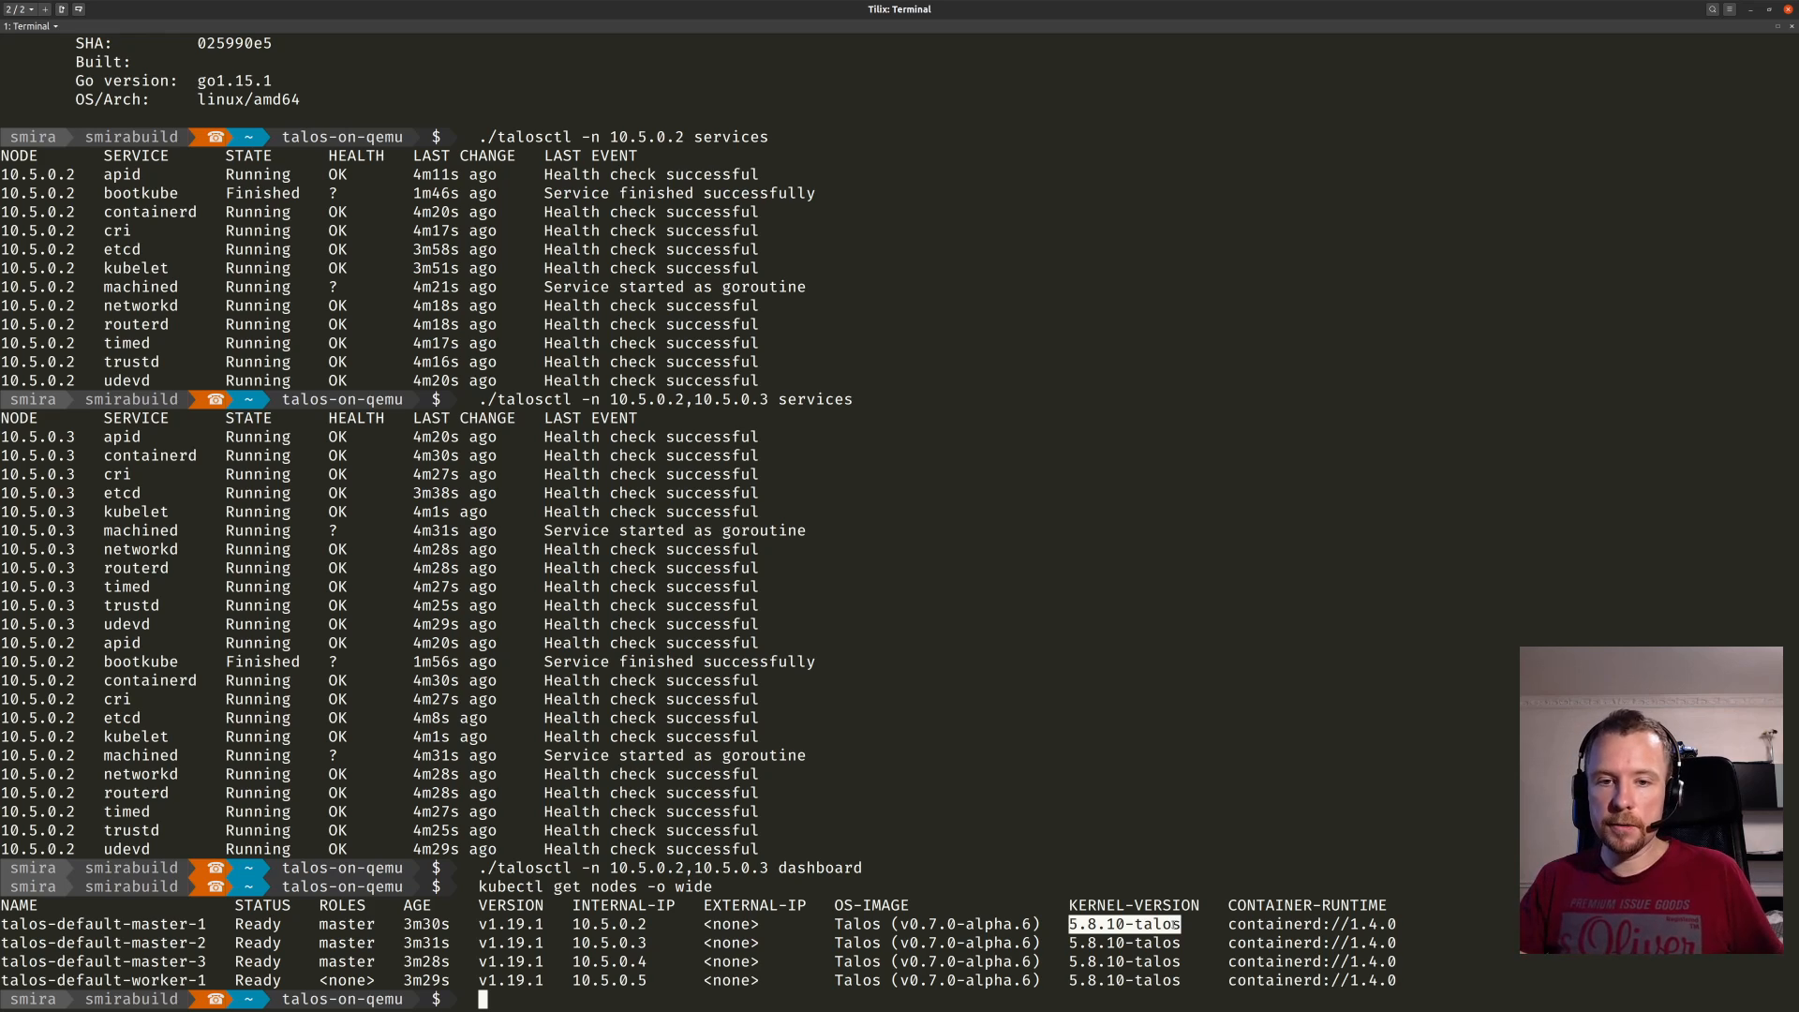
pyautogui.write('ls')
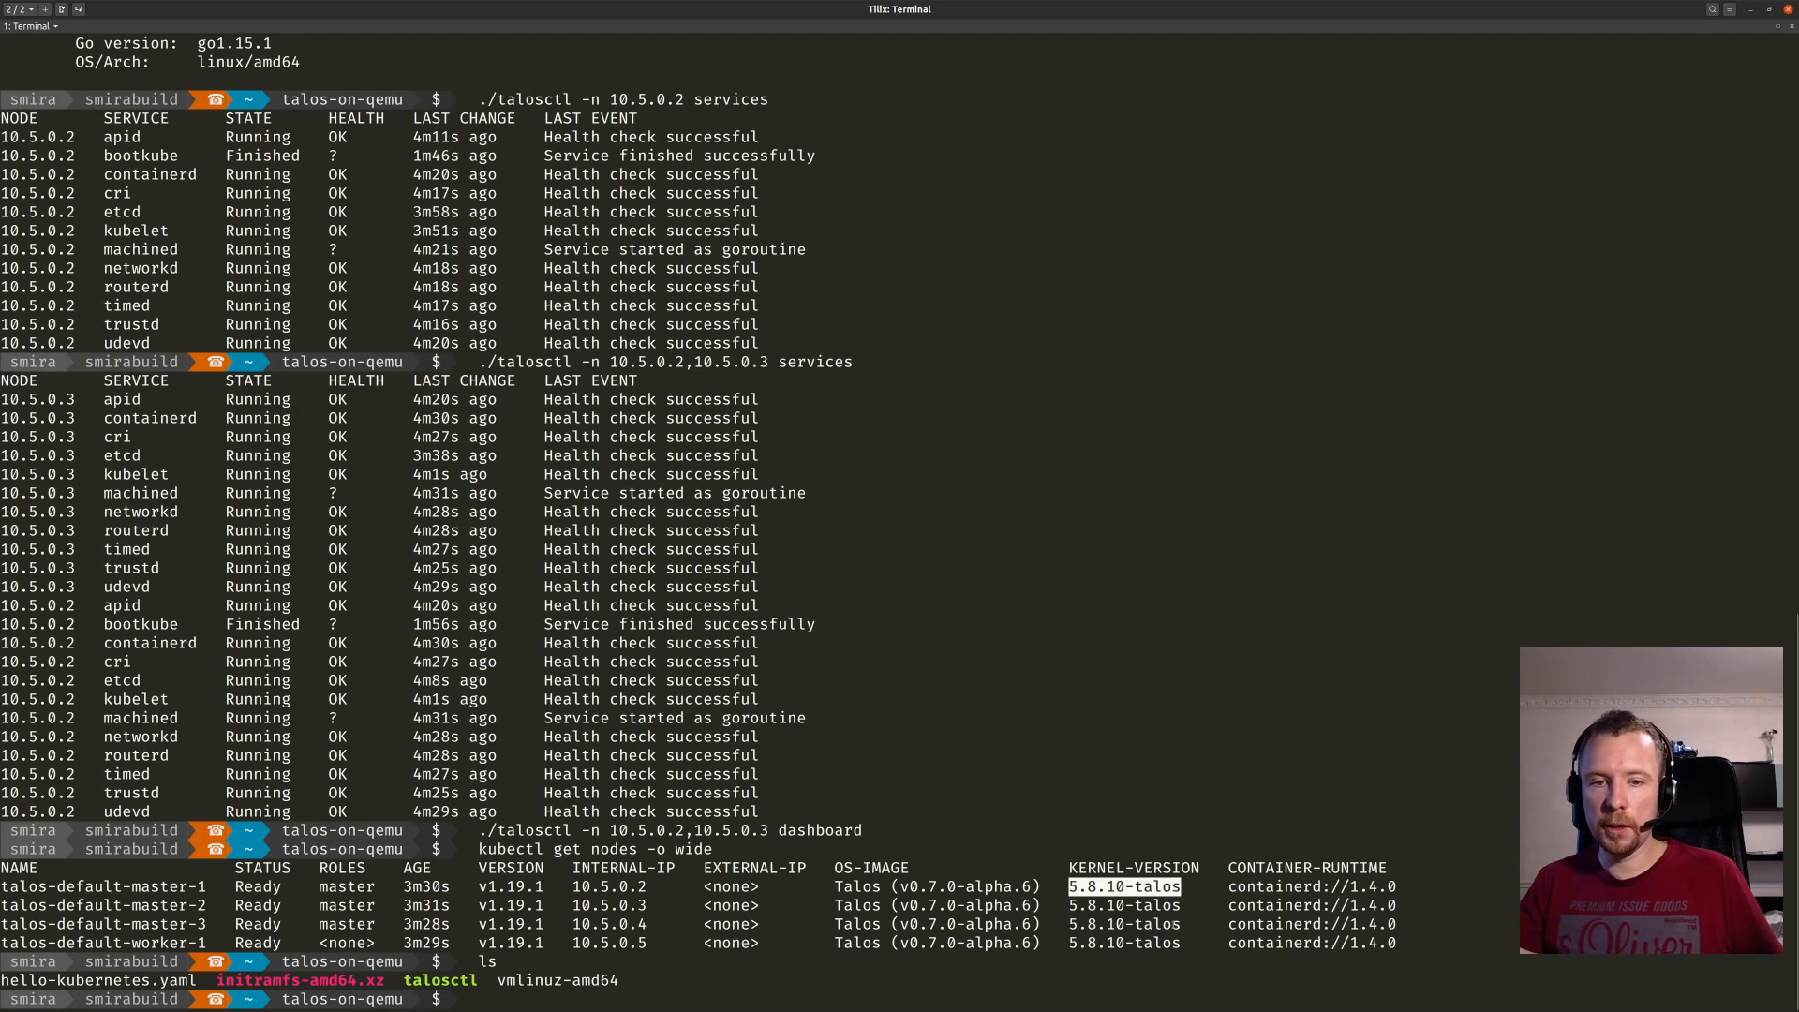
# Deploy hello-kubernetes with kubectl apply -f hello-kubernetes.yaml.
pyautogui.write('kubectl')
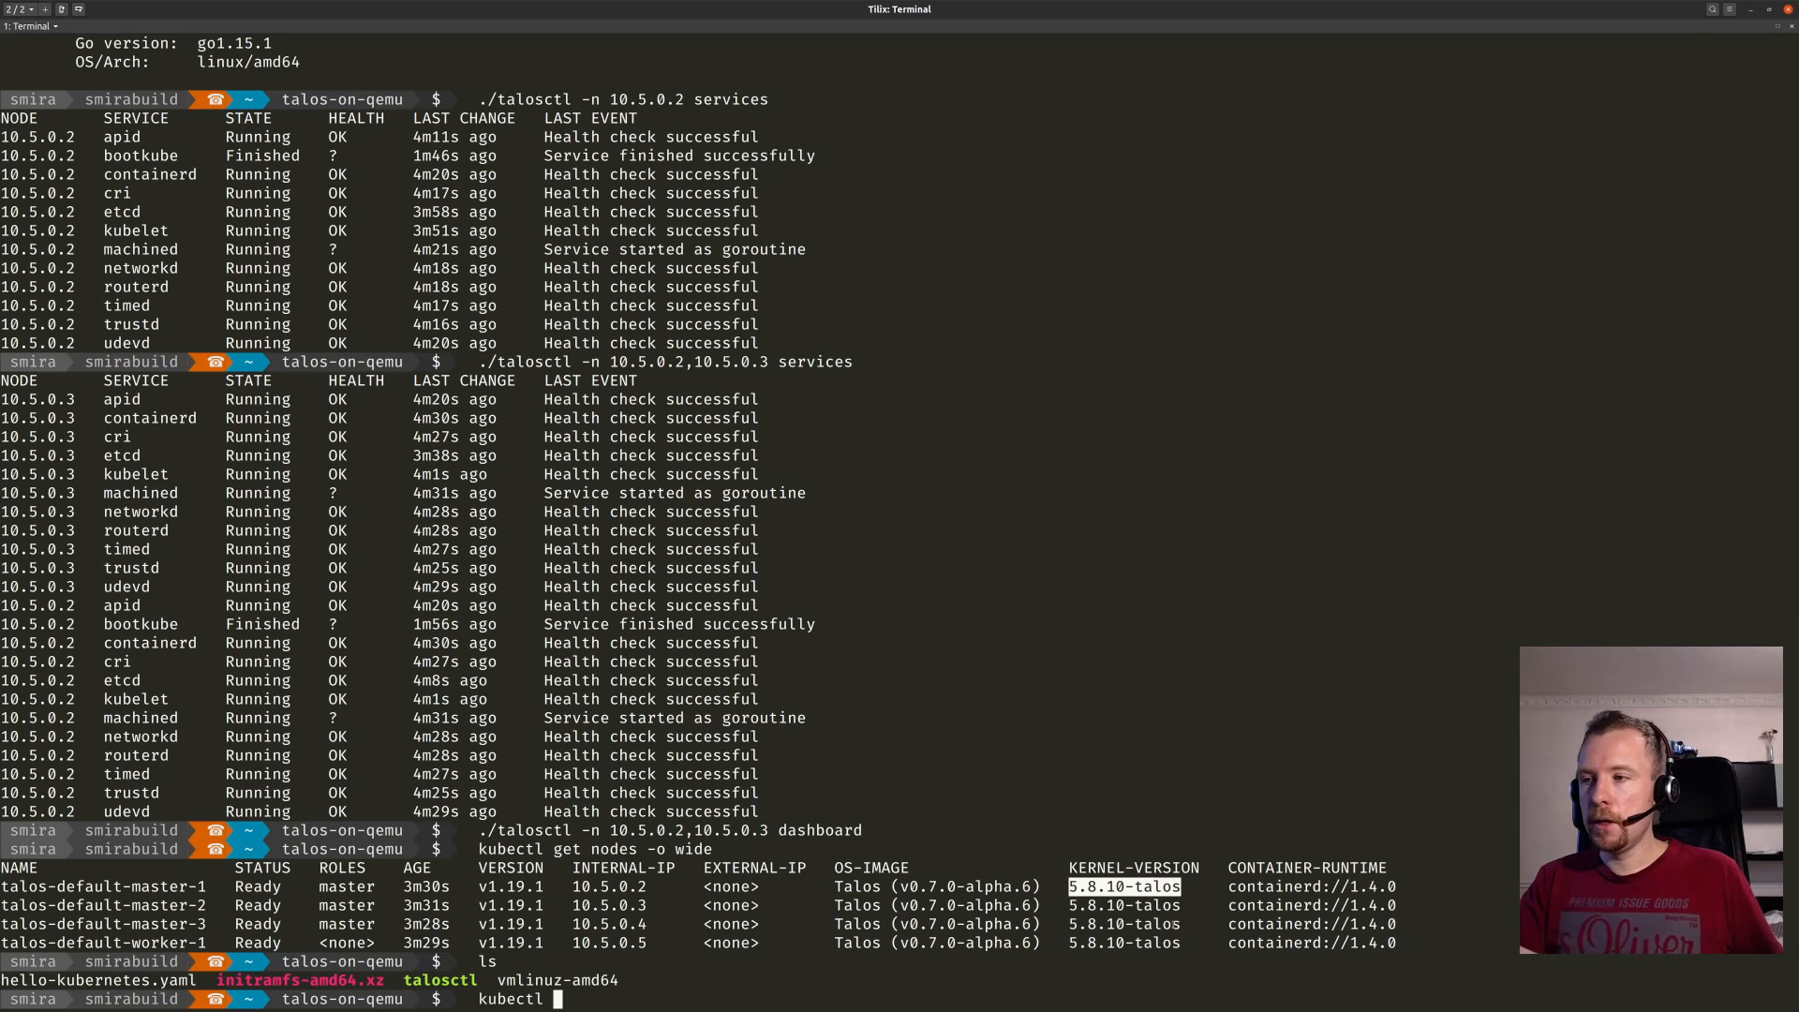
pyautogui.write('apply')
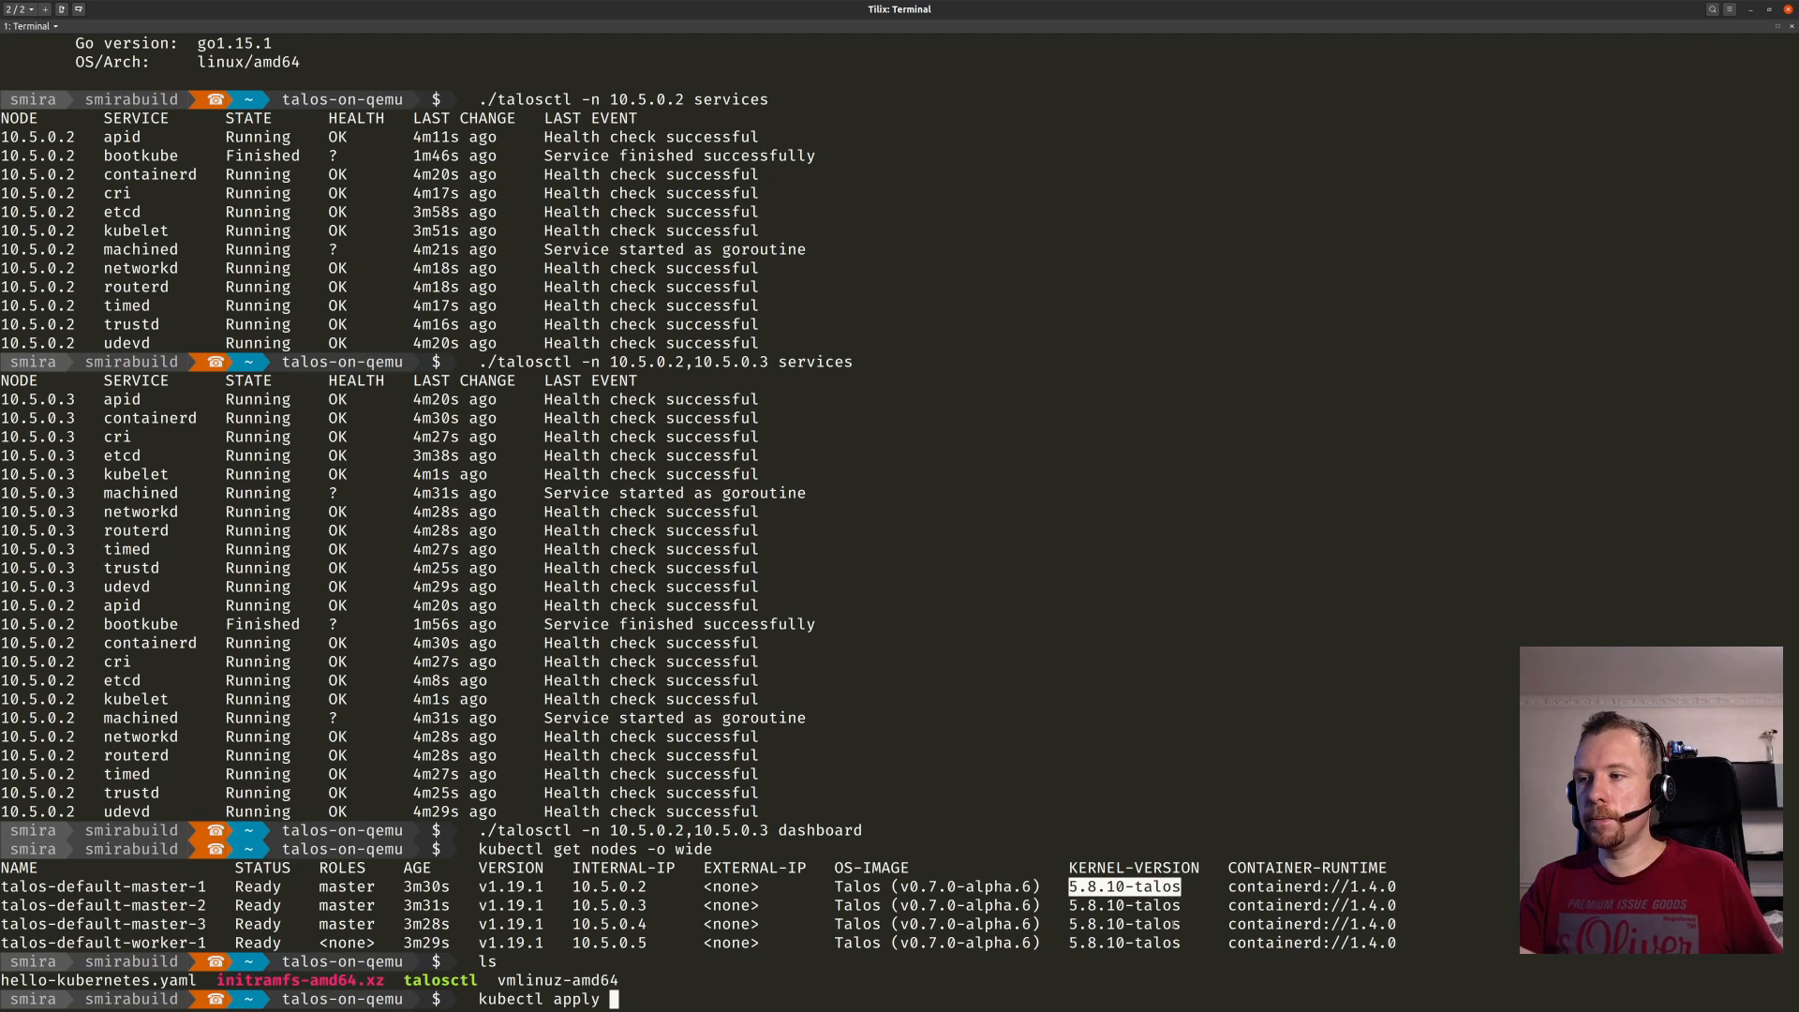
pyautogui.write('-f k')
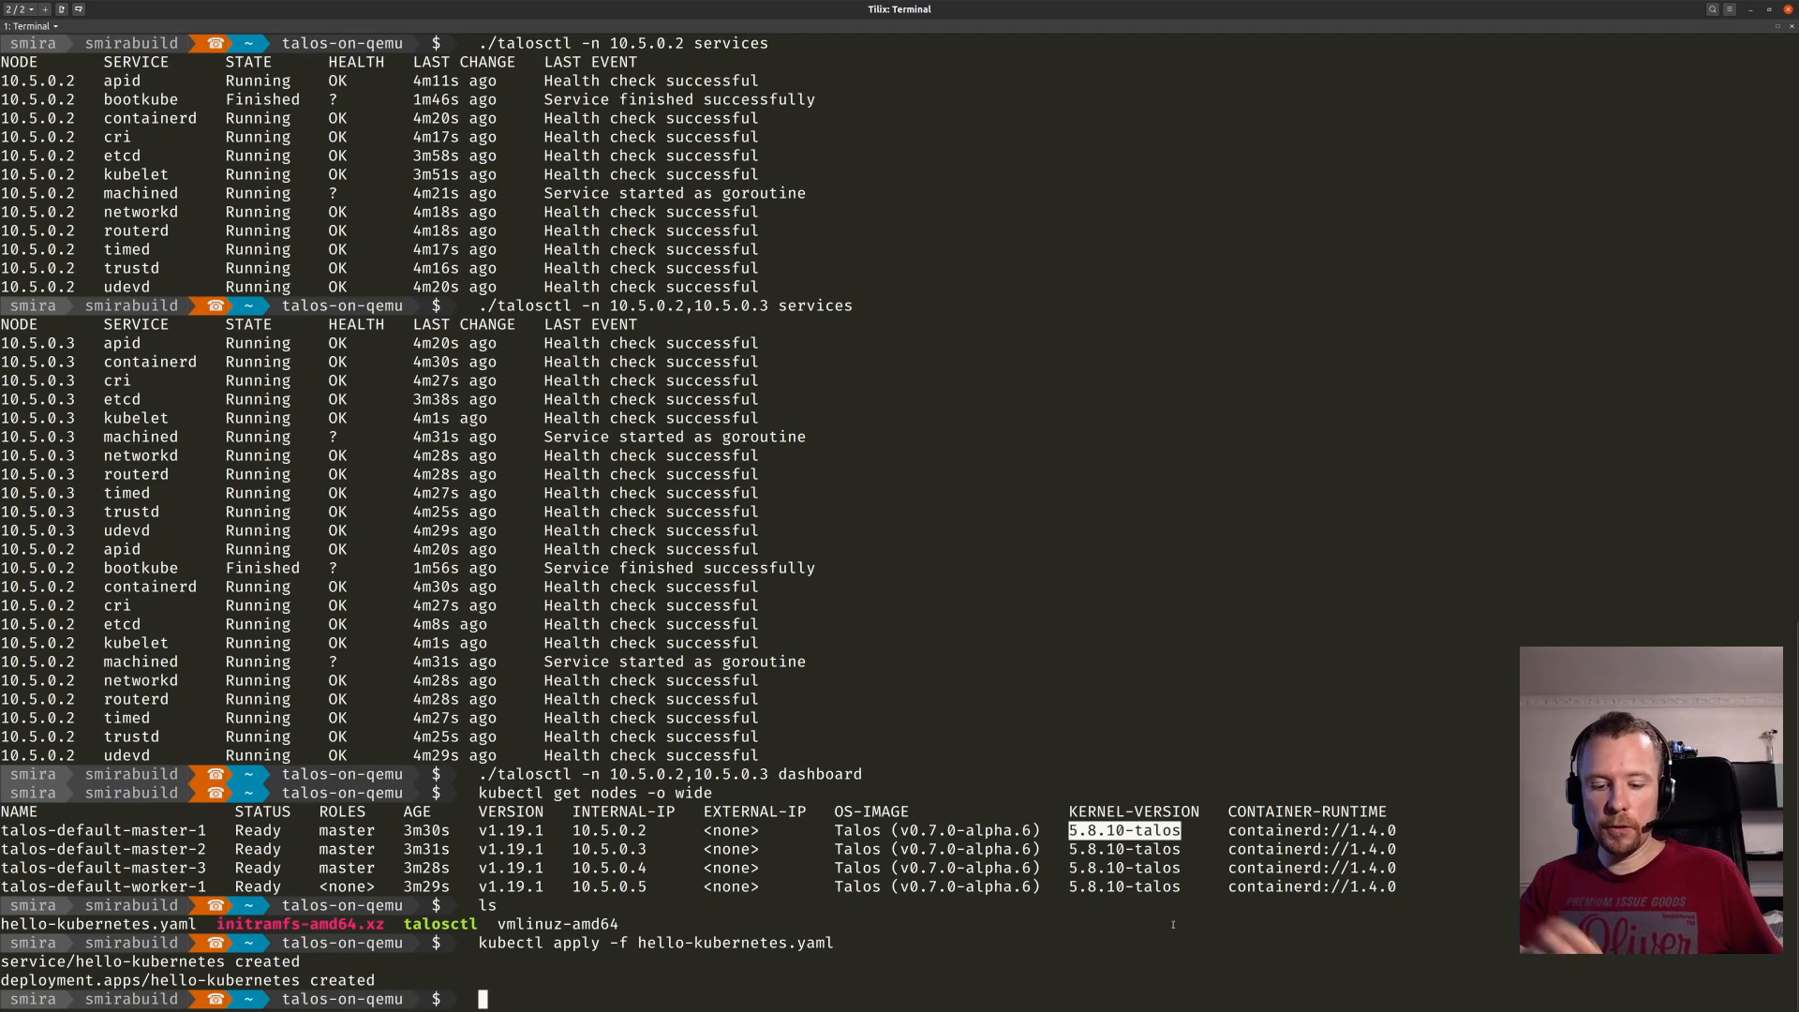
# Run kubectl get pods until all three hello-kubernetes pods show Running, and grab a pod name.
pyautogui.write('kubectl get pods')
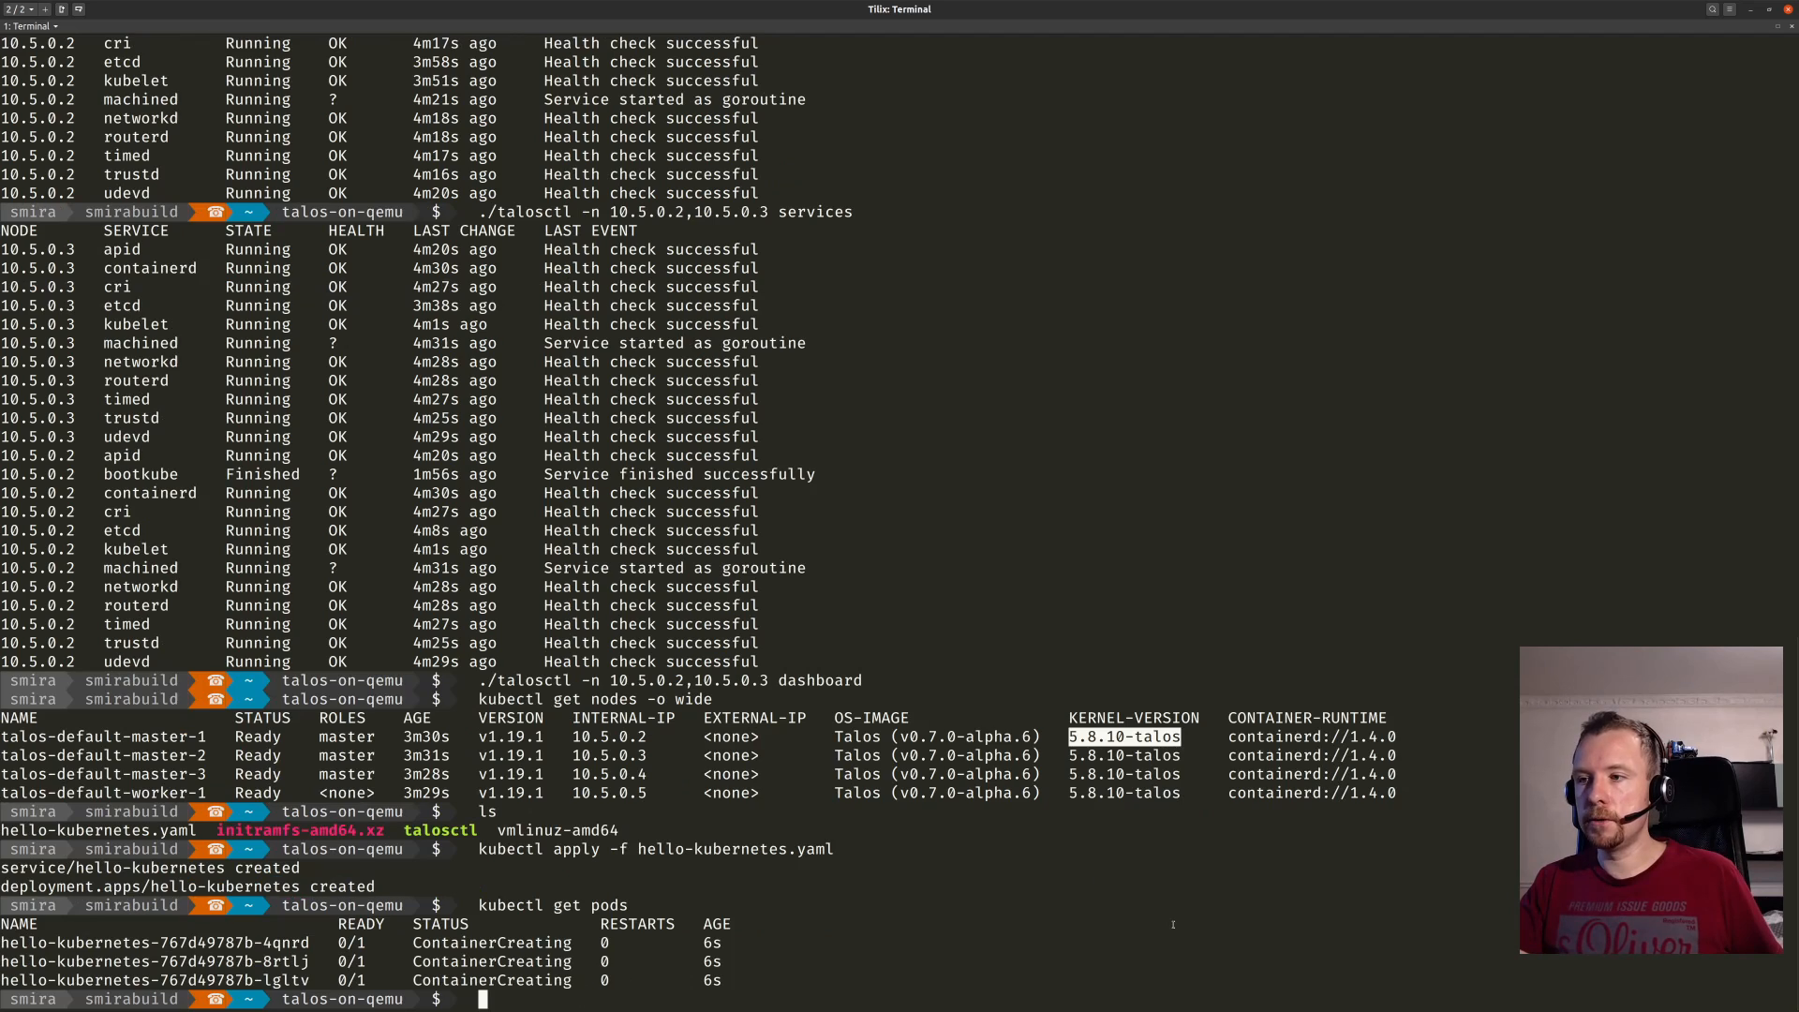
pyautogui.write('kubectl get pods')
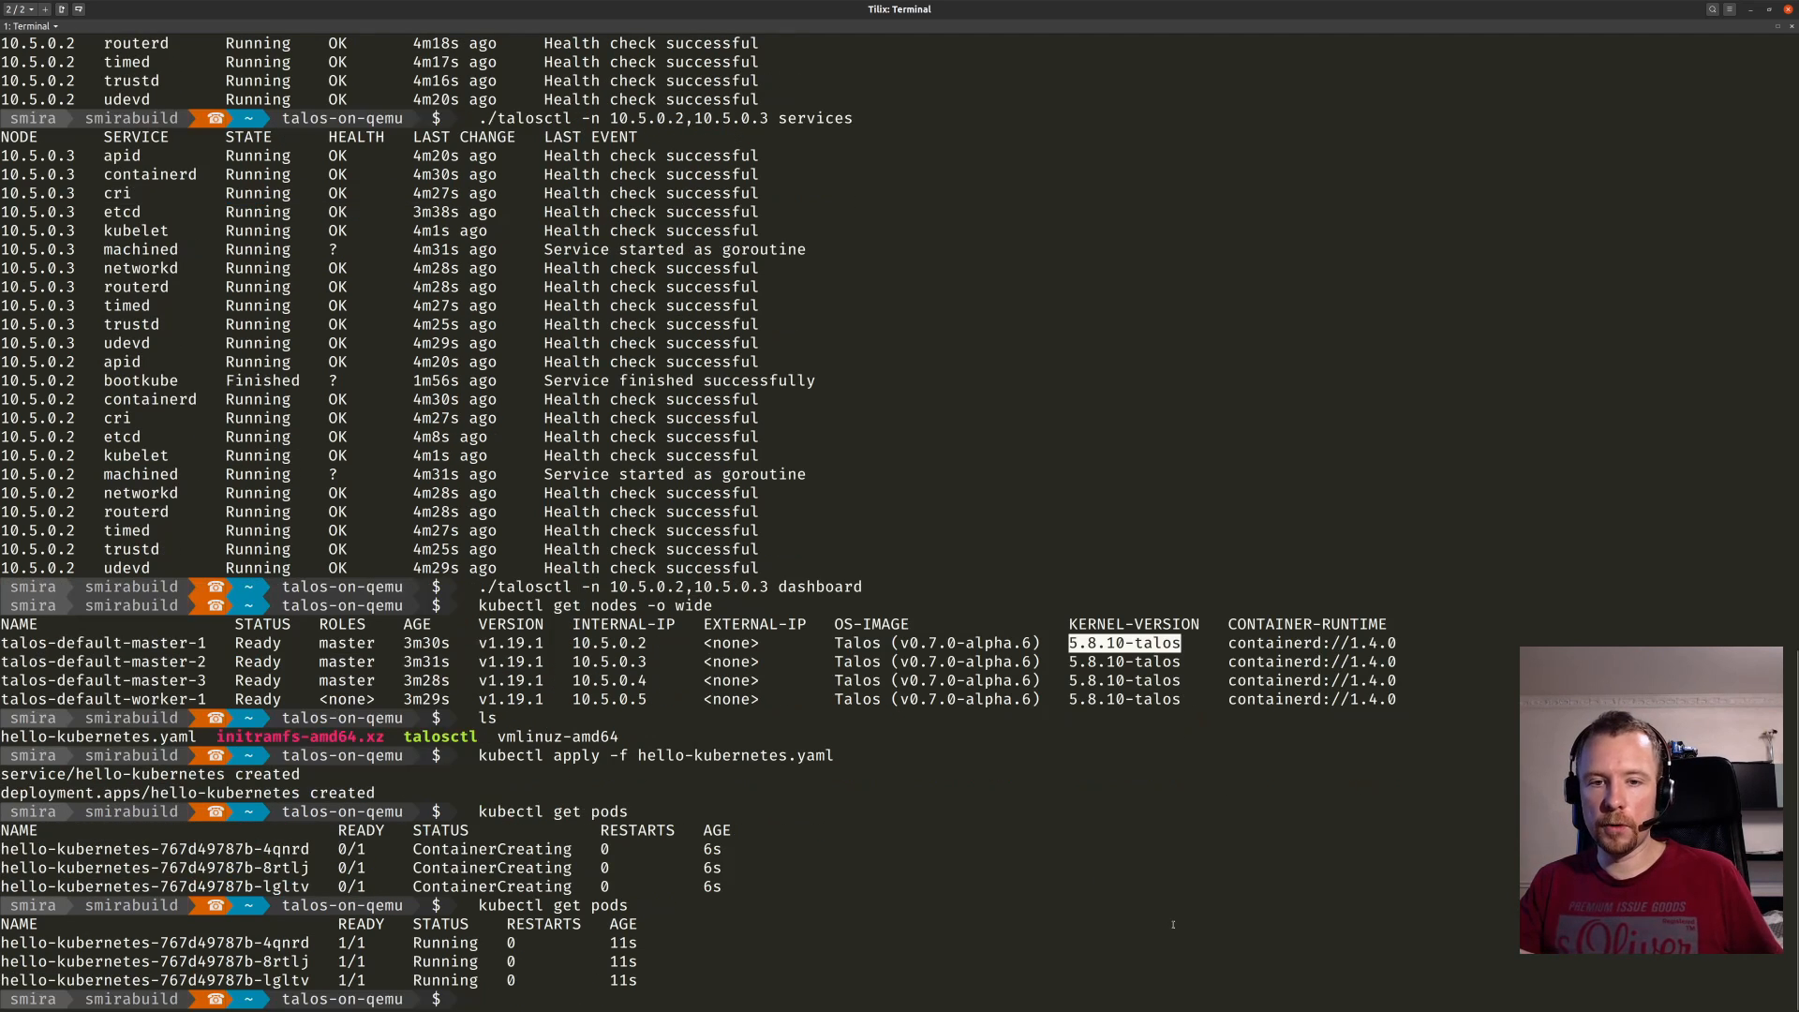
pyautogui.write('kubectl get pods')
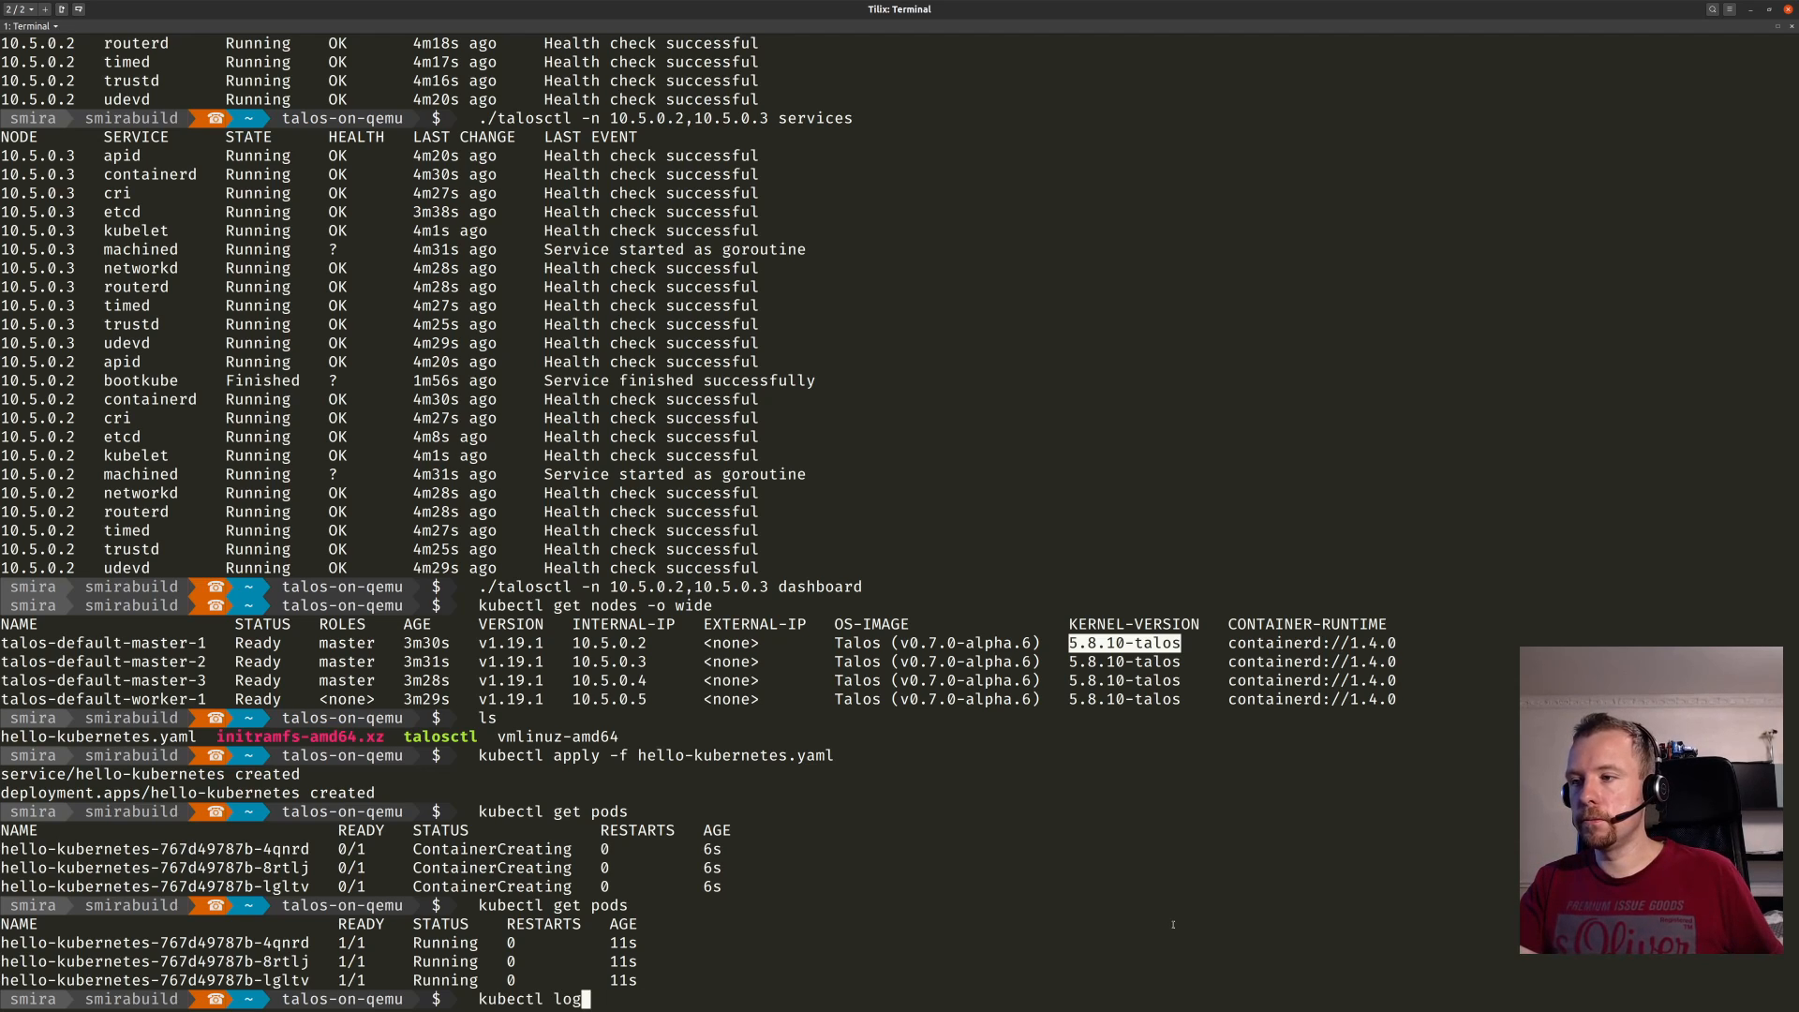
pyautogui.write('s')
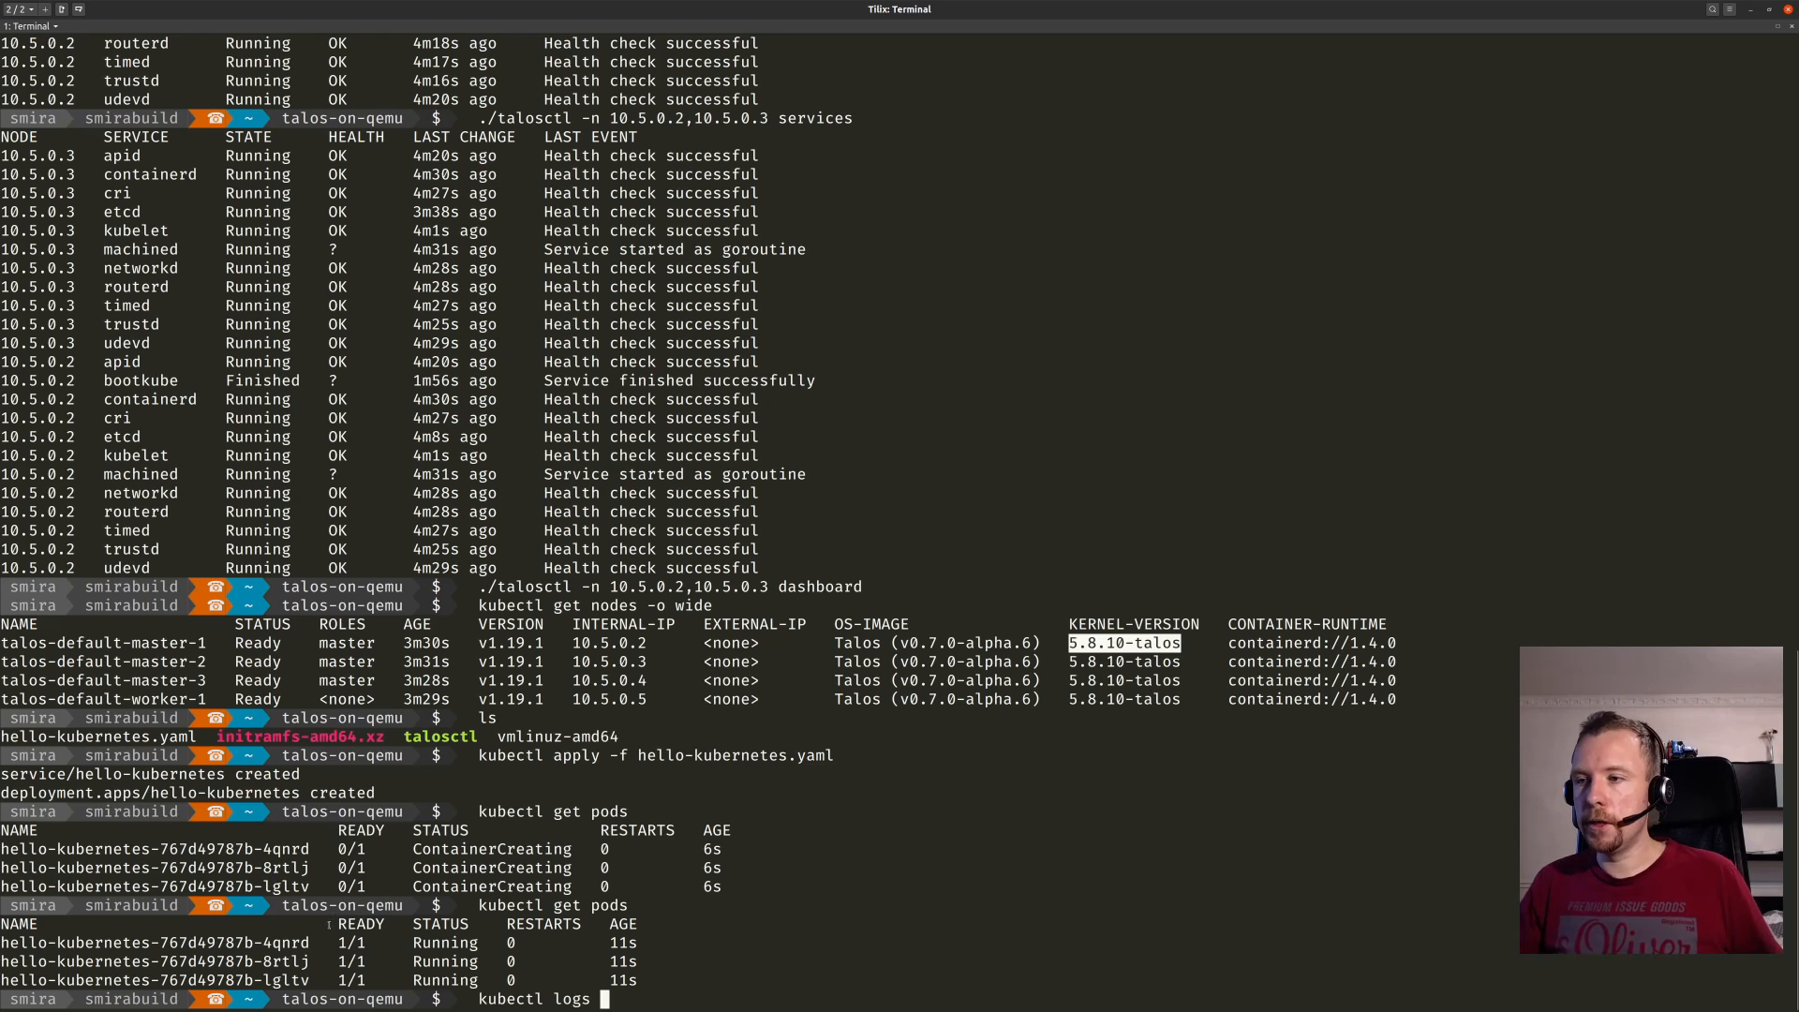
pyautogui.doubleClick(155, 941)
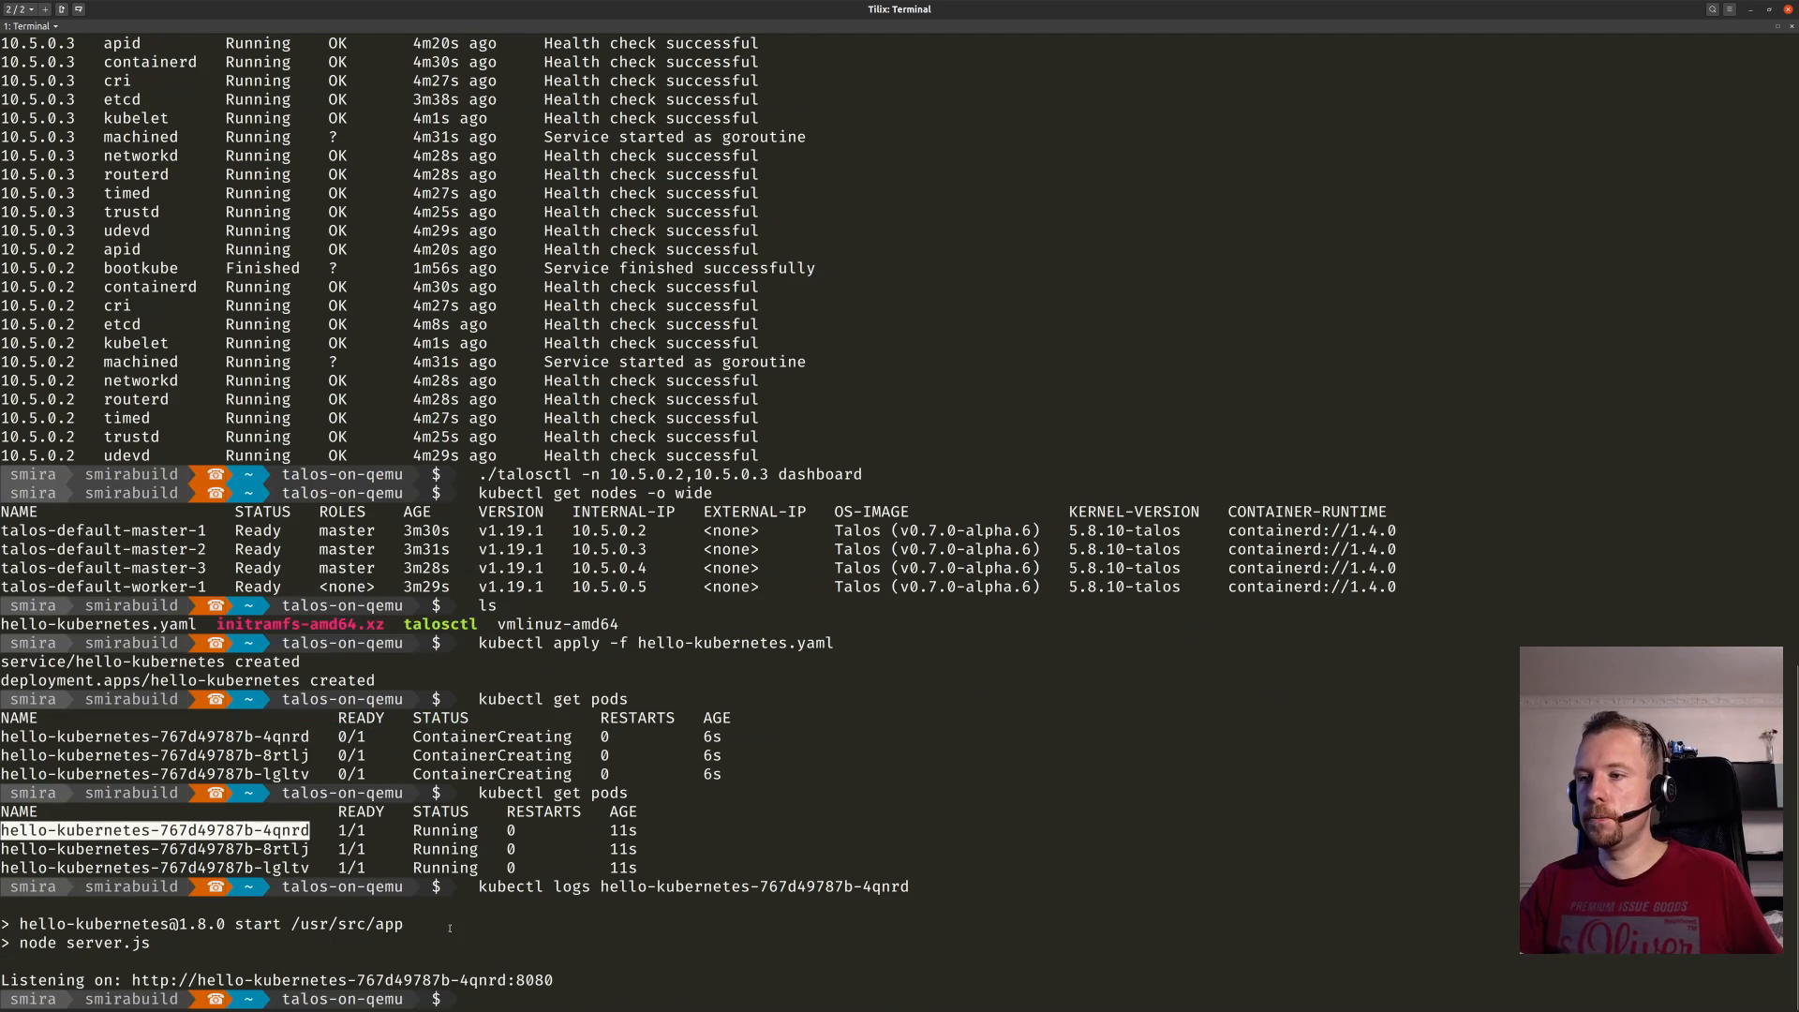
# List services with kubectl get service, showing hello-kubernetes LoadBalancer on 80:30246 pending.
pyautogui.write('kubectl')
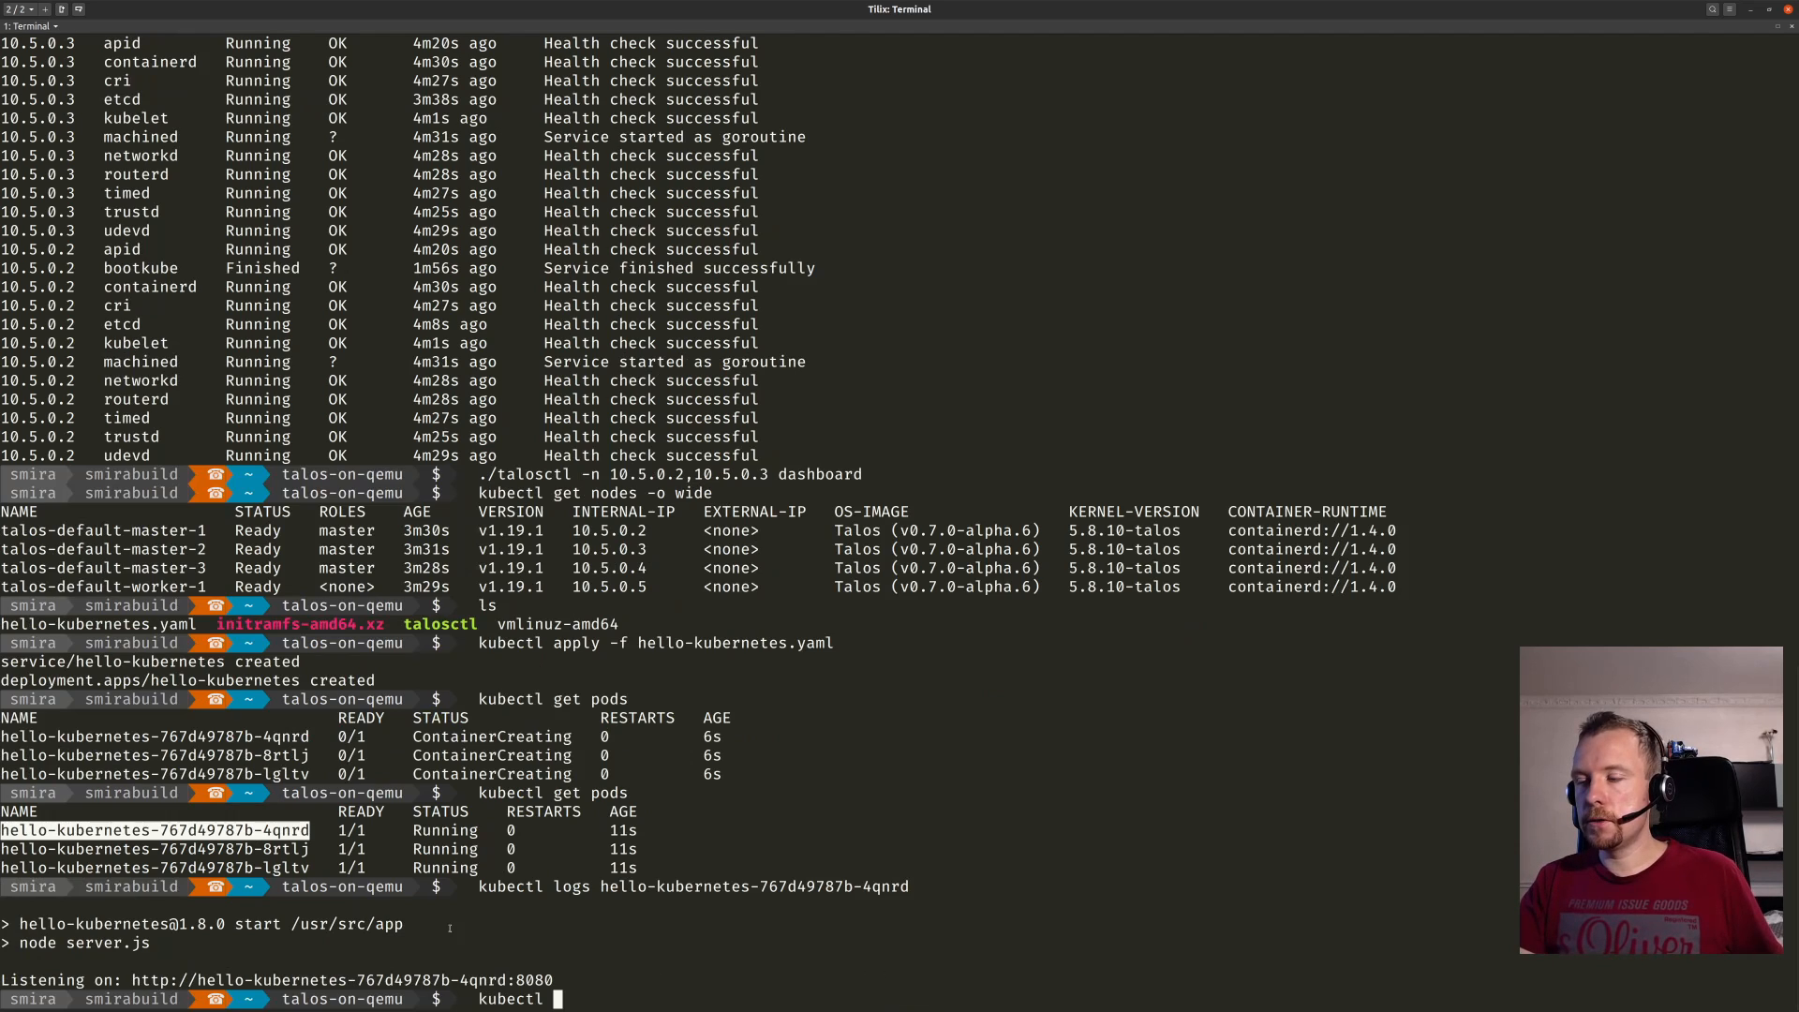
pyautogui.write('get service')
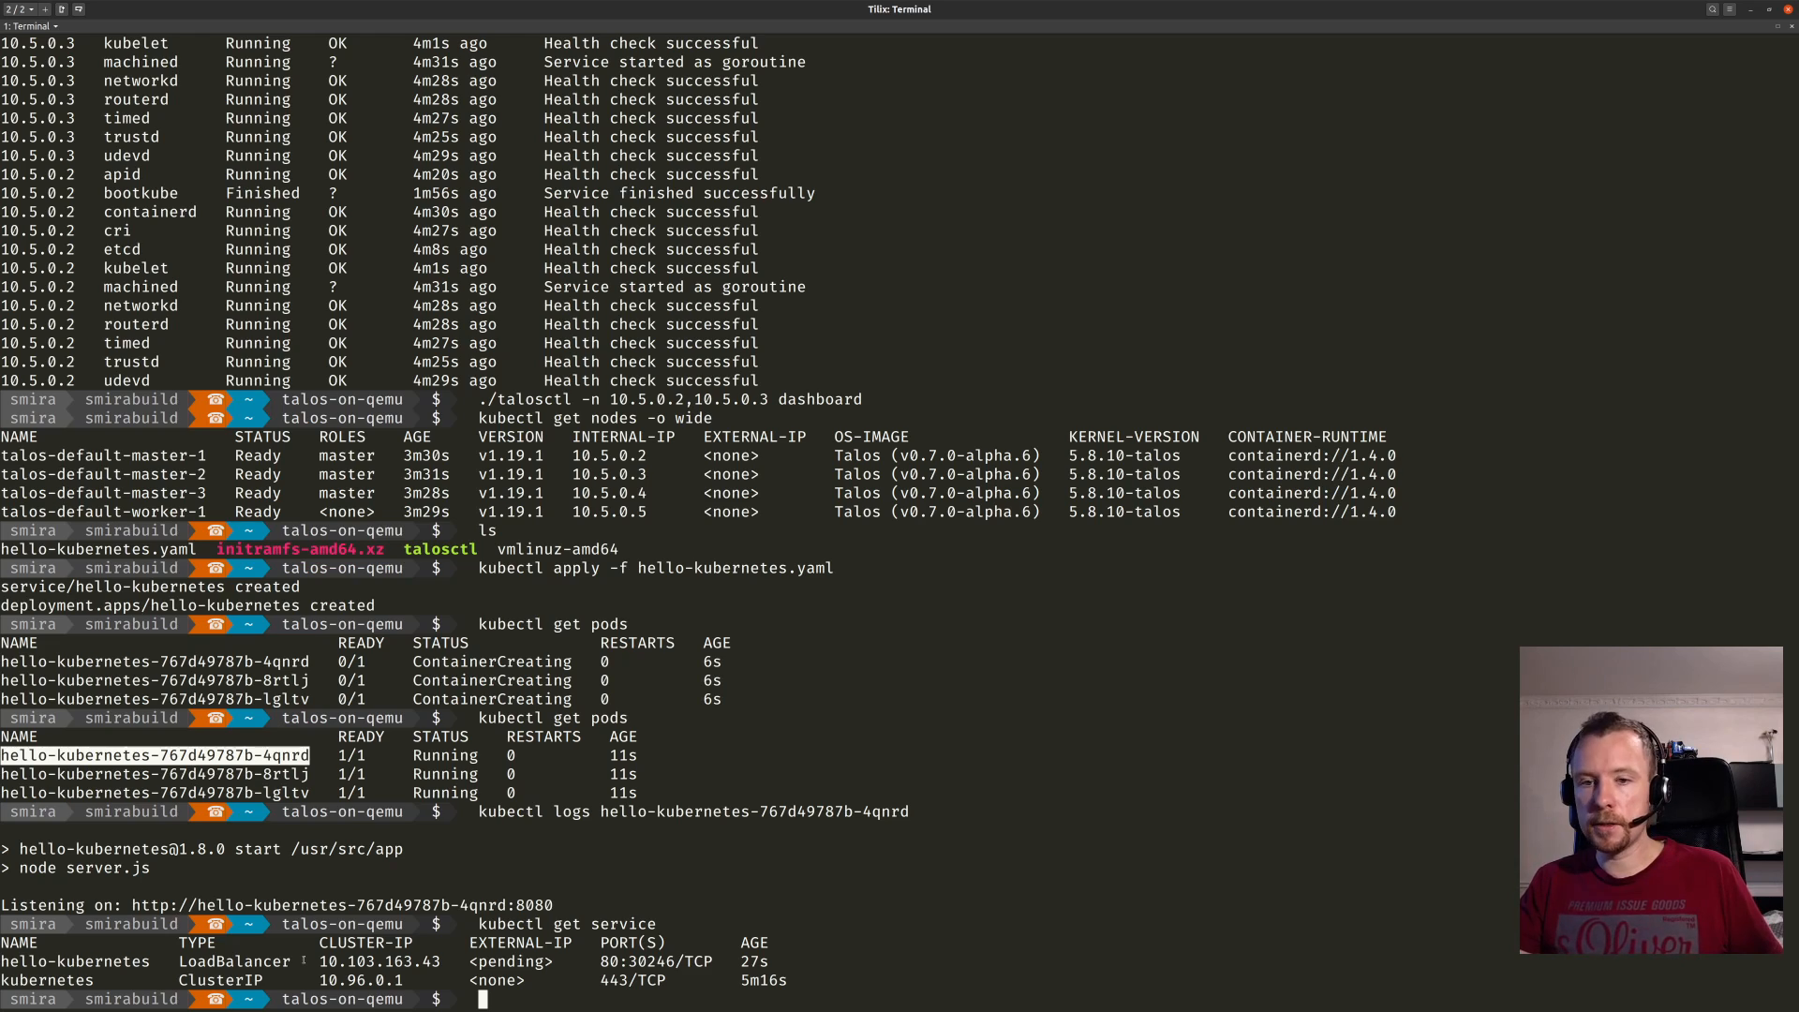
# Start kubectl port-forward bound to the build.smira.ru address resolved via dig +short.
pyautogui.write('kubectl por')
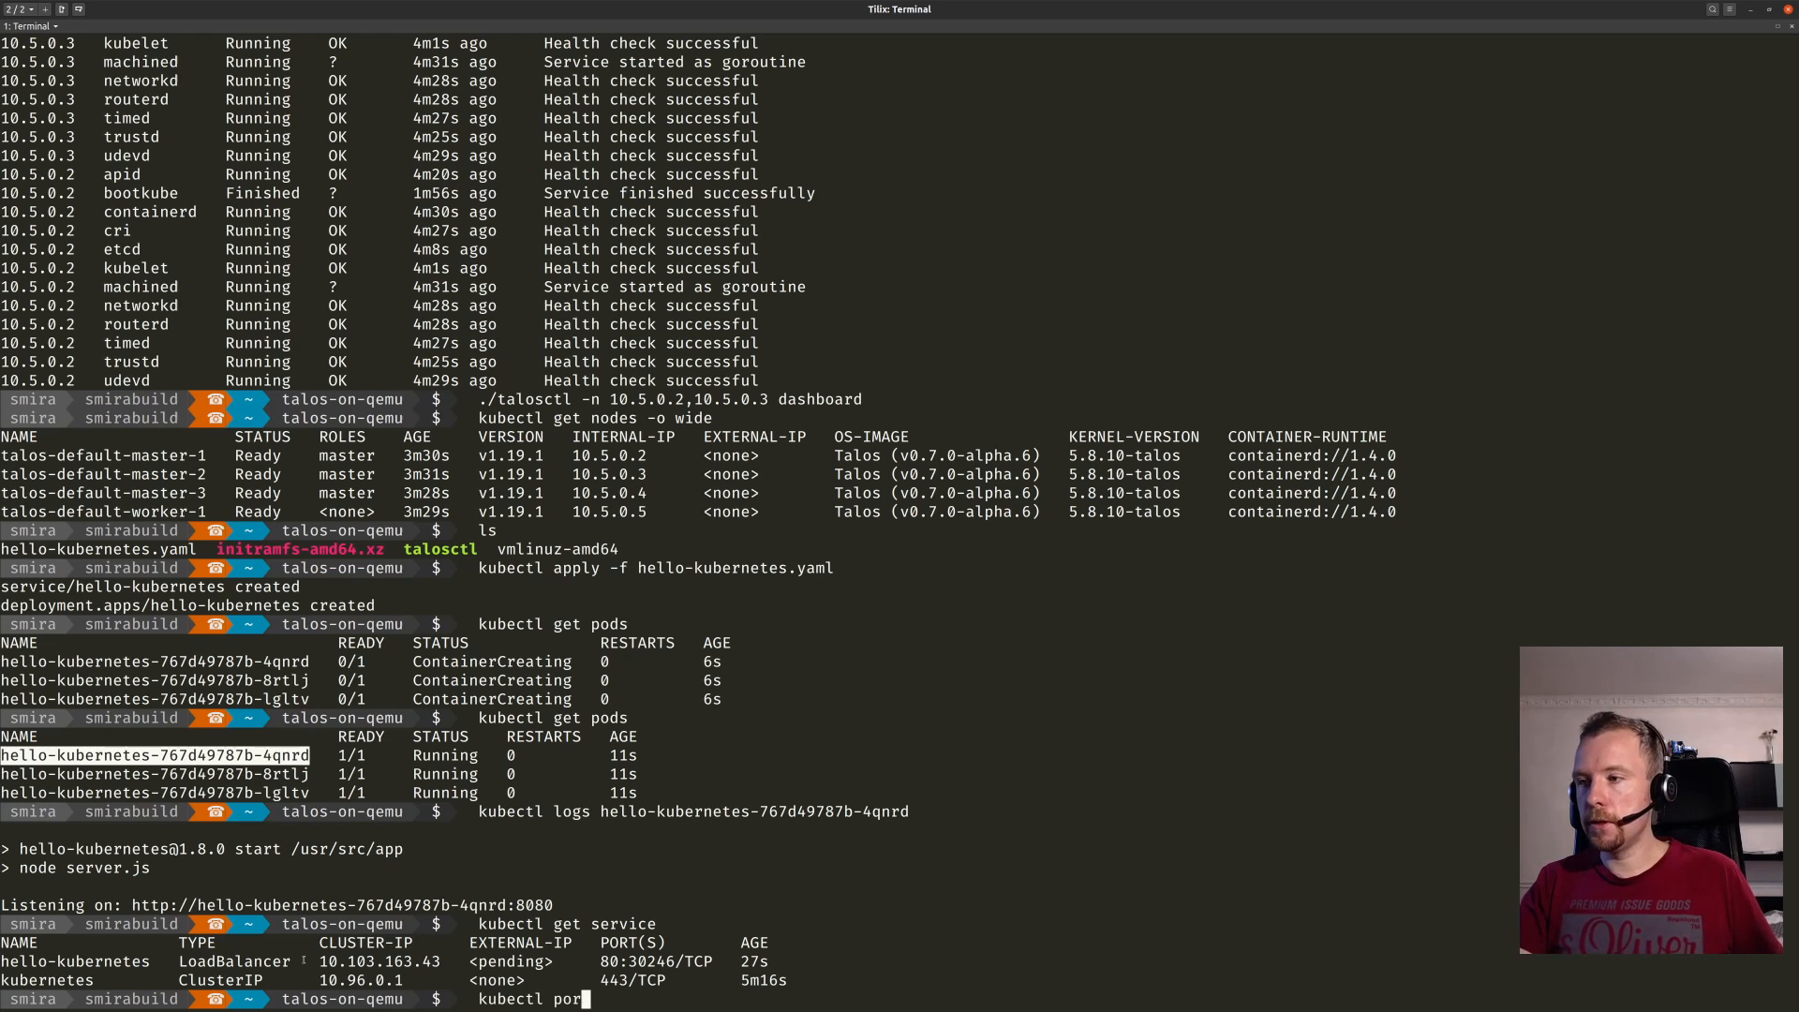
pyautogui.write('t-forward')
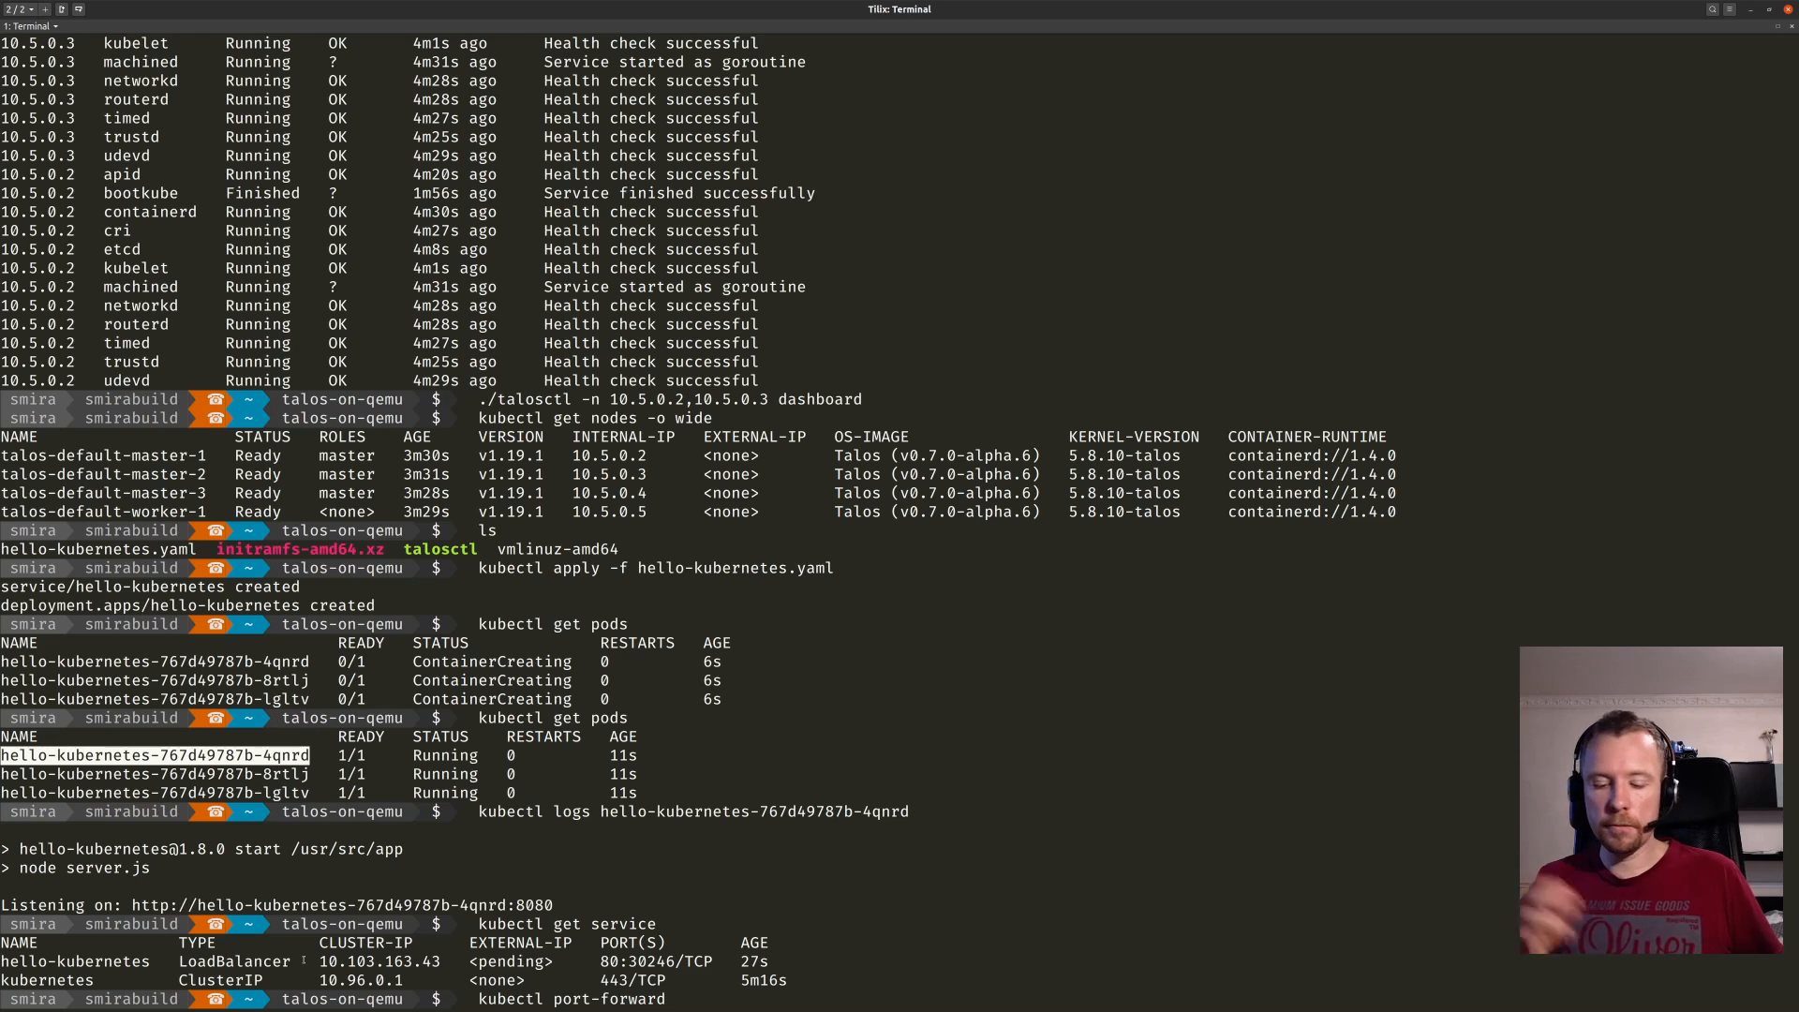
pyautogui.write('--address')
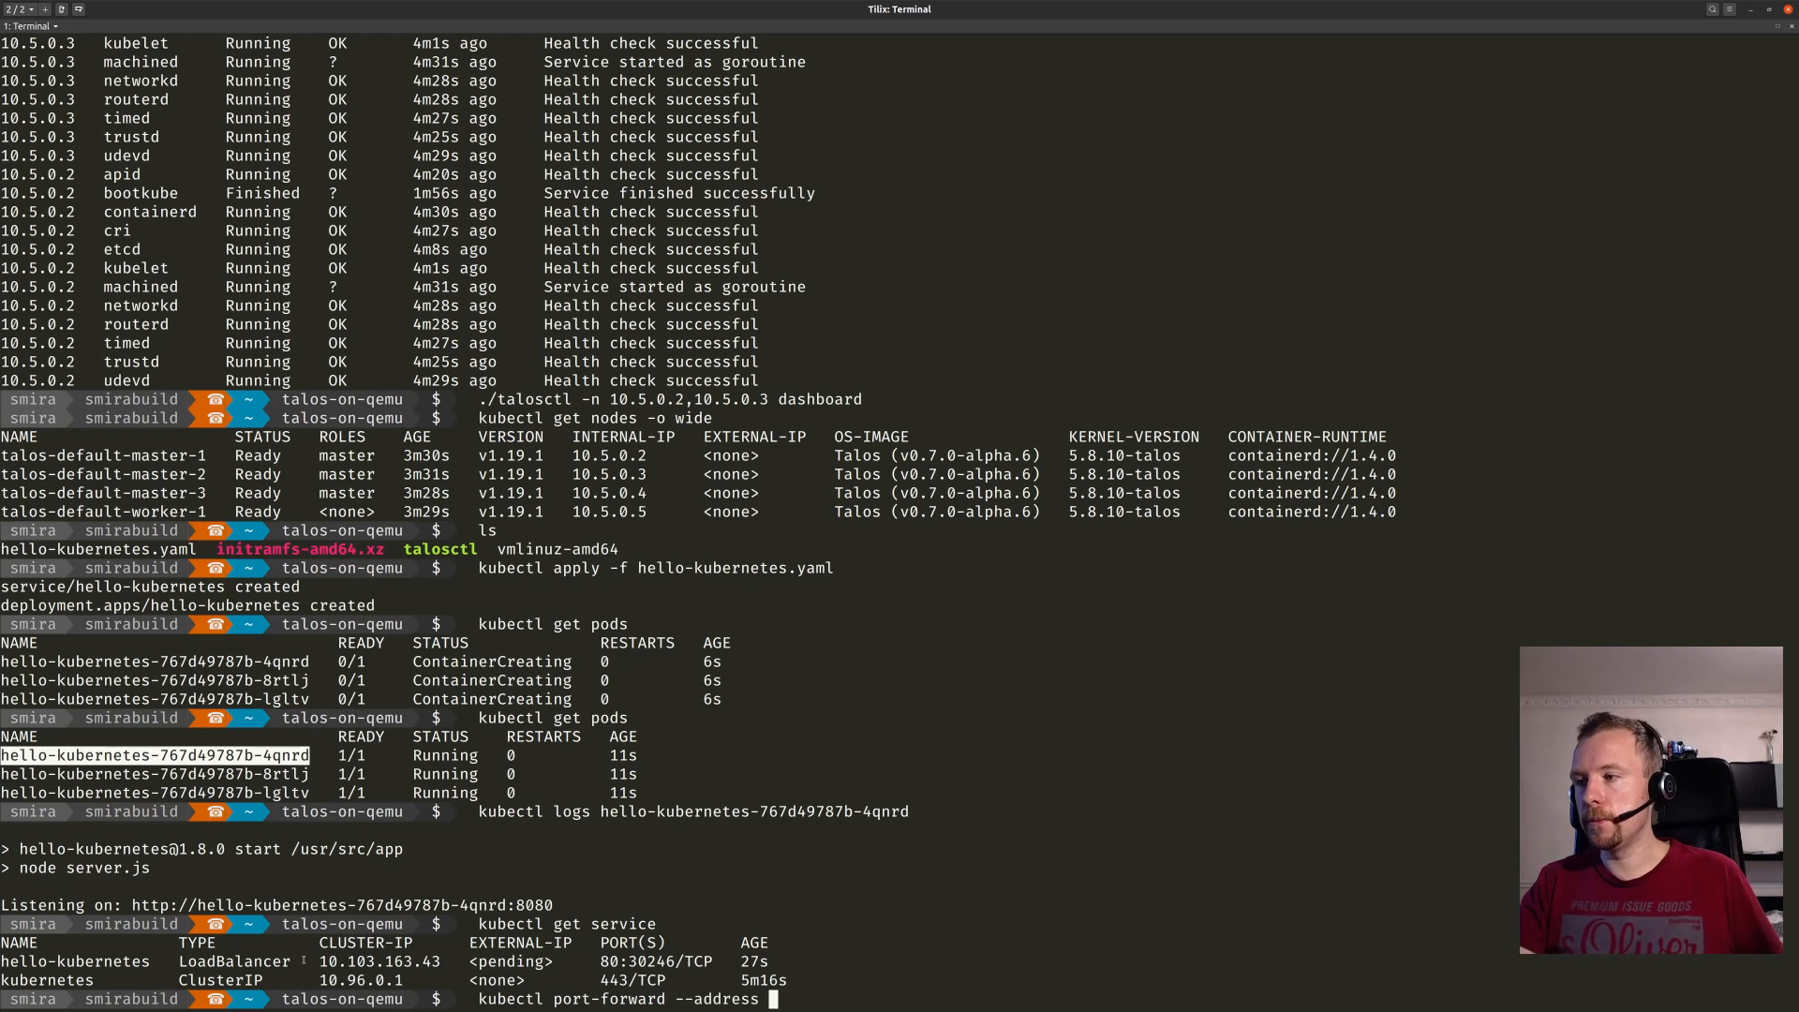
pyautogui.write('`dig')
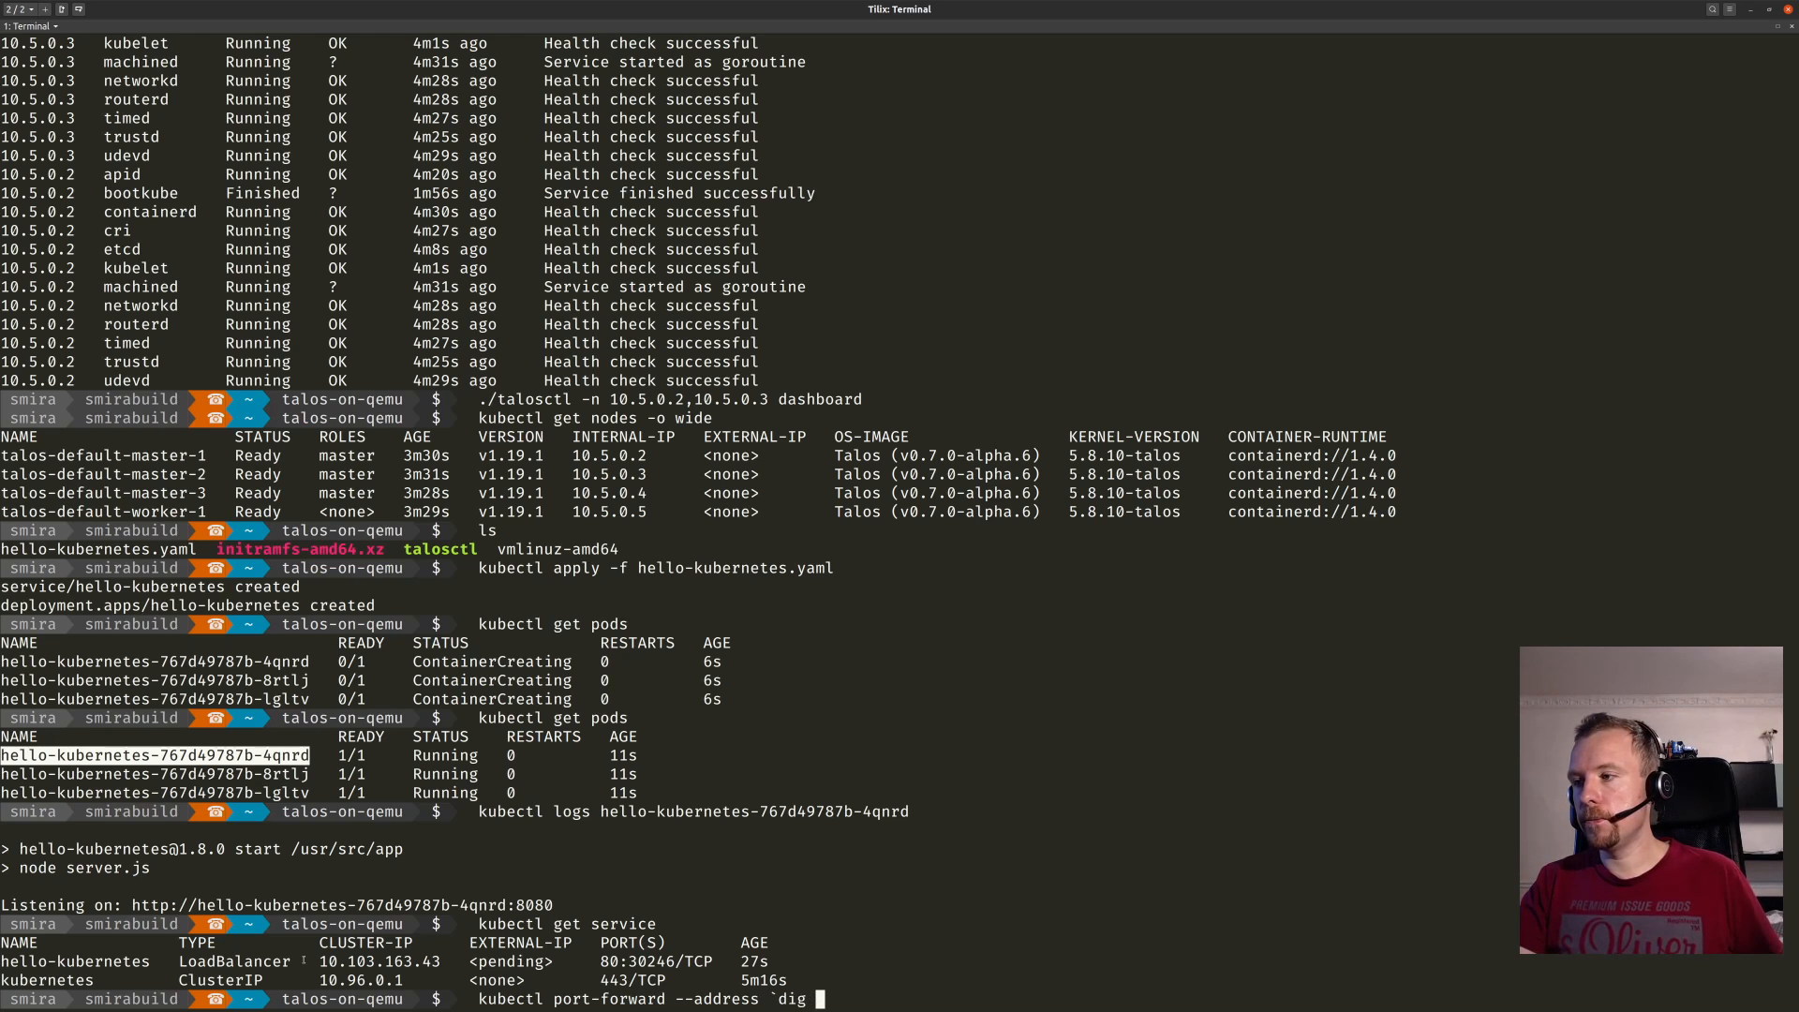
pyautogui.write('+swh')
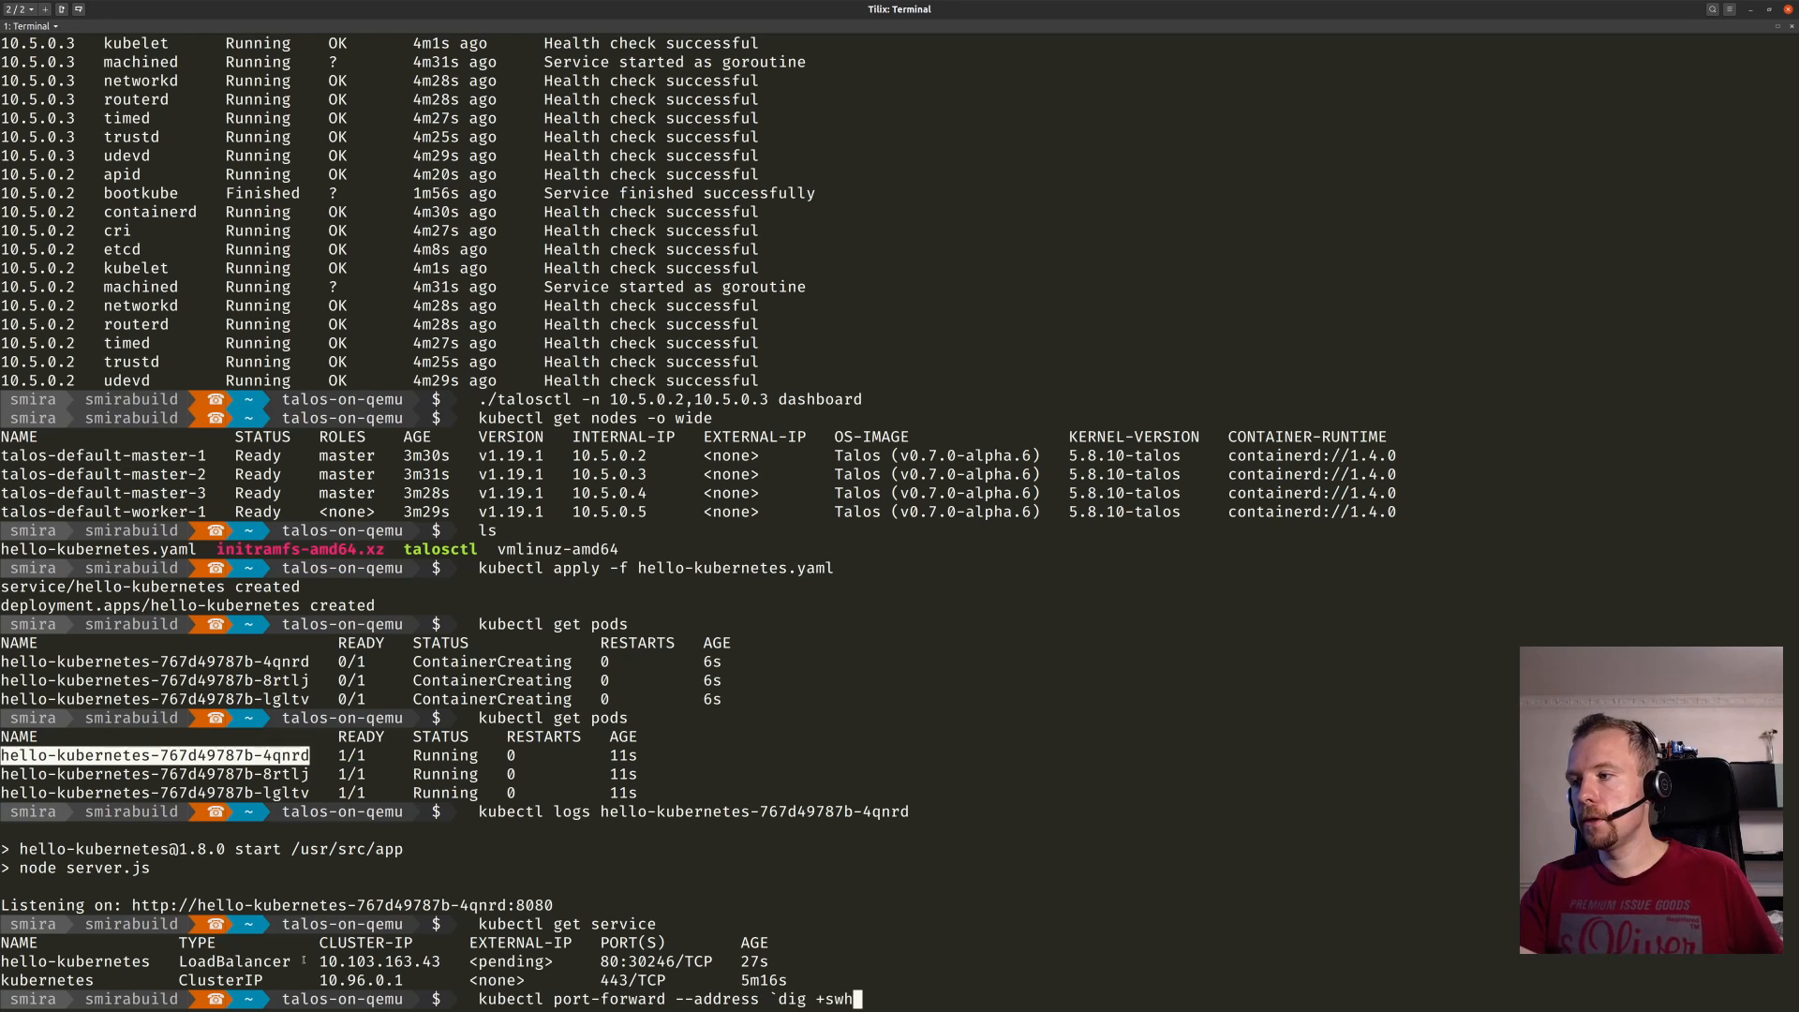
pyautogui.write('short build.smira.ru')
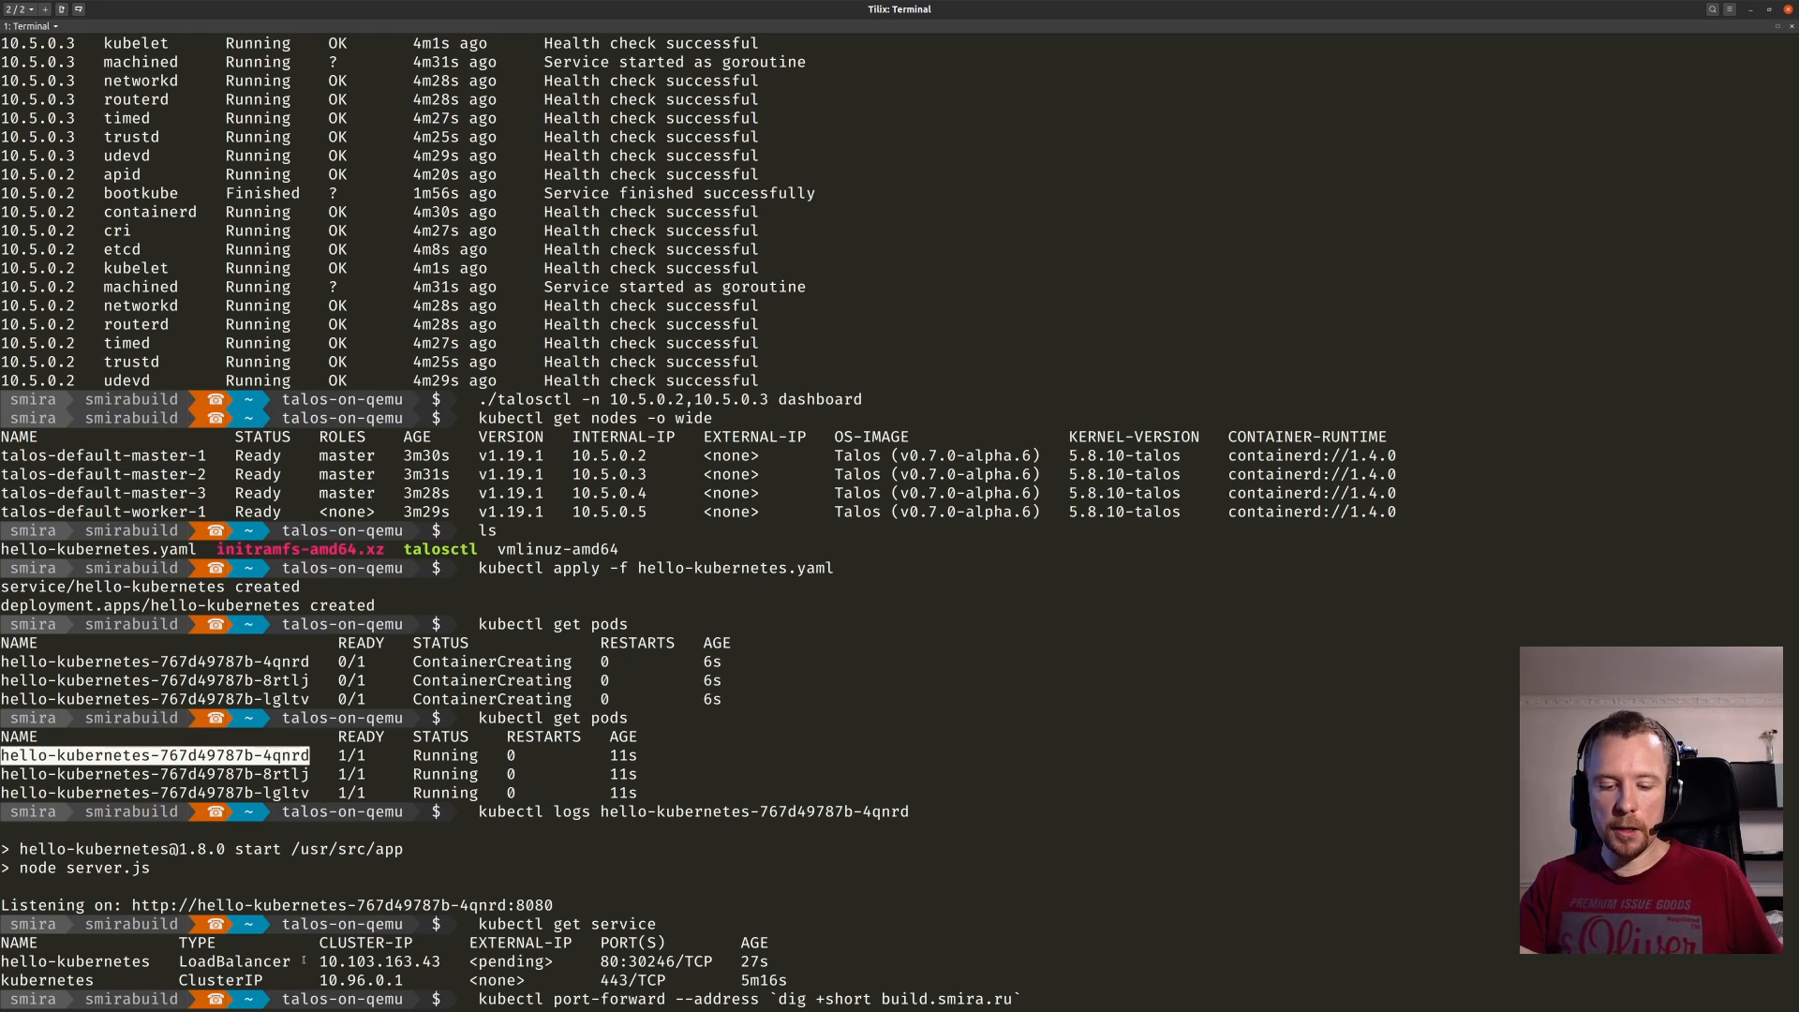
# Forward 8080:80 to service/hello-kubernetes, retrying after the misspelled service name failed.
pyautogui.write('service/he')
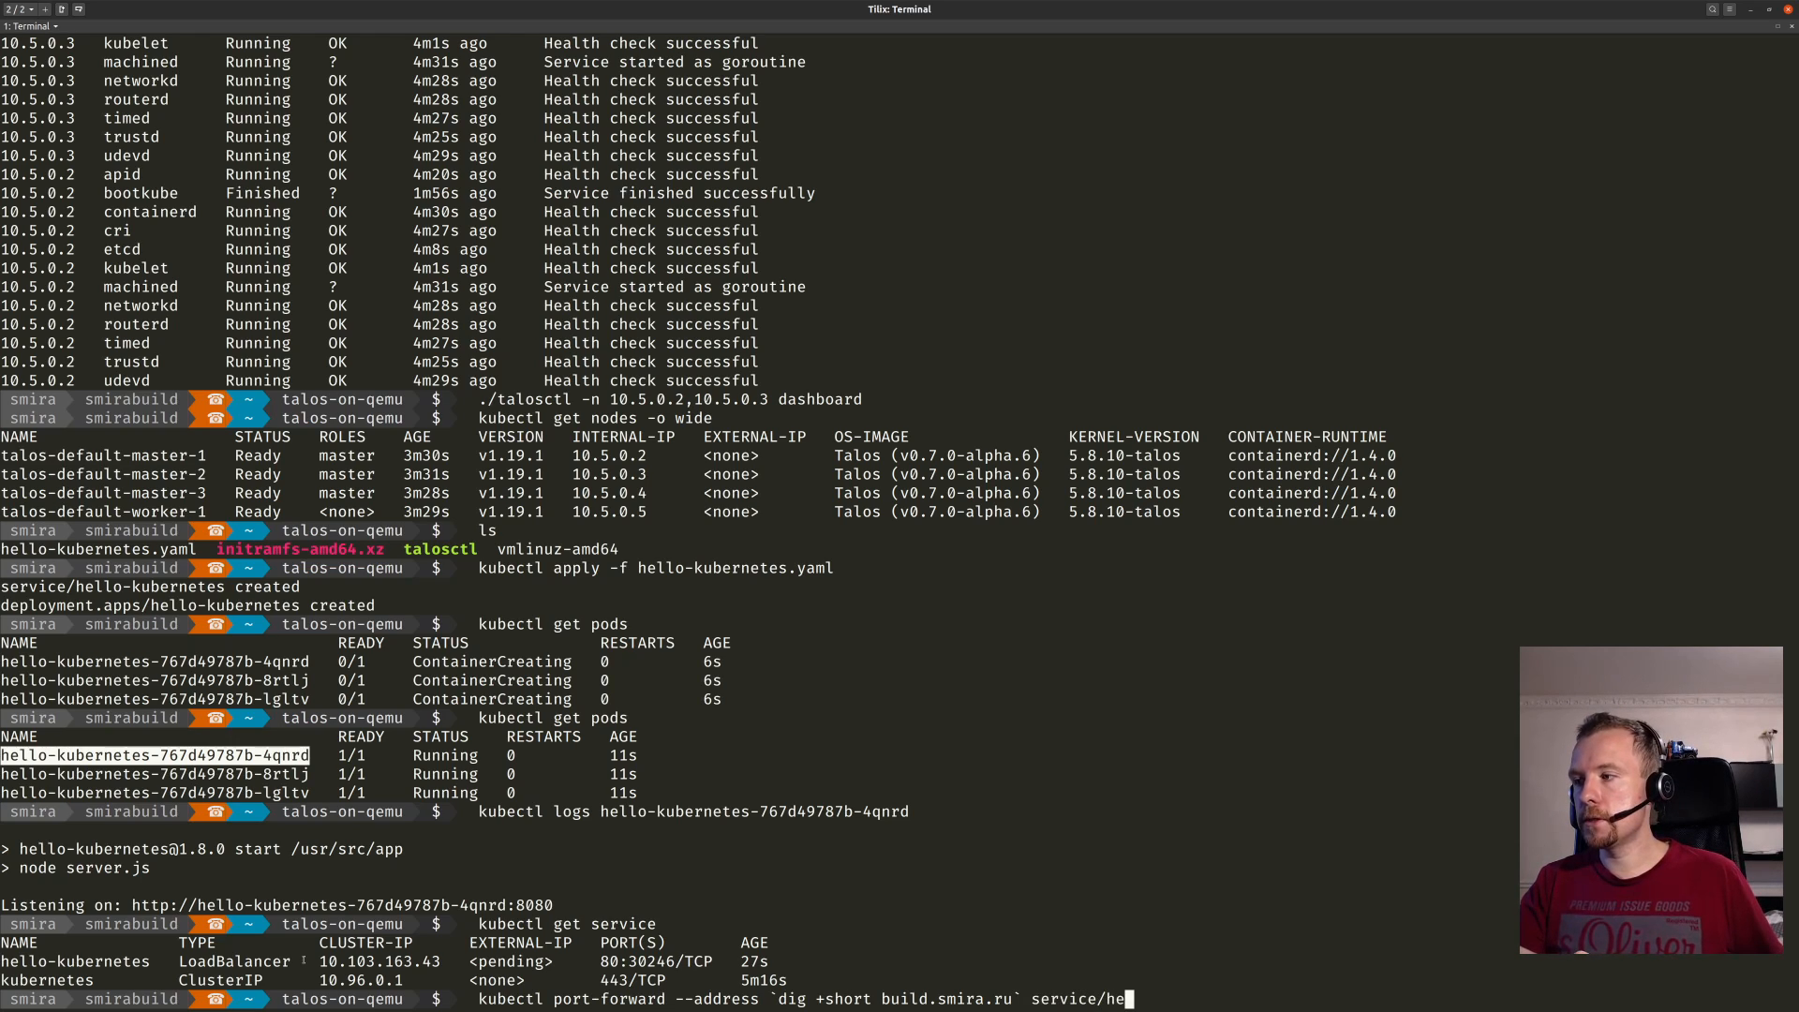
pyautogui.write('llo-kubrenete')
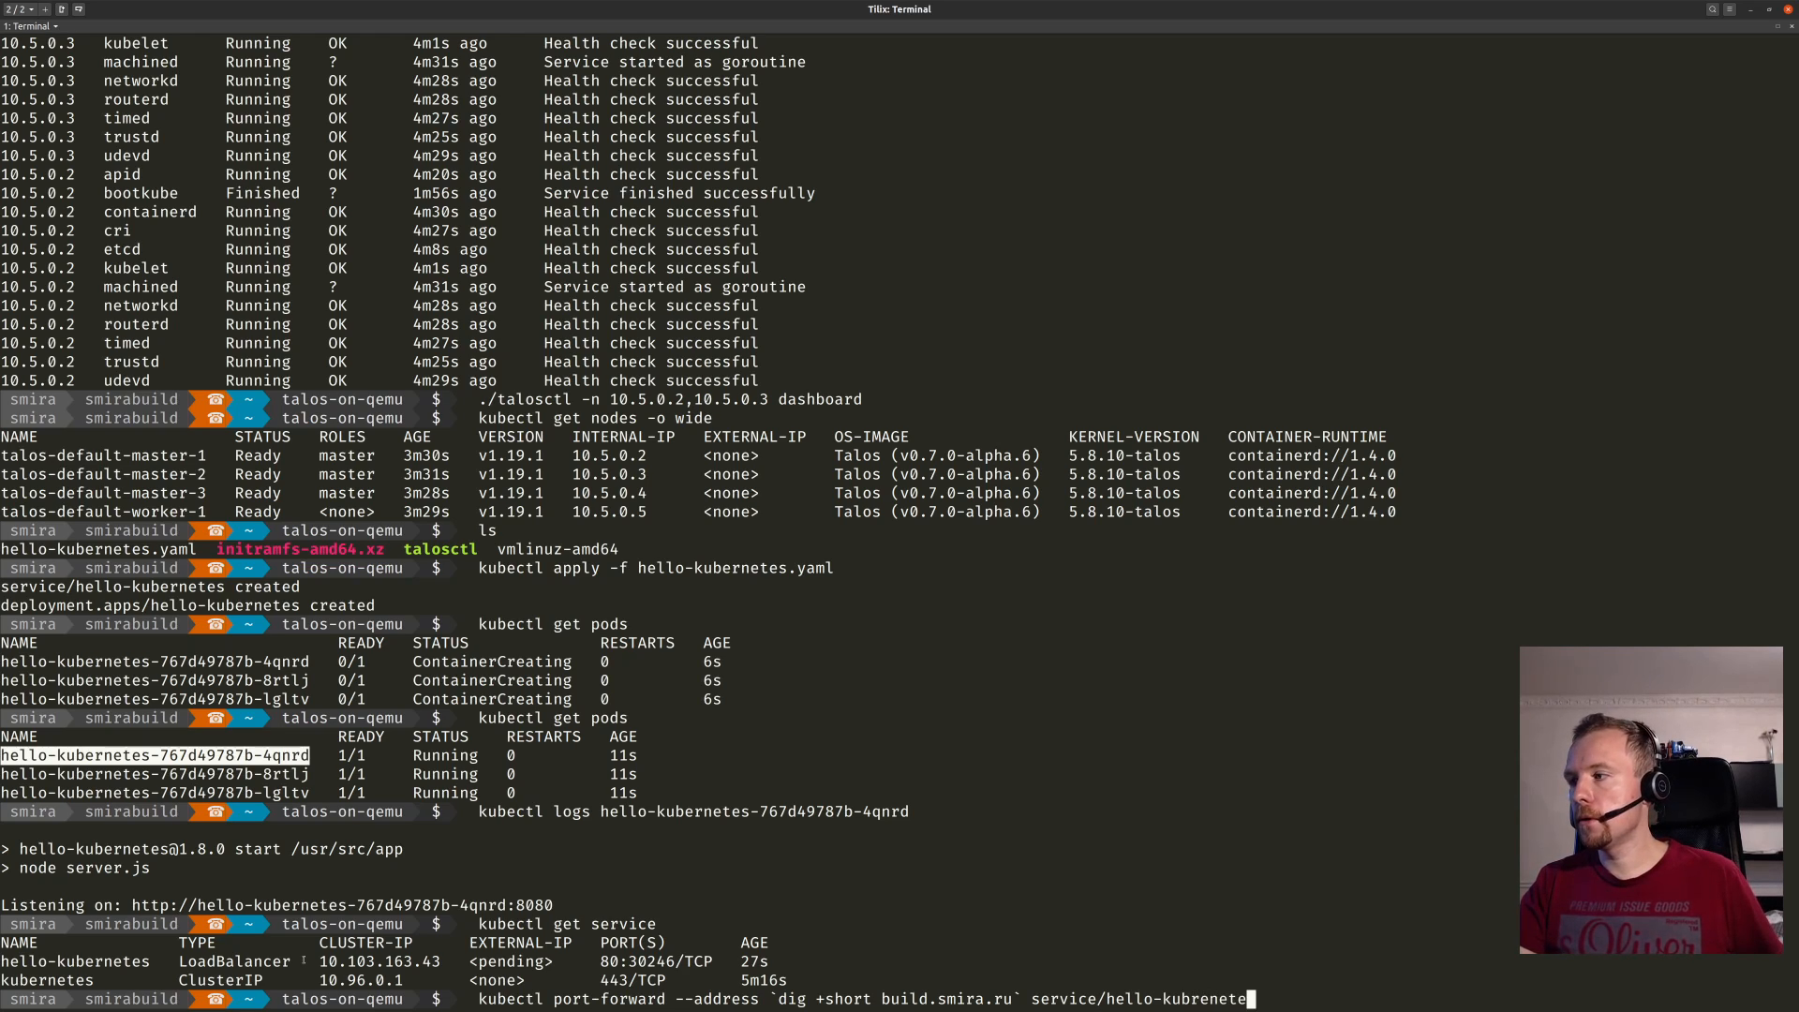
pyautogui.write('80:8')
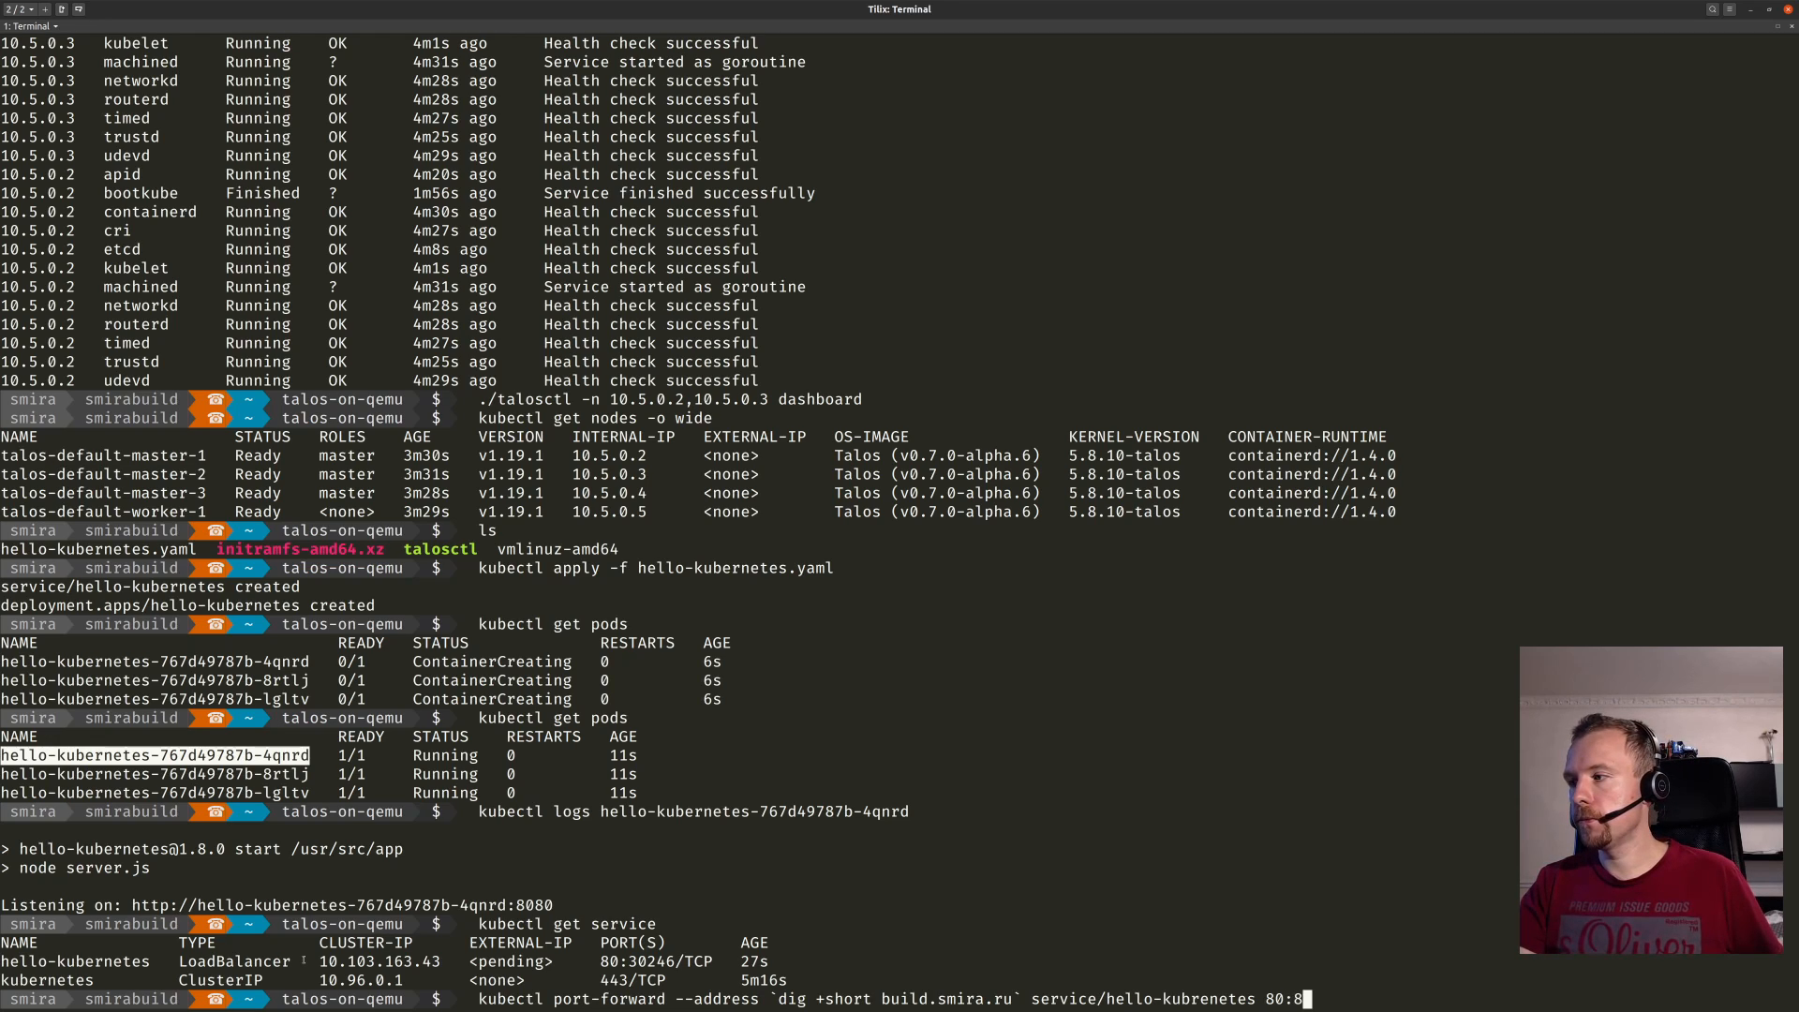
pyautogui.write('080:80')
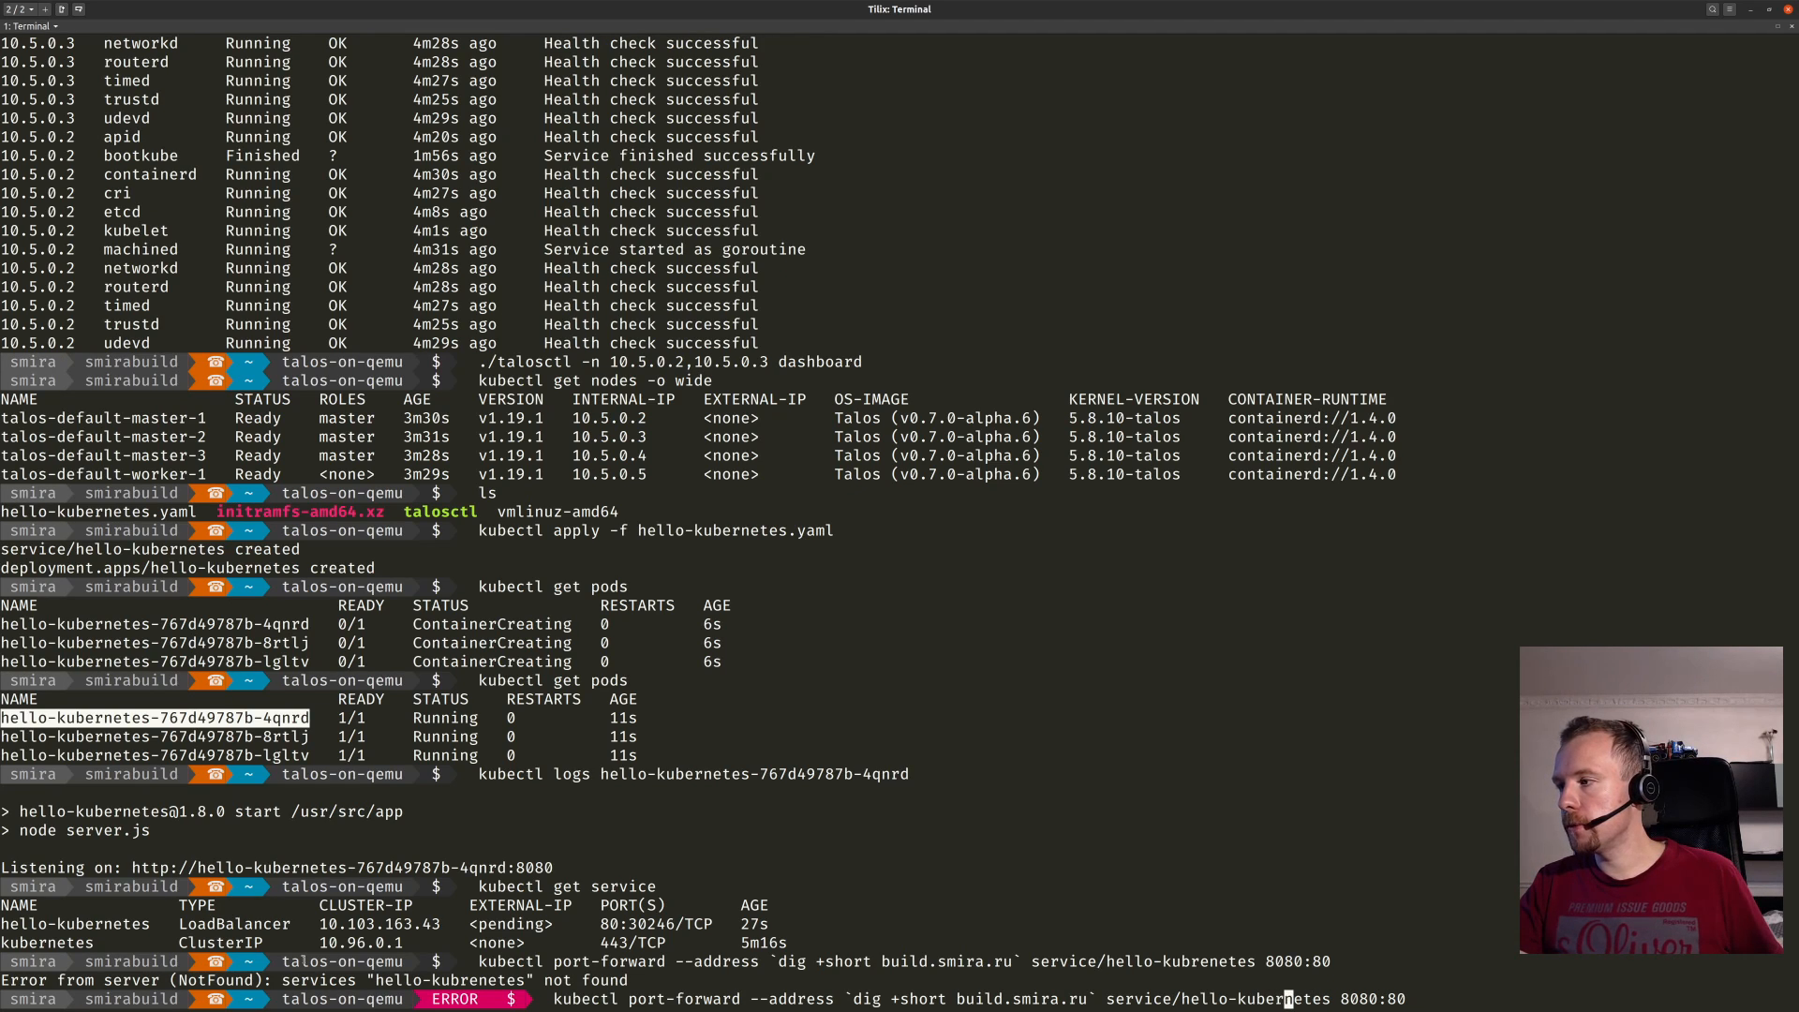
pyautogui.press('Return')
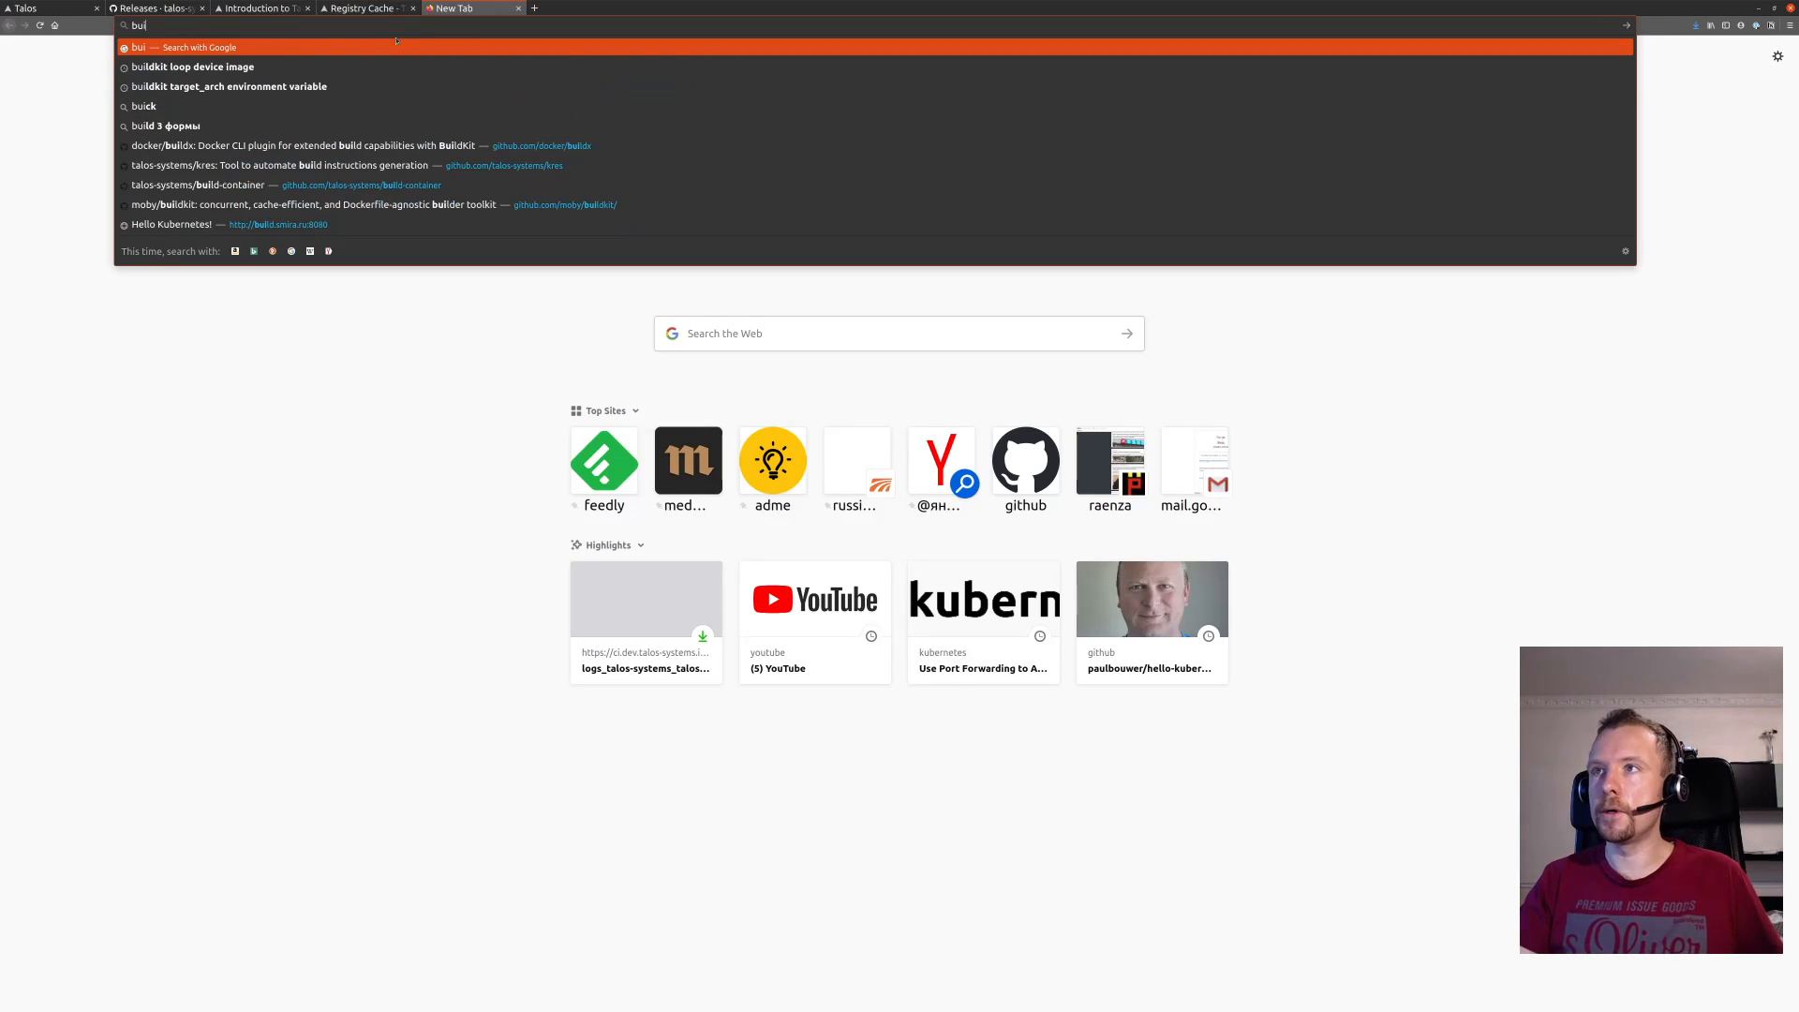
# Load build.smira.ru:8080/ in Firefox to see Hello world from the pod, then return to the terminal.
pyautogui.write('build.smira.ru:8080/')
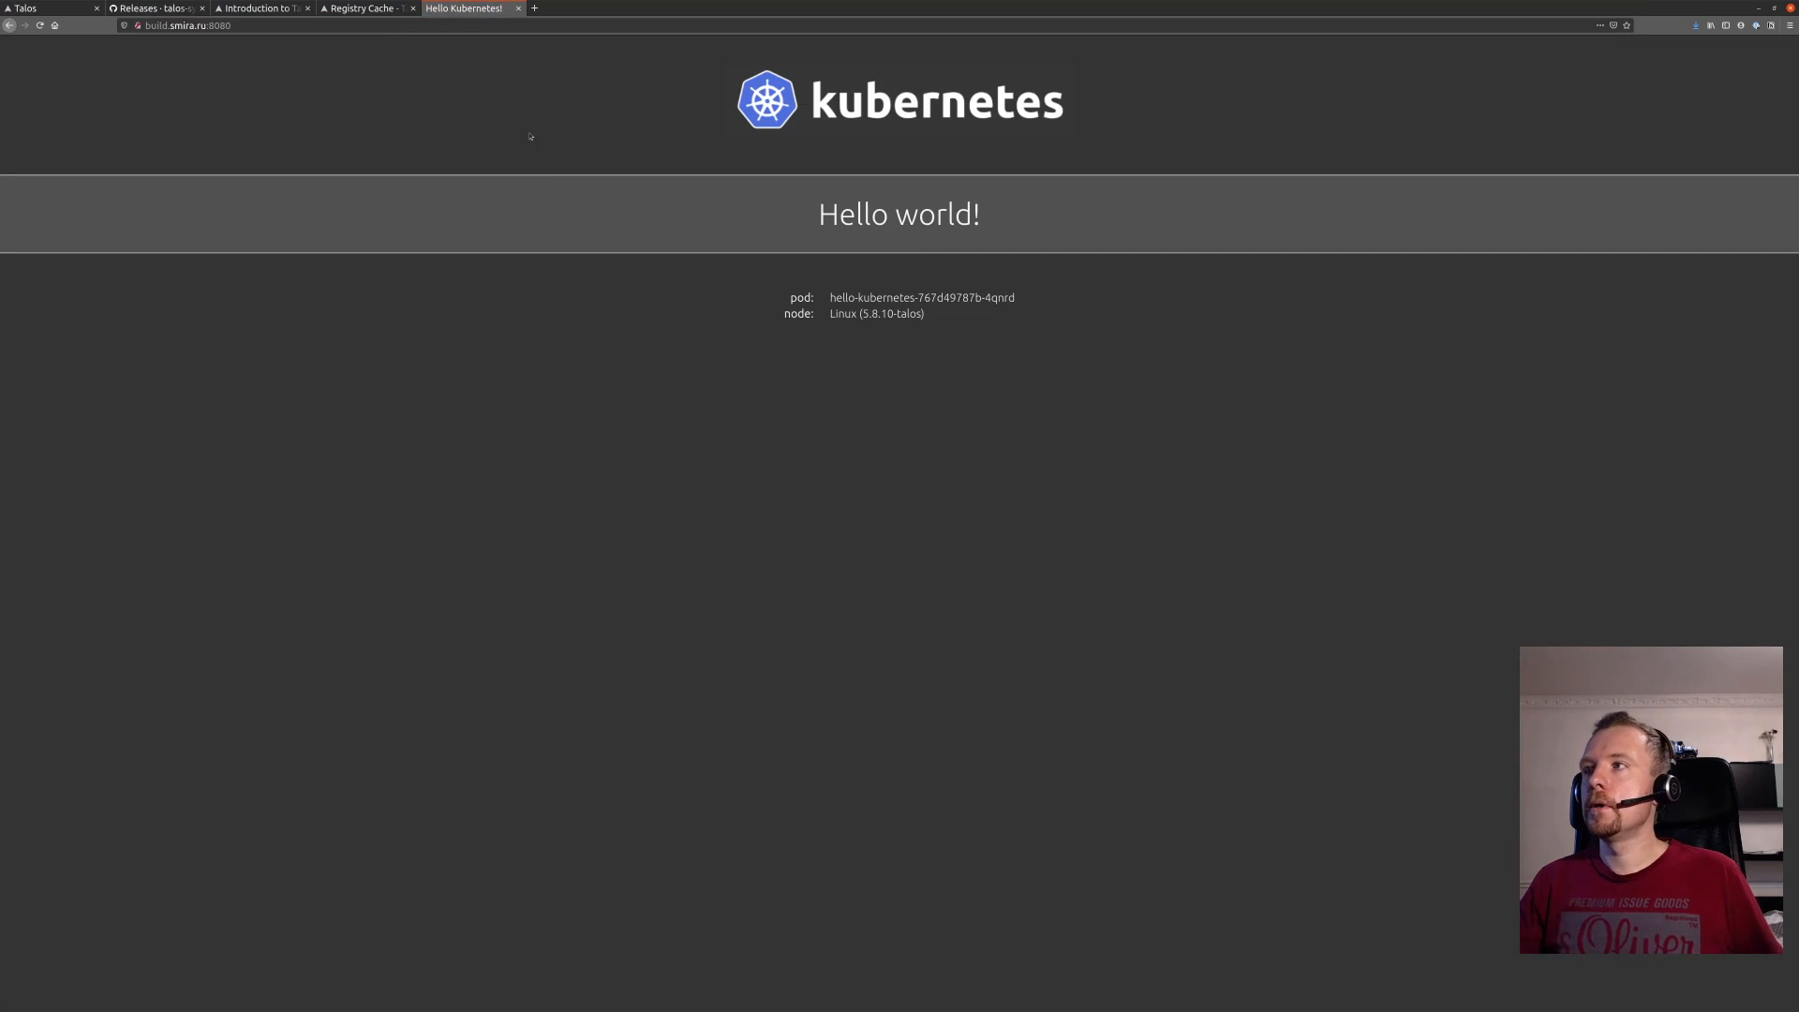
pyautogui.moveTo(847, 281)
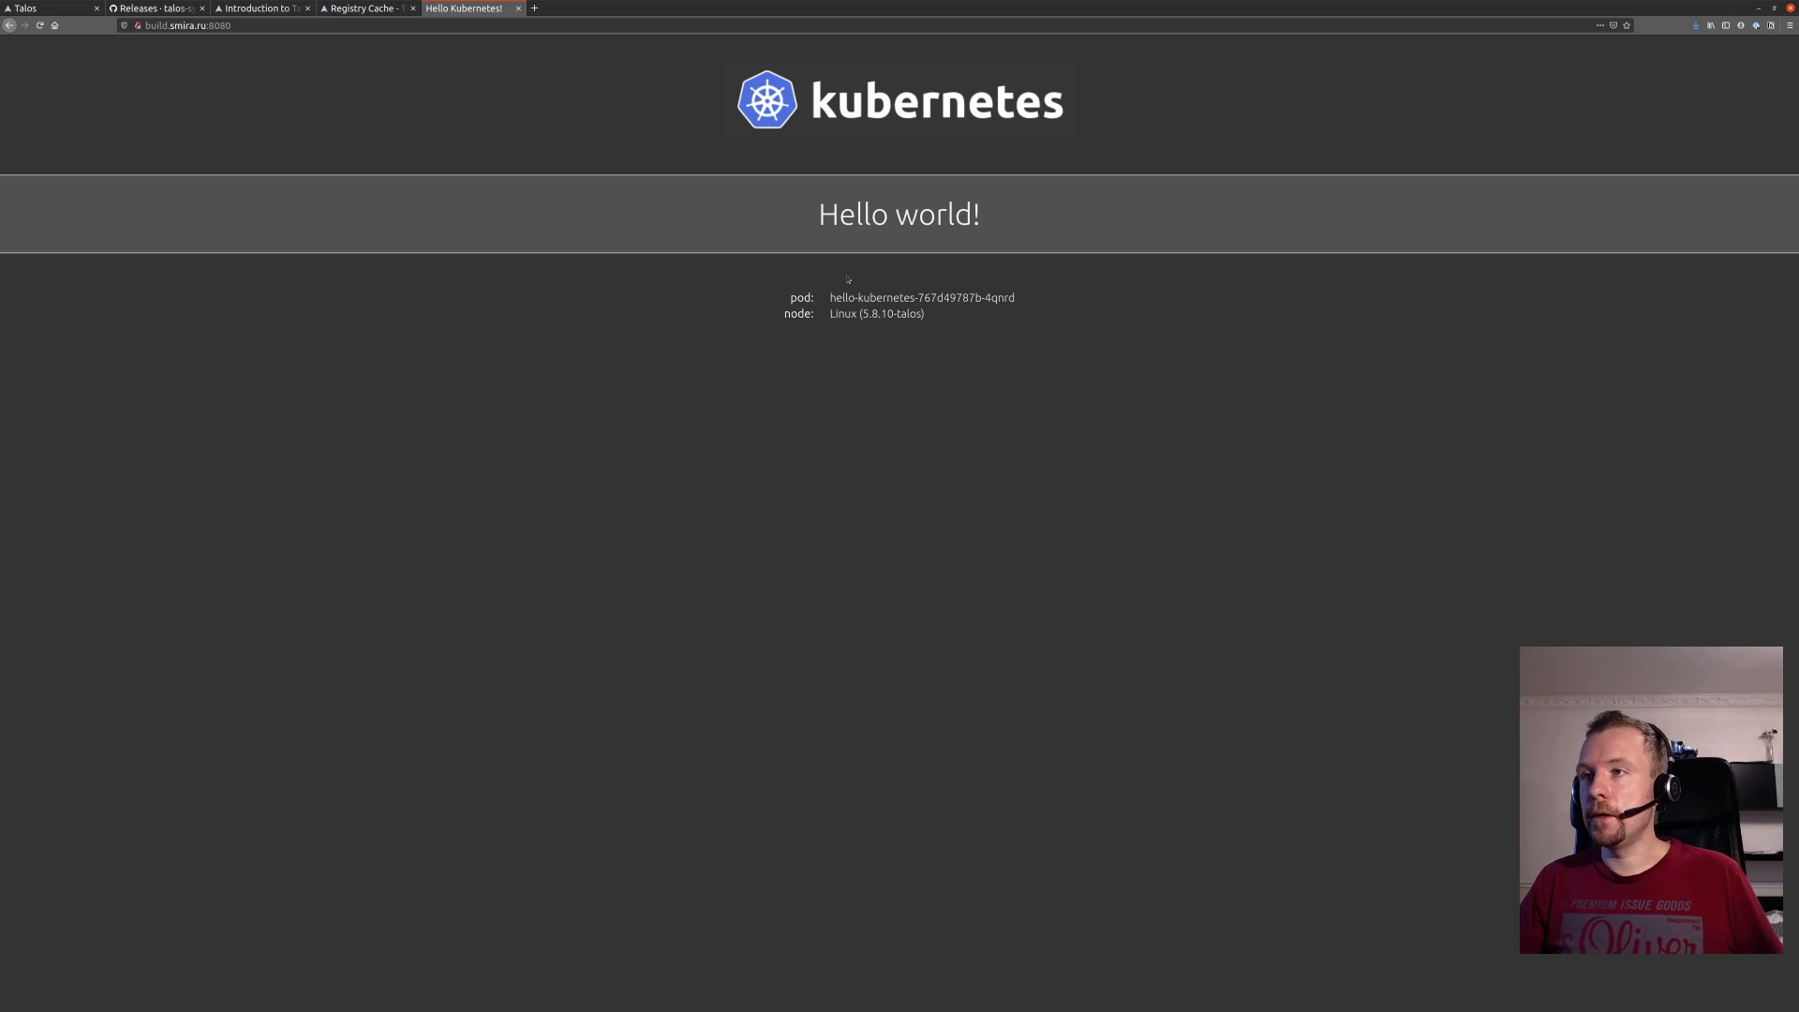
pyautogui.moveTo(701, 356)
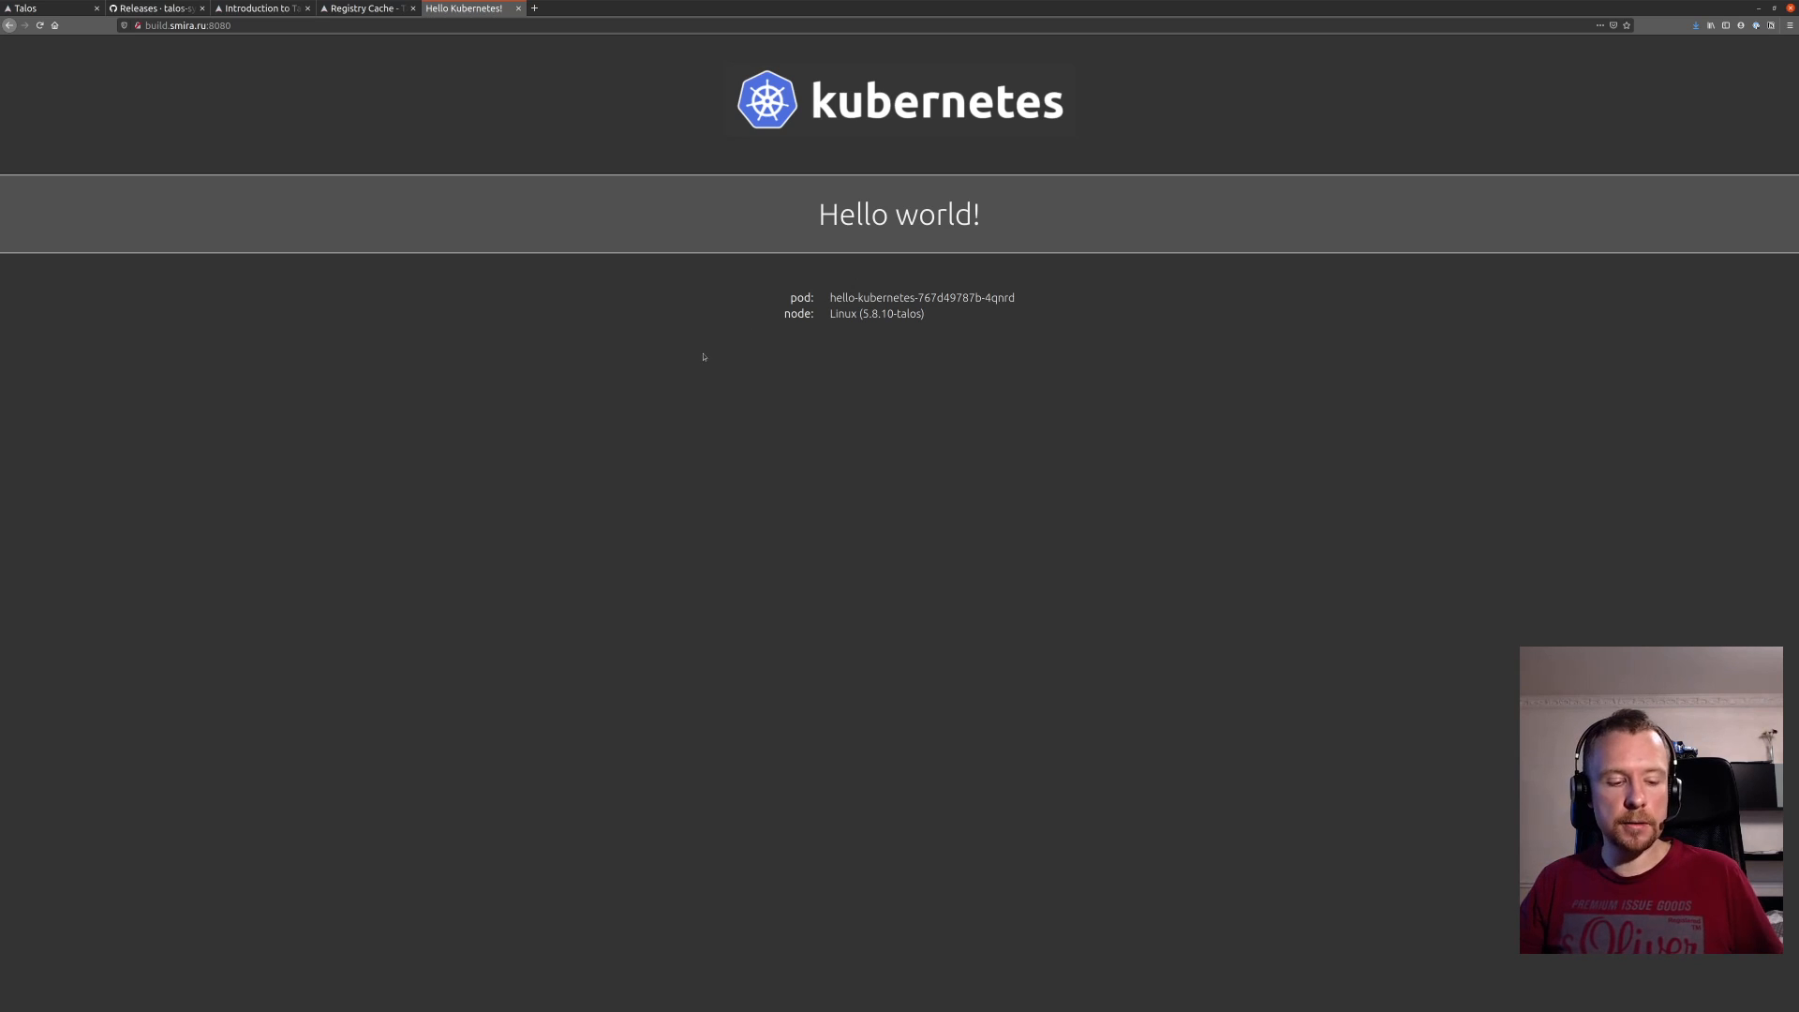
pyautogui.press('alt+Tab')
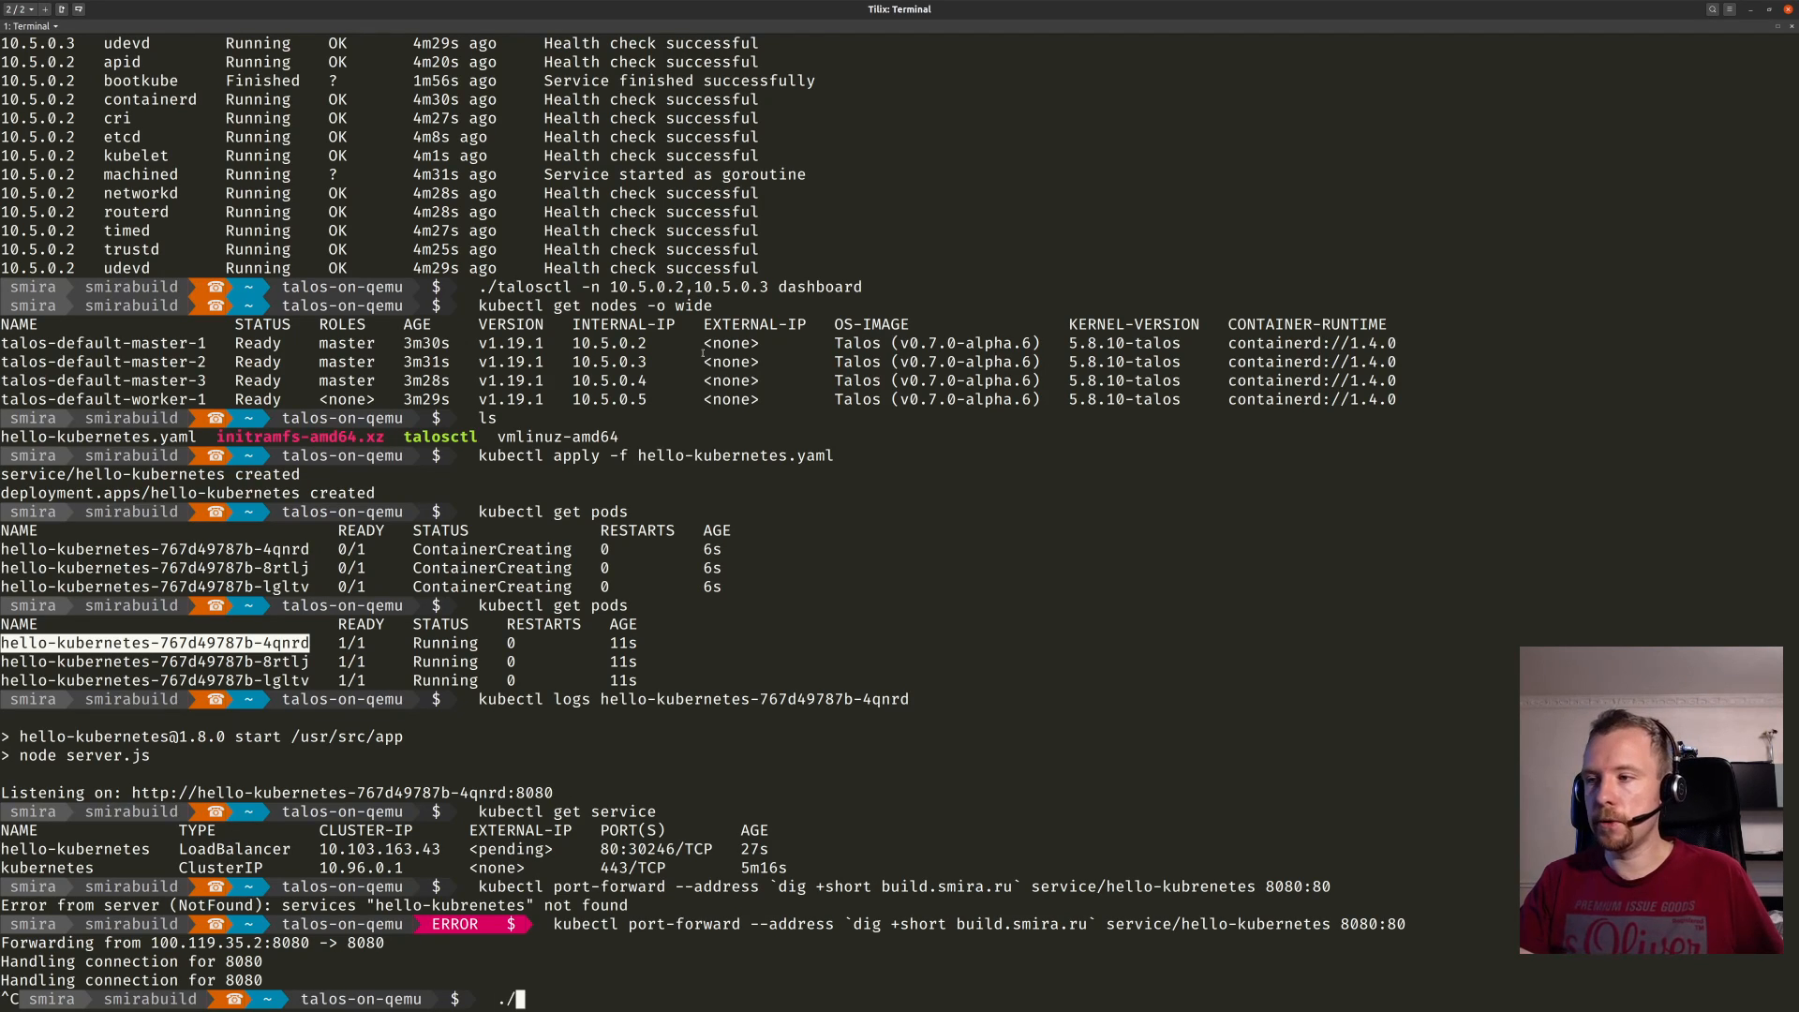
# Run sudo -E ./talosctl cluster destroy --provisioner=qemu to remove the VMs, network and state.
pyautogui.write('sudo -E ./t')
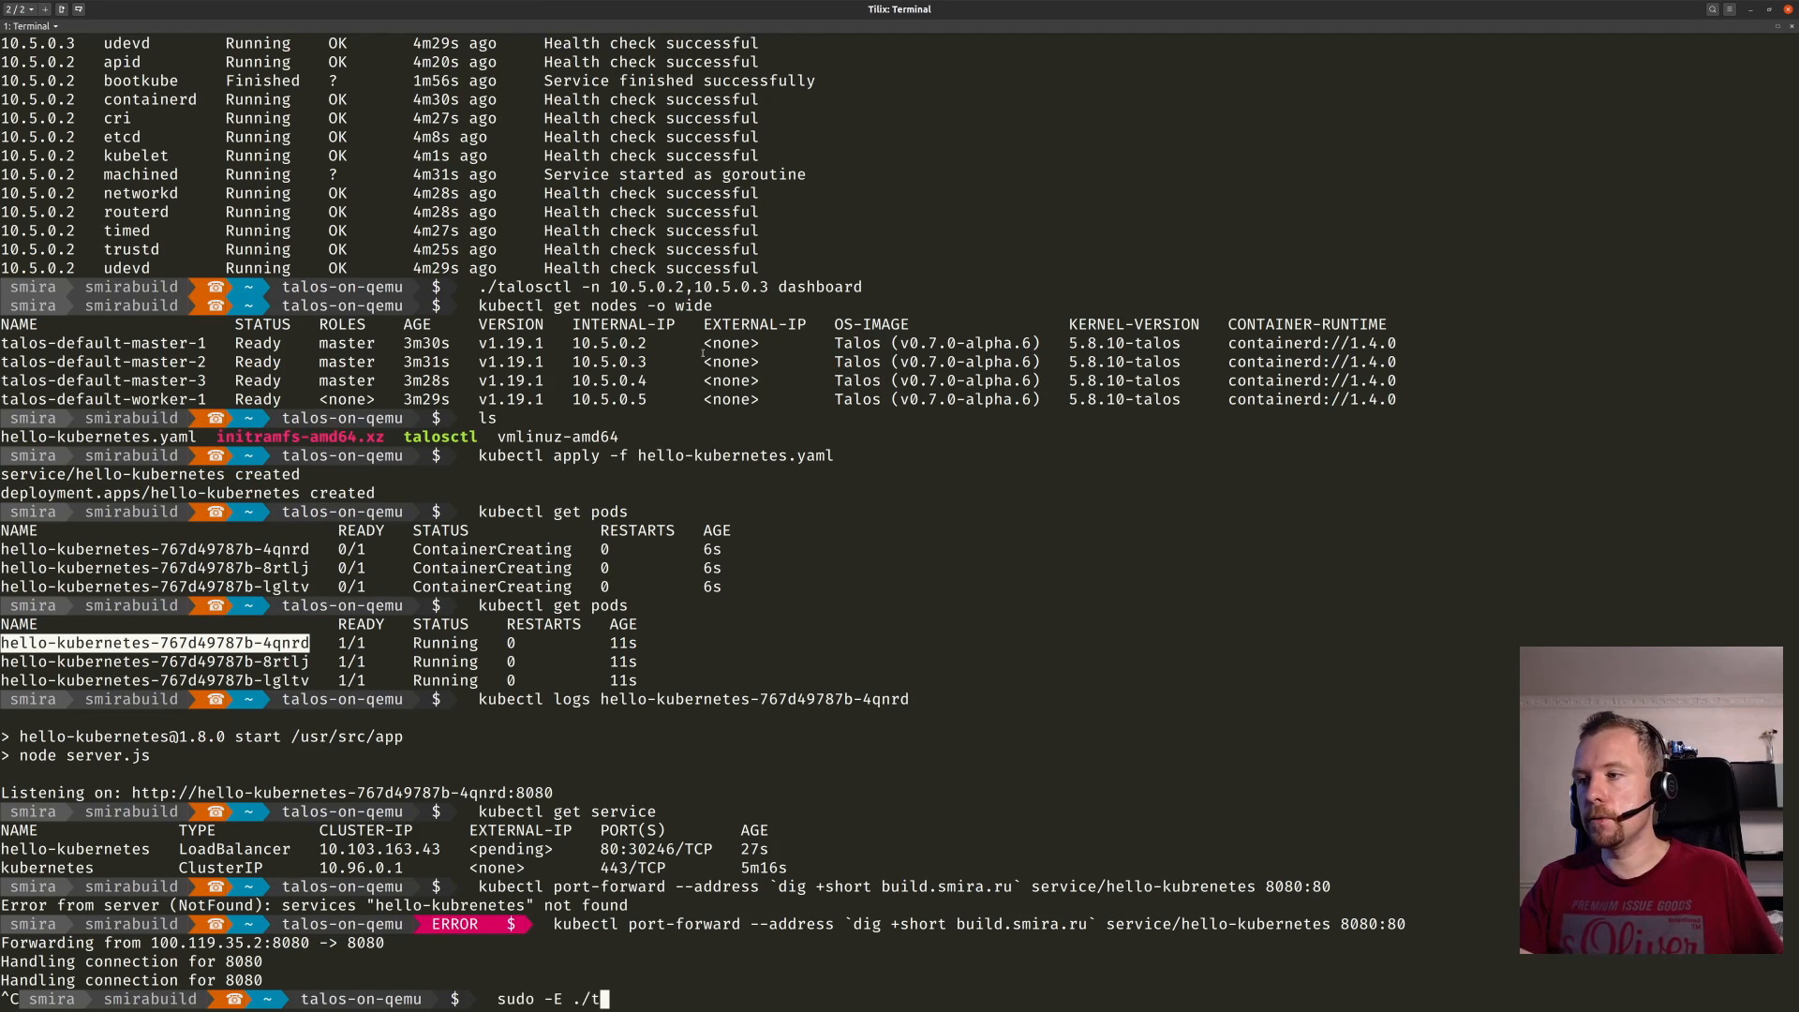
pyautogui.write('alosctl cluster destroy --pr')
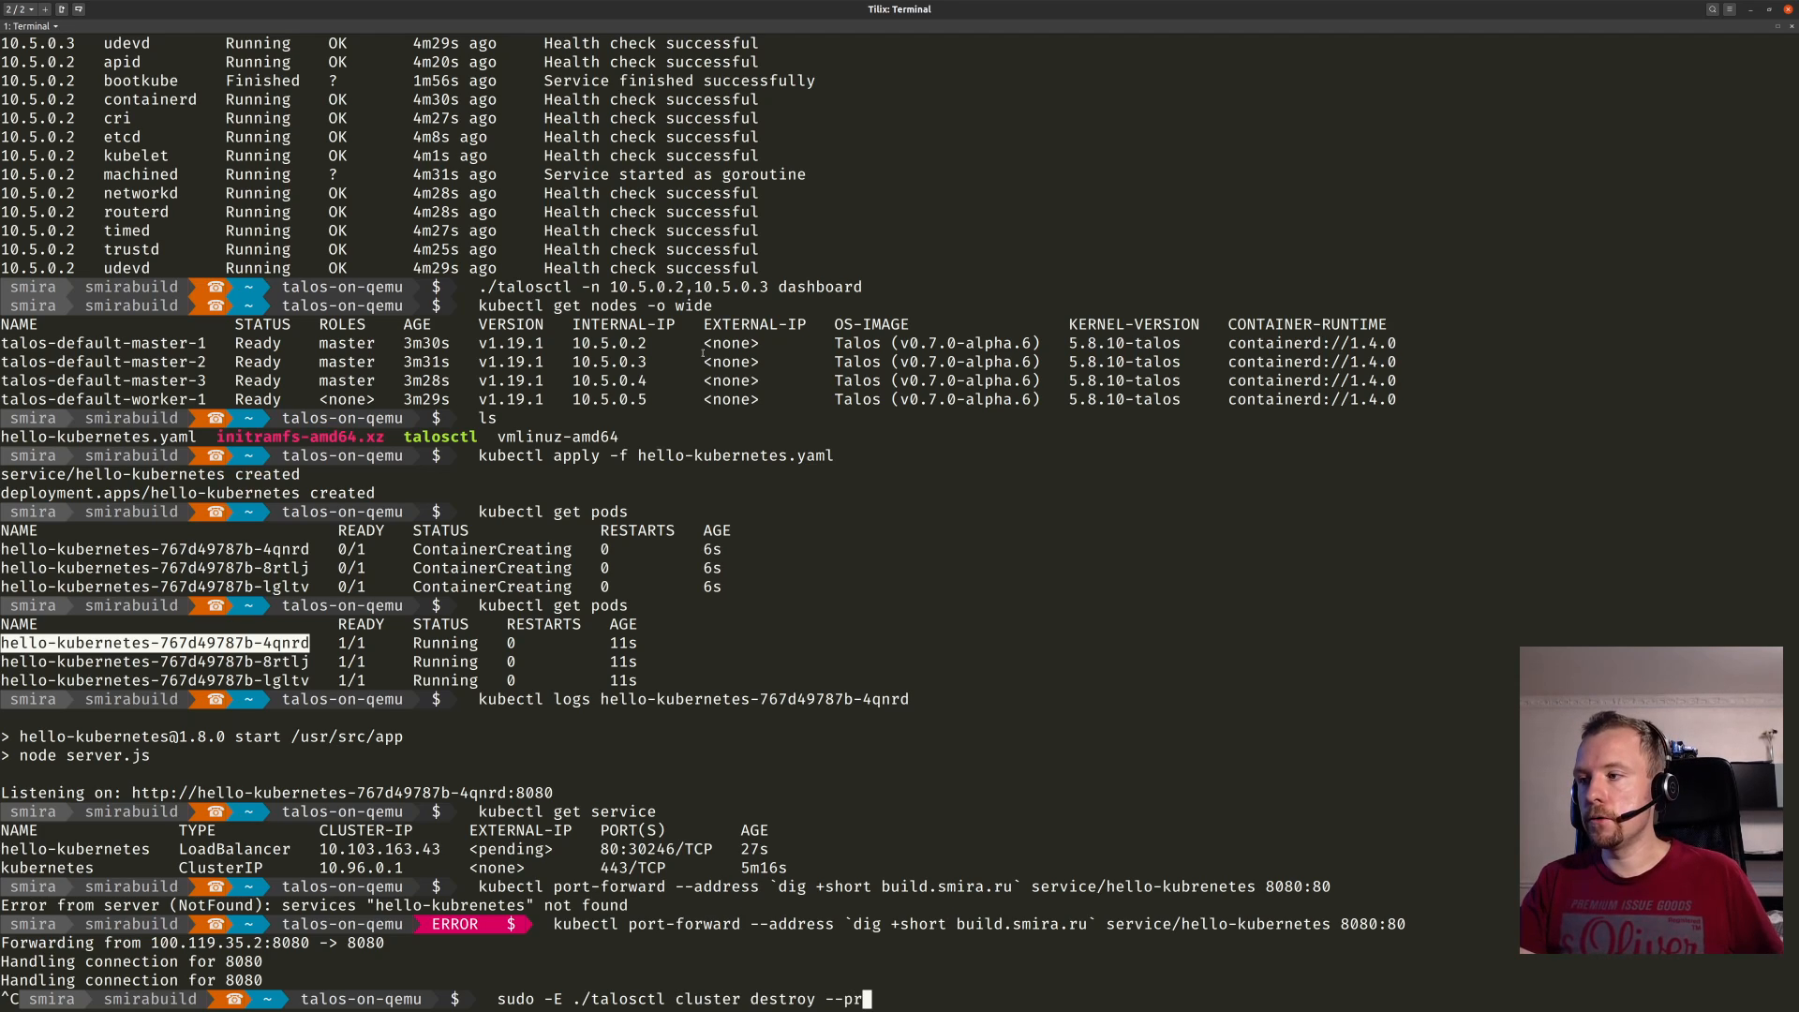
pyautogui.write('ovisioner=qemu')
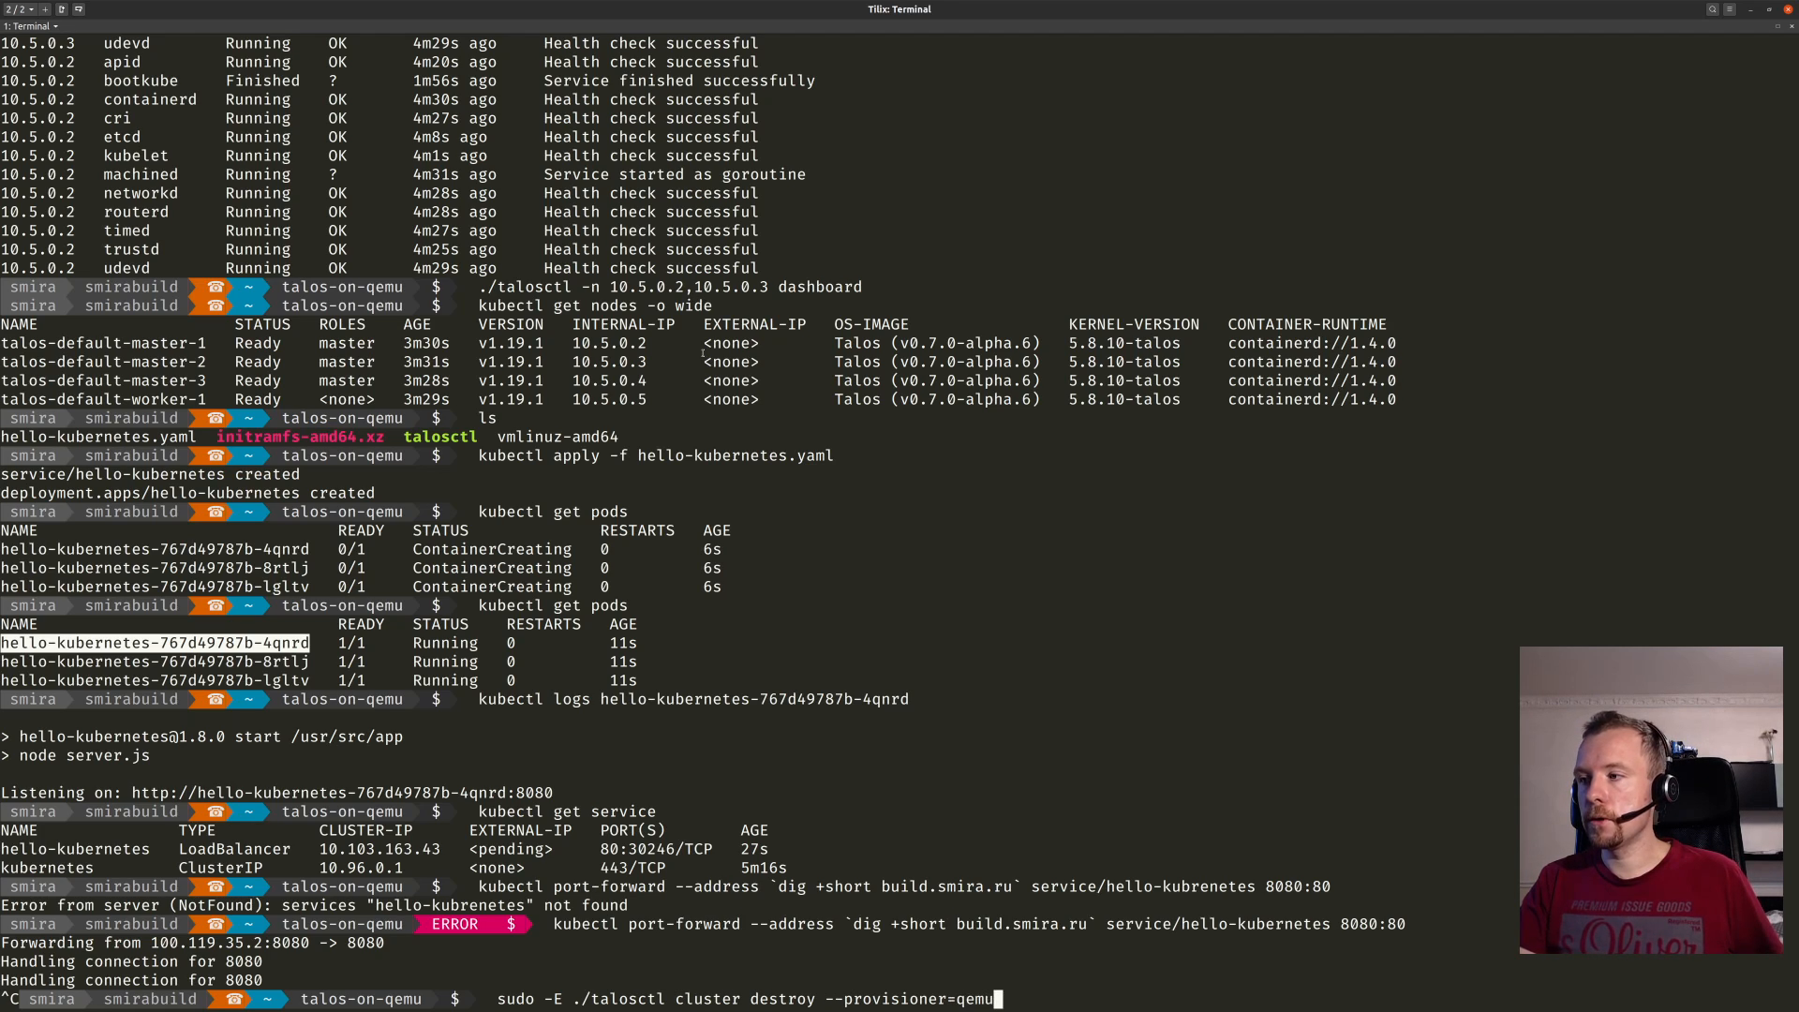
pyautogui.press('Return')
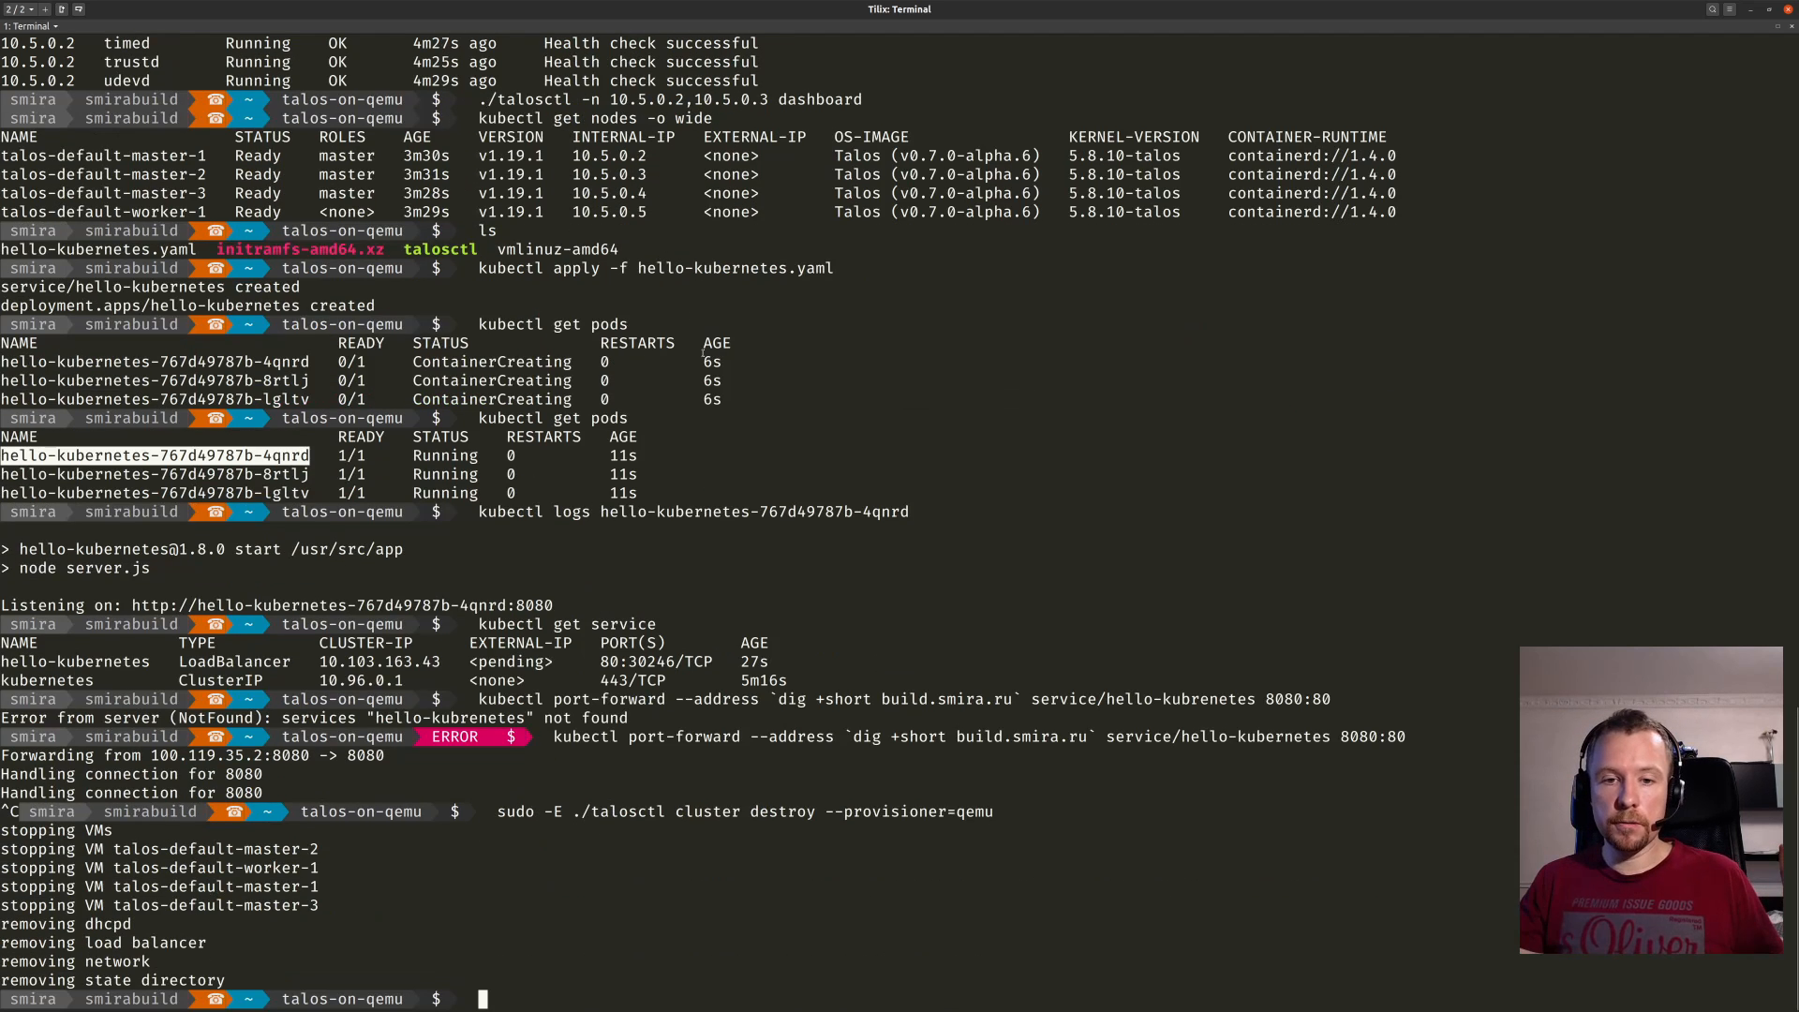